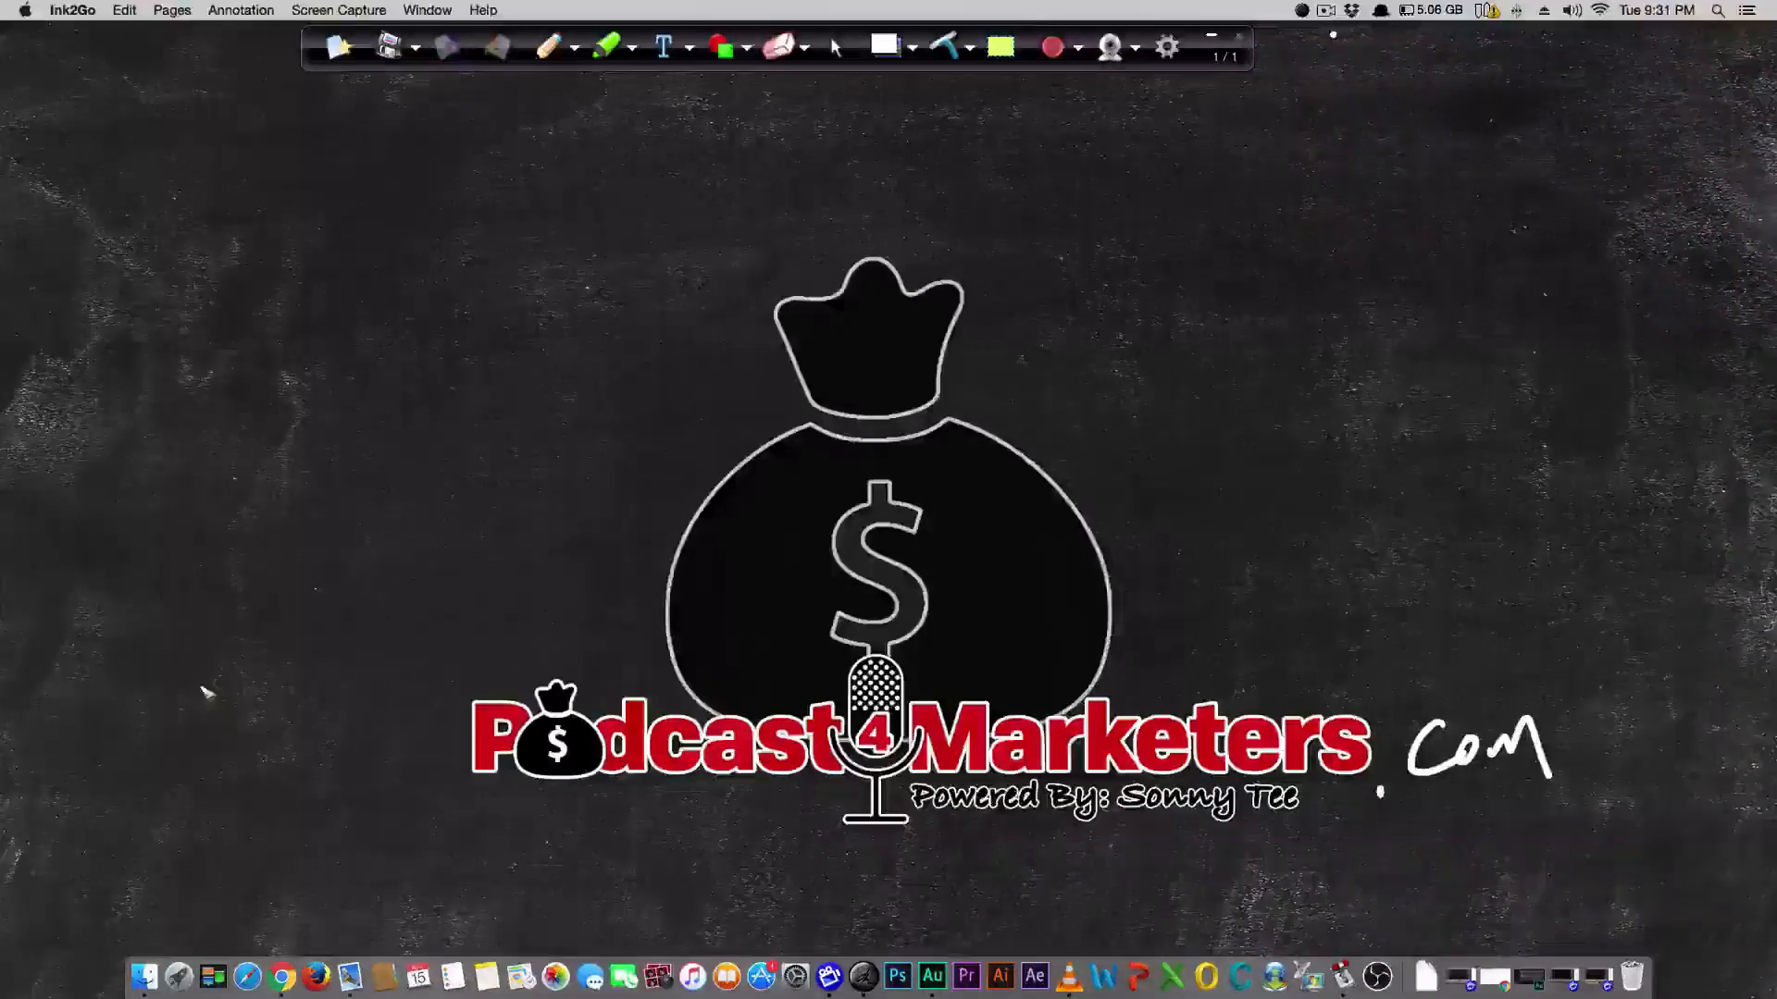
Step: Hand-write a word over the Podcast4Marketers title and add an annotation stroke near the top
{"action": "left_click_drag", "start_coordinate": [204, 691], "coordinate": [256, 703]}
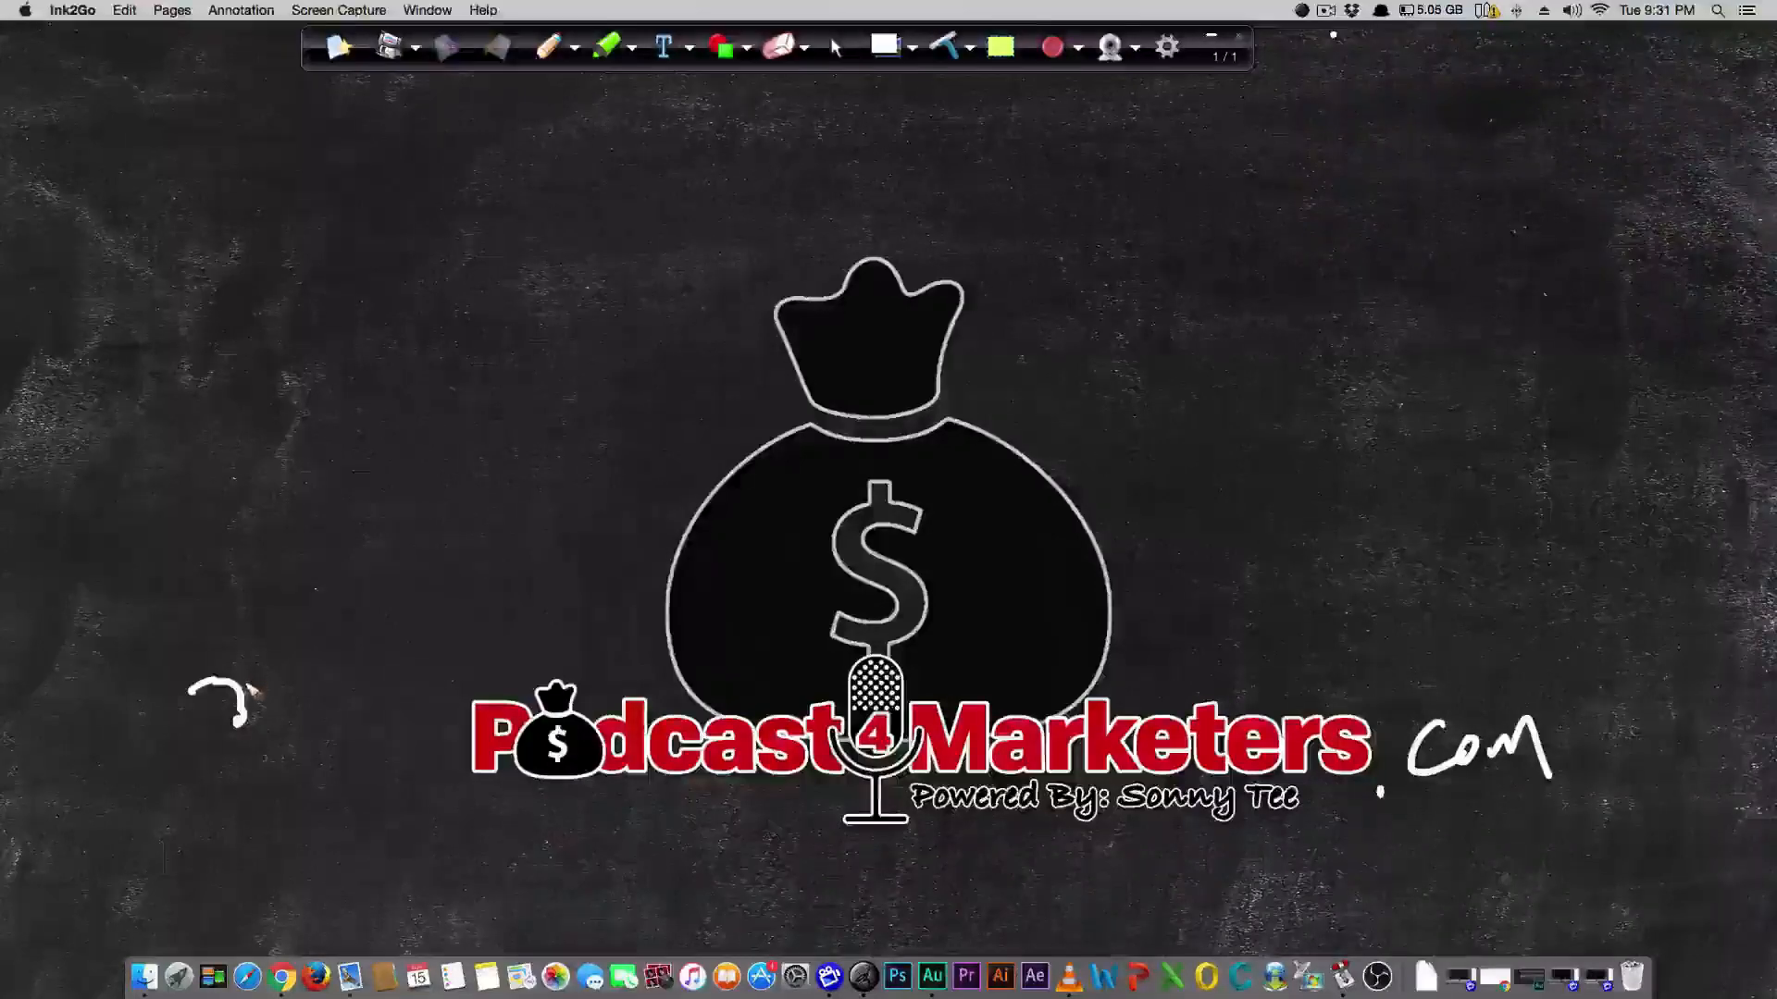
{"action": "left_click_drag", "start_coordinate": [249, 691], "coordinate": [283, 681]}
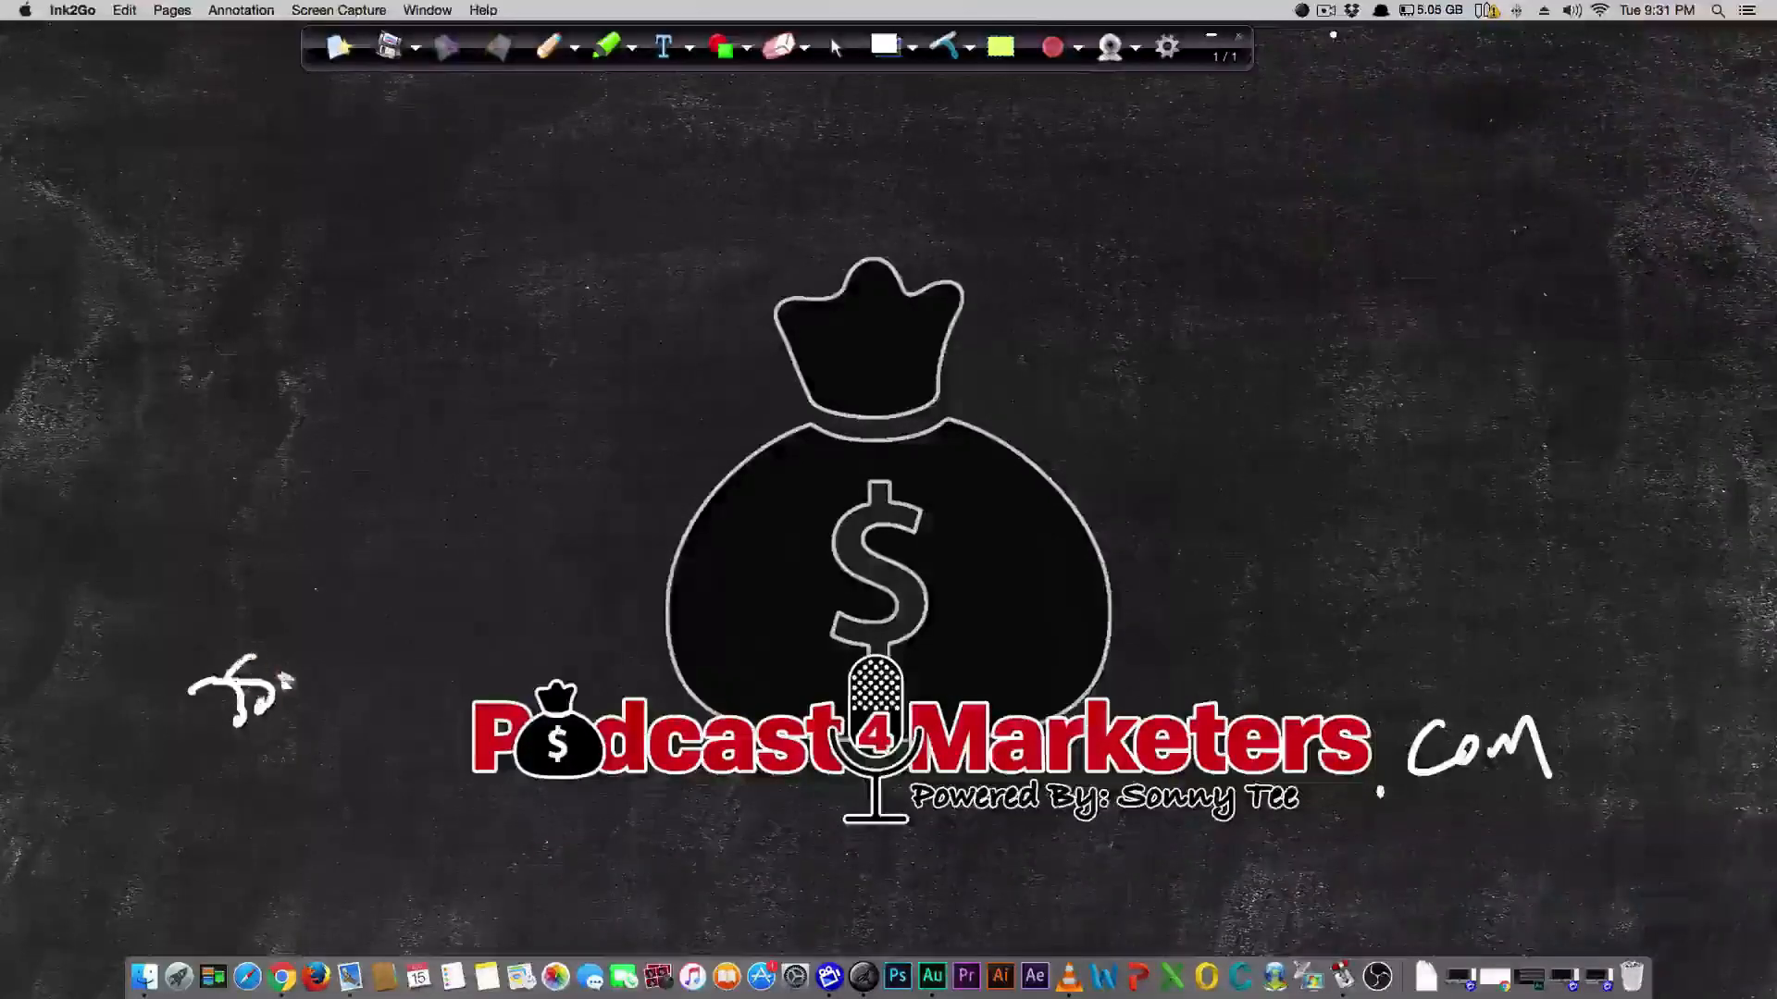
{"action": "left_click_drag", "start_coordinate": [216, 692], "coordinate": [442, 771]}
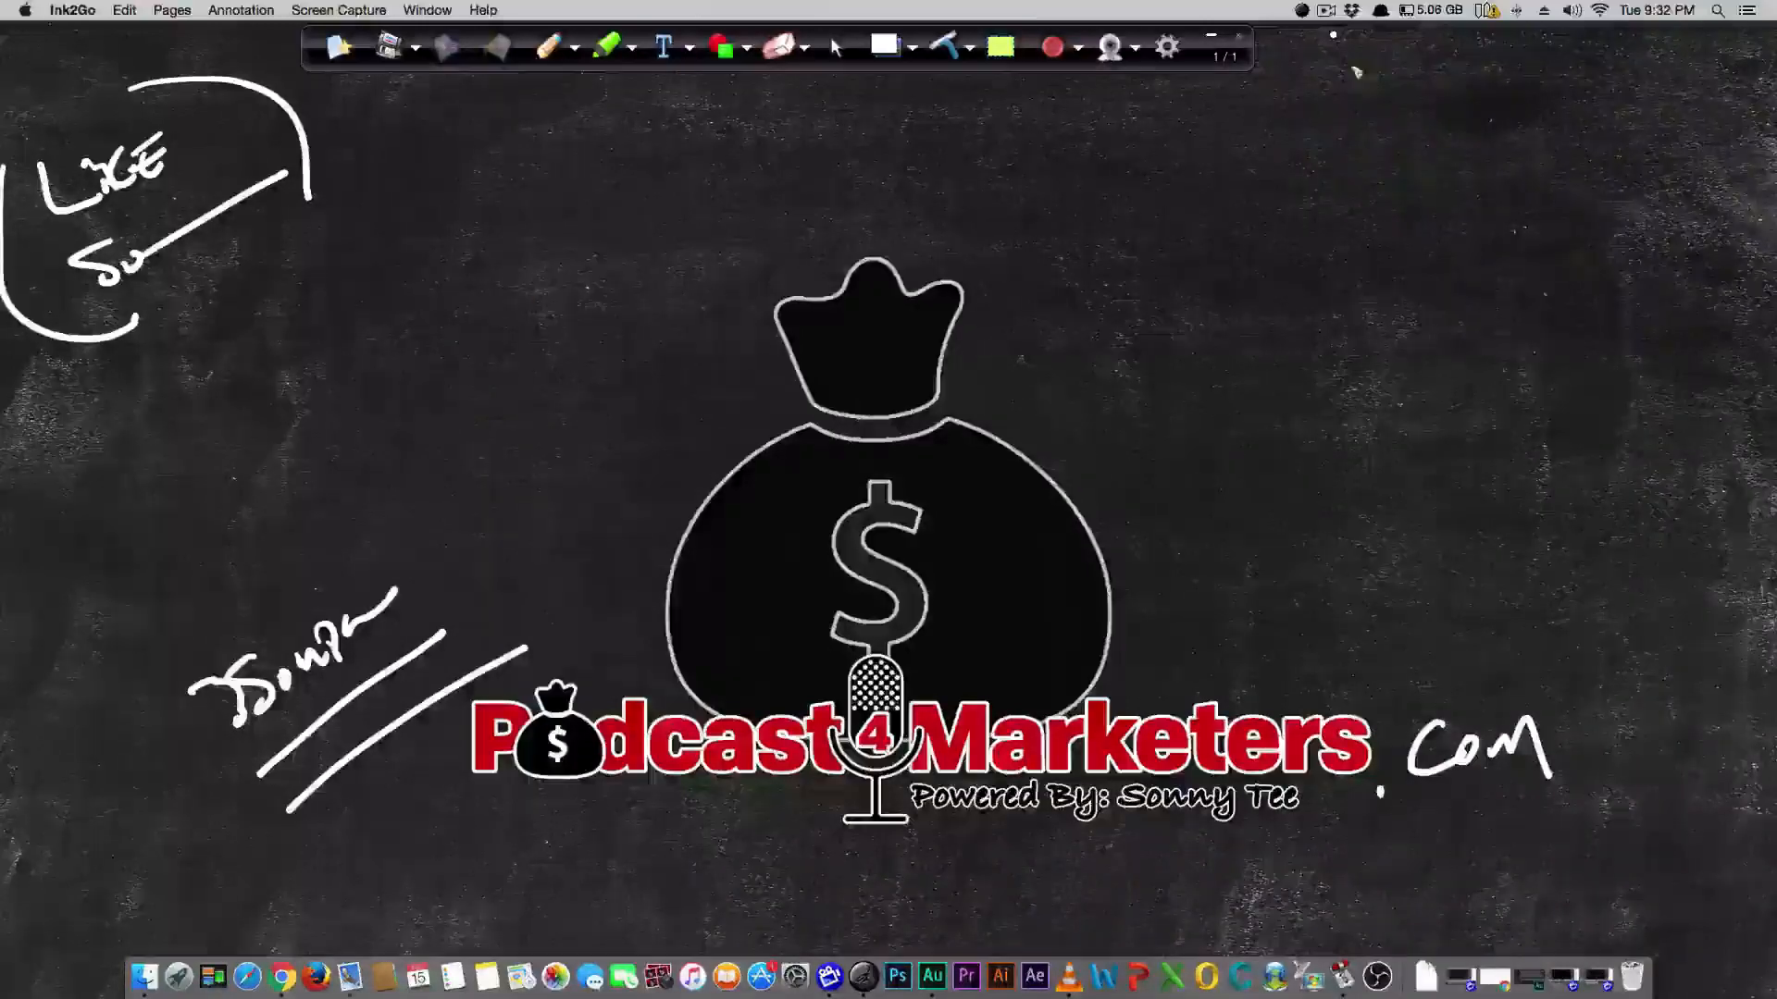
{"action": "left_click_drag", "start_coordinate": [1314, 102], "coordinate": [1484, 91]}
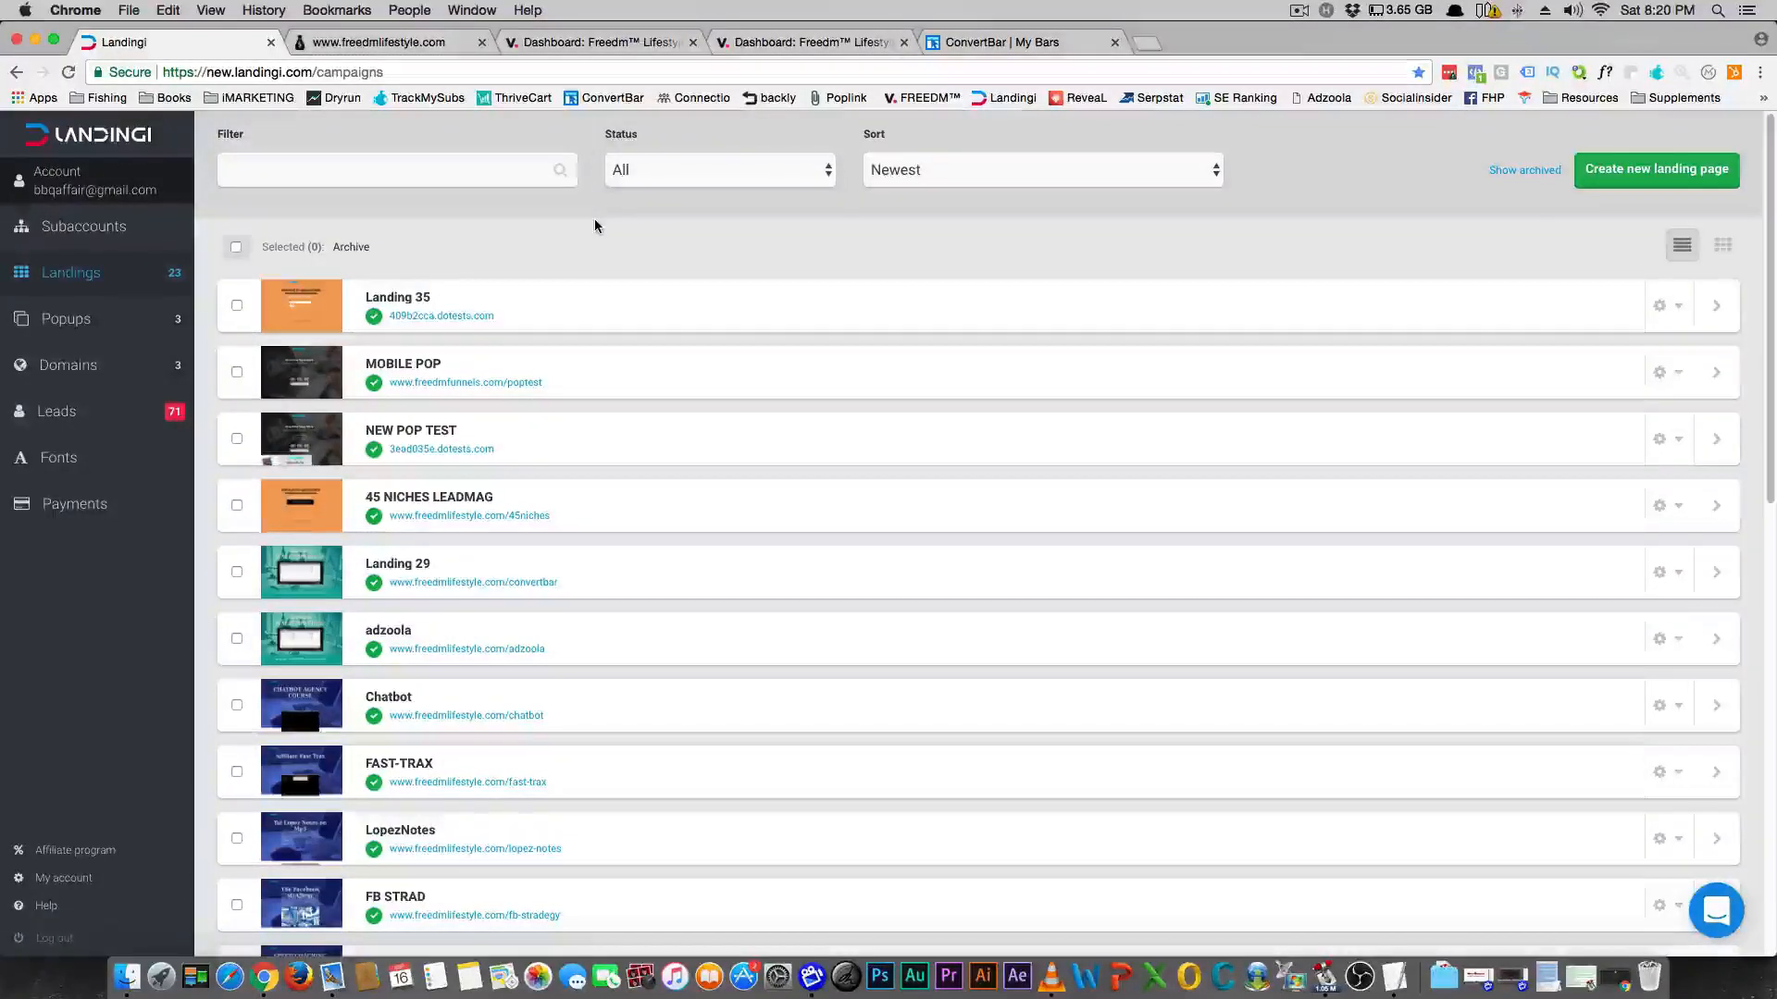
Step: Open the 45 NICHES LEADMAG dashboard showing 54 visits, 31 leads, 57.41% conversion
{"action": "scroll", "scroll_direction": "down", "scroll_amount": 3}
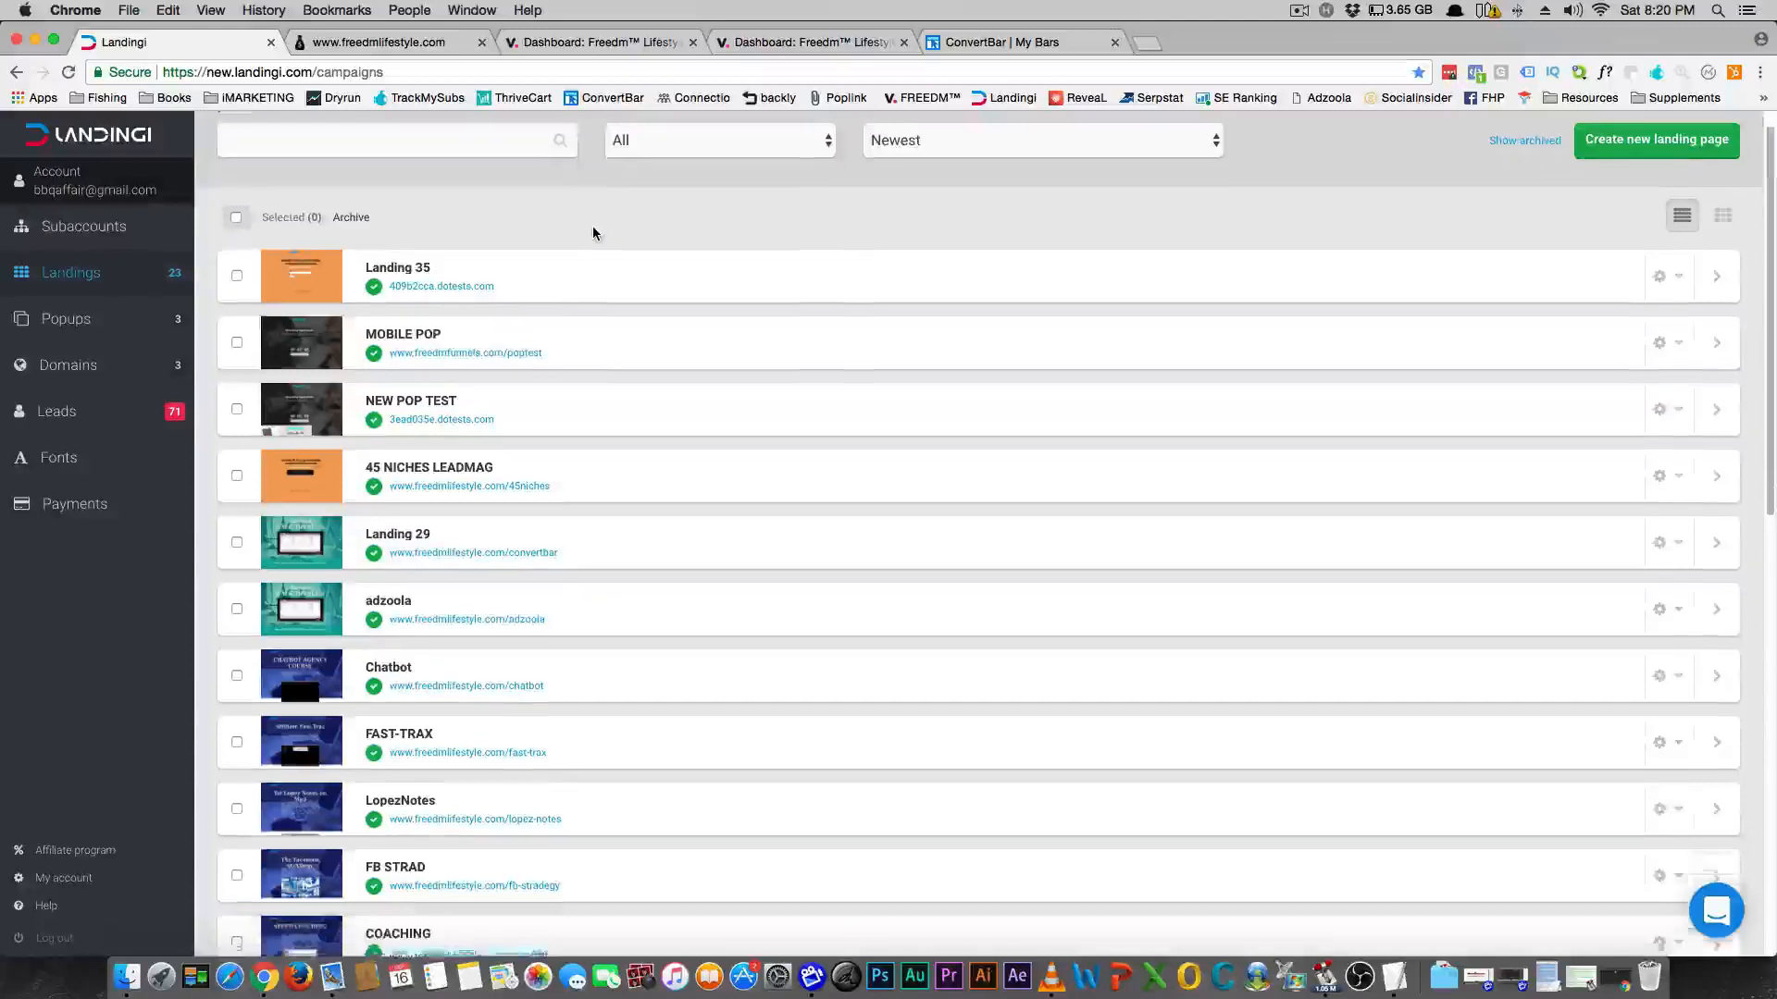
{"action": "scroll", "scroll_direction": "down", "scroll_amount": 3}
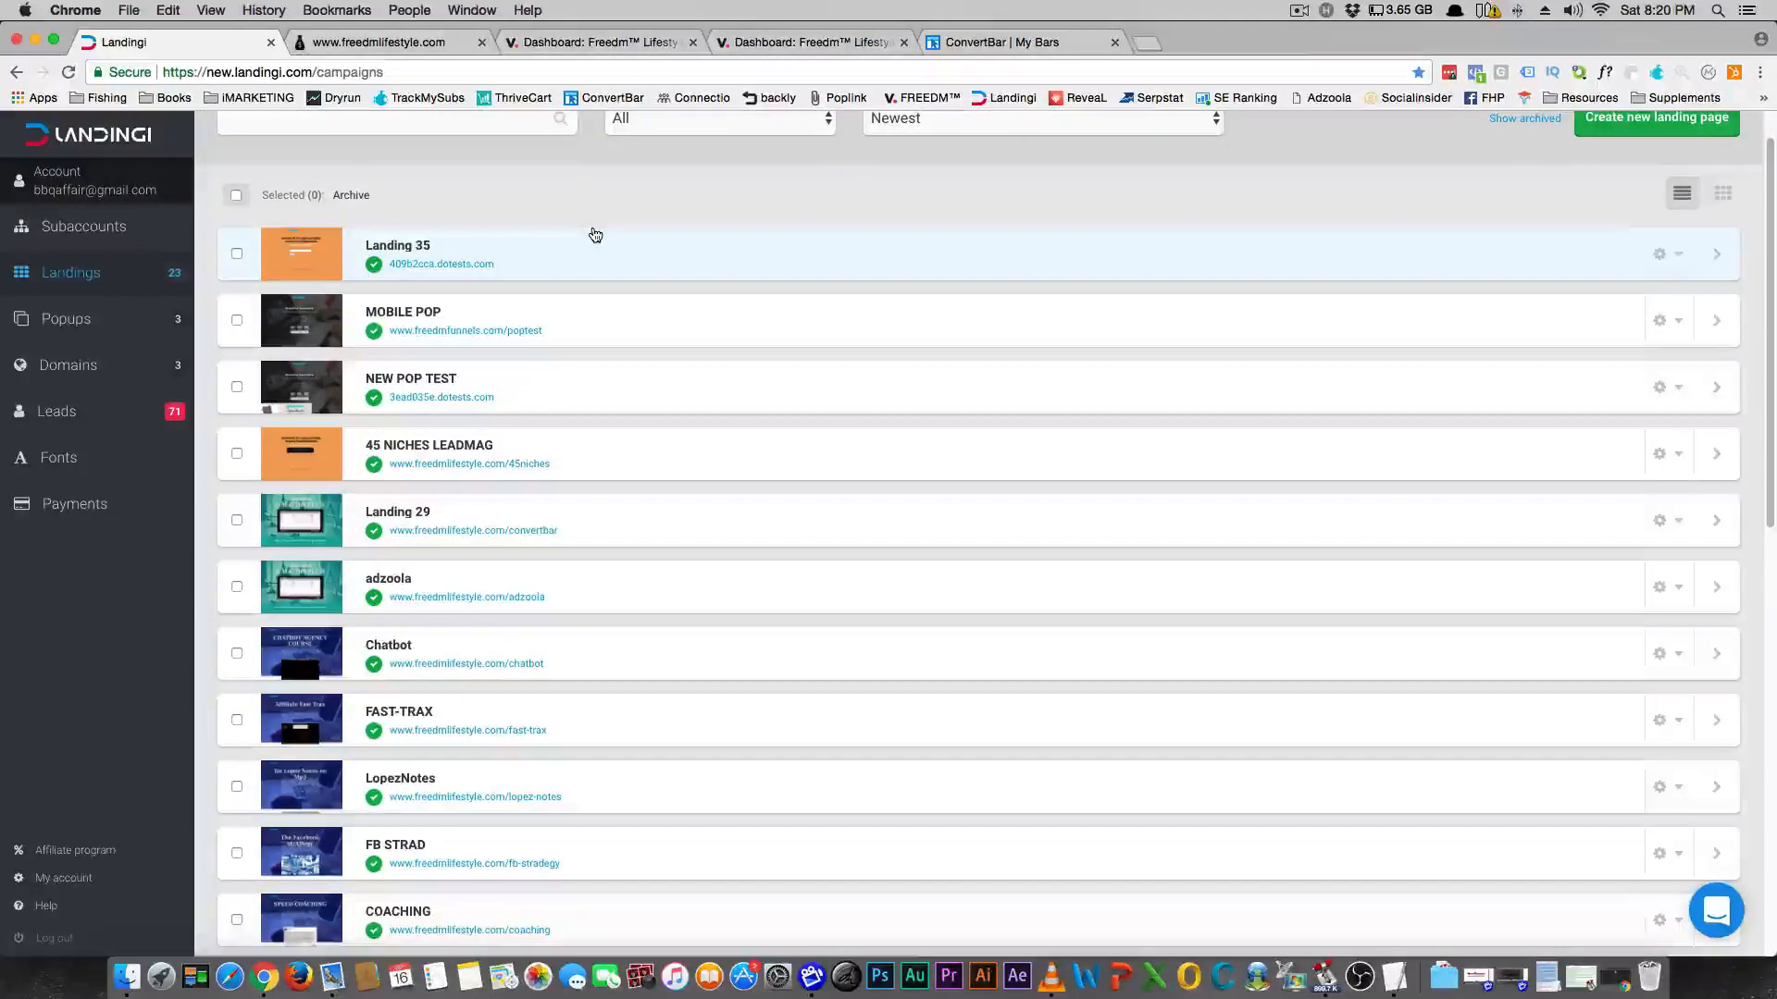
{"action": "mouse_move", "coordinate": [549, 391]}
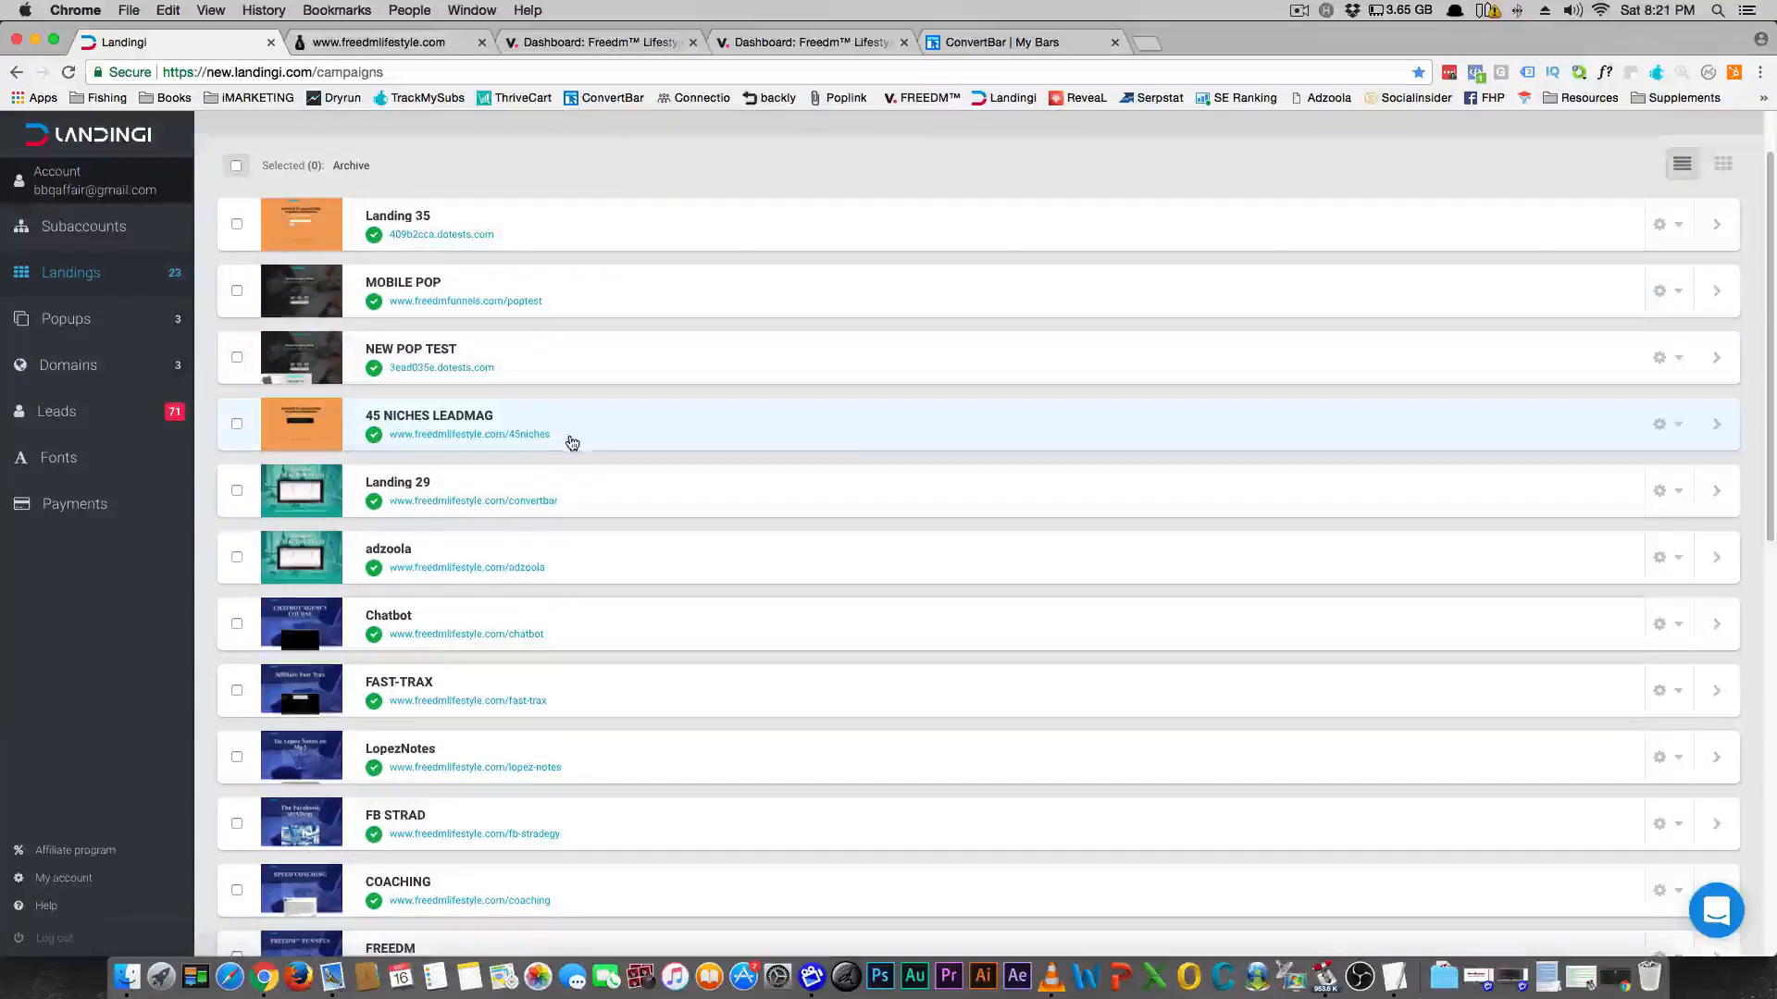
{"action": "left_click", "coordinate": [469, 434]}
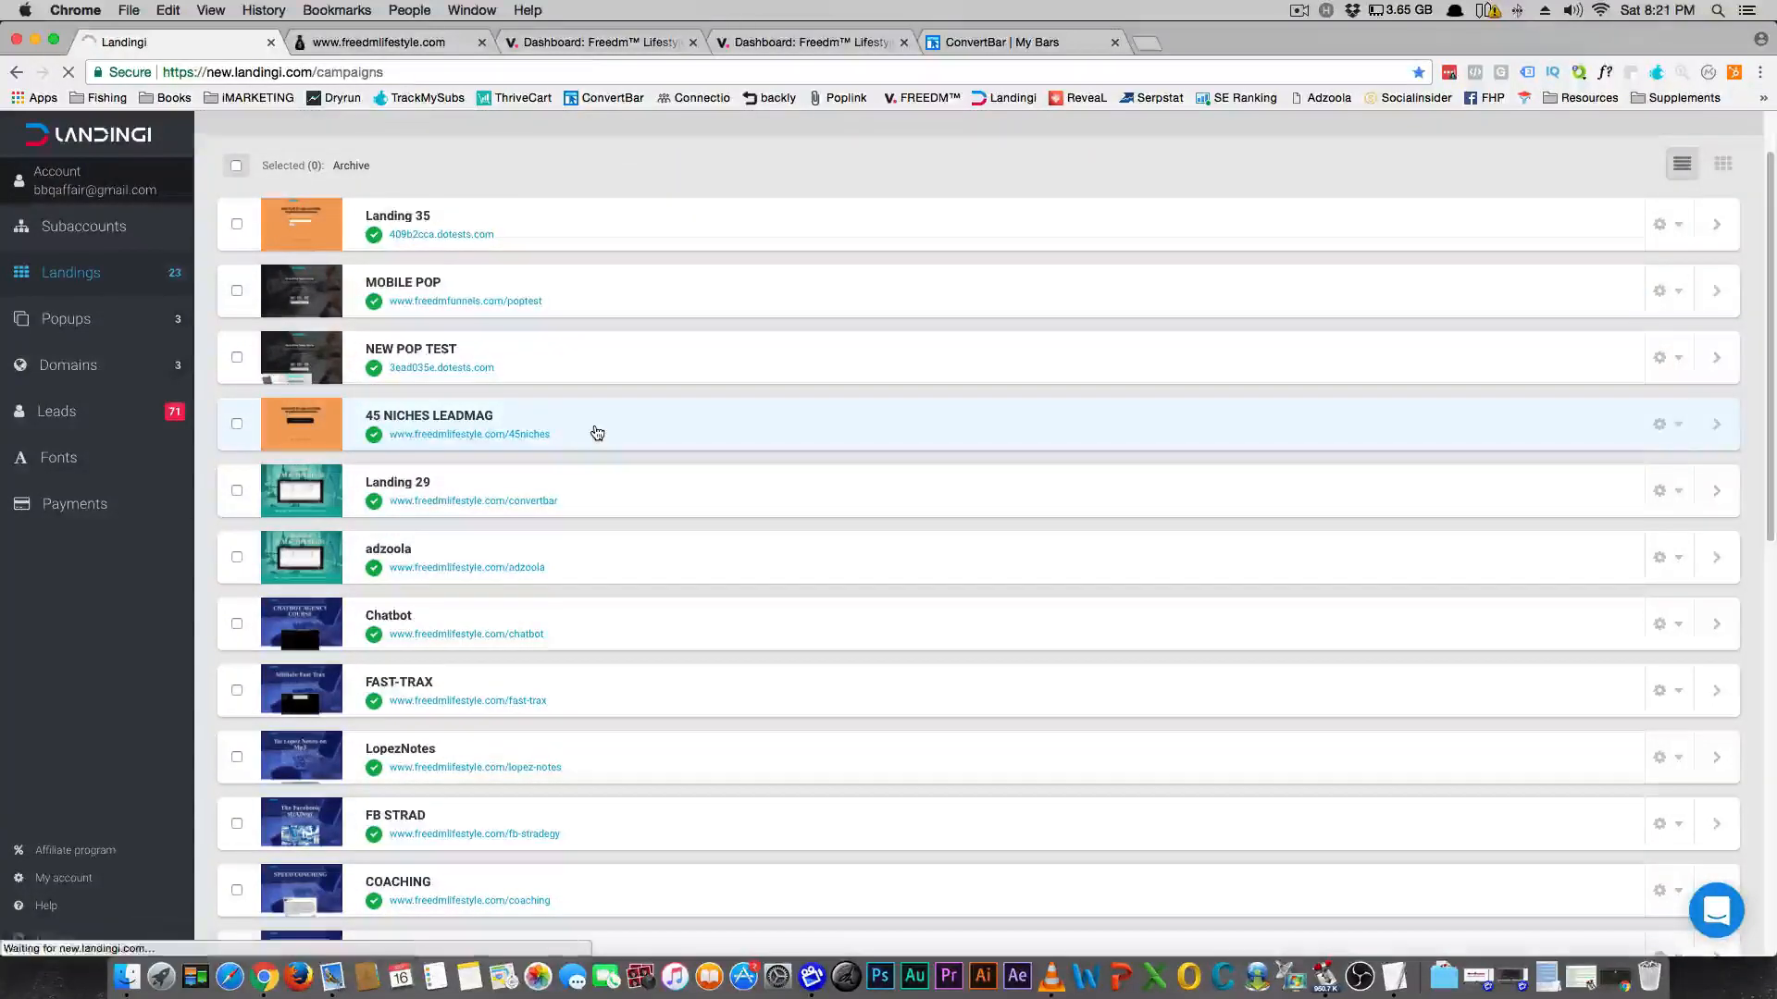
{"action": "left_click", "coordinate": [428, 415]}
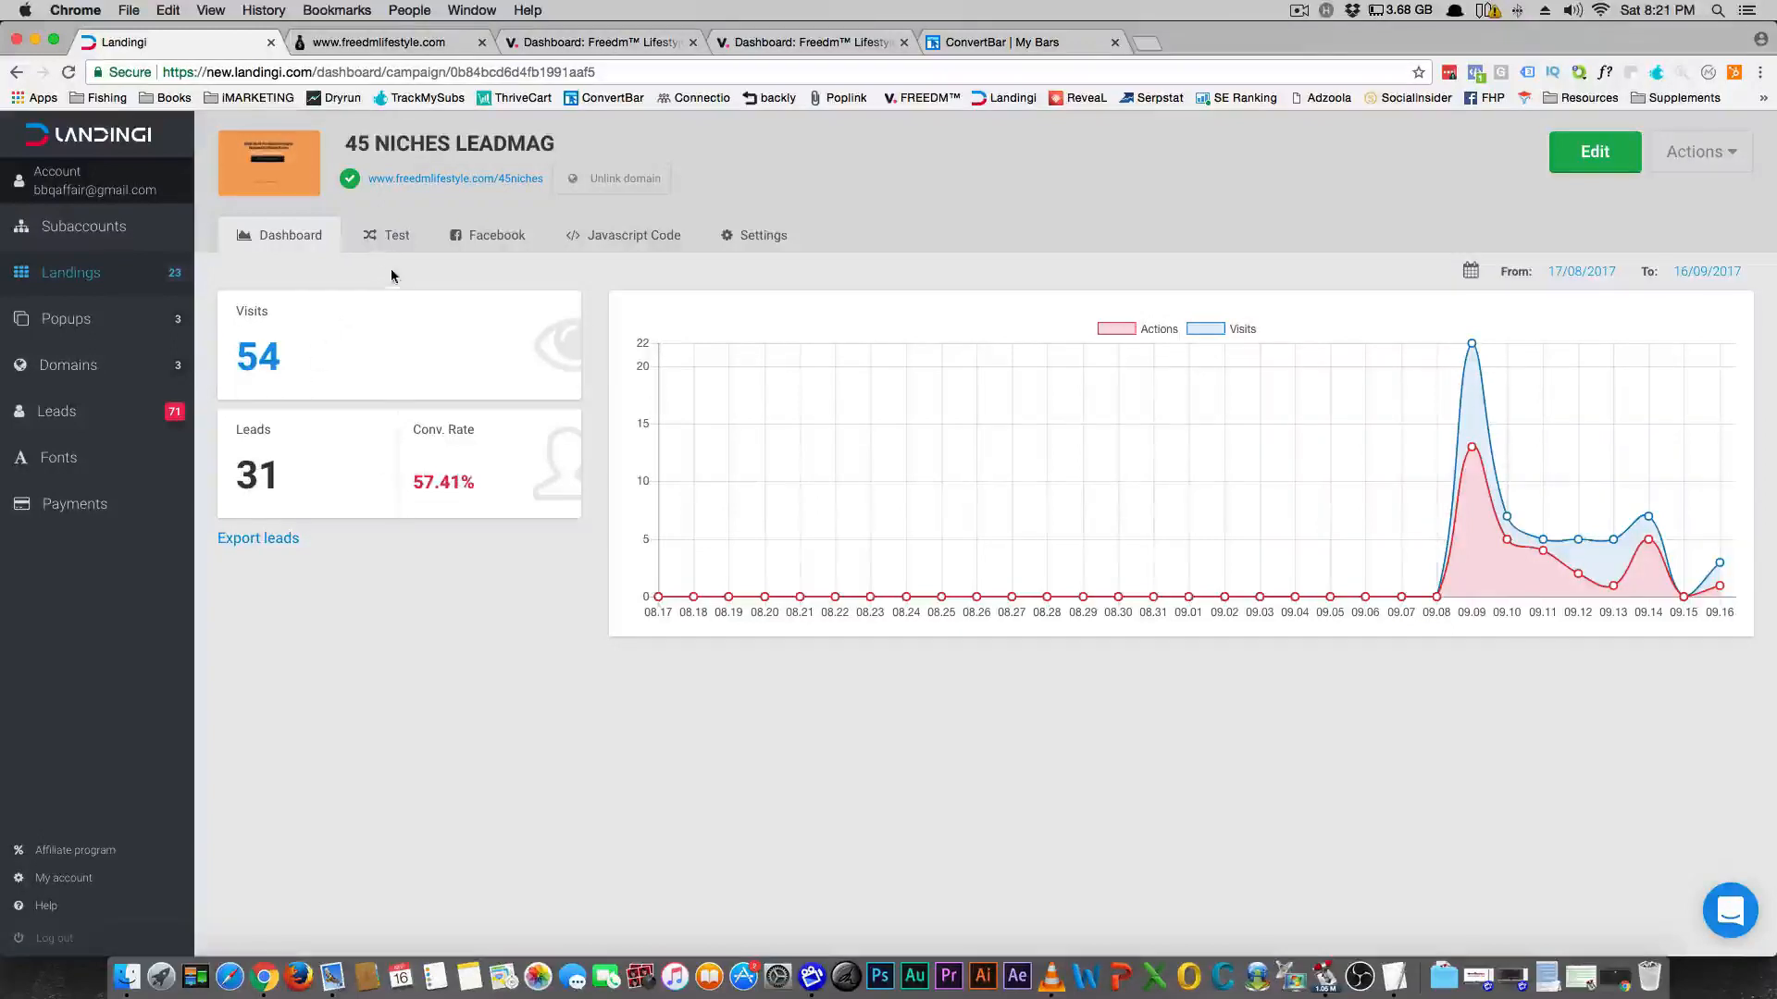
{"action": "left_click", "coordinate": [385, 42]}
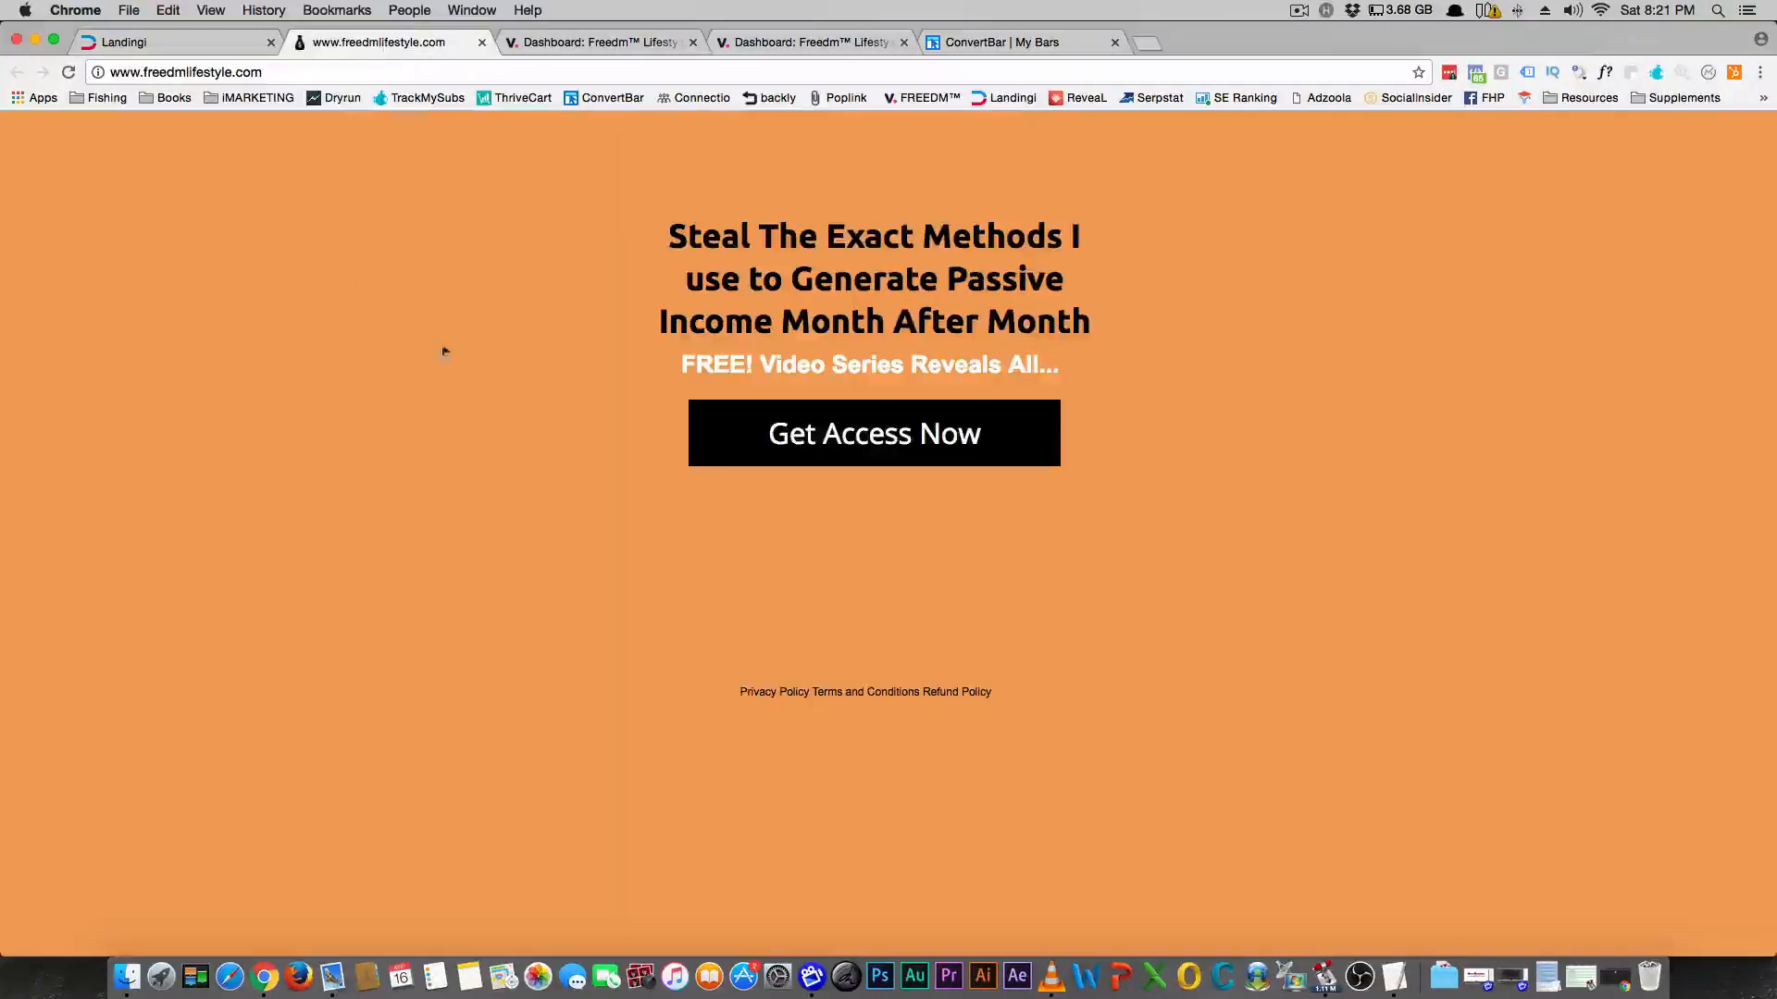
{"action": "mouse_move", "coordinate": [667, 272]}
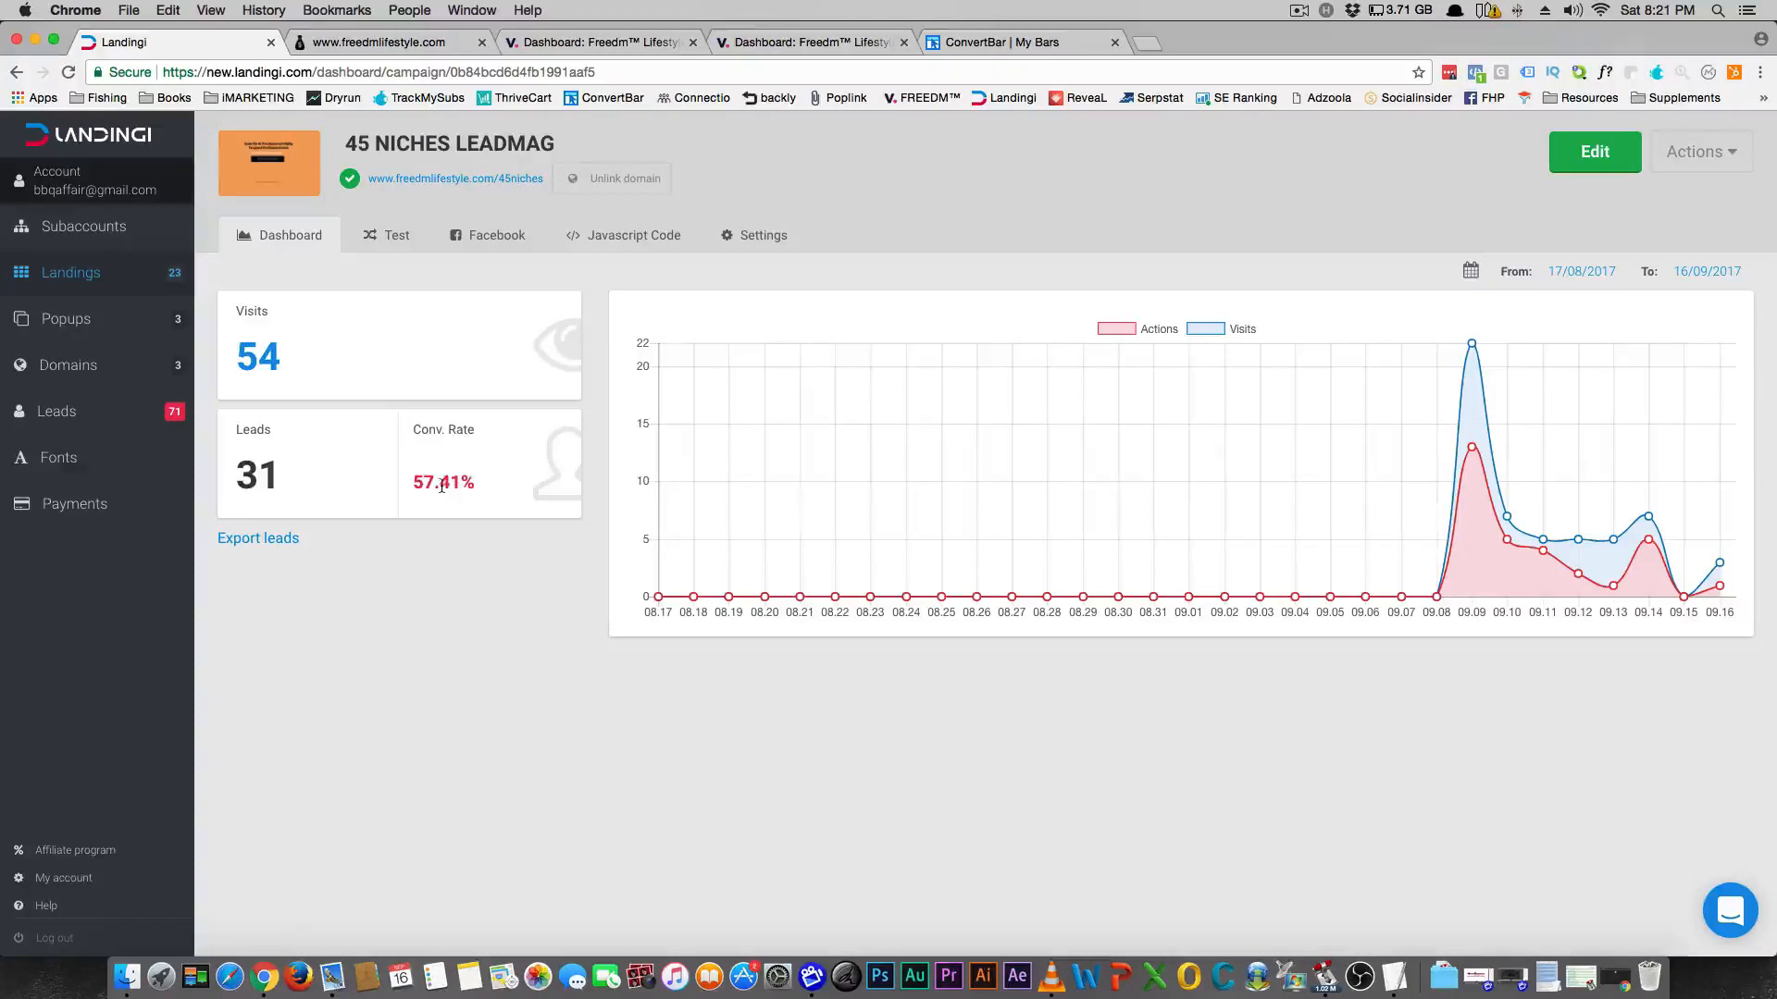
{"action": "mouse_move", "coordinate": [454, 177]}
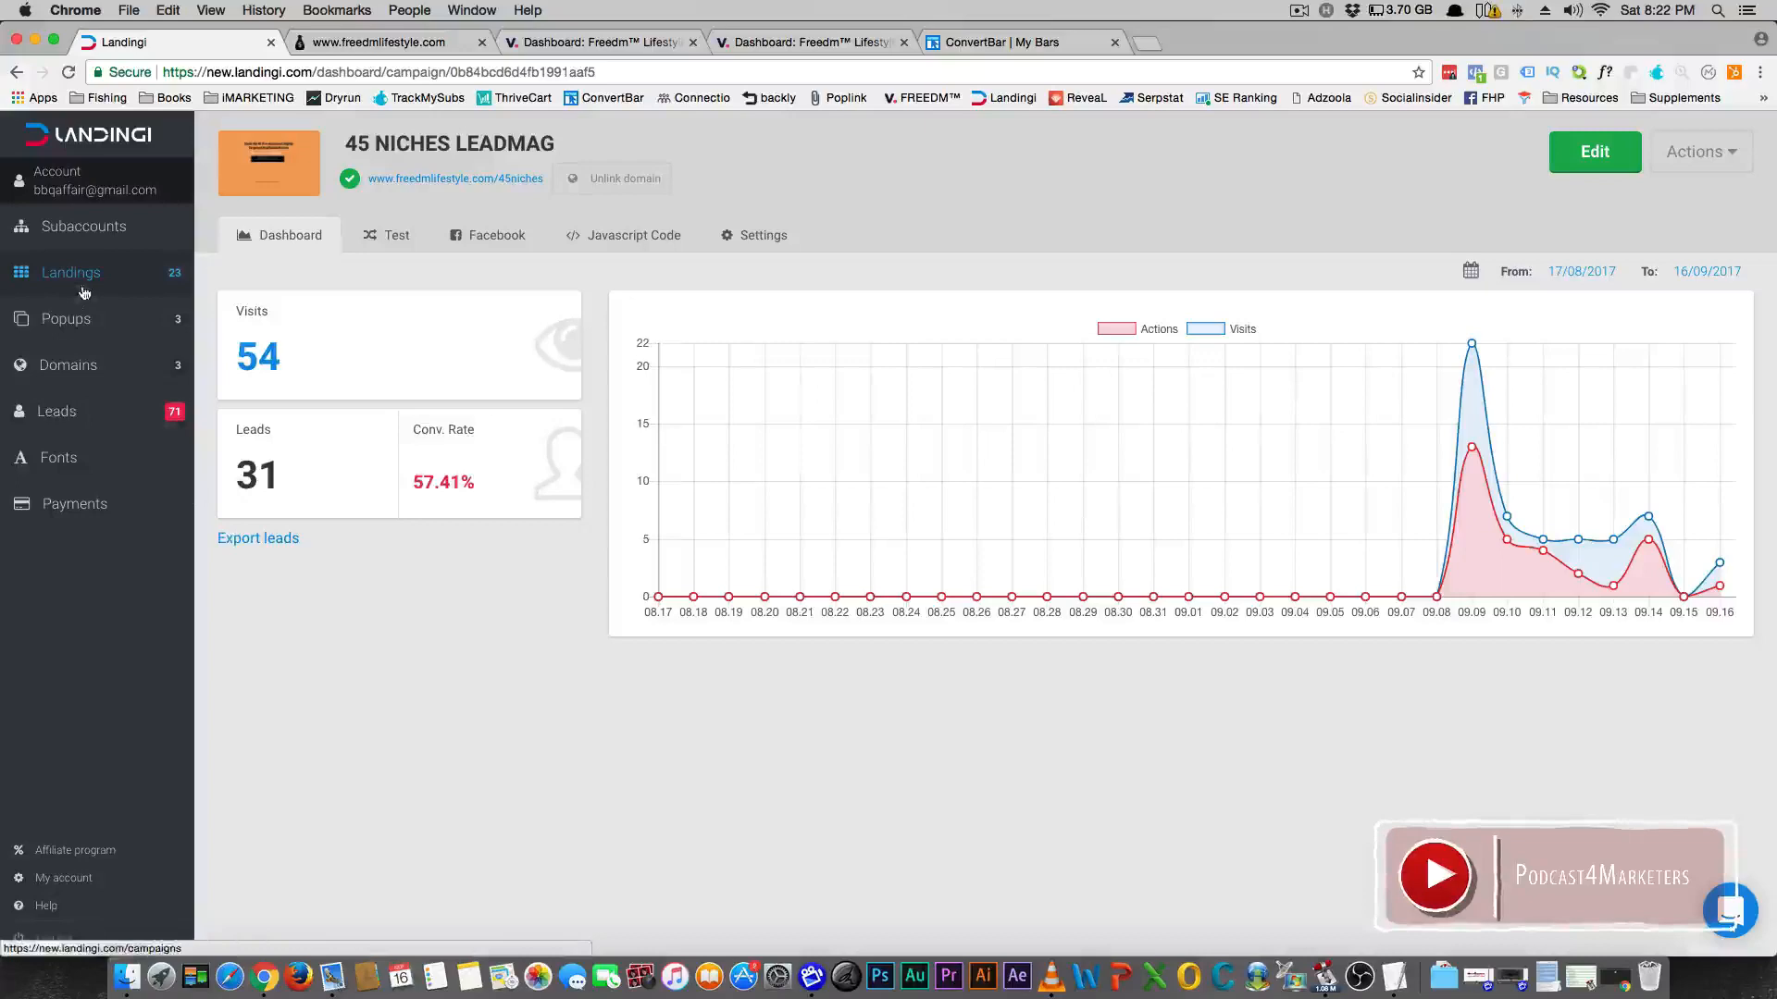
Step: Open the Video Series Opt-In dashboard and highlight its 21.51% conversion rate
{"action": "left_click", "coordinate": [70, 272]}
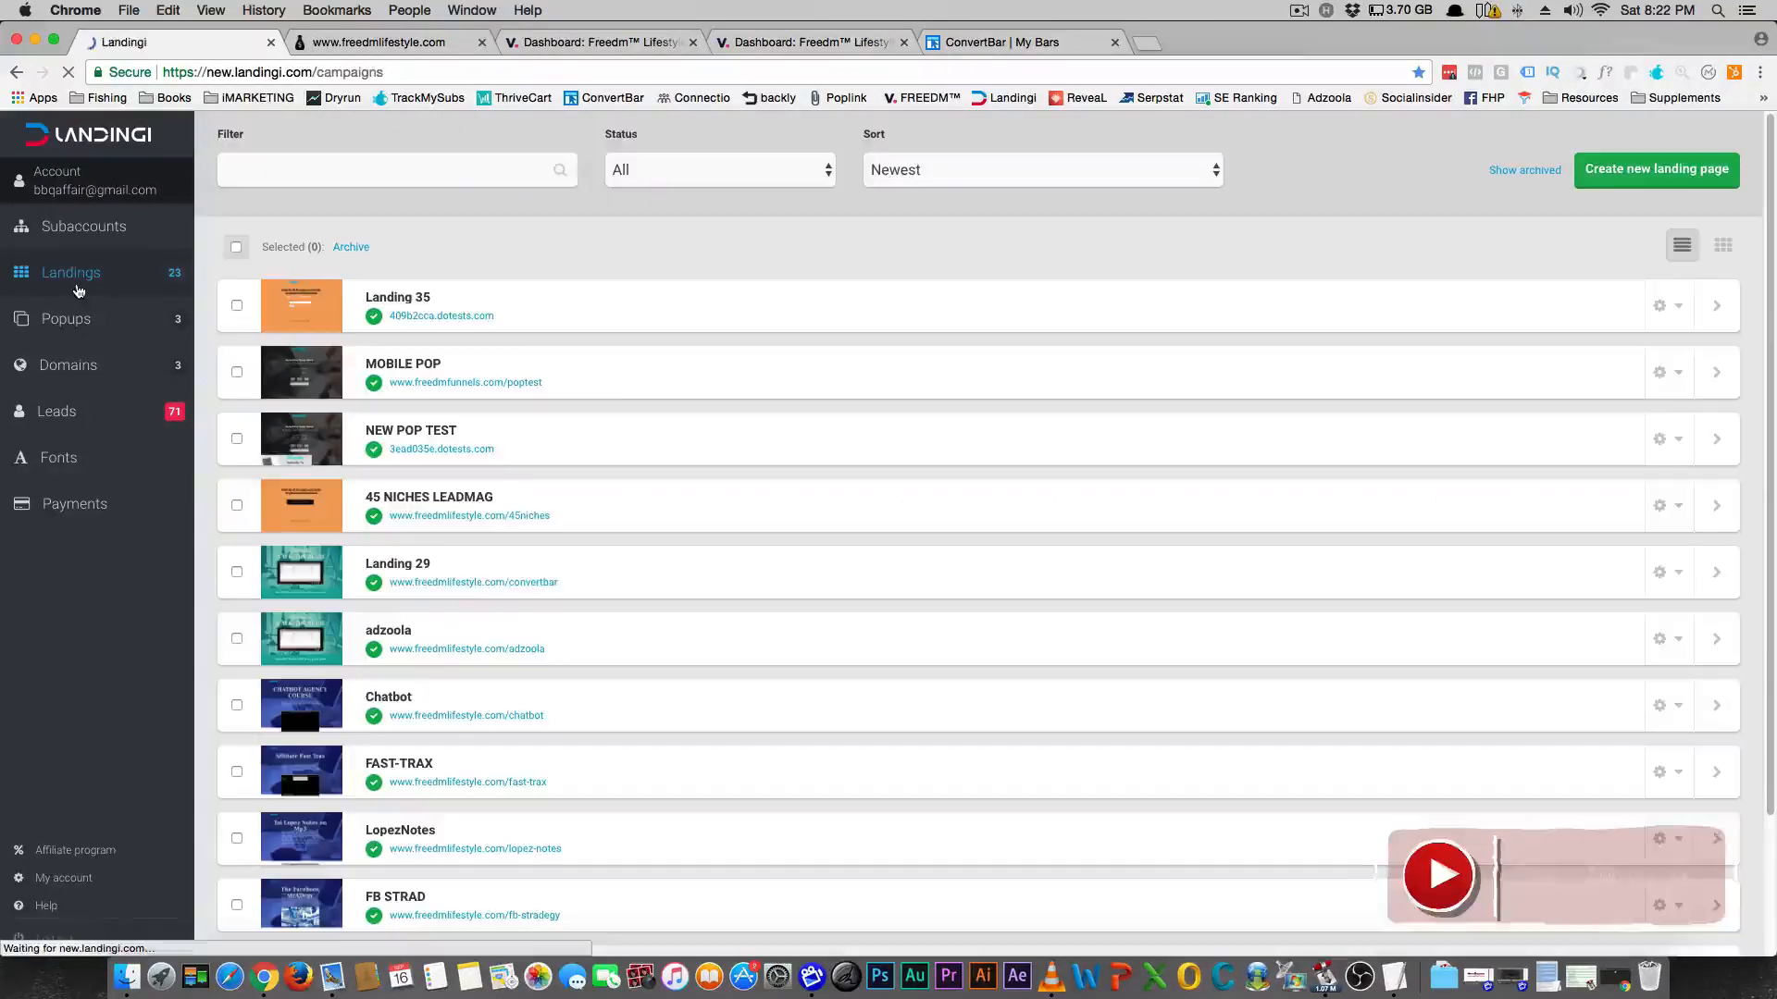
{"action": "scroll", "scroll_direction": "down", "scroll_amount": 3}
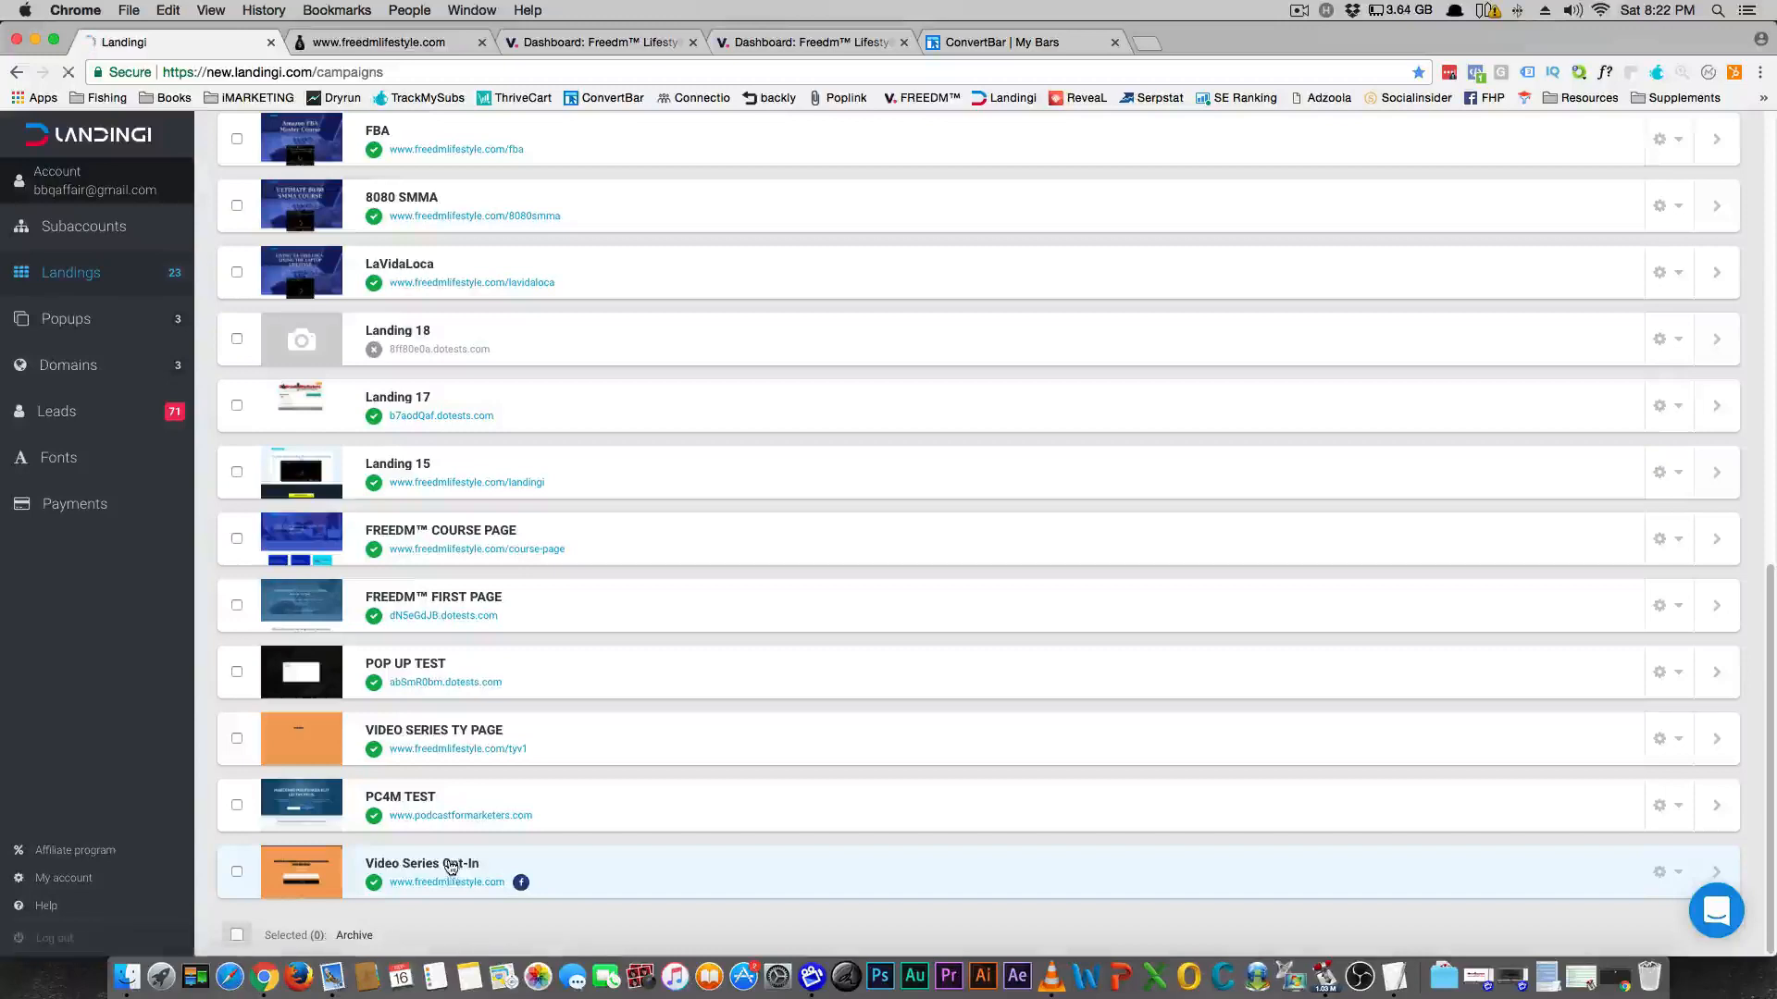
{"action": "left_click", "coordinate": [422, 863]}
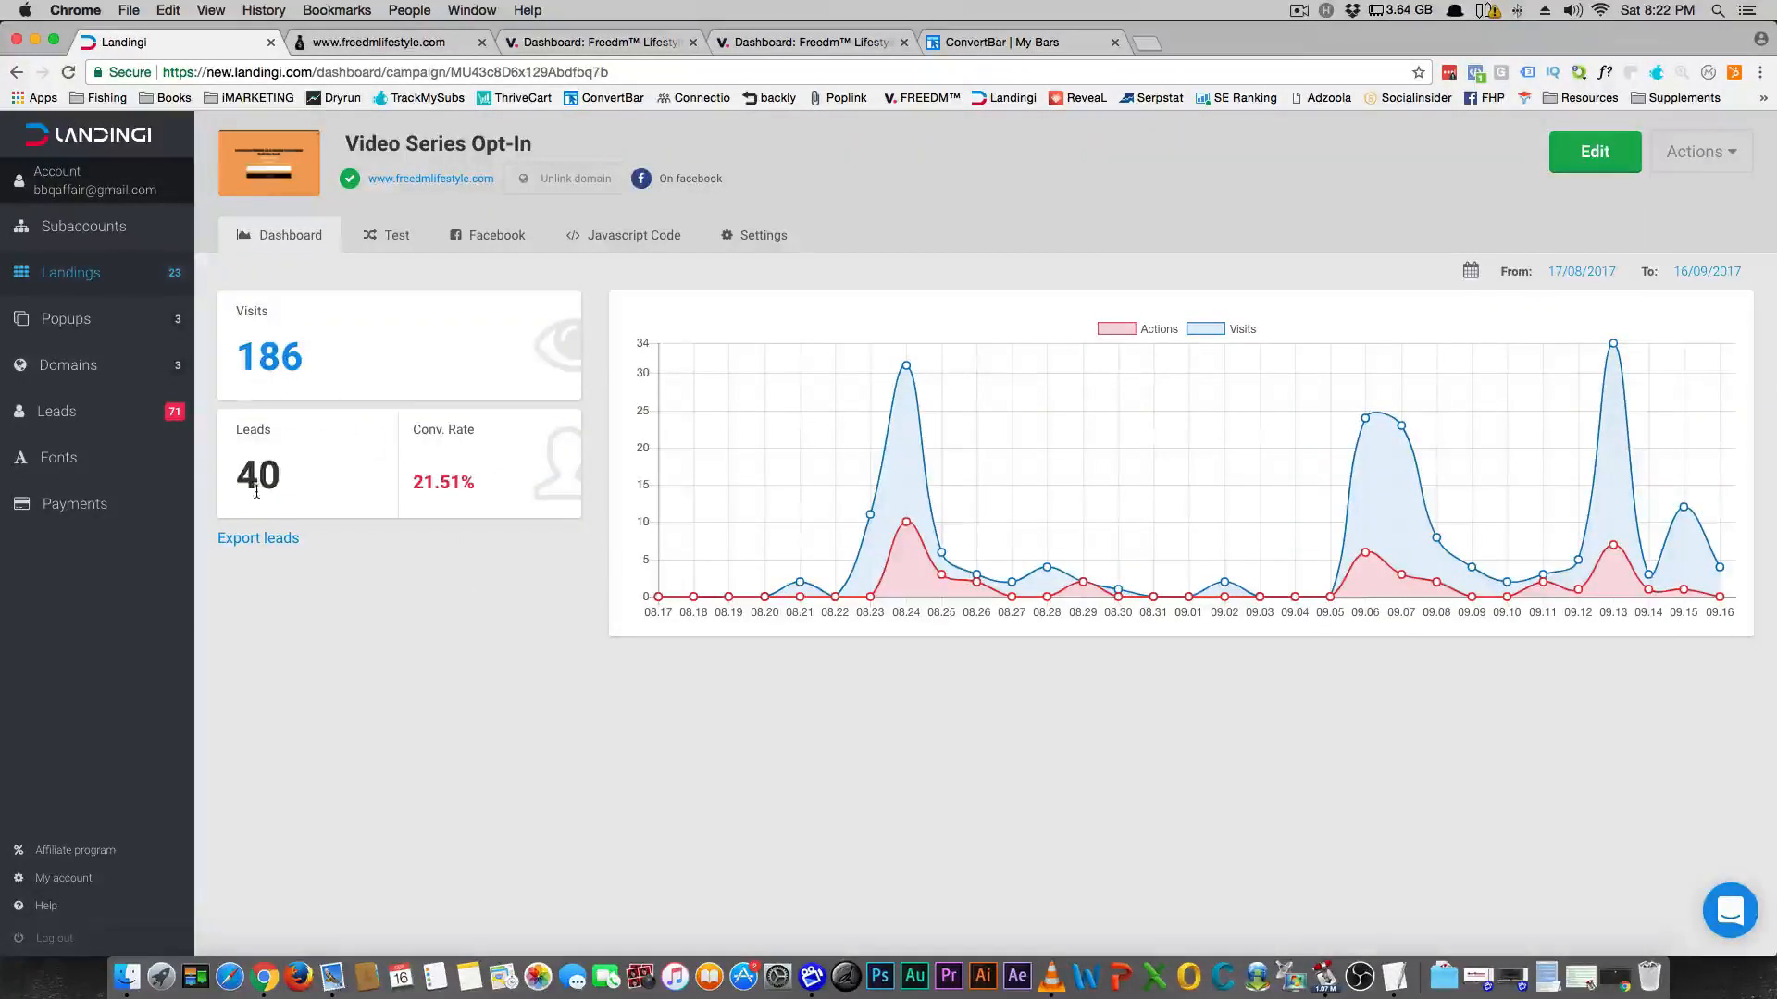
{"action": "mouse_move", "coordinate": [411, 493]}
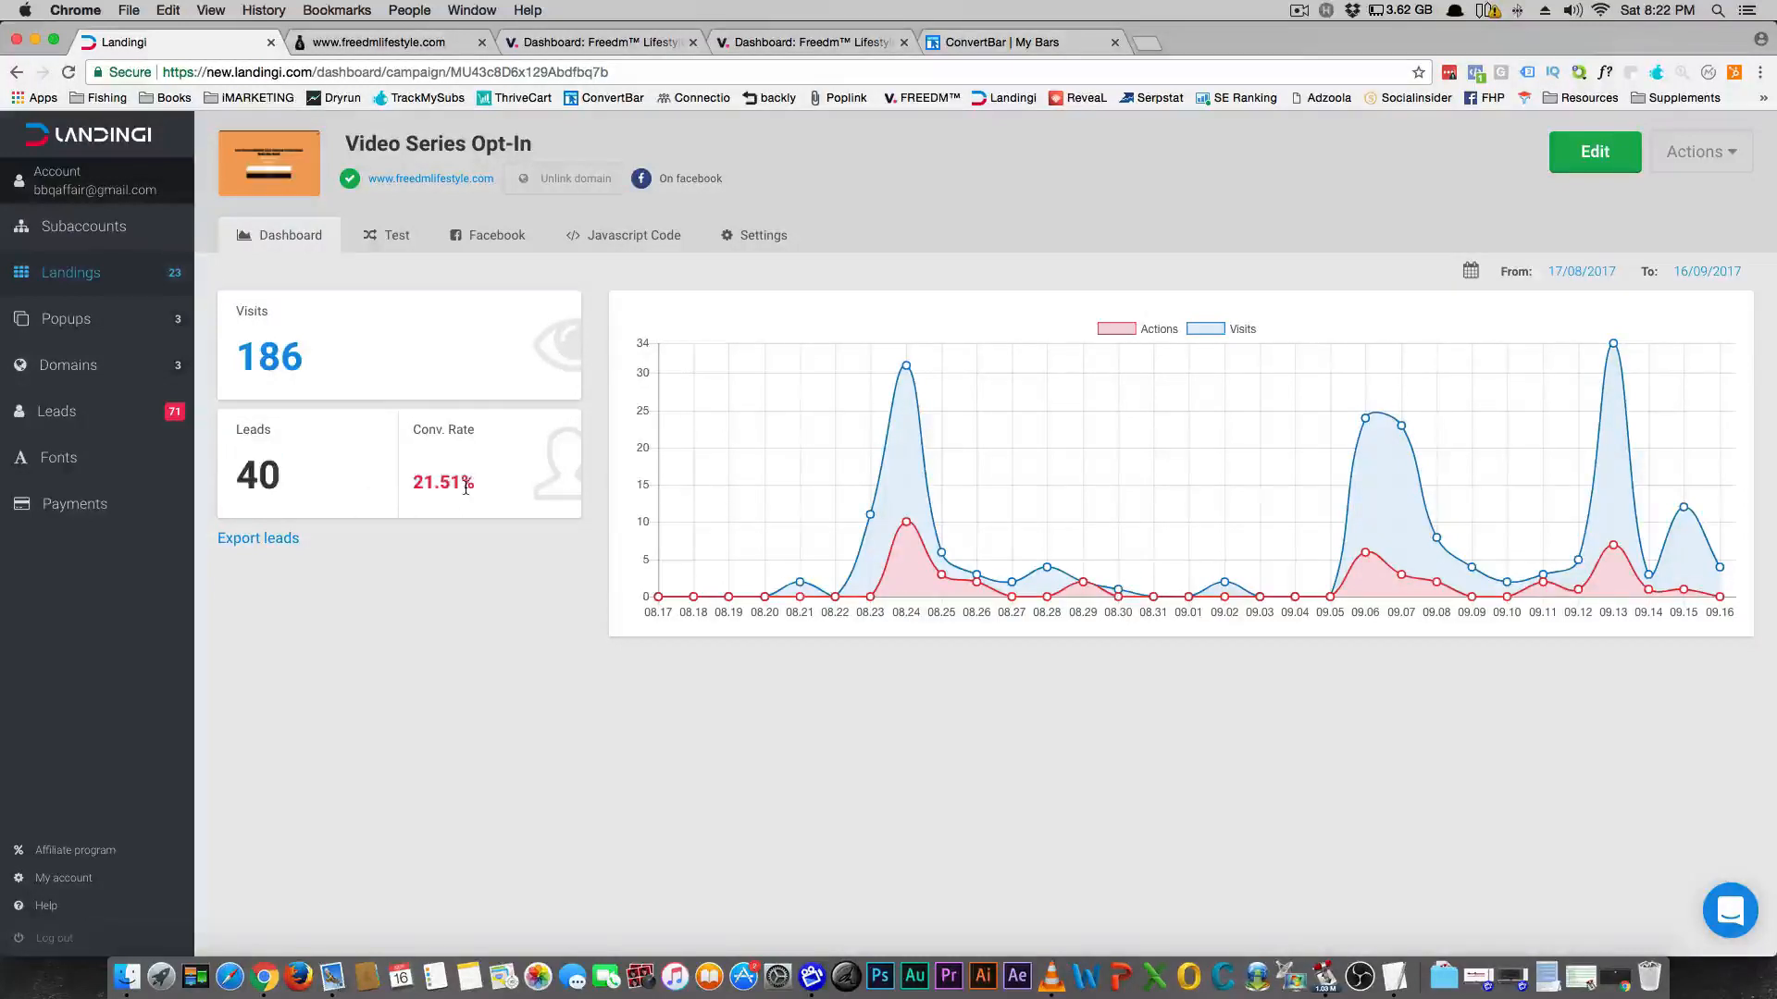
{"action": "double_click", "coordinate": [442, 481]}
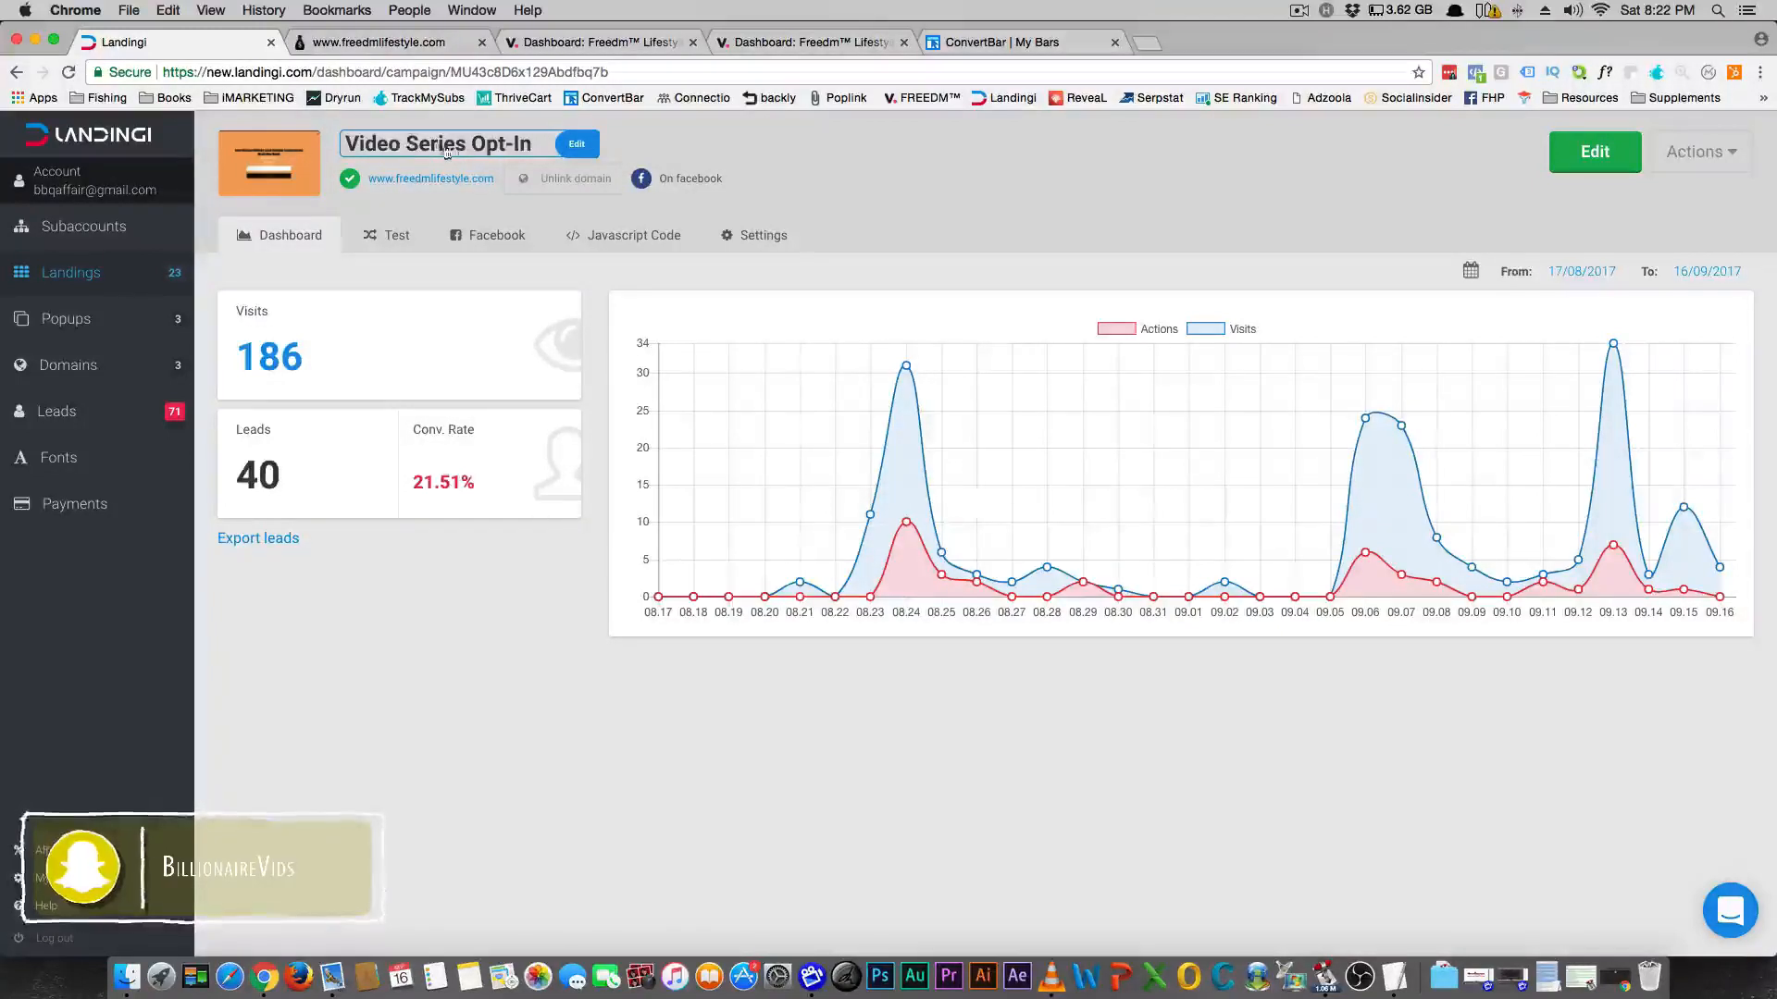
{"action": "mouse_move", "coordinate": [430, 177]}
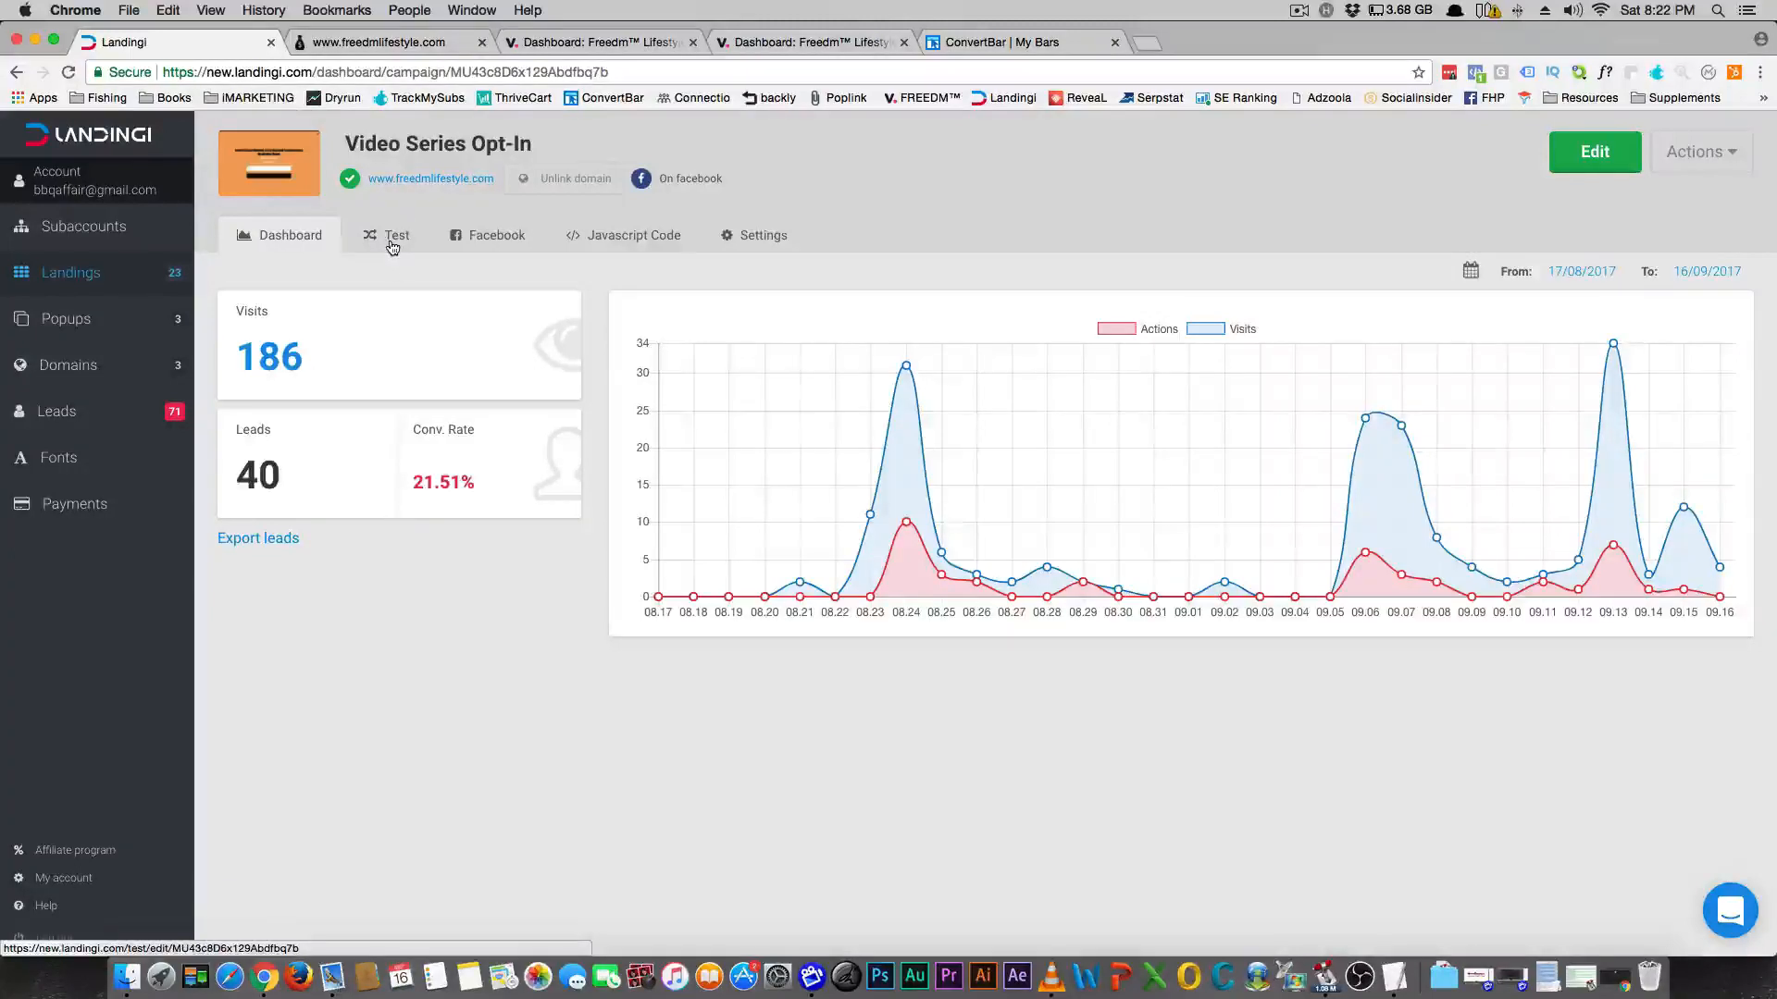
{"action": "left_click", "coordinate": [396, 234]}
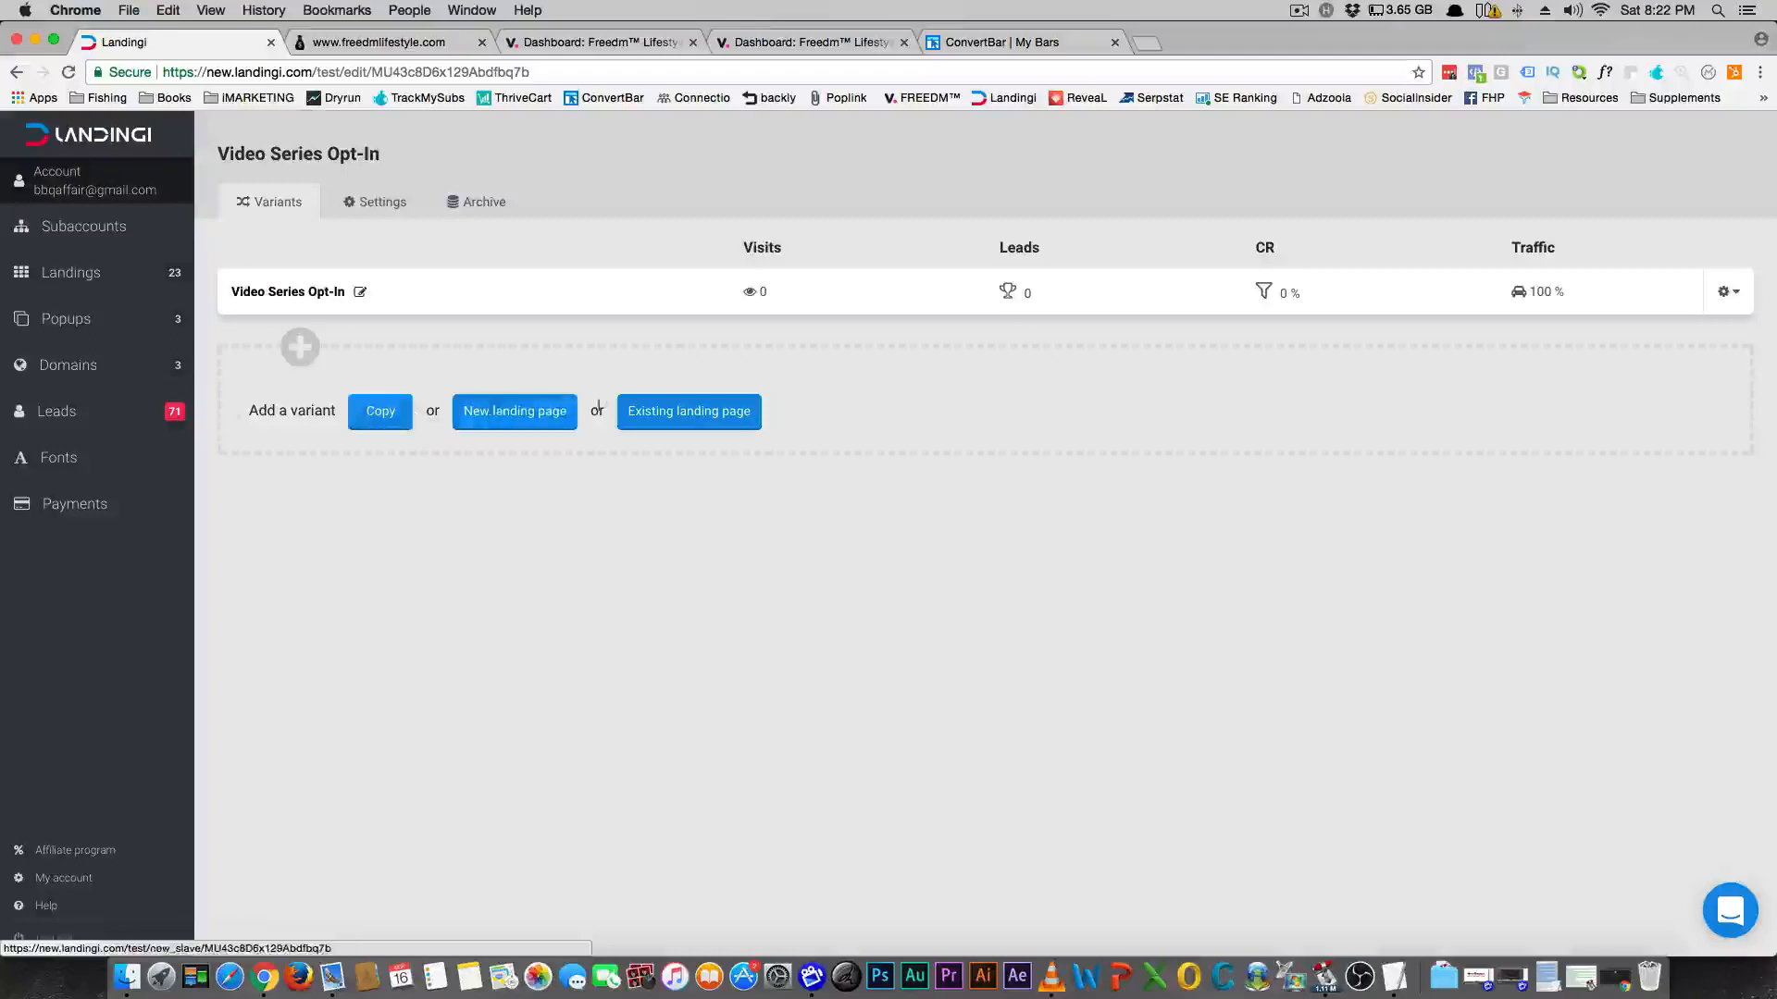
{"action": "mouse_move", "coordinate": [56, 411]}
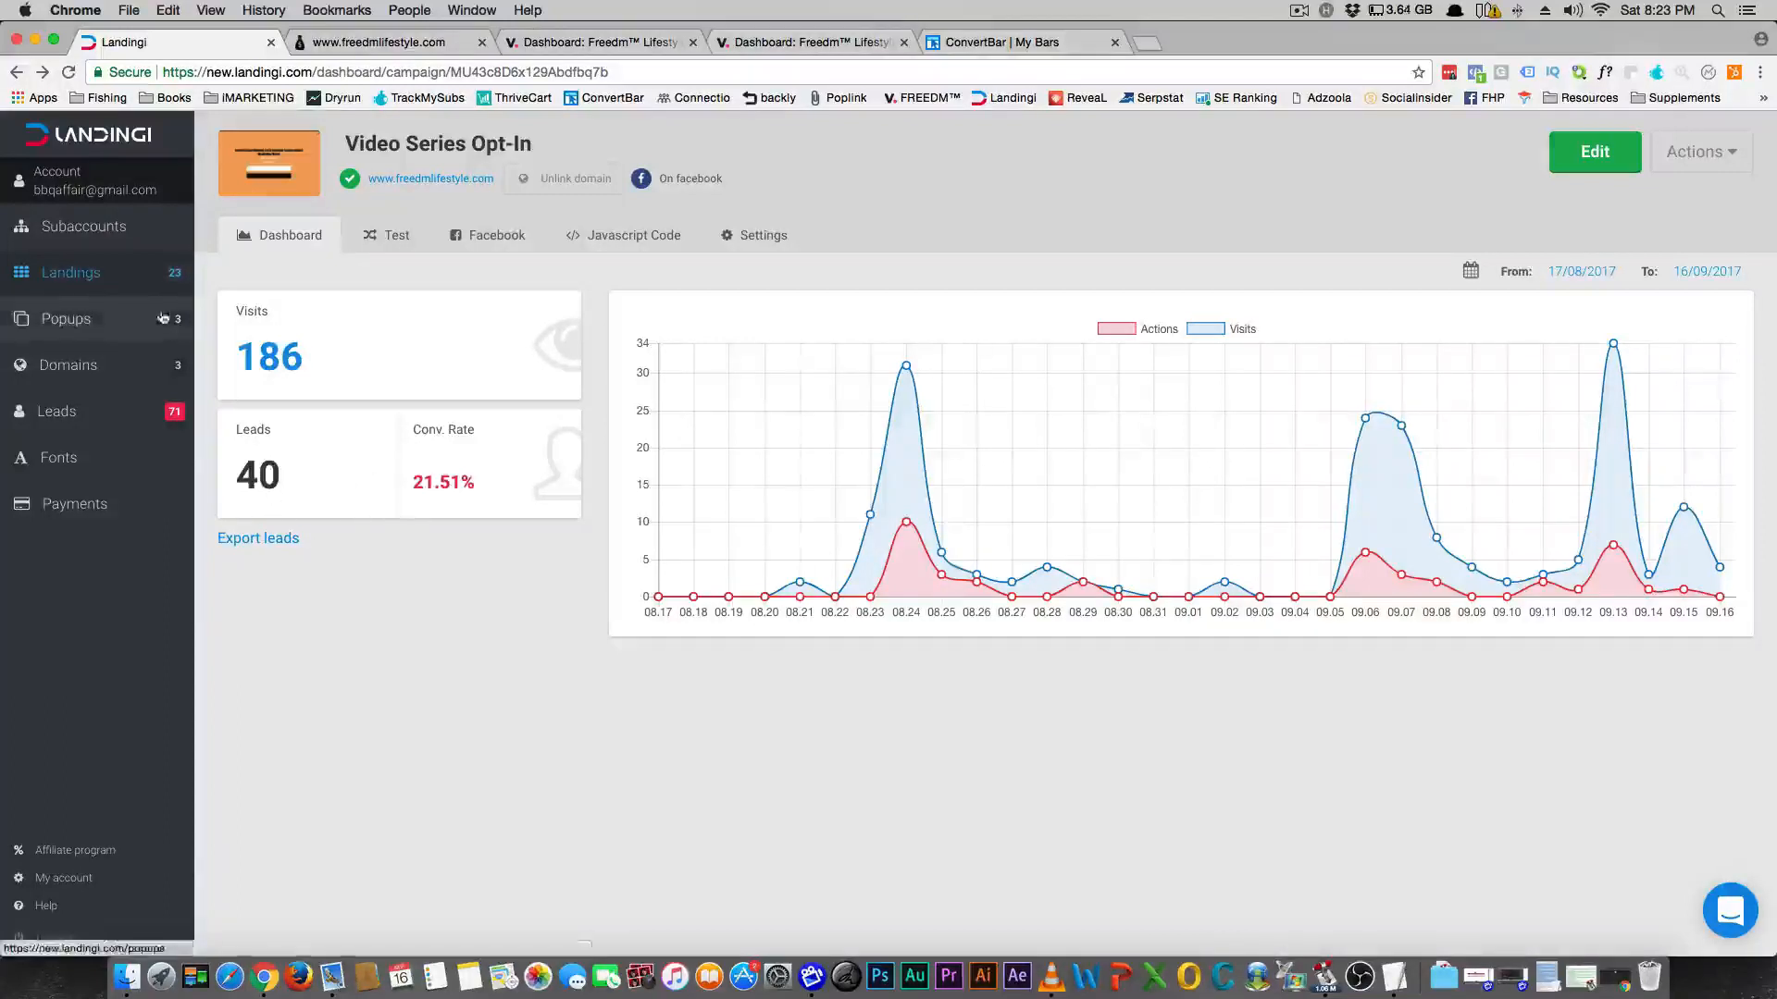
Step: Preview the live Video Series Opt-In page popup, close it, and return to Landings
{"action": "left_click", "coordinate": [379, 42]}
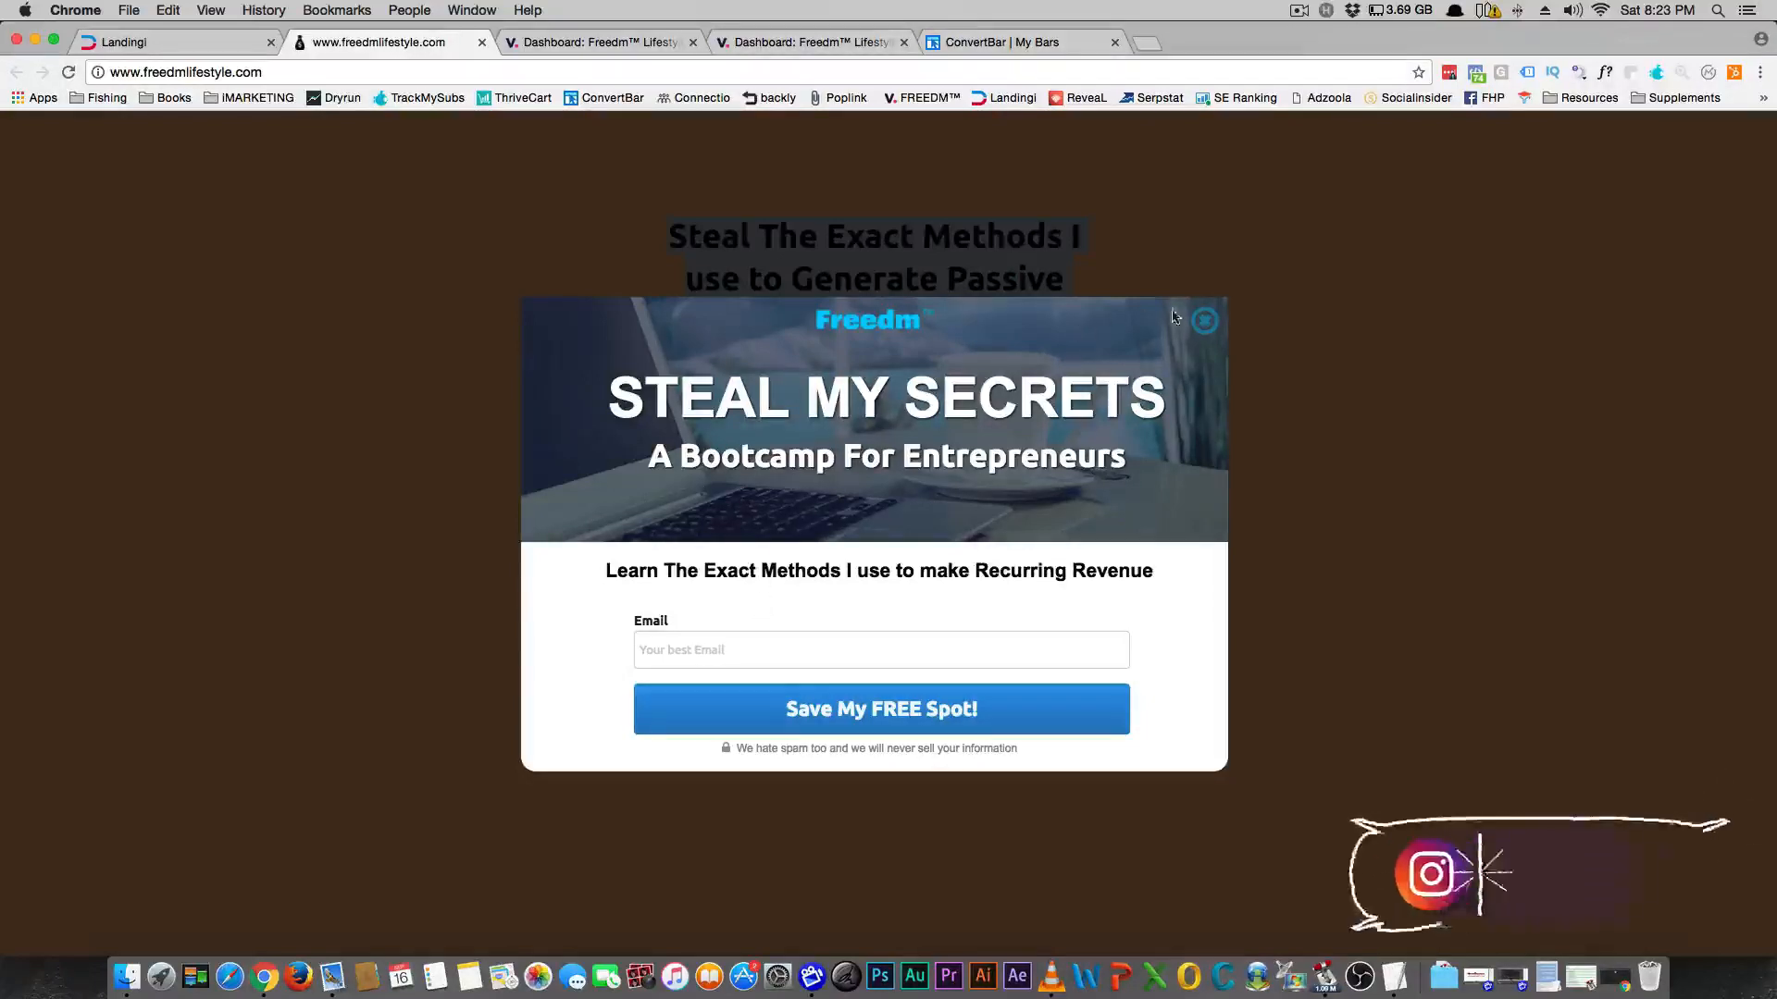
{"action": "left_click", "coordinate": [1203, 321]}
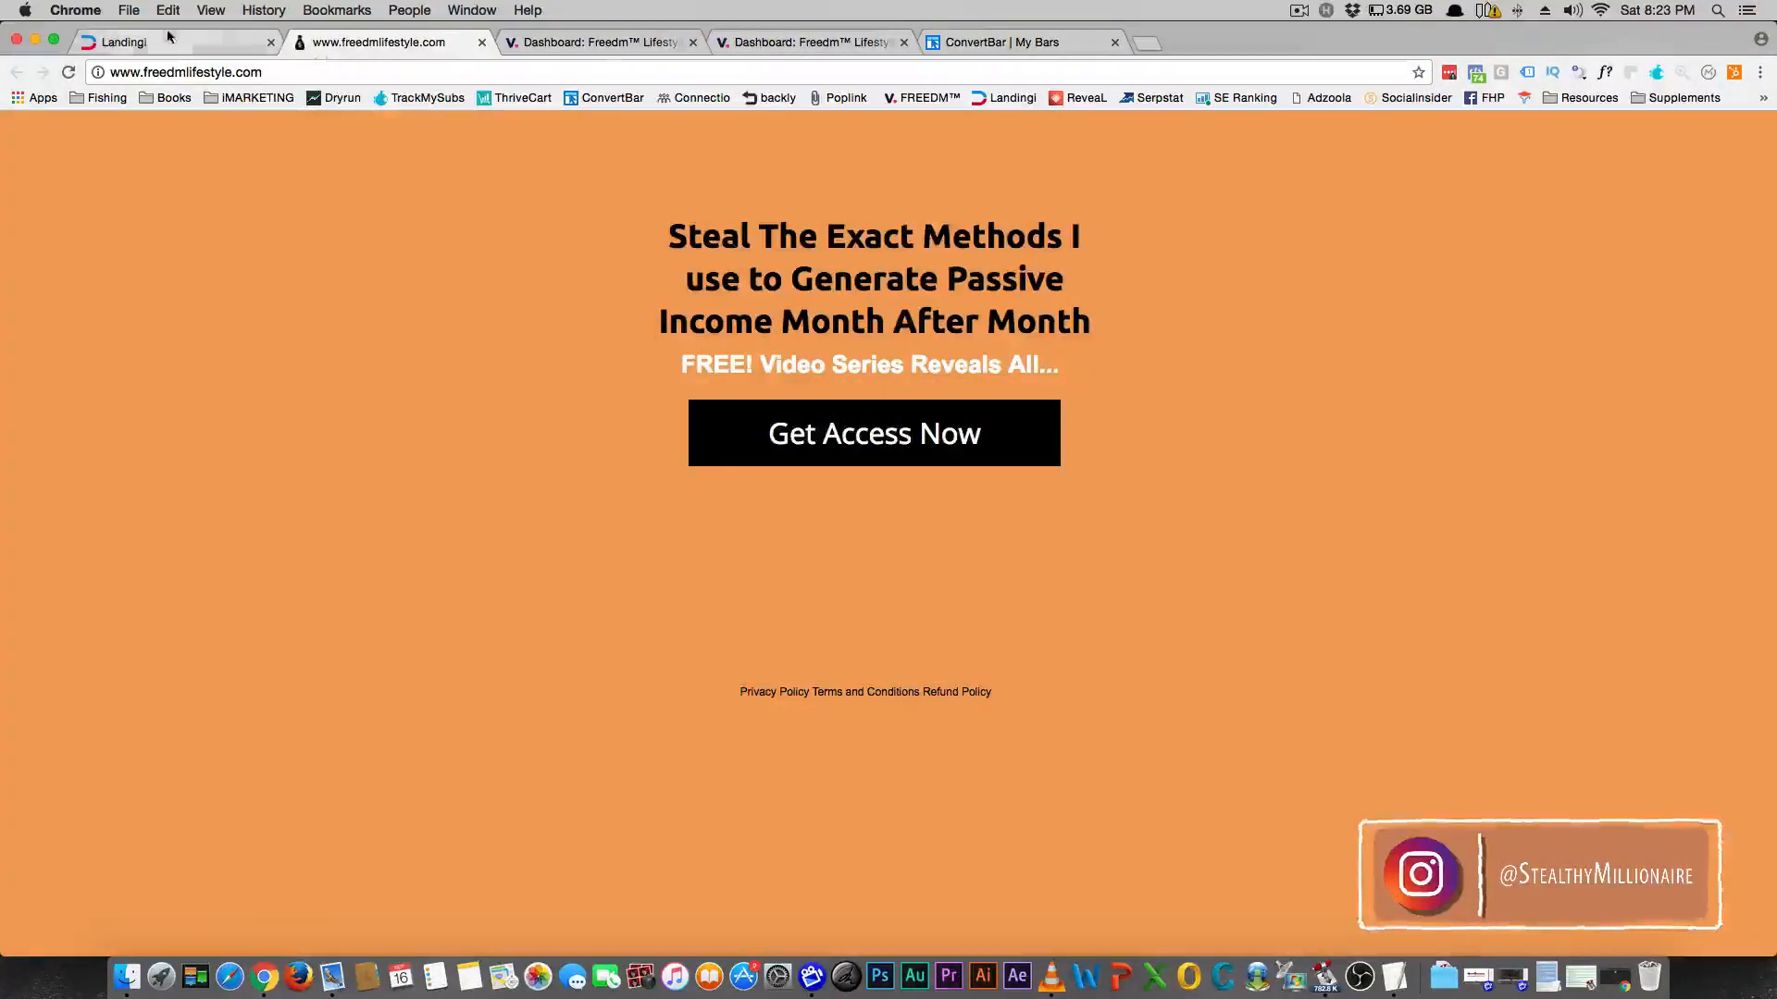
{"action": "left_click", "coordinate": [125, 41]}
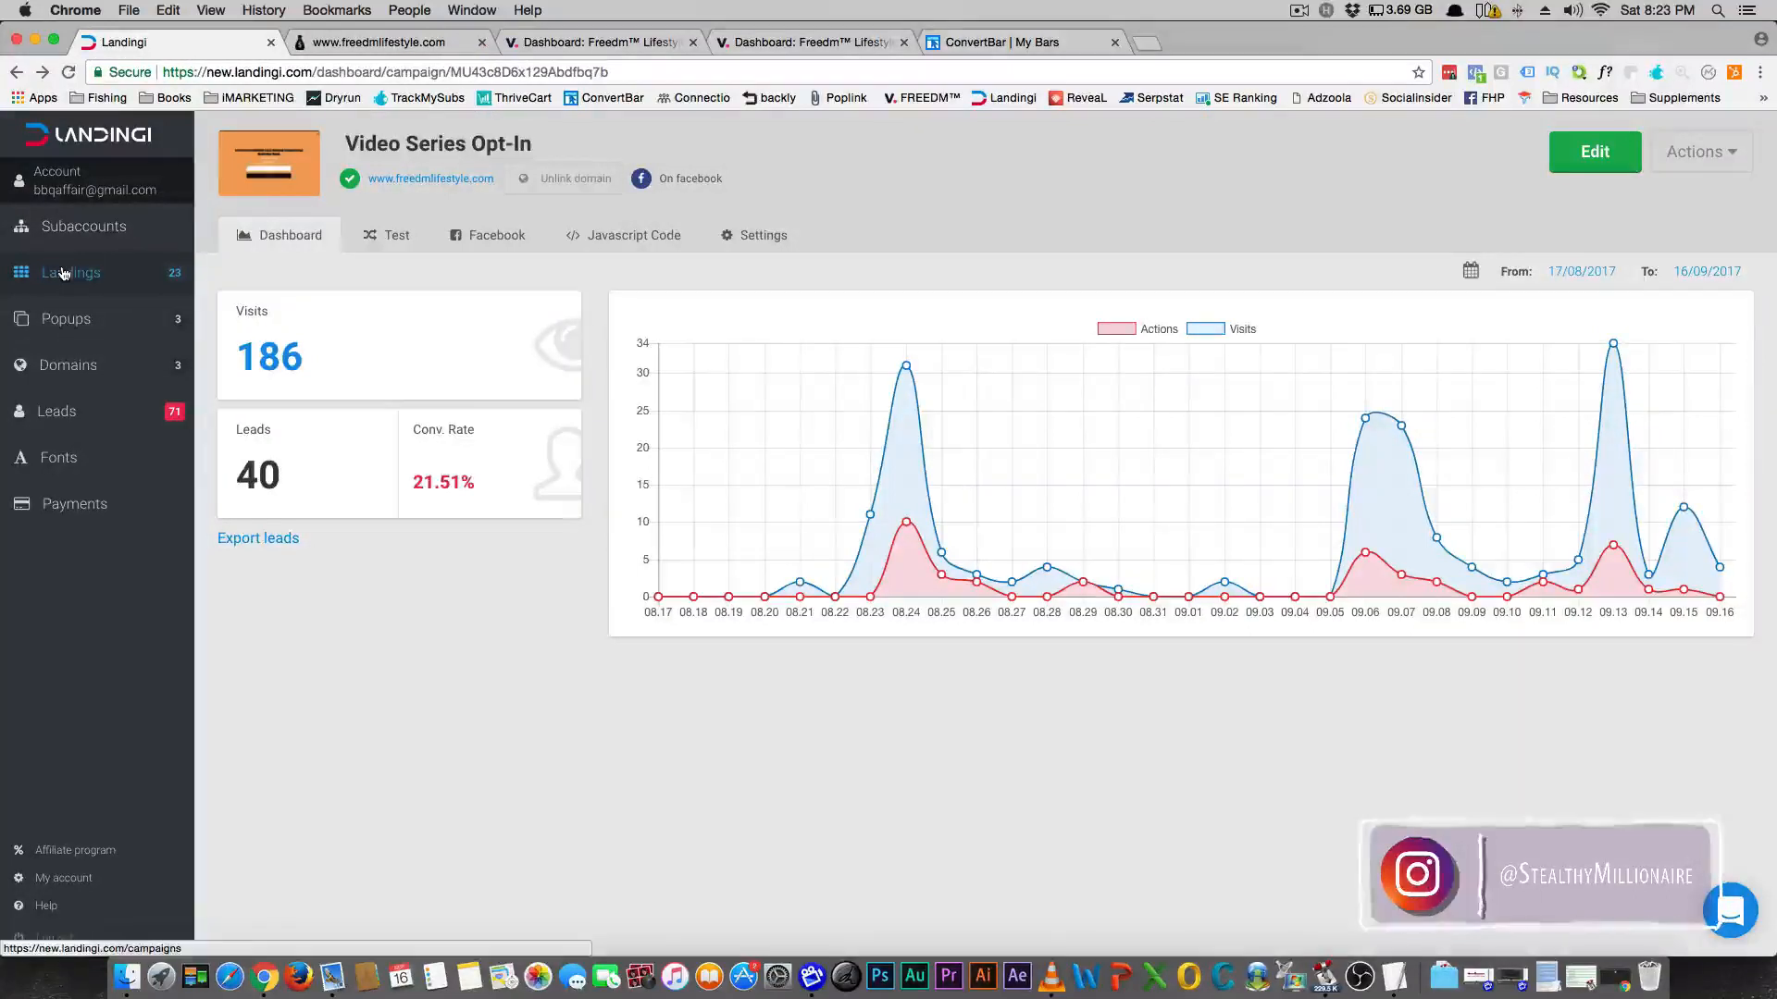
{"action": "left_click", "coordinate": [70, 272]}
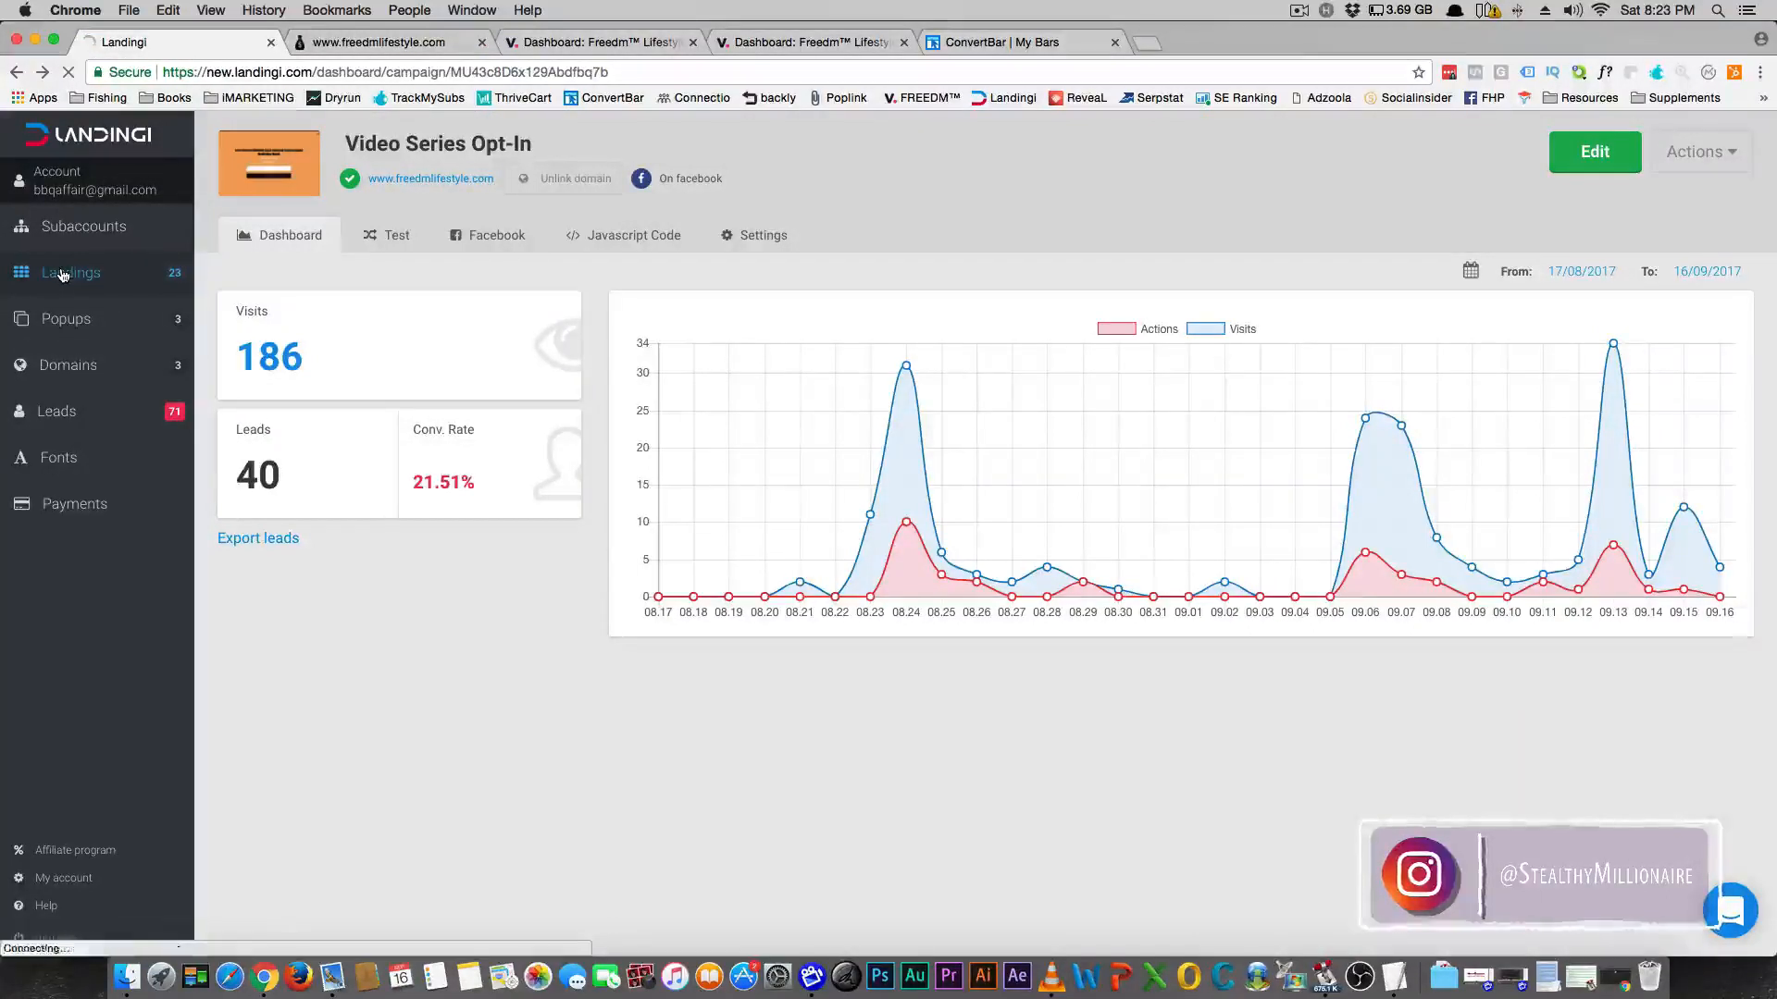
{"action": "left_click", "coordinate": [70, 272]}
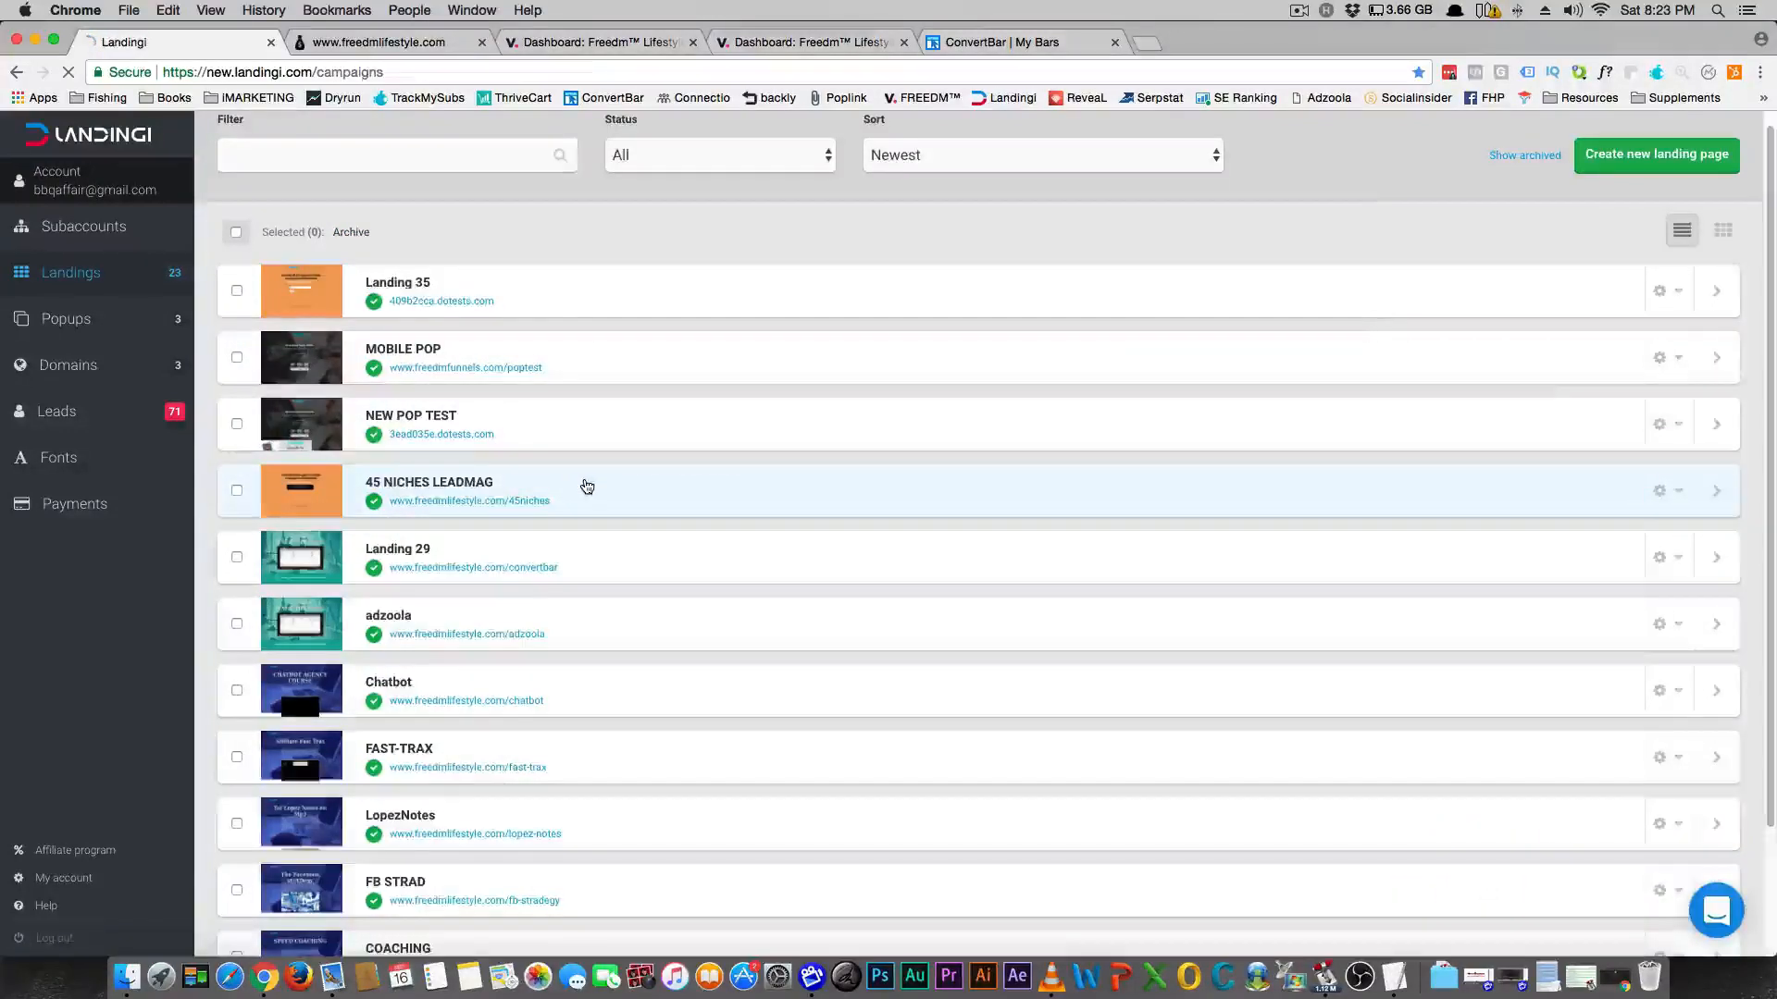
Step: View the live 45 niches opt-in page and its stats, then the Freedm Lifestyle post
{"action": "left_click", "coordinate": [468, 500]}
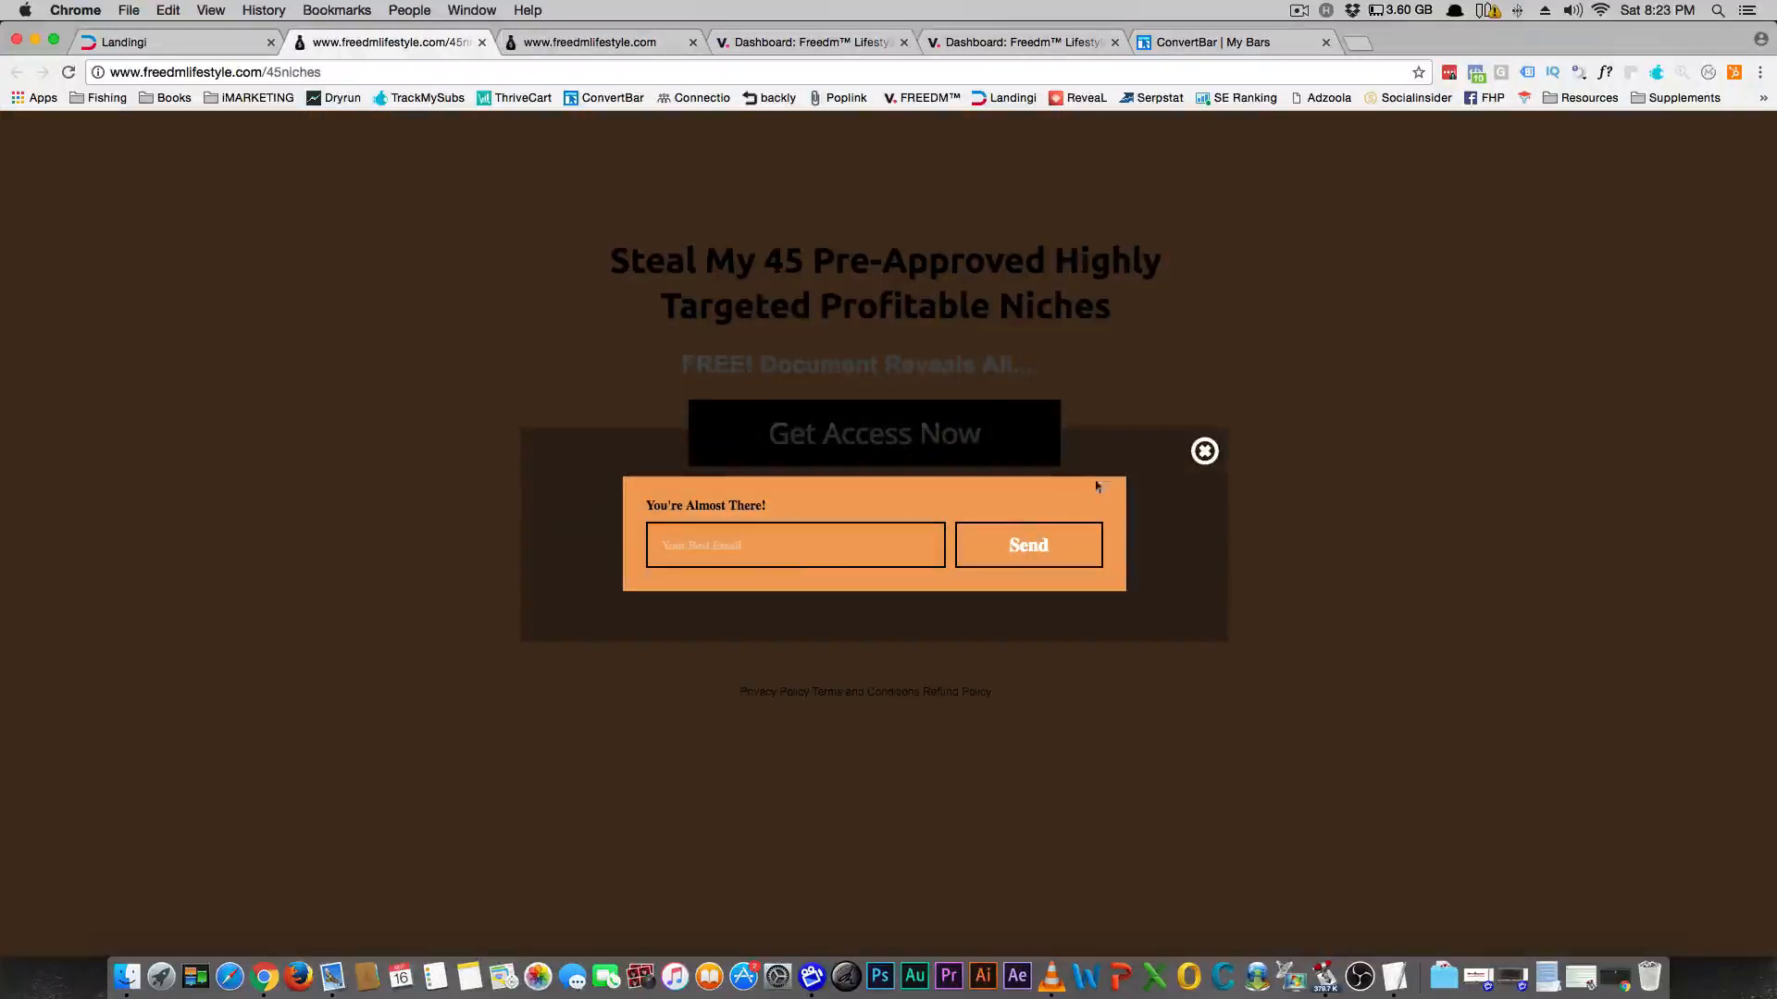
{"action": "left_click", "coordinate": [1203, 451]}
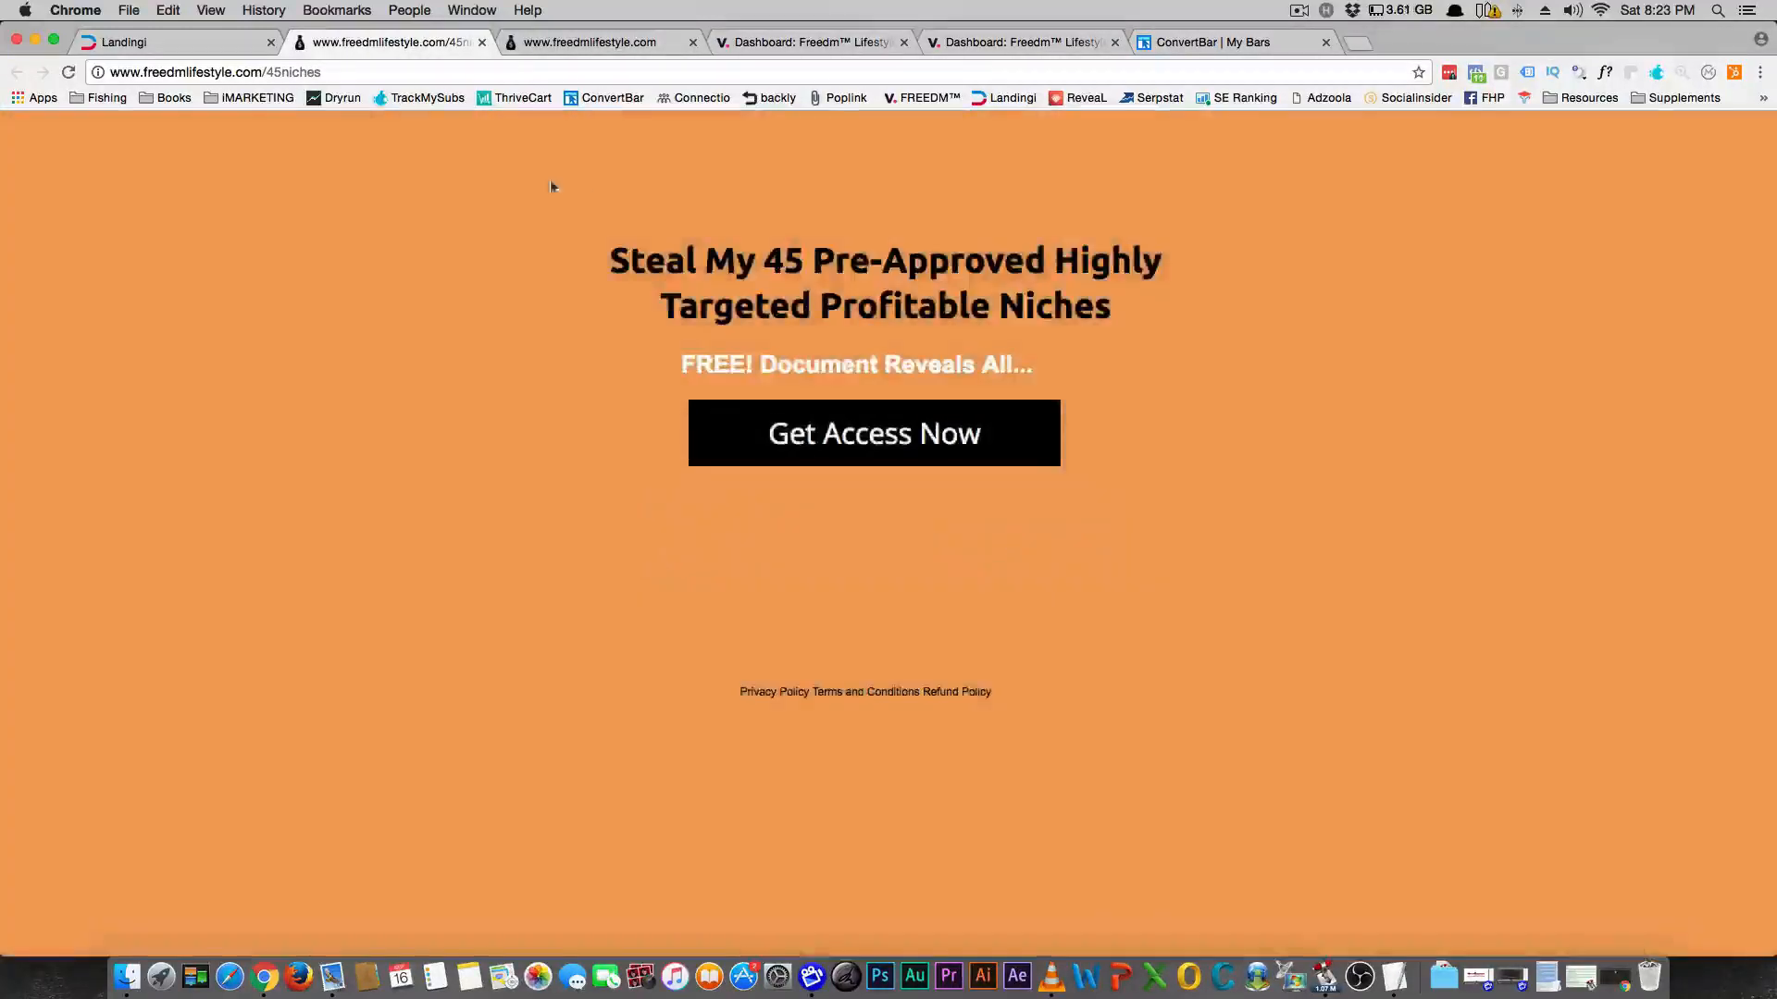
{"action": "left_click", "coordinate": [170, 42]}
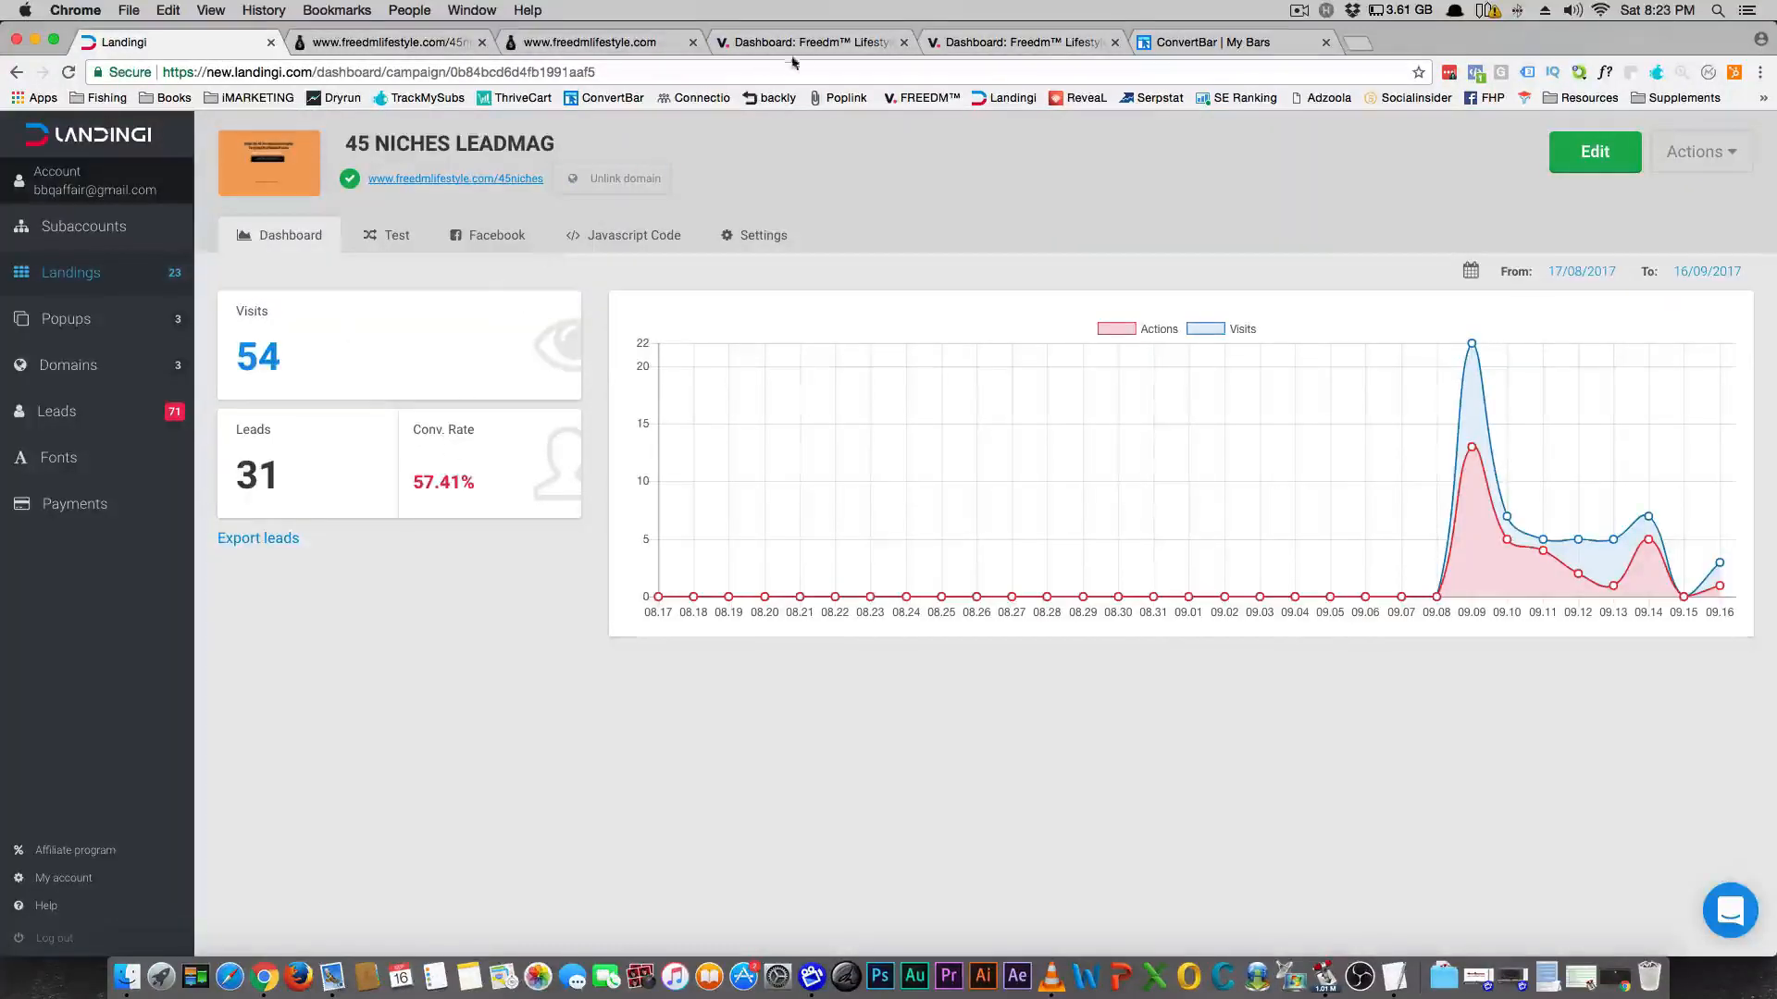
{"action": "left_click", "coordinate": [804, 42]}
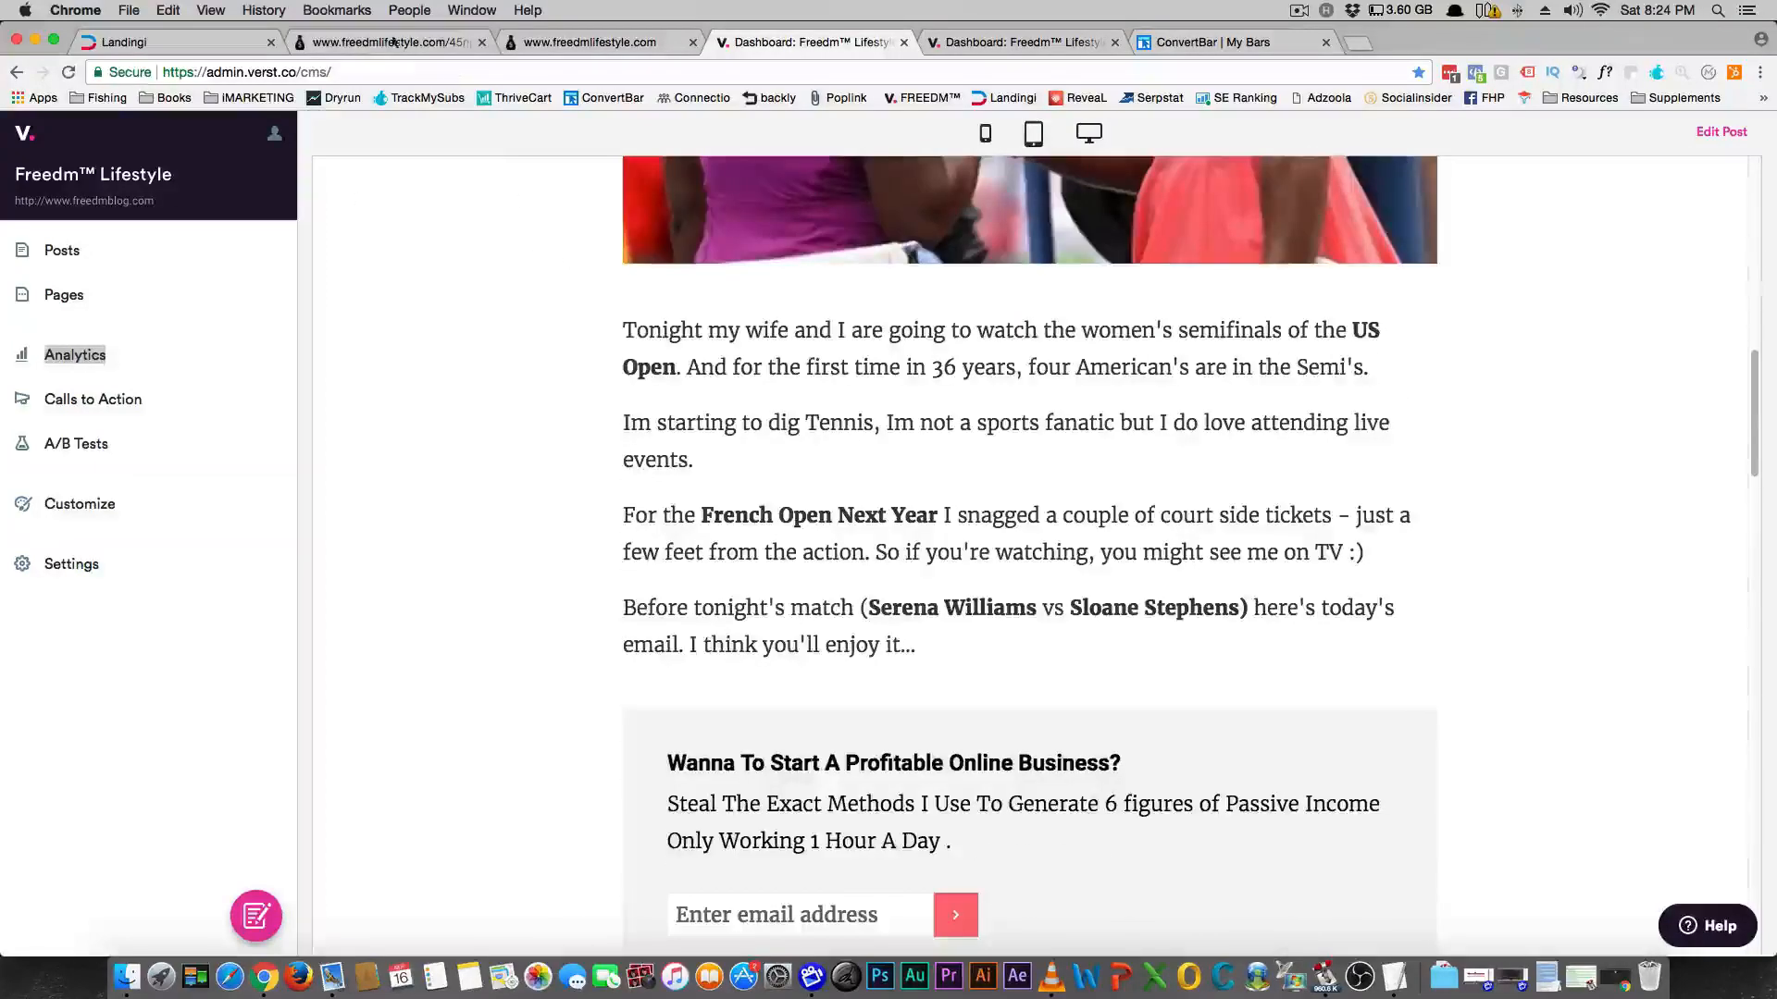
{"action": "left_click", "coordinate": [390, 42]}
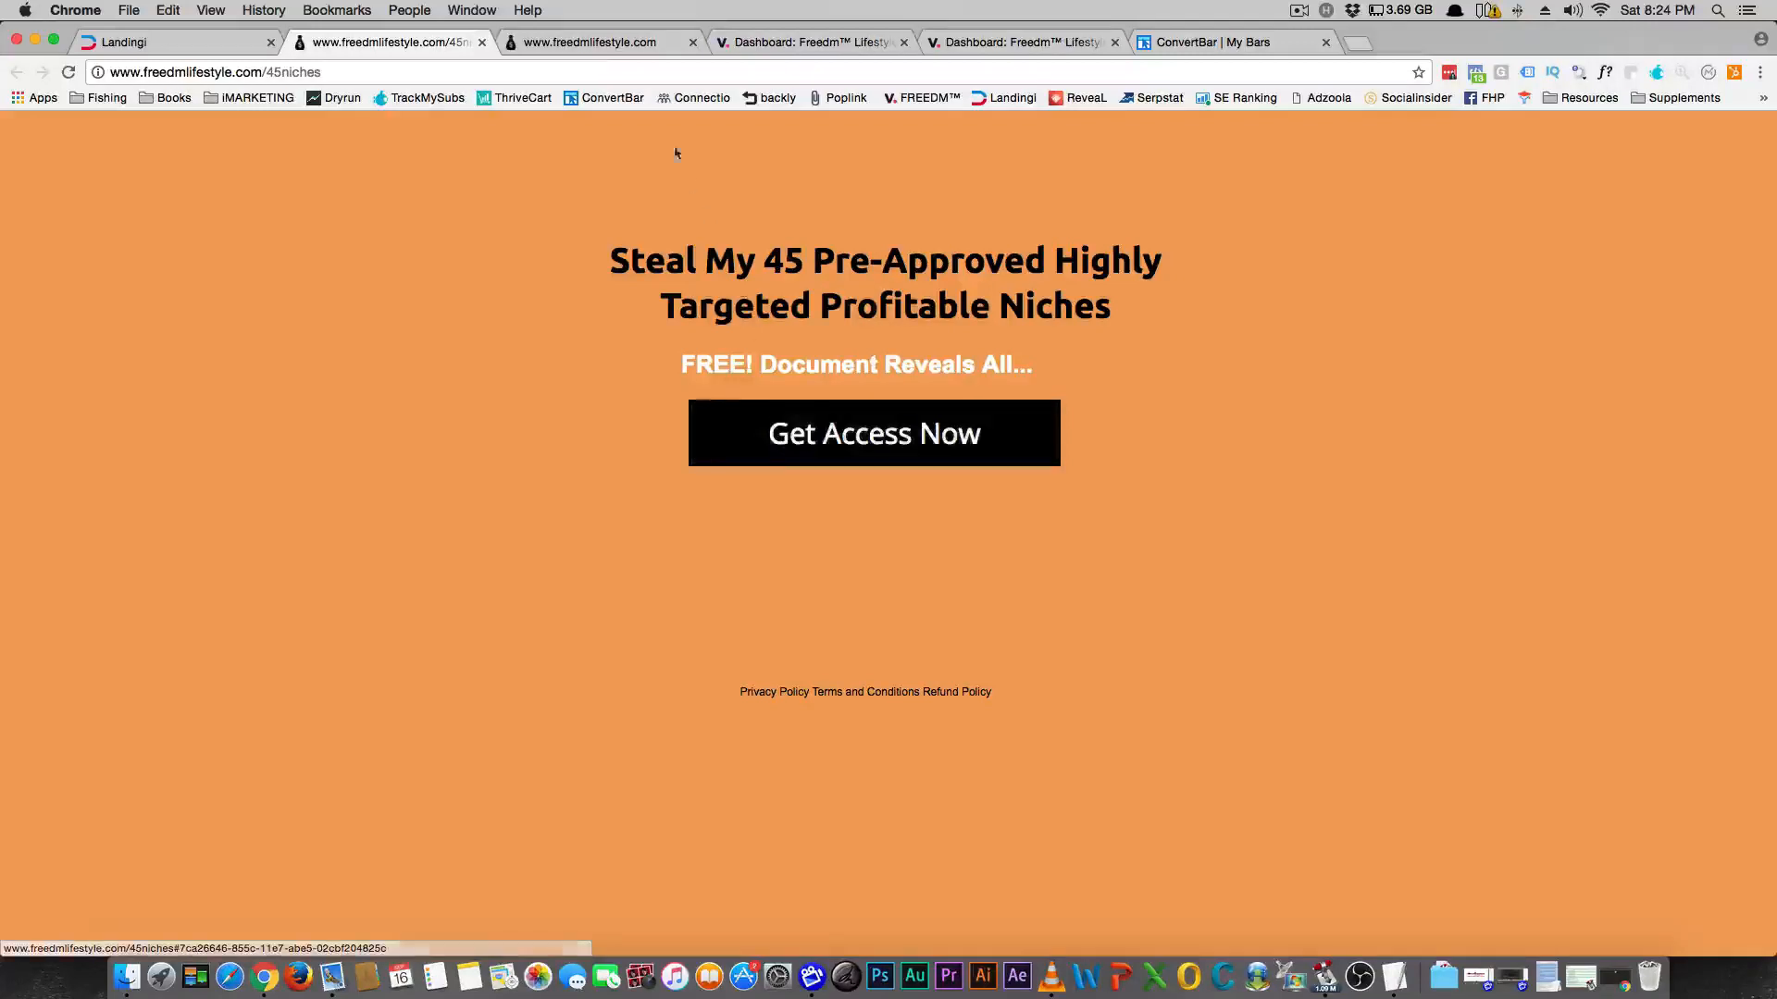
{"action": "left_click", "coordinate": [587, 41]}
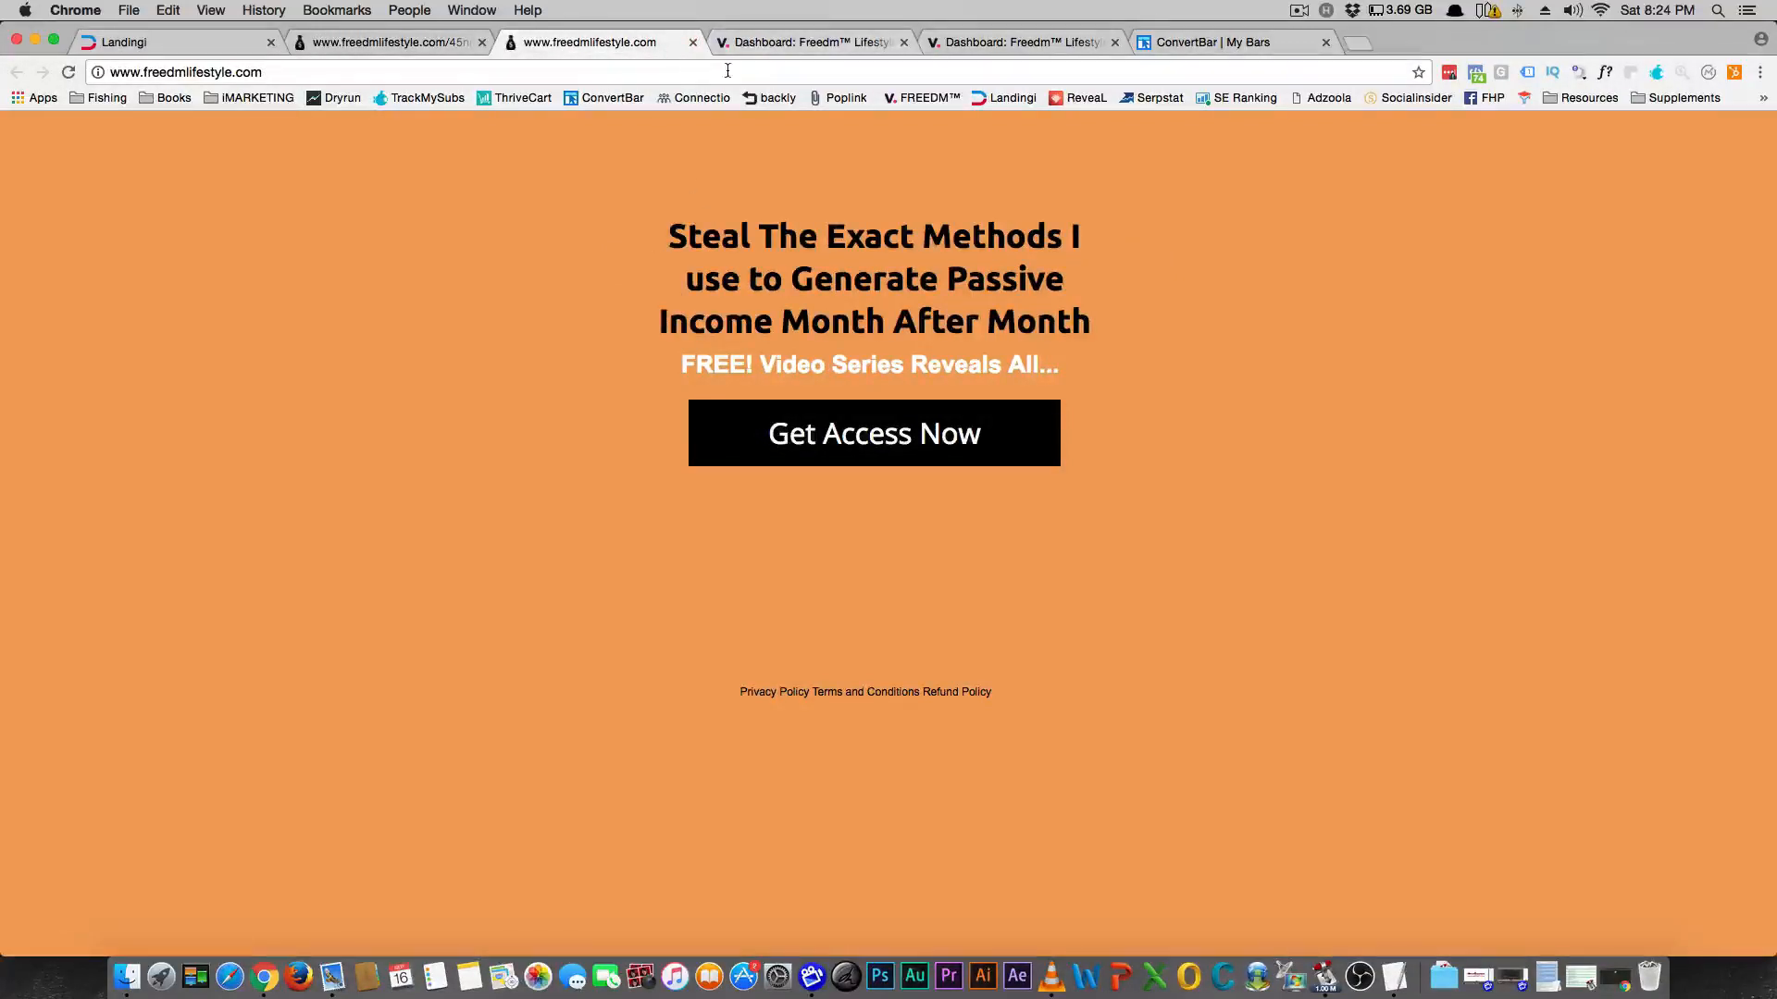
{"action": "left_click", "coordinate": [811, 41]}
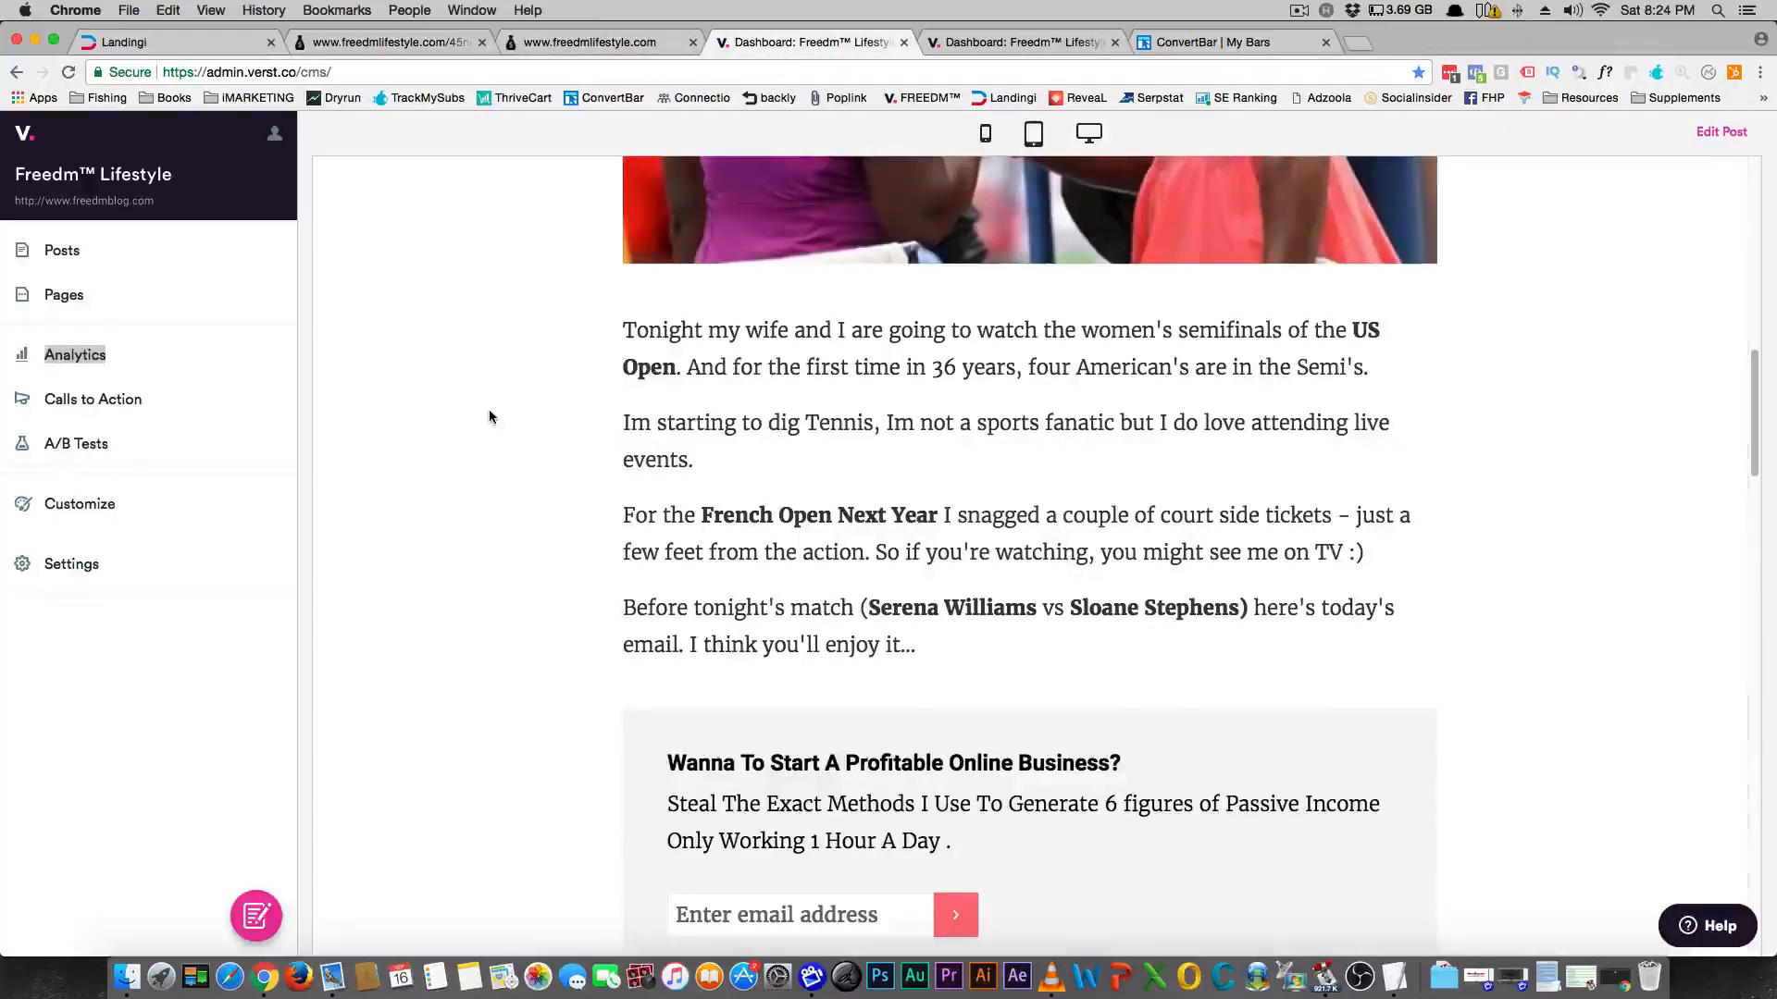
{"action": "scroll", "scroll_direction": "down", "scroll_amount": 3}
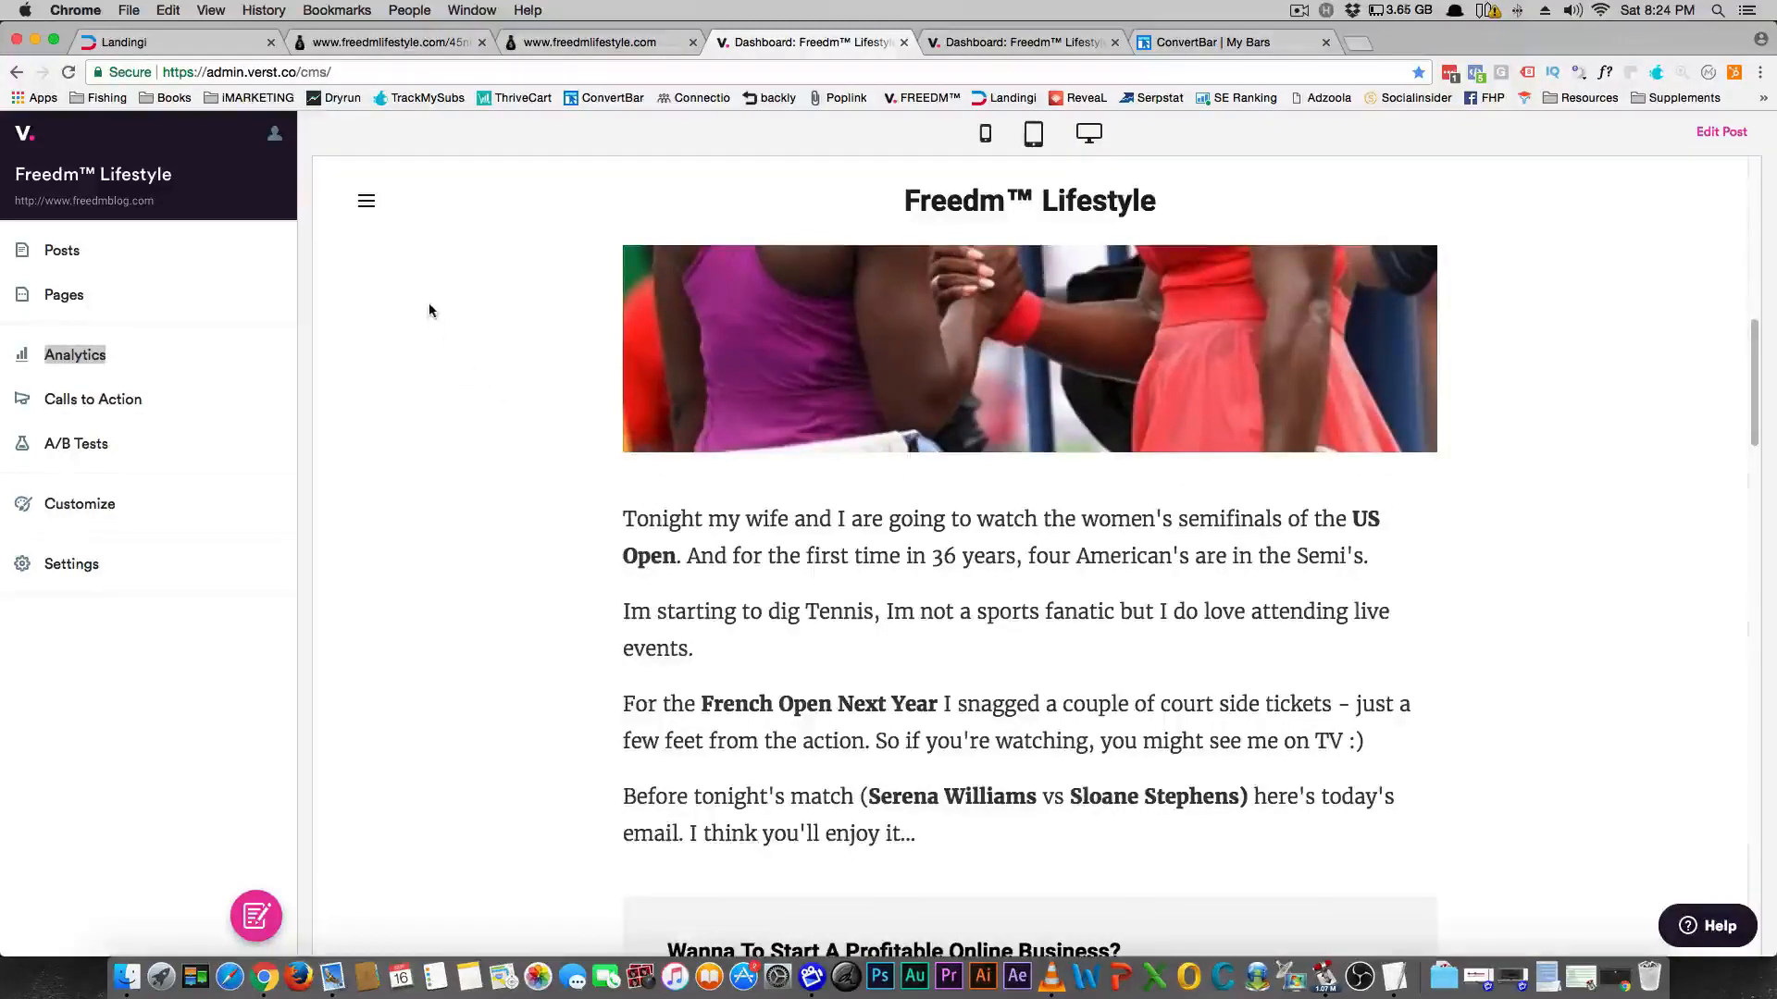
{"action": "scroll", "scroll_direction": "down", "scroll_amount": 3}
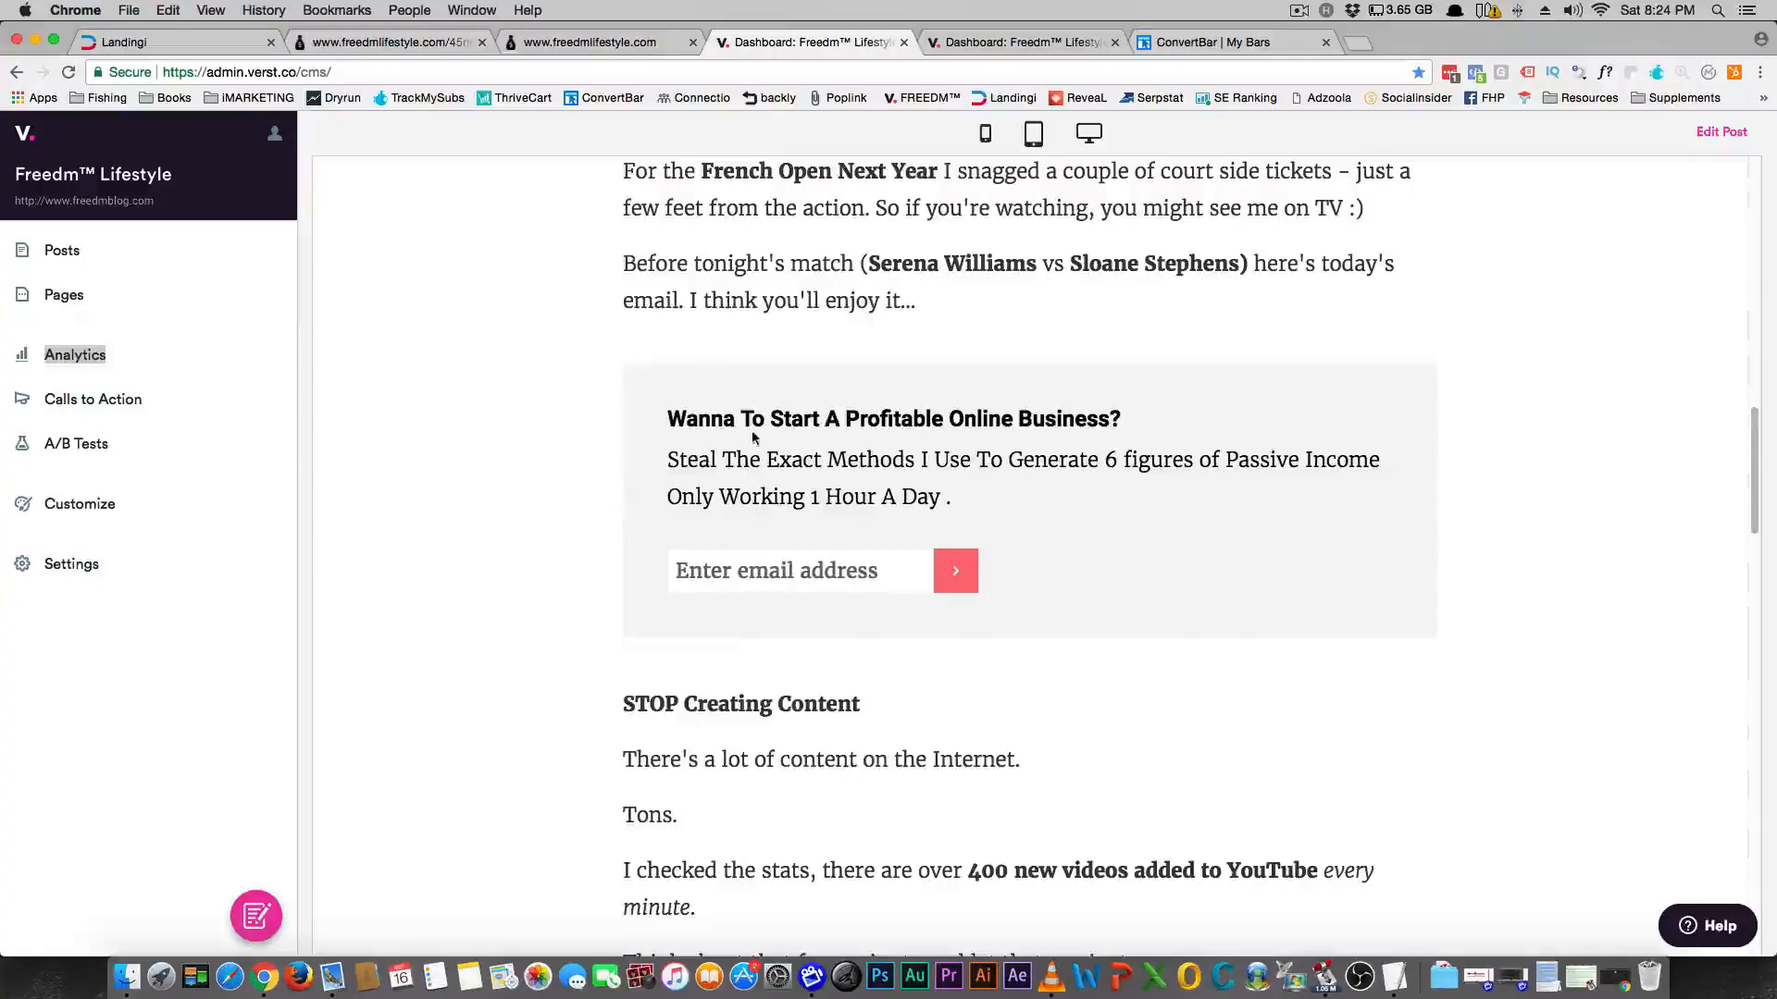
{"action": "left_click_drag", "start_coordinate": [666, 419], "coordinate": [843, 418]}
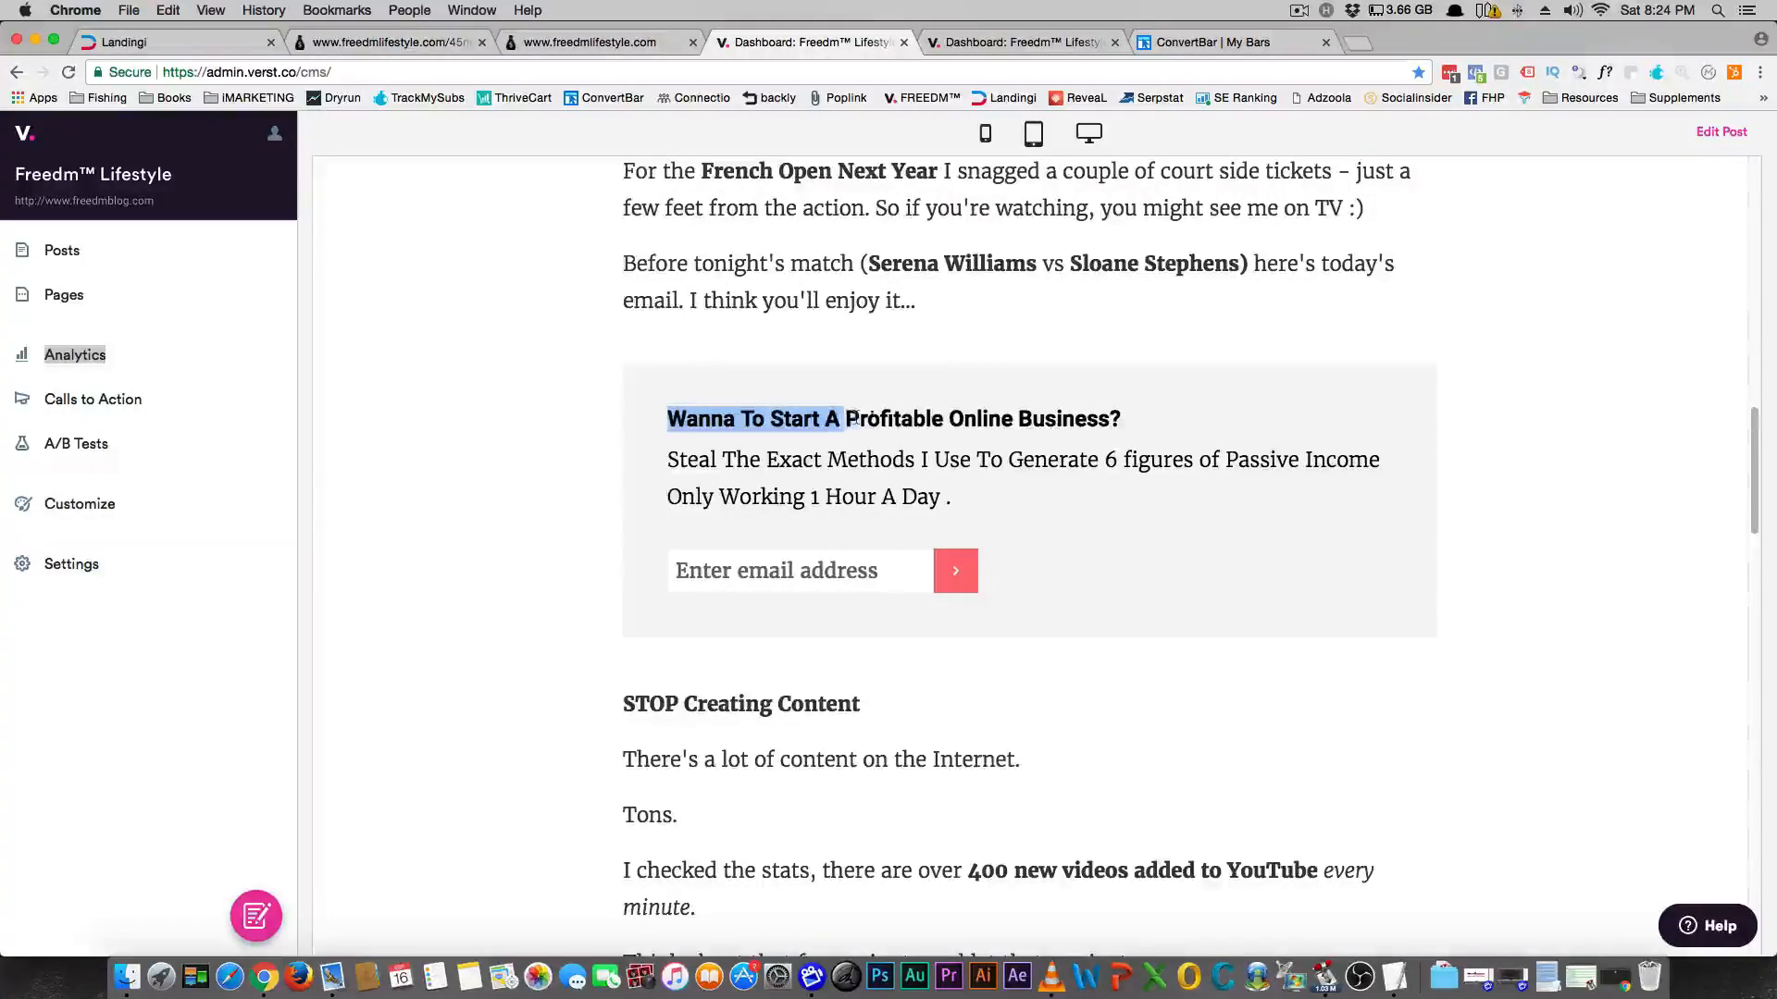
{"action": "scroll", "scroll_direction": "up", "scroll_amount": 3}
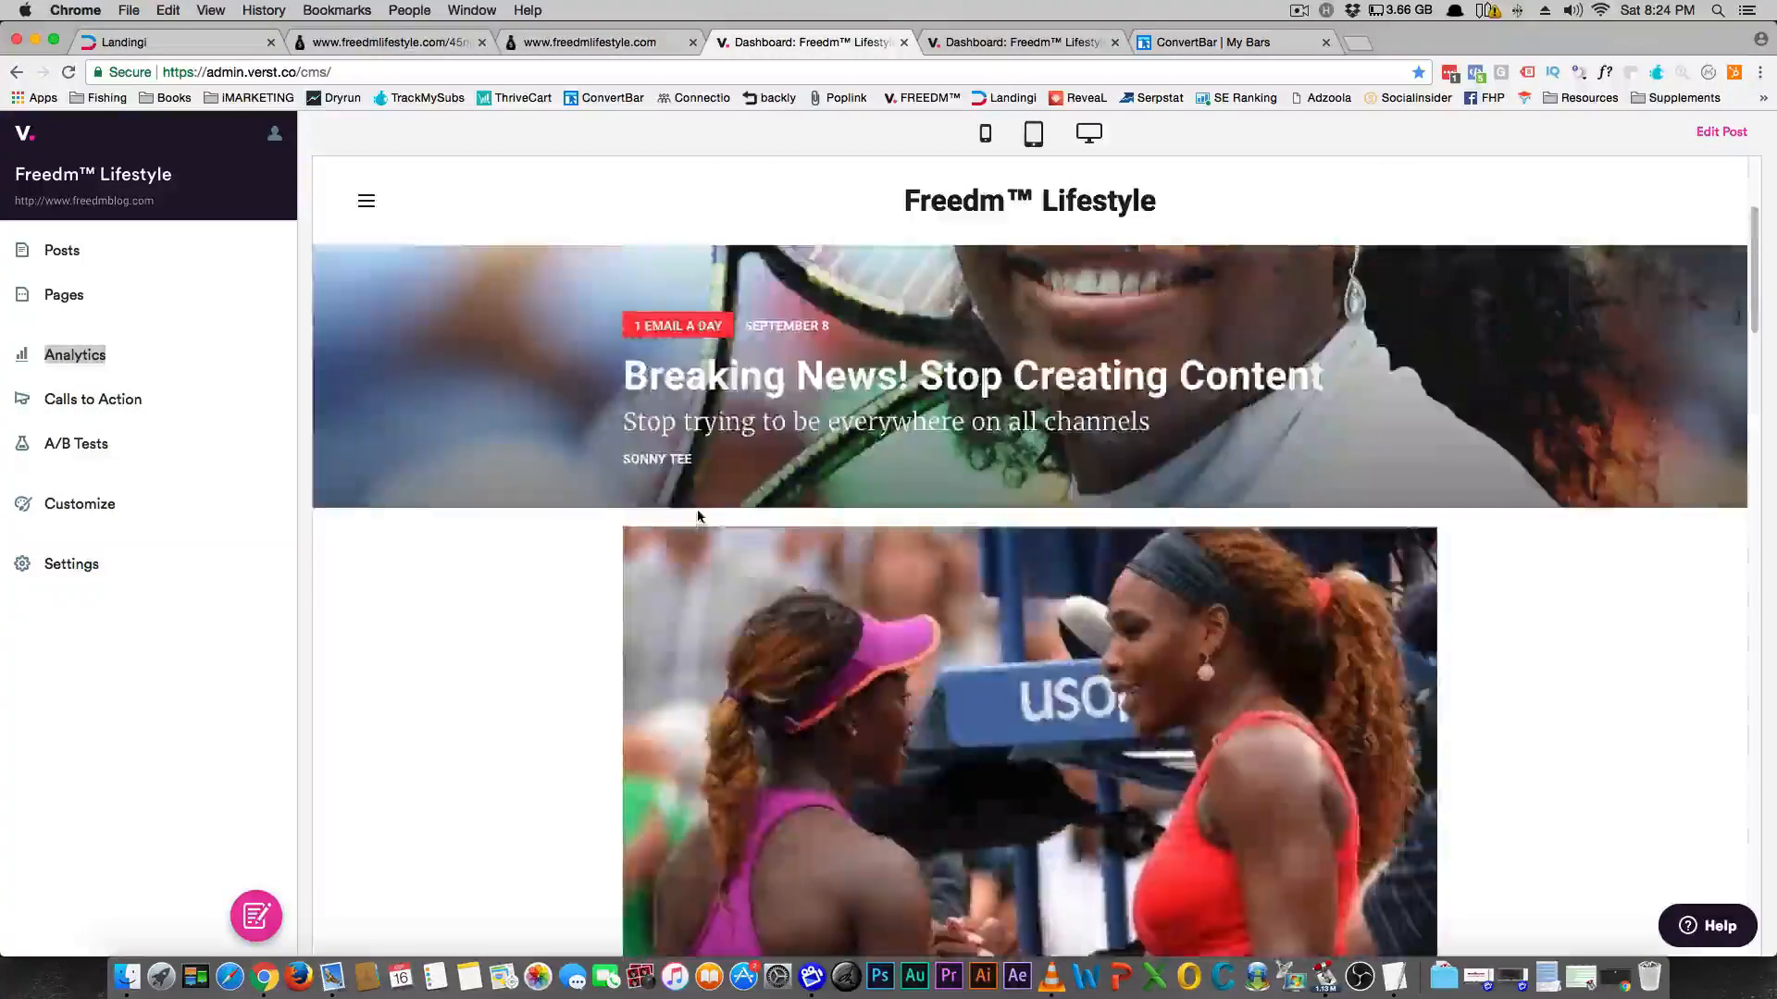
{"action": "scroll", "scroll_direction": "down", "scroll_amount": 3}
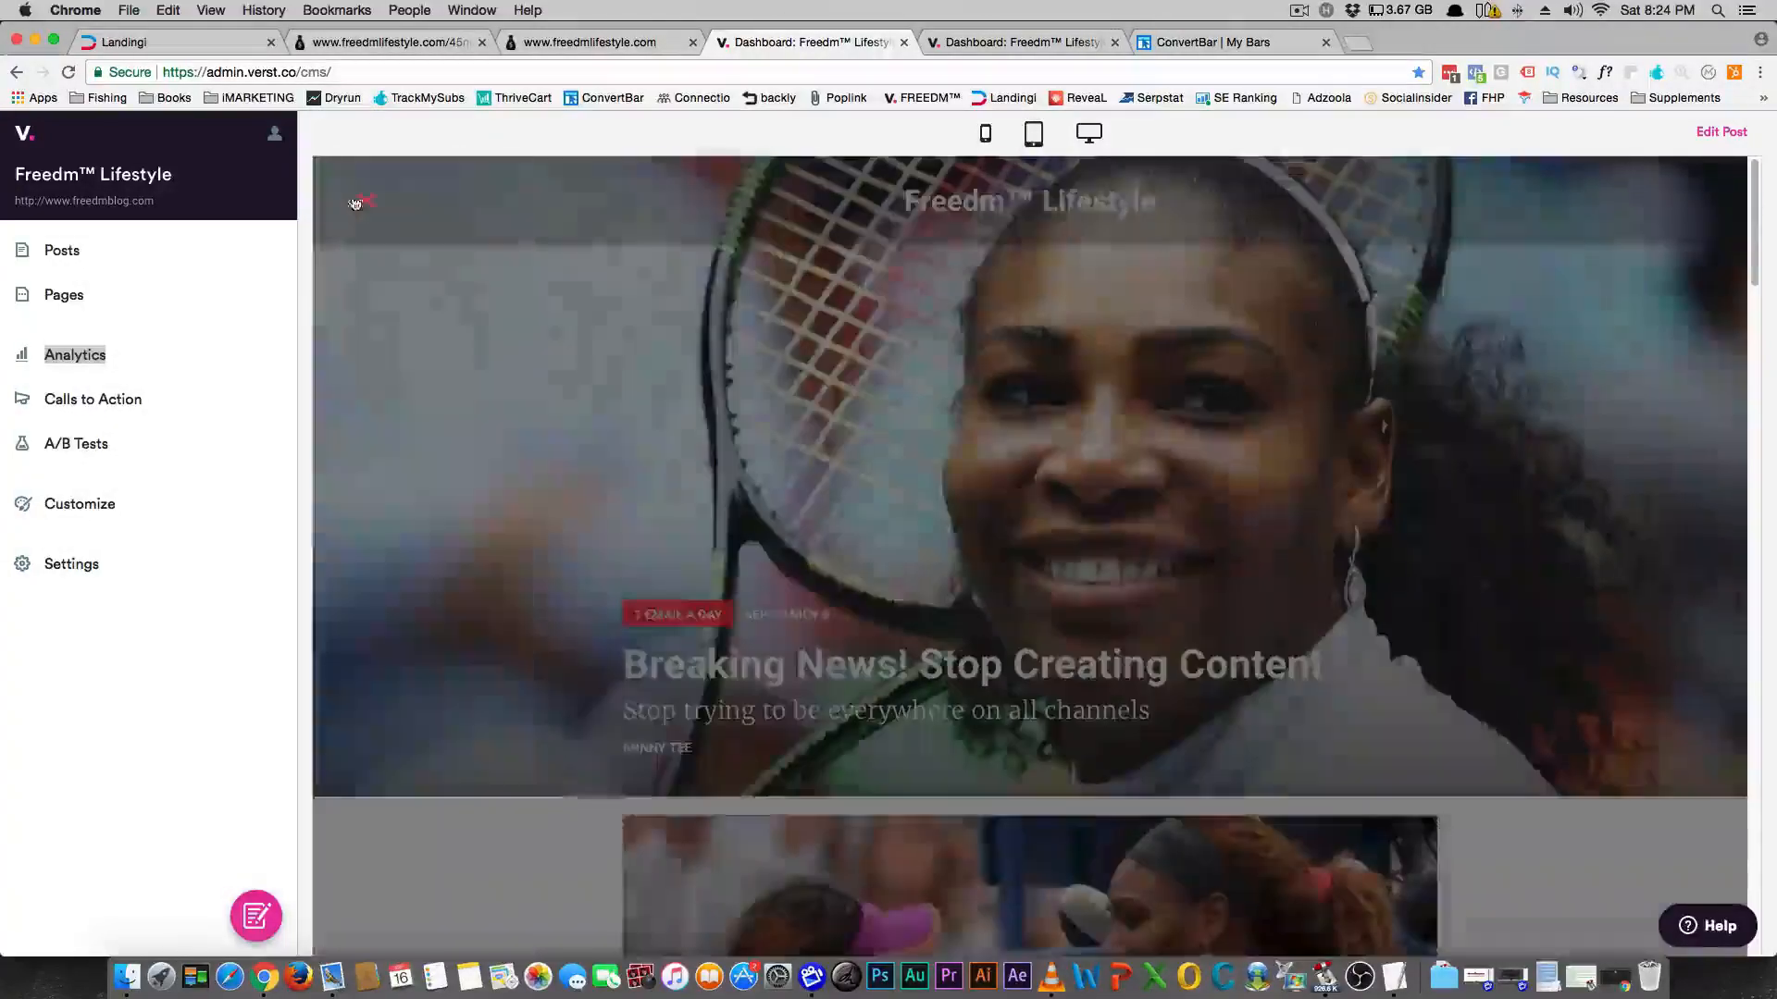
{"action": "scroll", "scroll_direction": "down", "scroll_amount": 3}
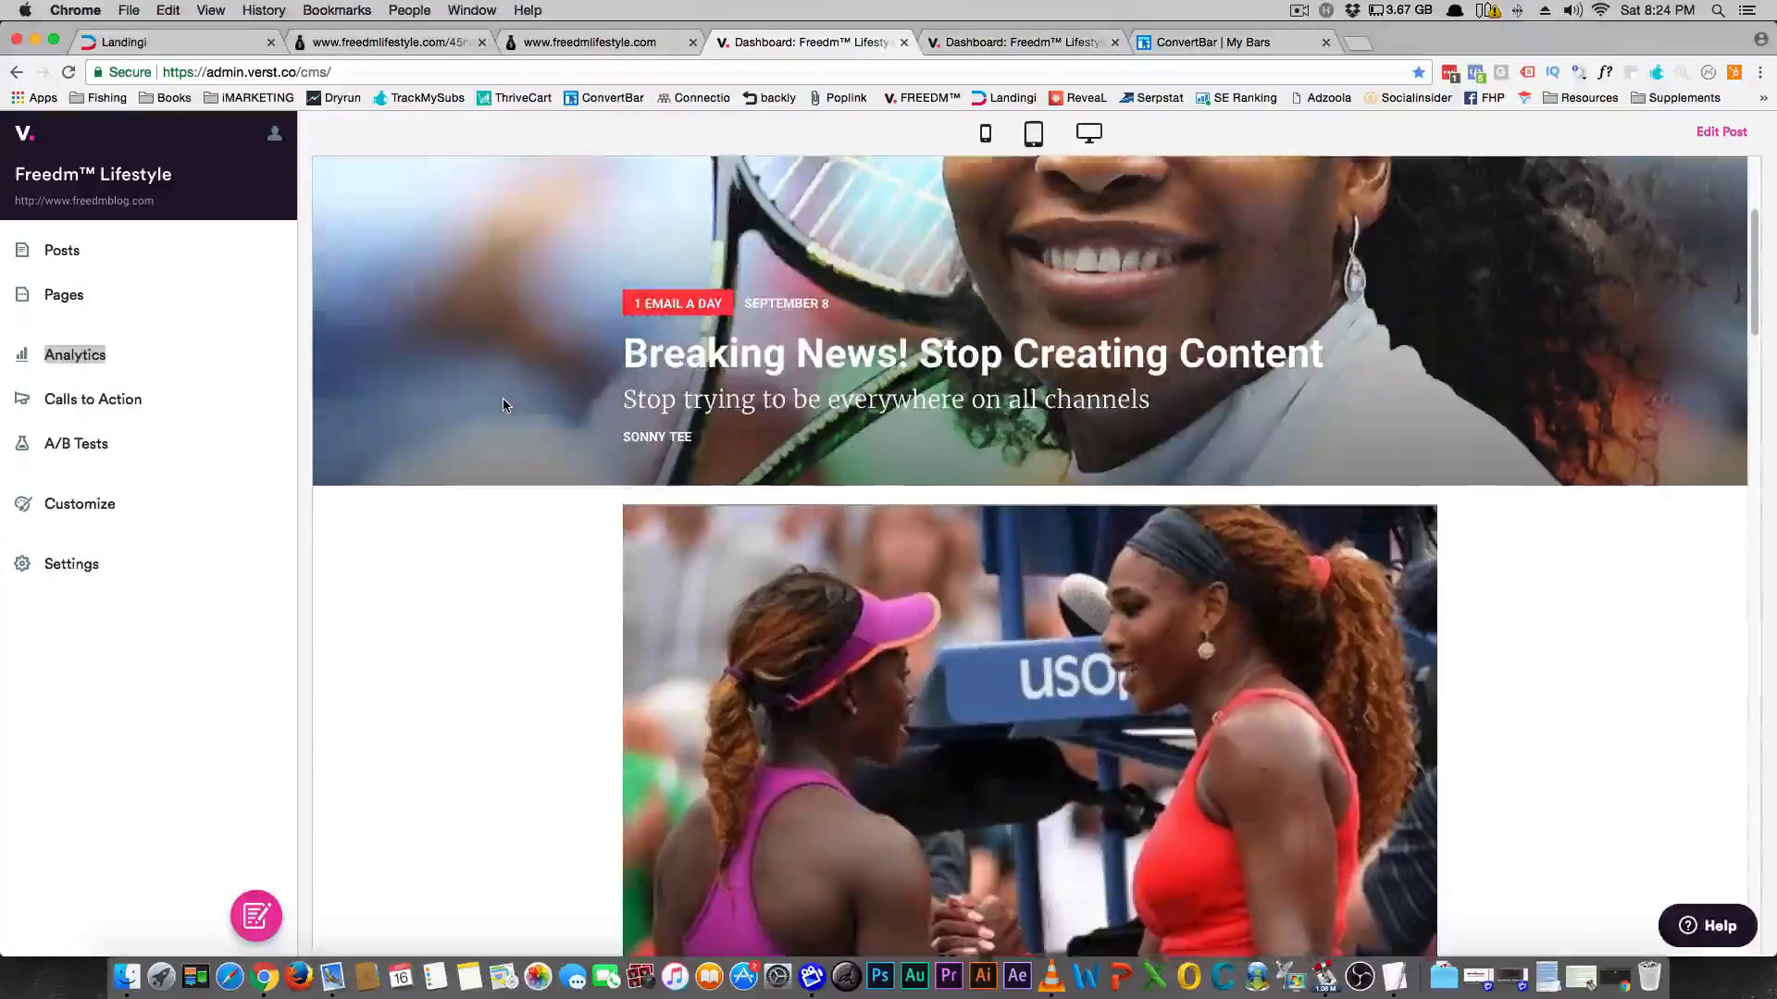
{"action": "scroll", "scroll_direction": "down", "scroll_amount": 3}
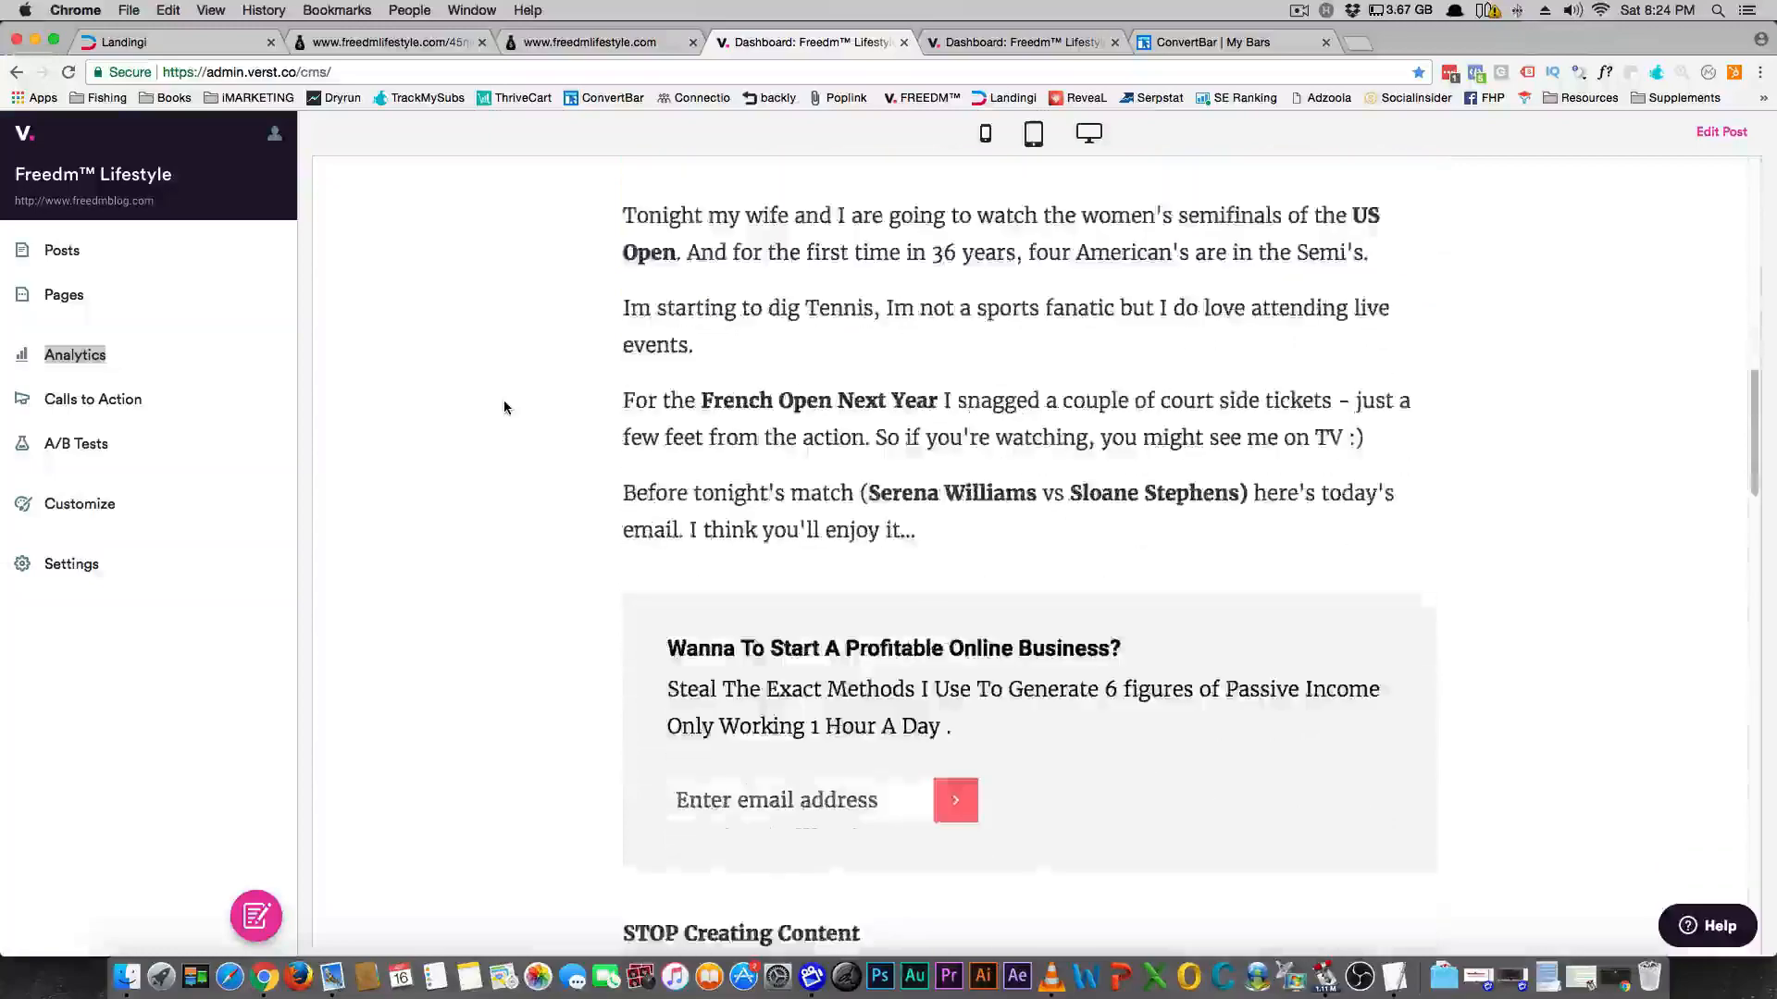
{"action": "scroll", "scroll_direction": "down", "scroll_amount": 3}
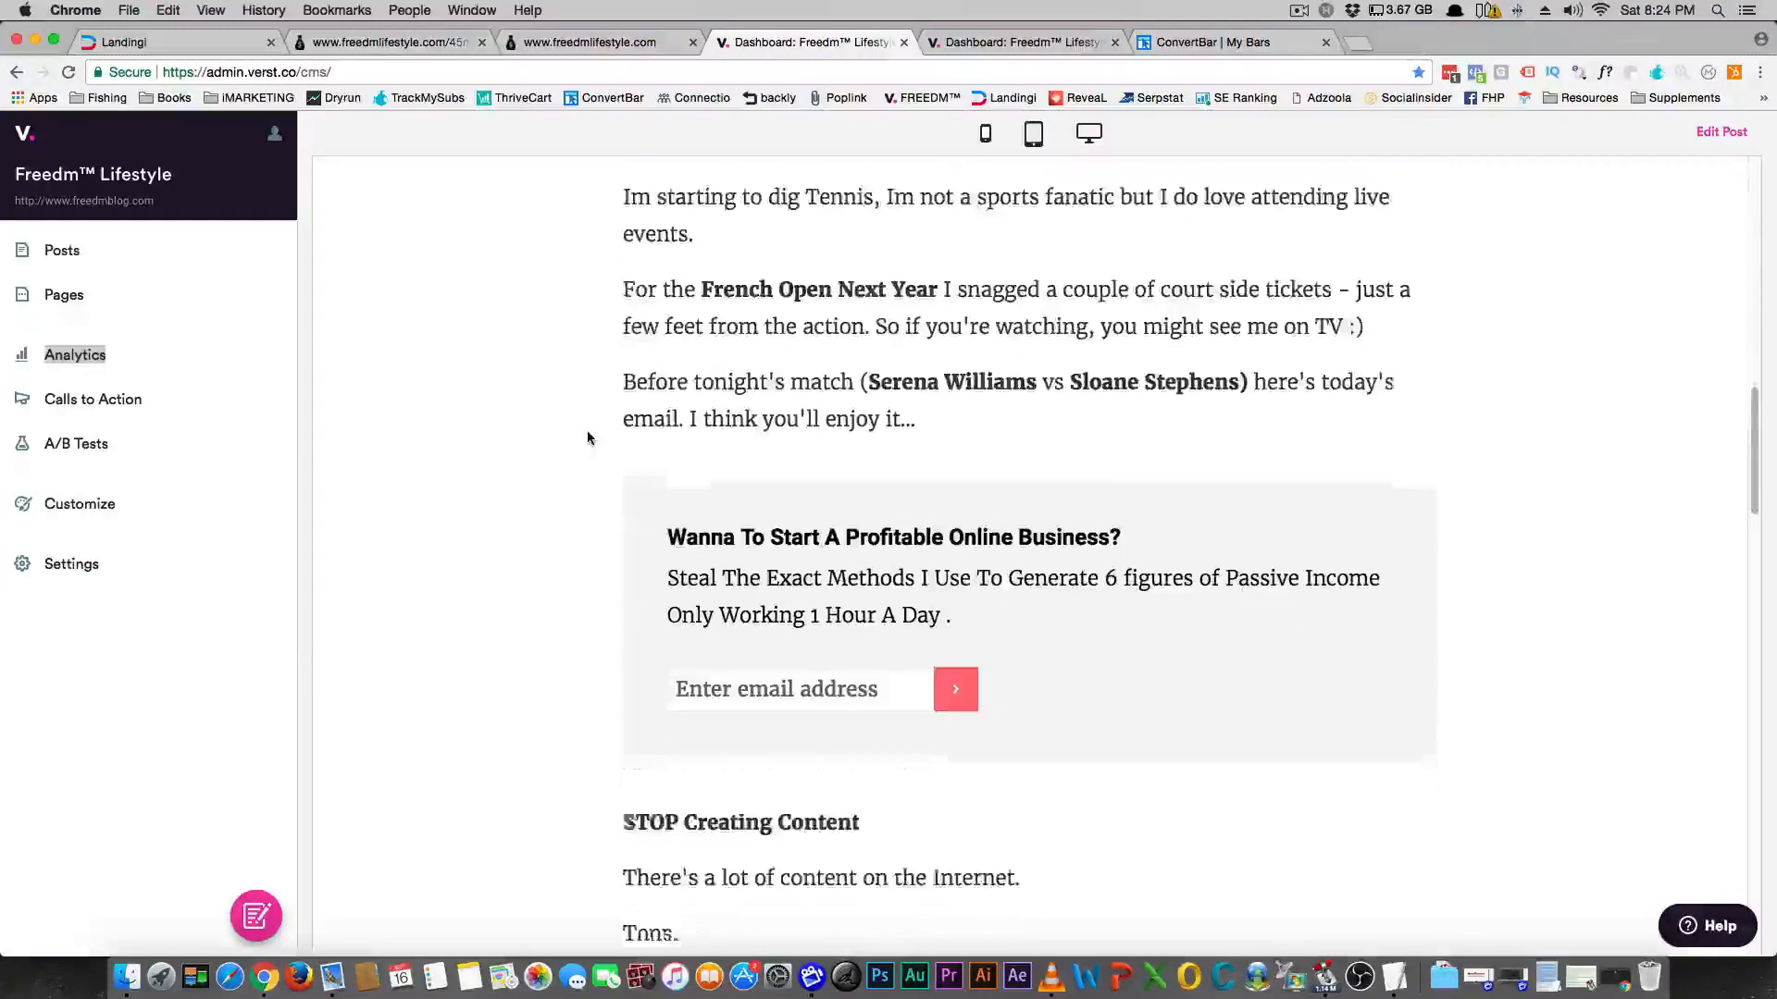
{"action": "scroll", "scroll_direction": "down", "scroll_amount": 3}
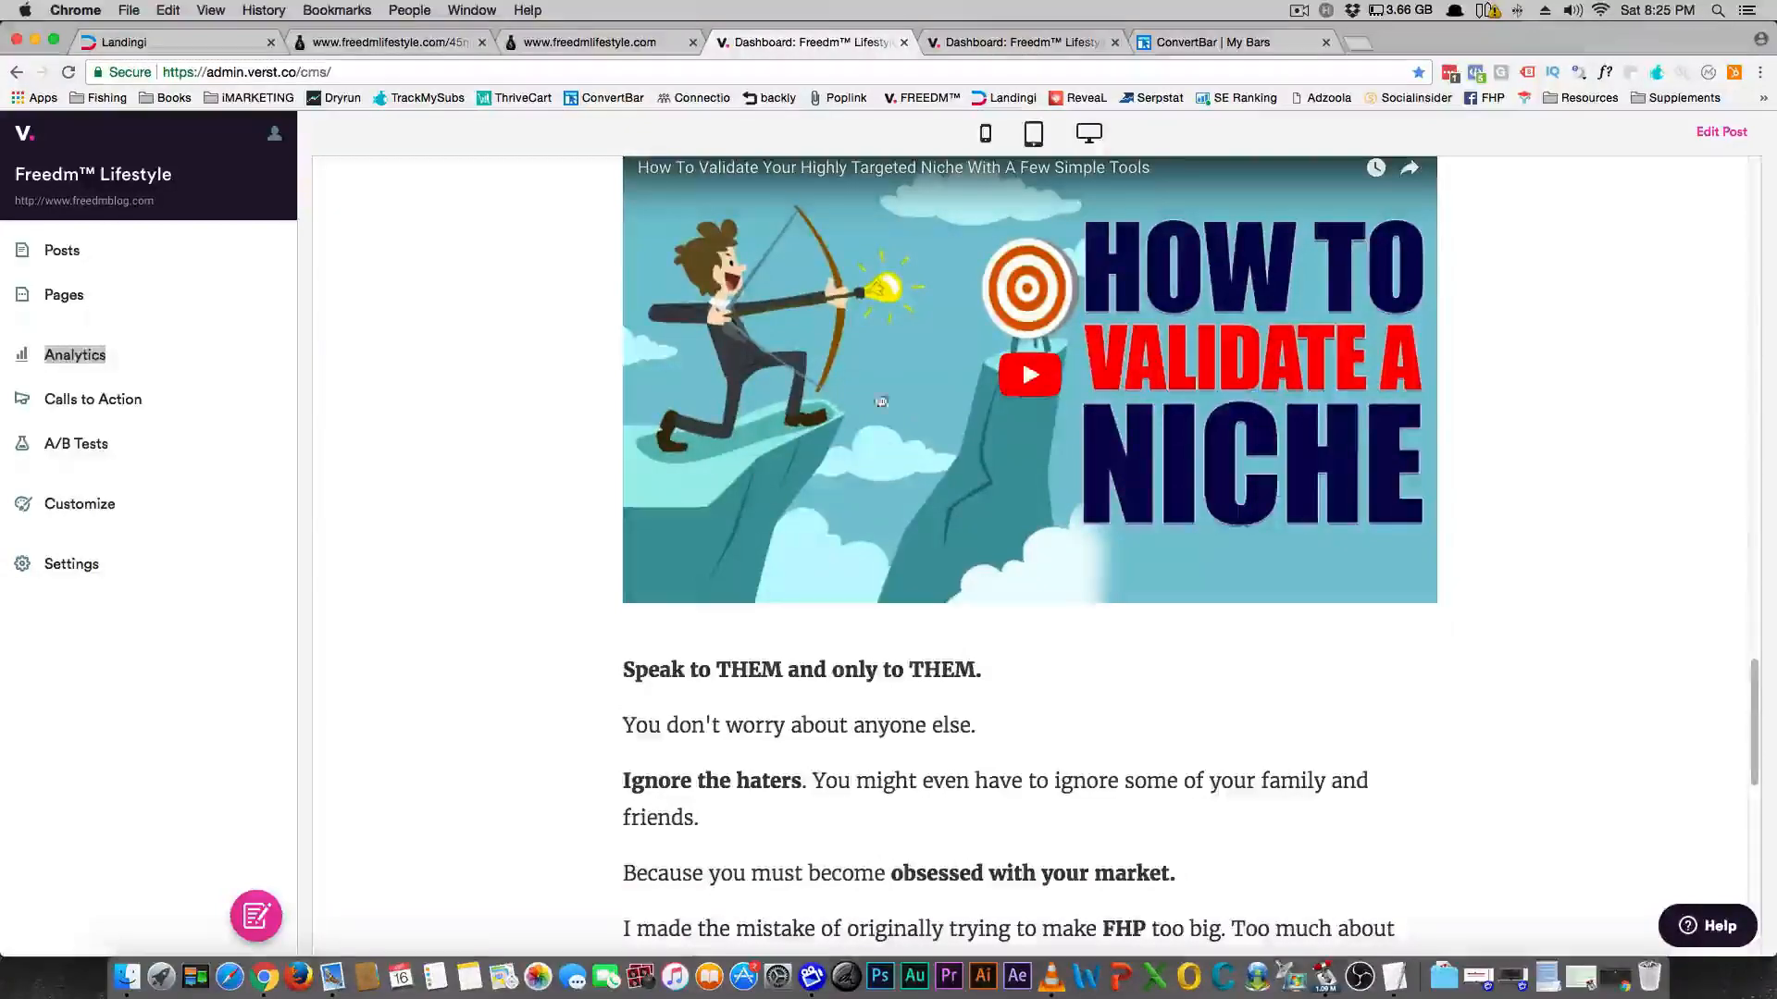
{"action": "scroll", "scroll_direction": "down", "scroll_amount": 3}
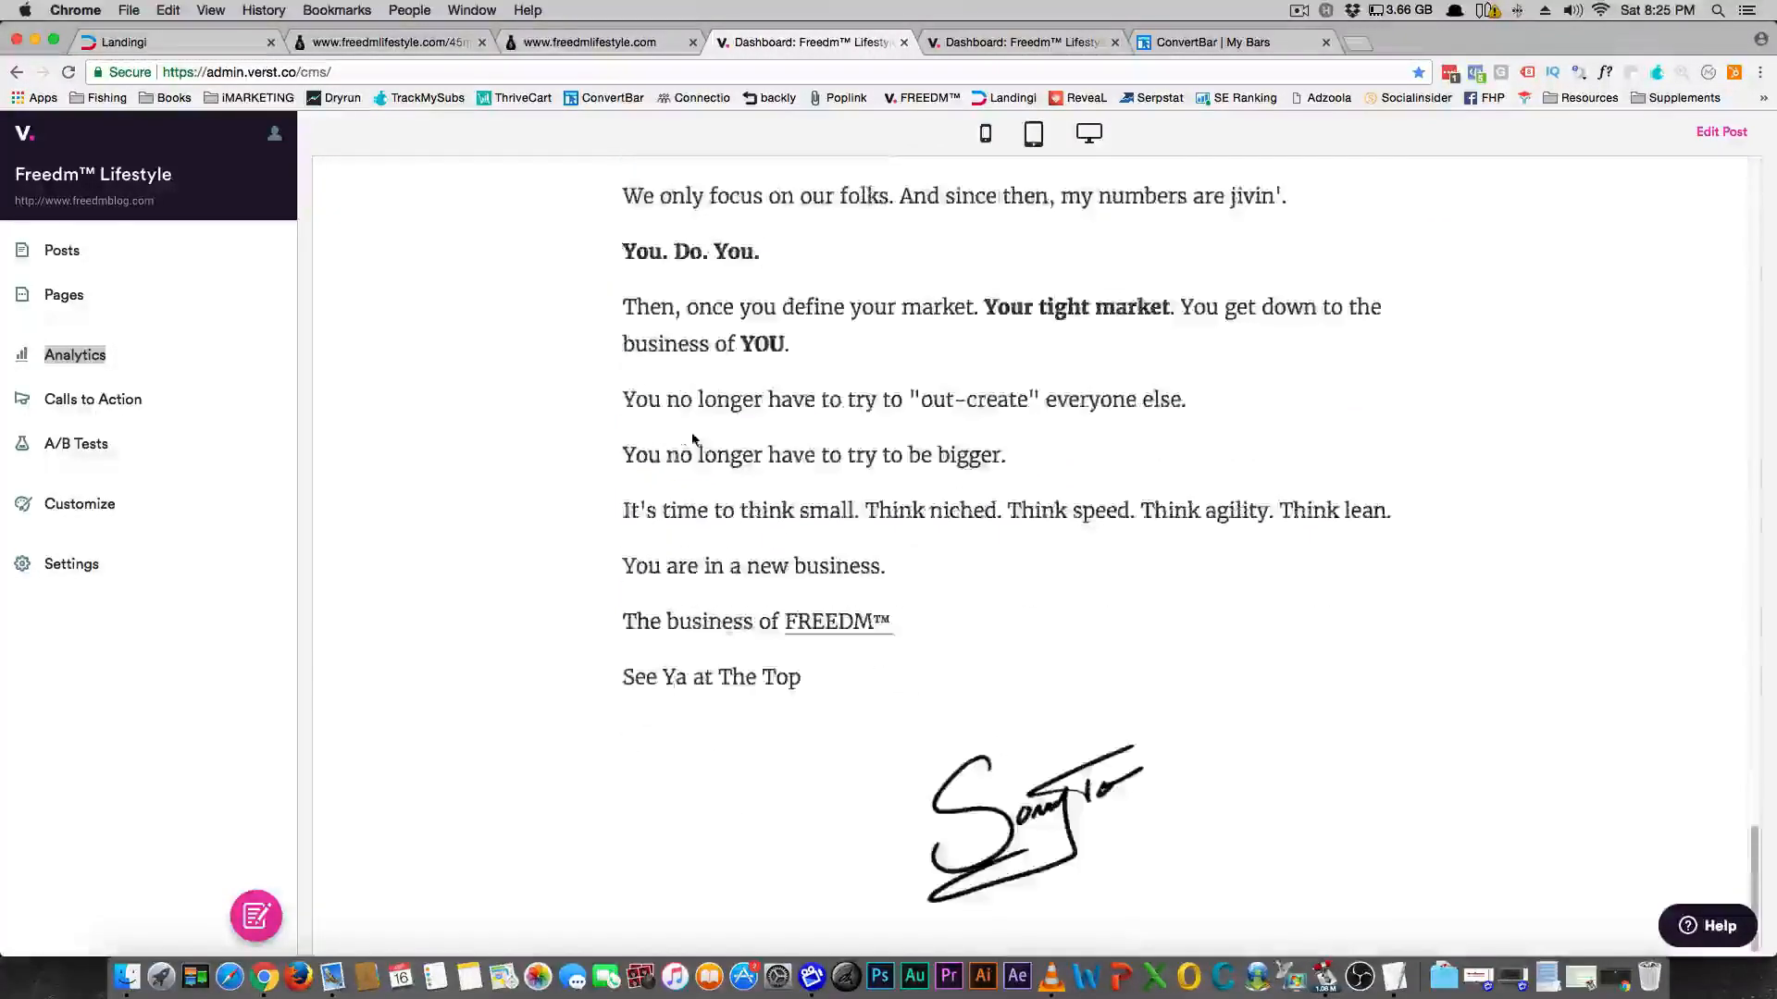
{"action": "scroll", "scroll_direction": "up", "scroll_amount": 3}
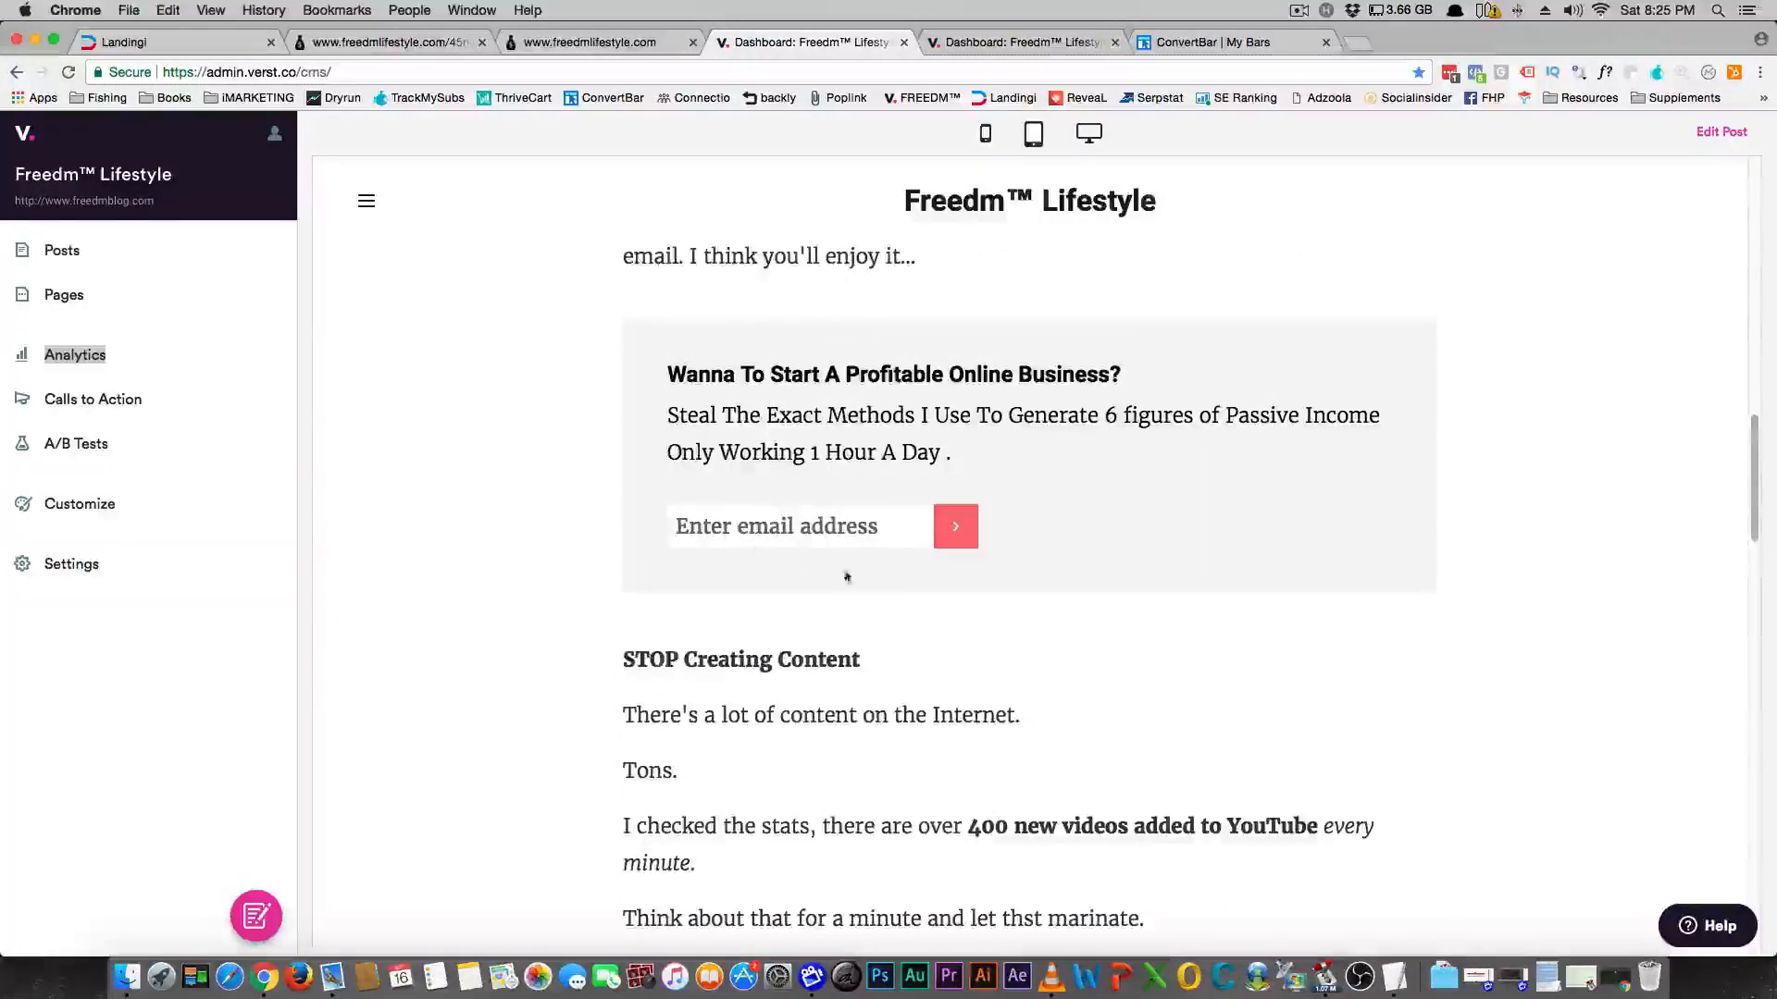
{"action": "left_click", "coordinate": [74, 355]}
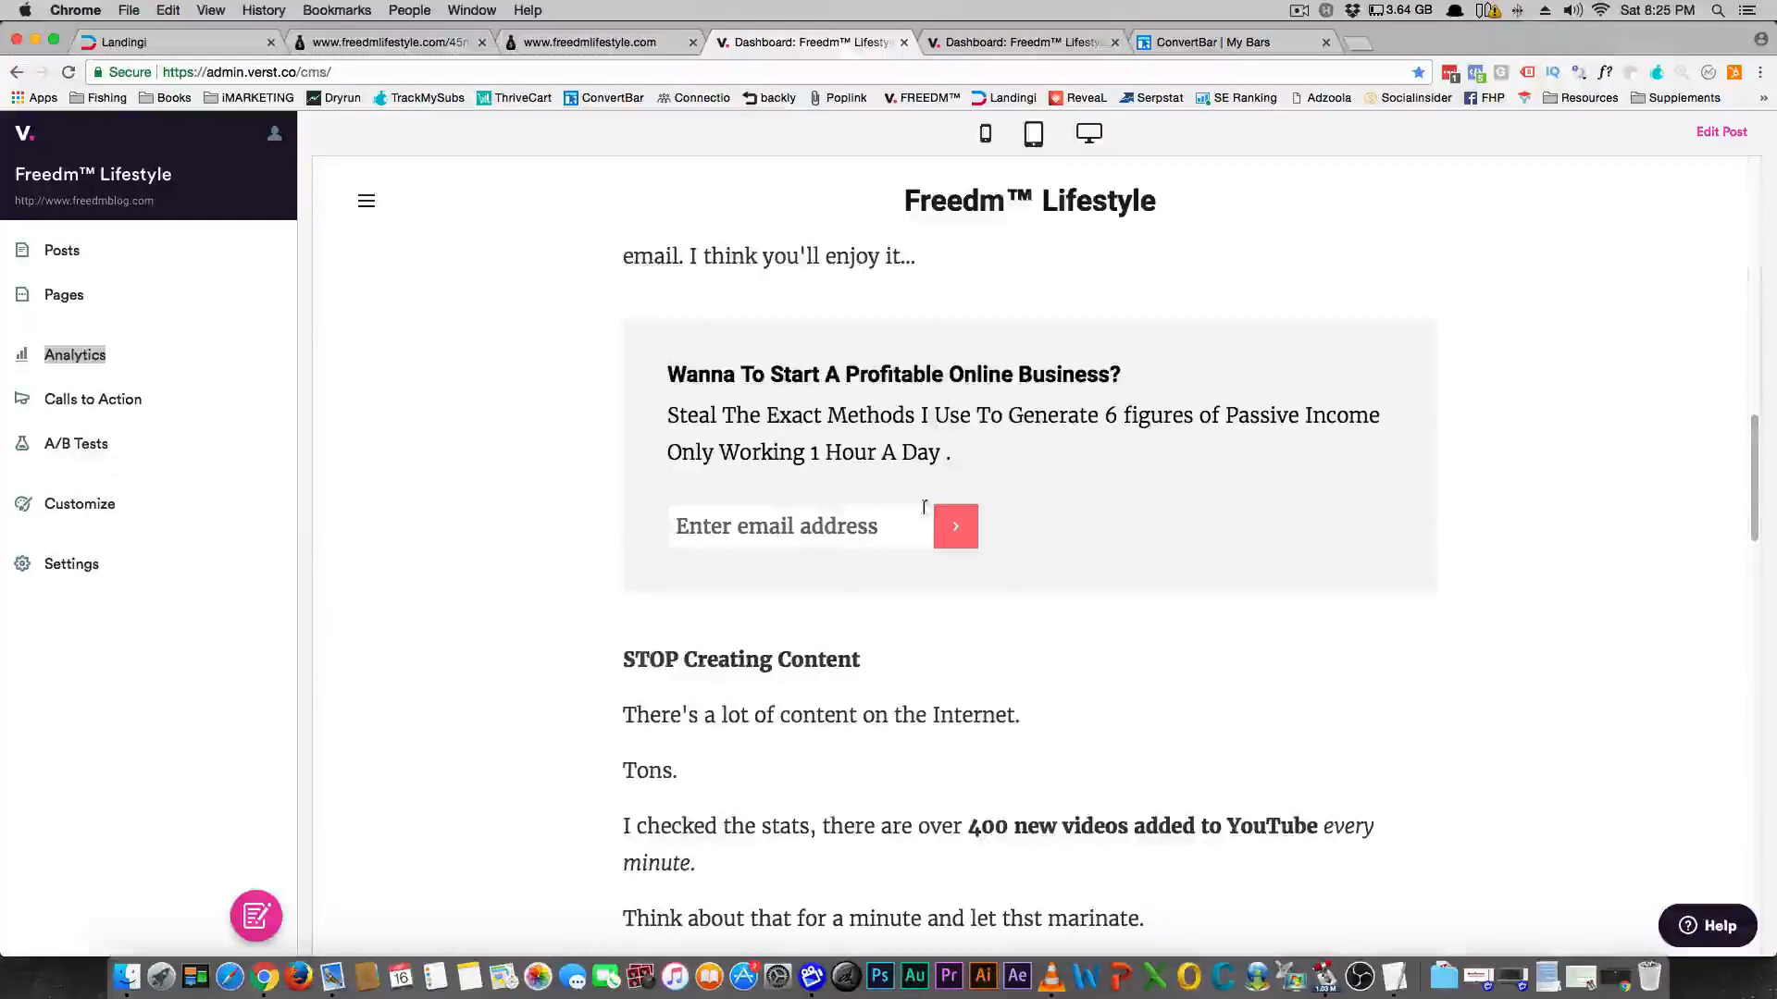
Step: Scroll through the Verst blog post, then switch to the freedmlifestyle.com/45niches page
{"action": "scroll", "scroll_direction": "up", "scroll_amount": 3}
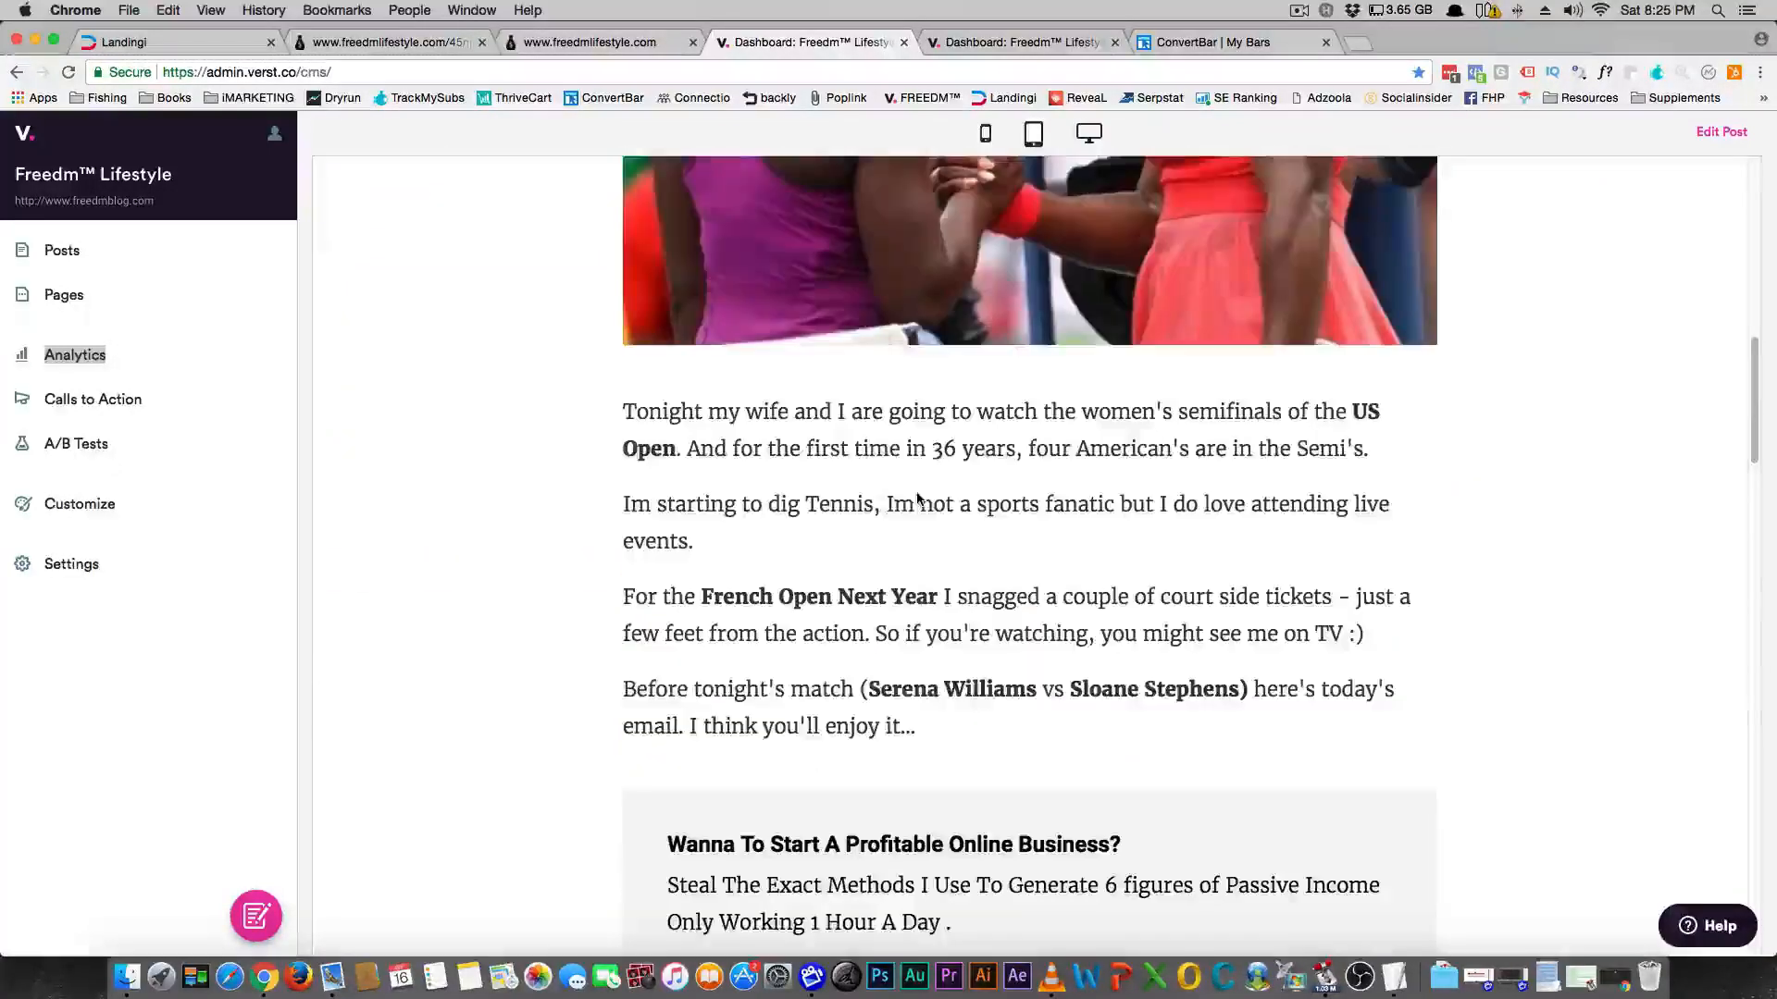
{"action": "scroll", "scroll_direction": "down", "scroll_amount": 3}
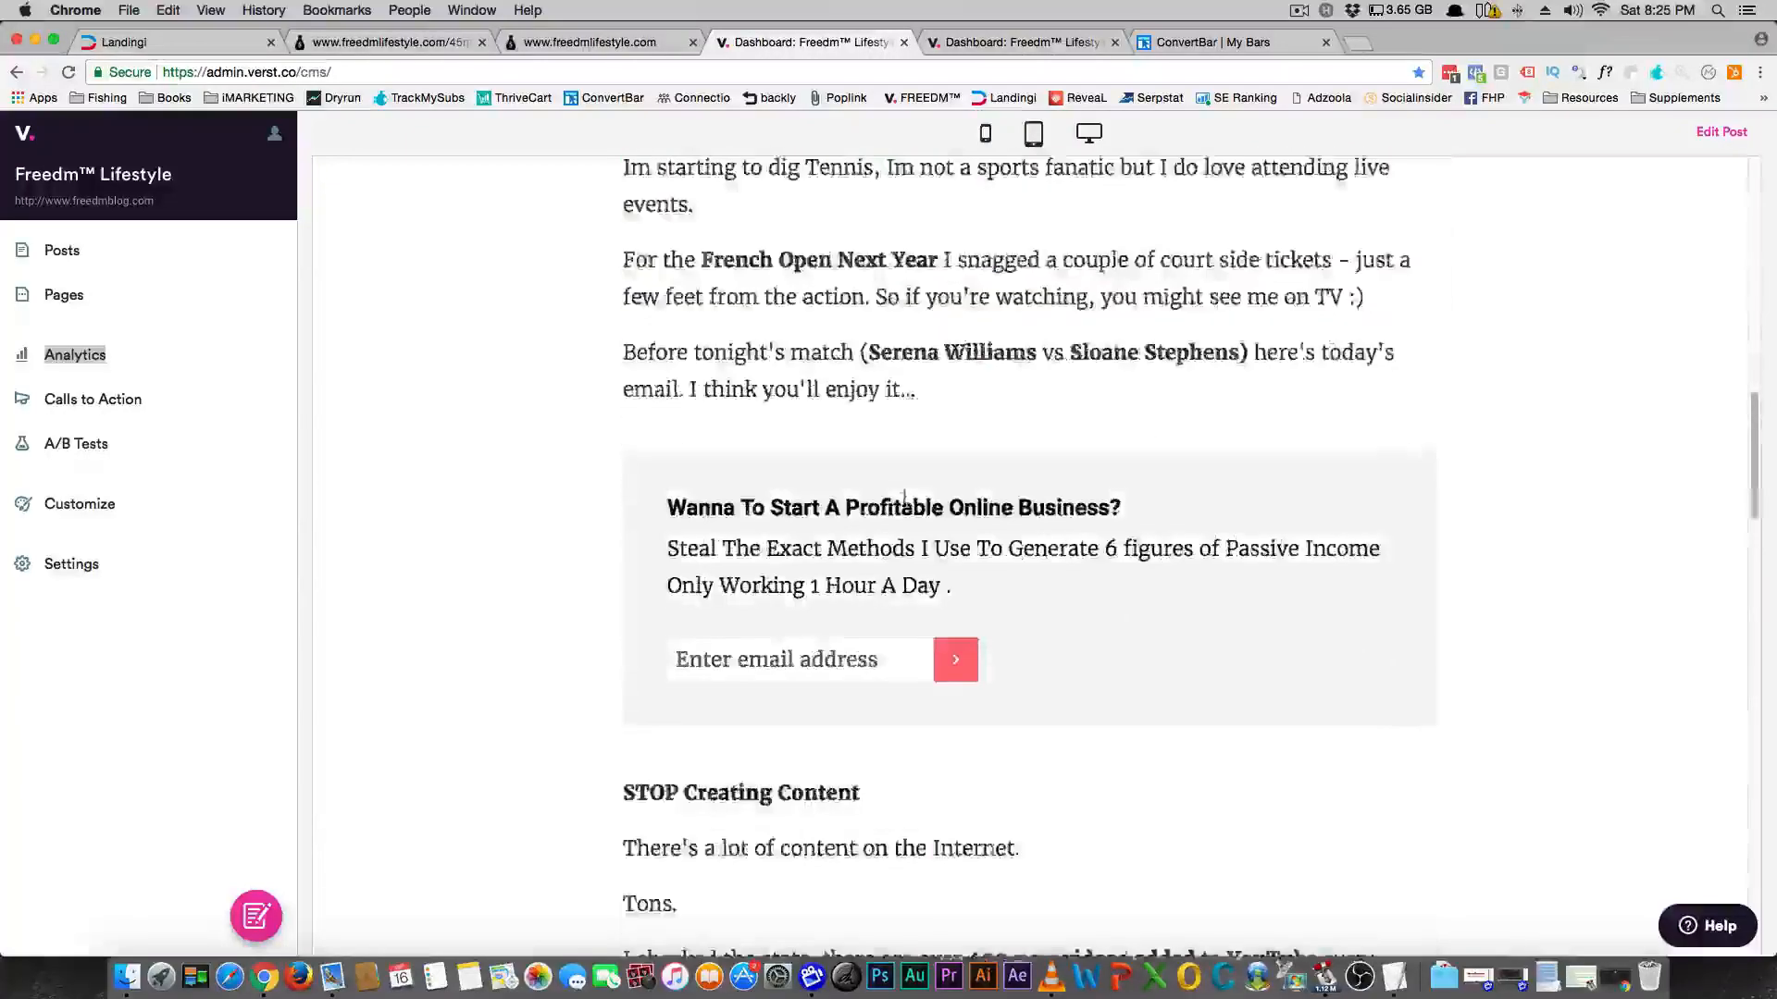
{"action": "scroll", "scroll_direction": "down", "scroll_amount": 3}
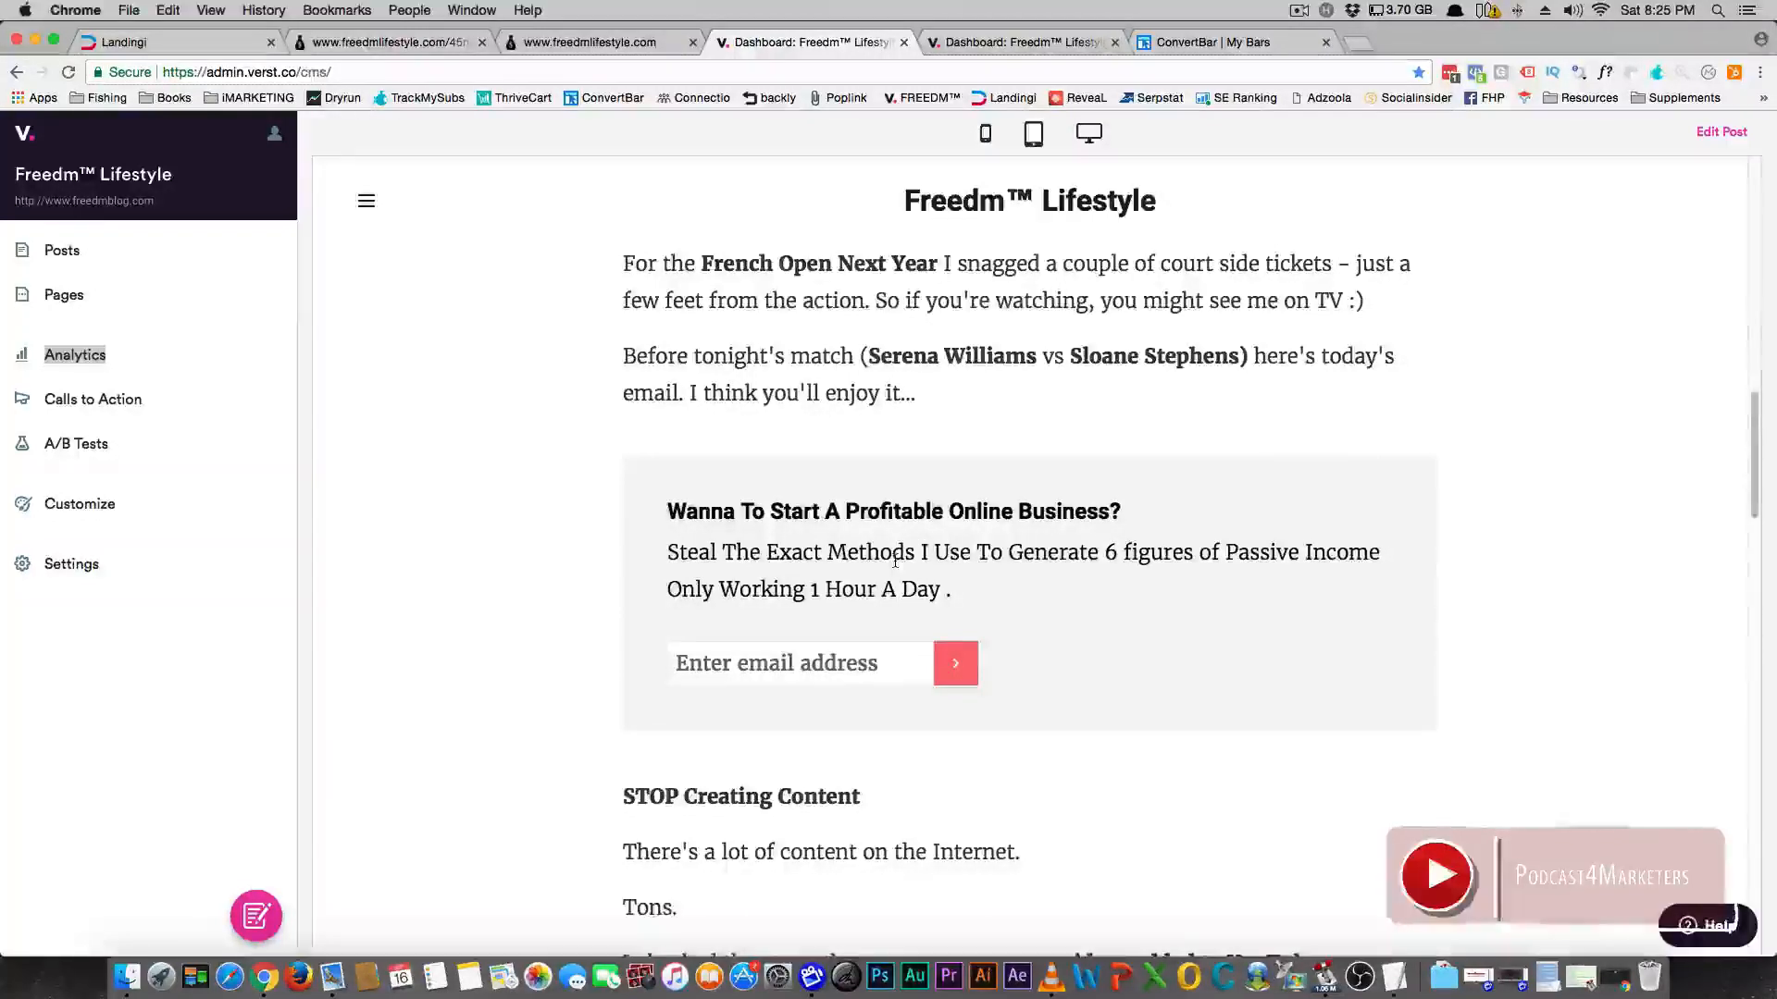
{"action": "scroll", "scroll_direction": "down", "scroll_amount": 3}
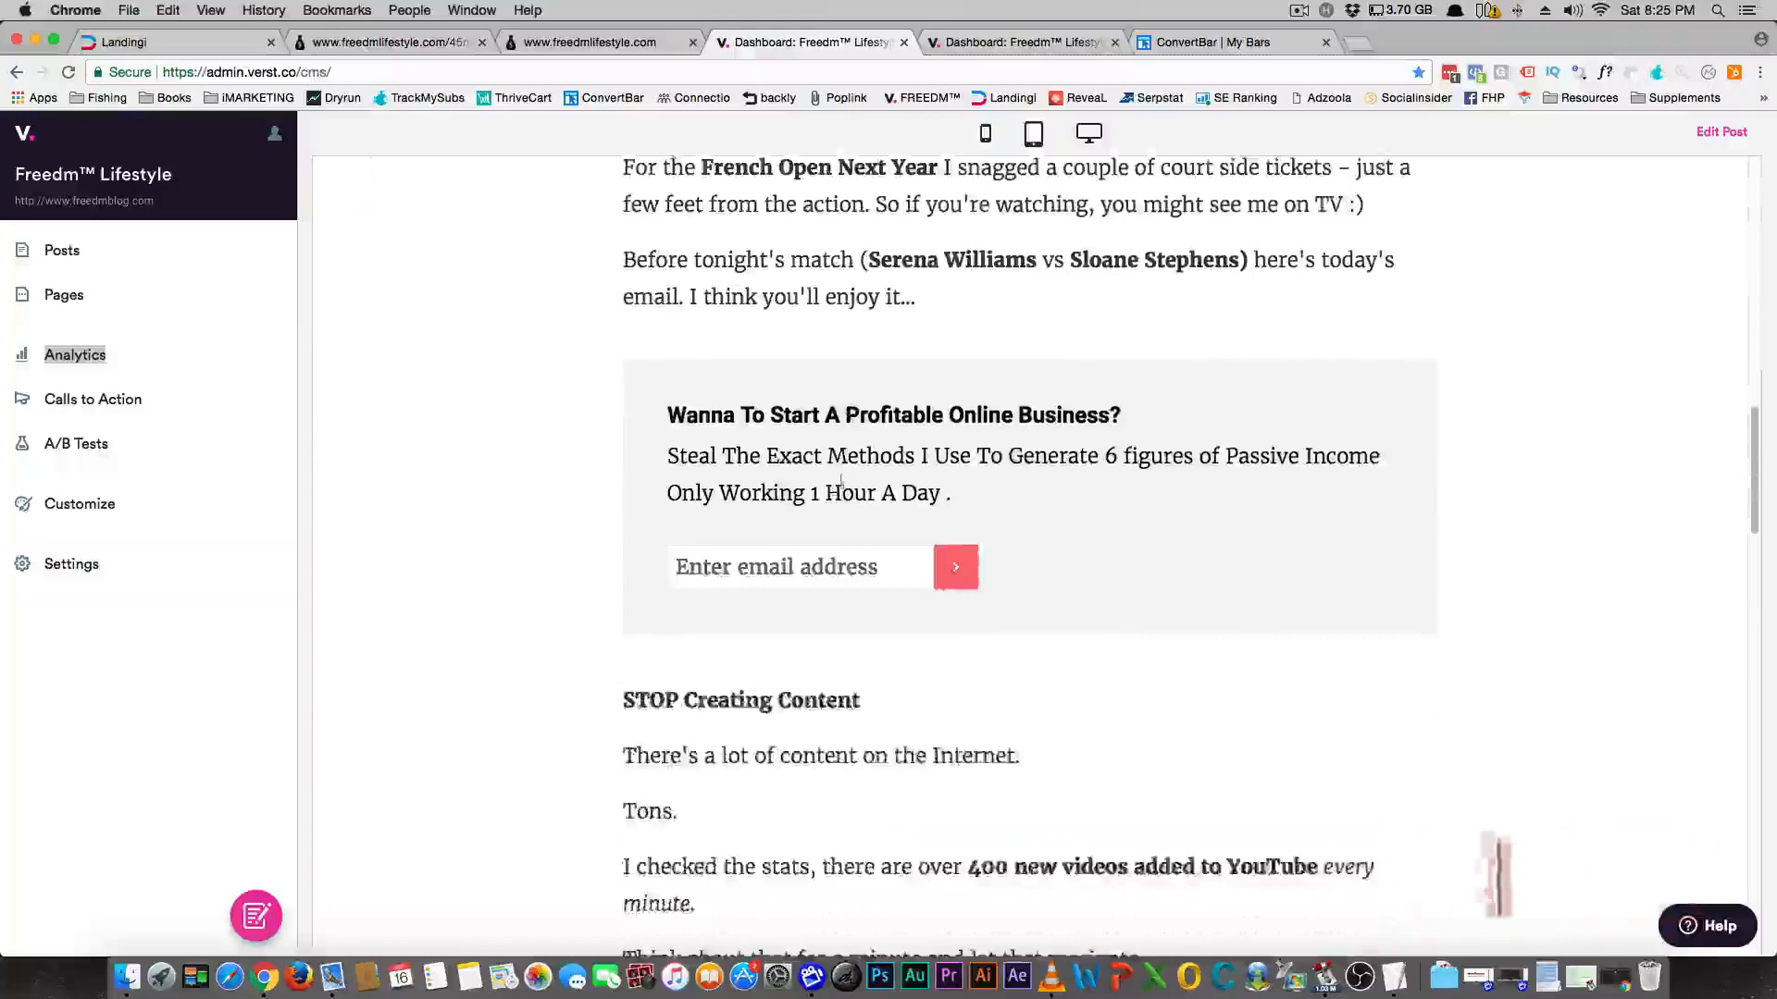
{"action": "scroll", "scroll_direction": "down", "scroll_amount": 3}
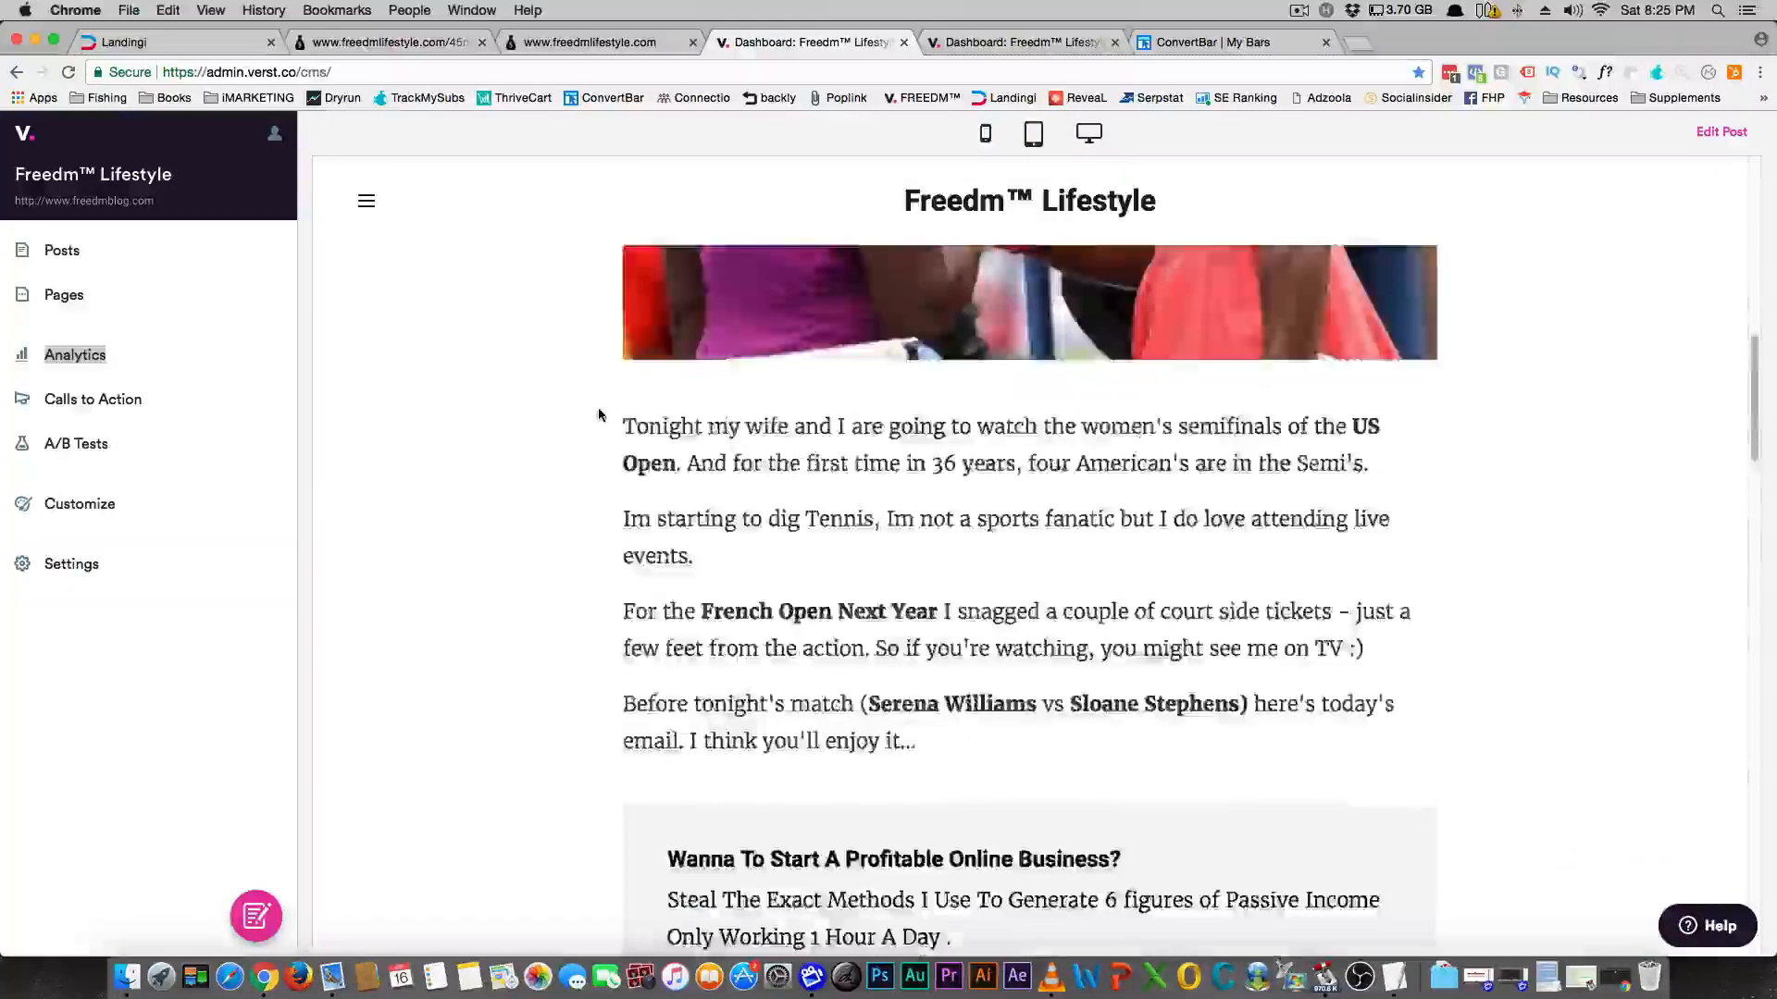
{"action": "left_click", "coordinate": [385, 42]}
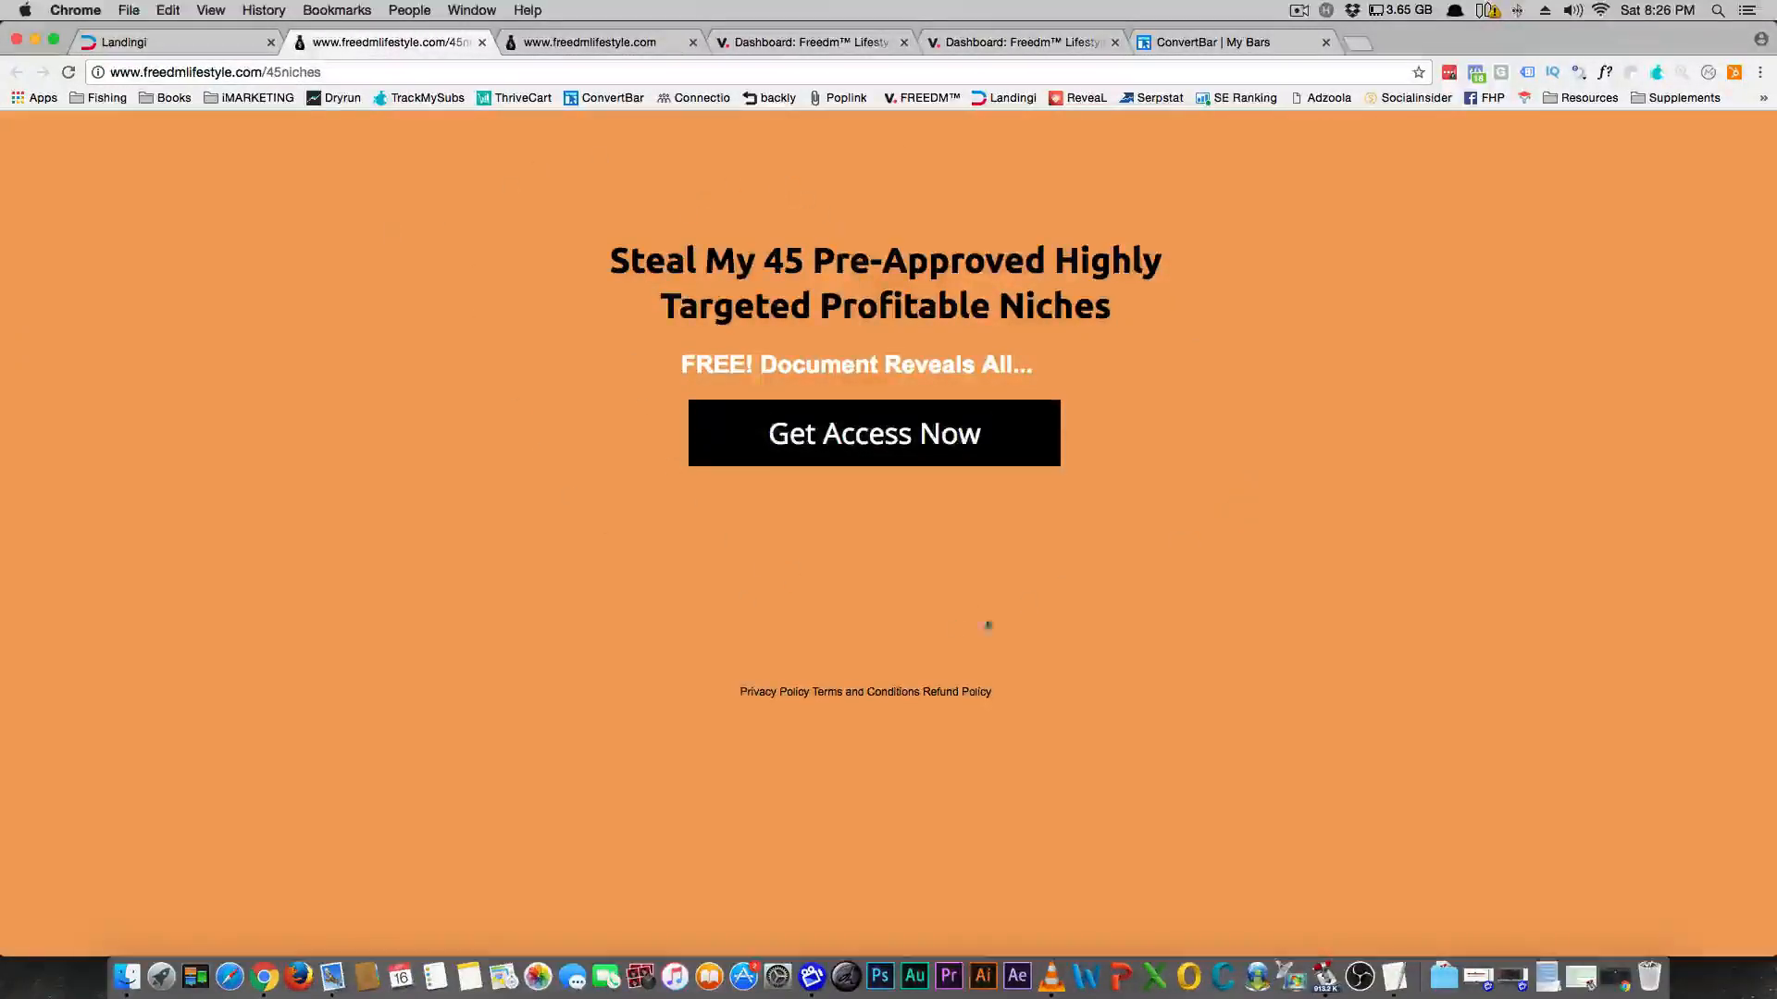
Step: View the passive-income video-series opt-in page, then return to the Verst tennis post preview
{"action": "left_click", "coordinate": [589, 41]}
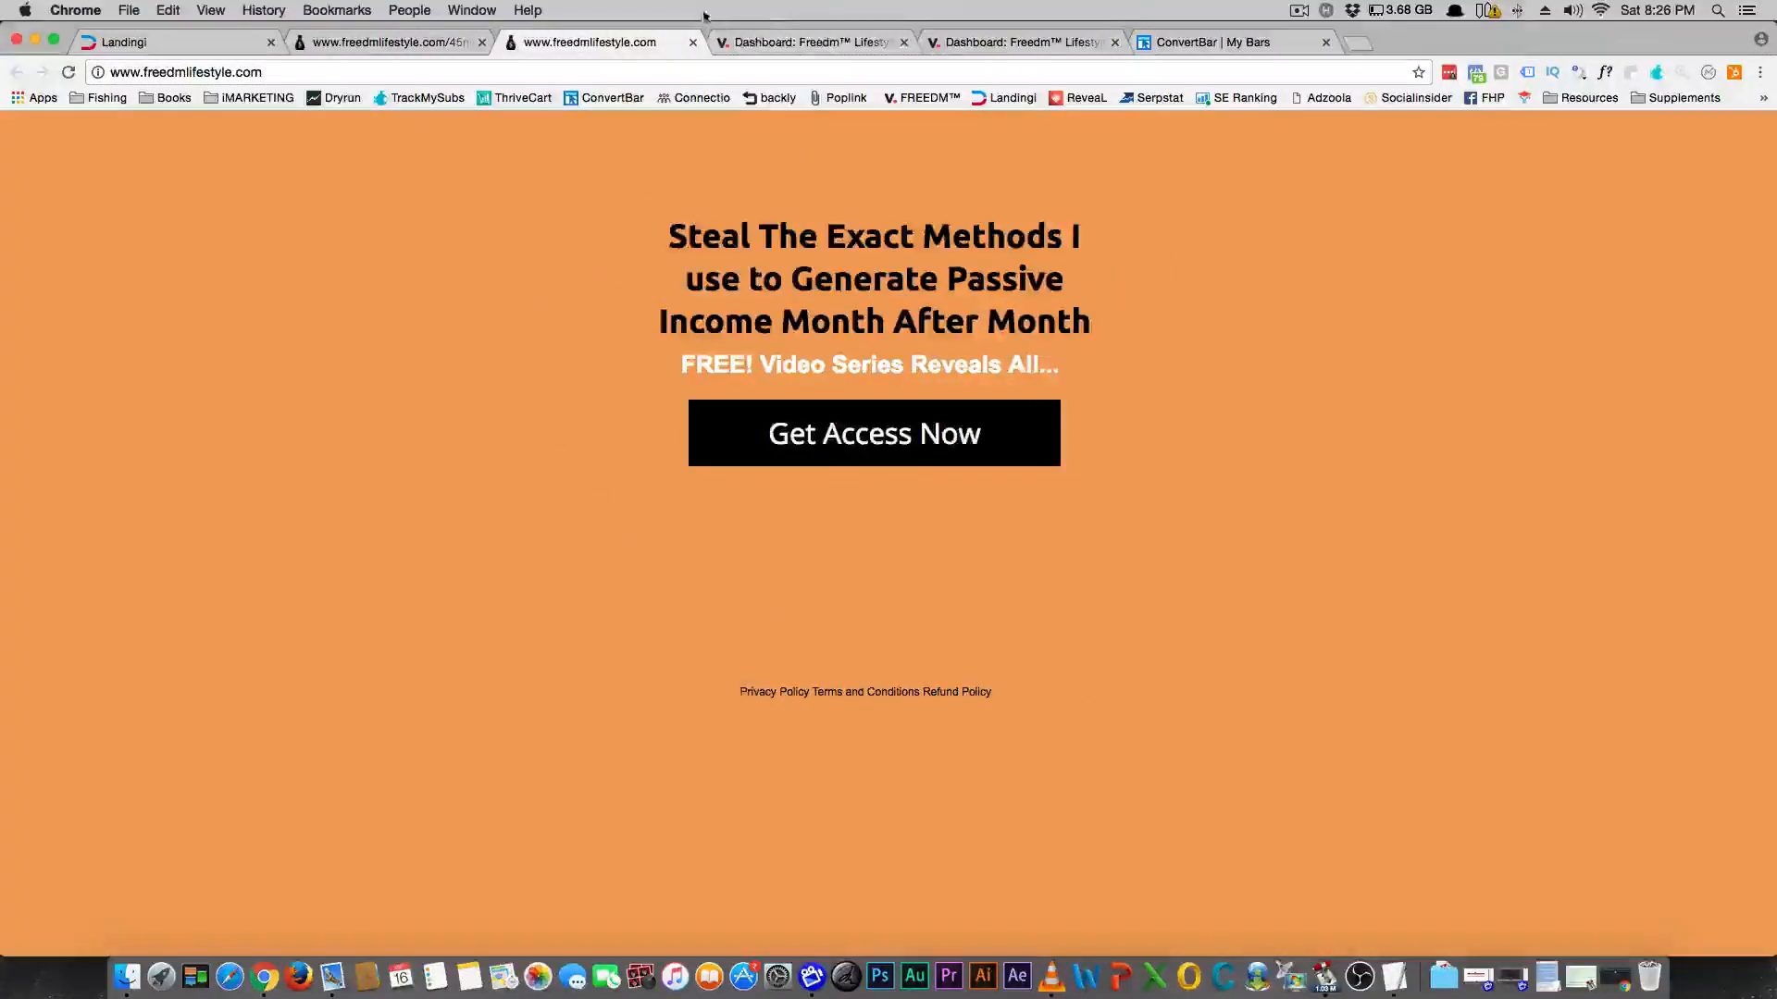
{"action": "left_click", "coordinate": [807, 41]}
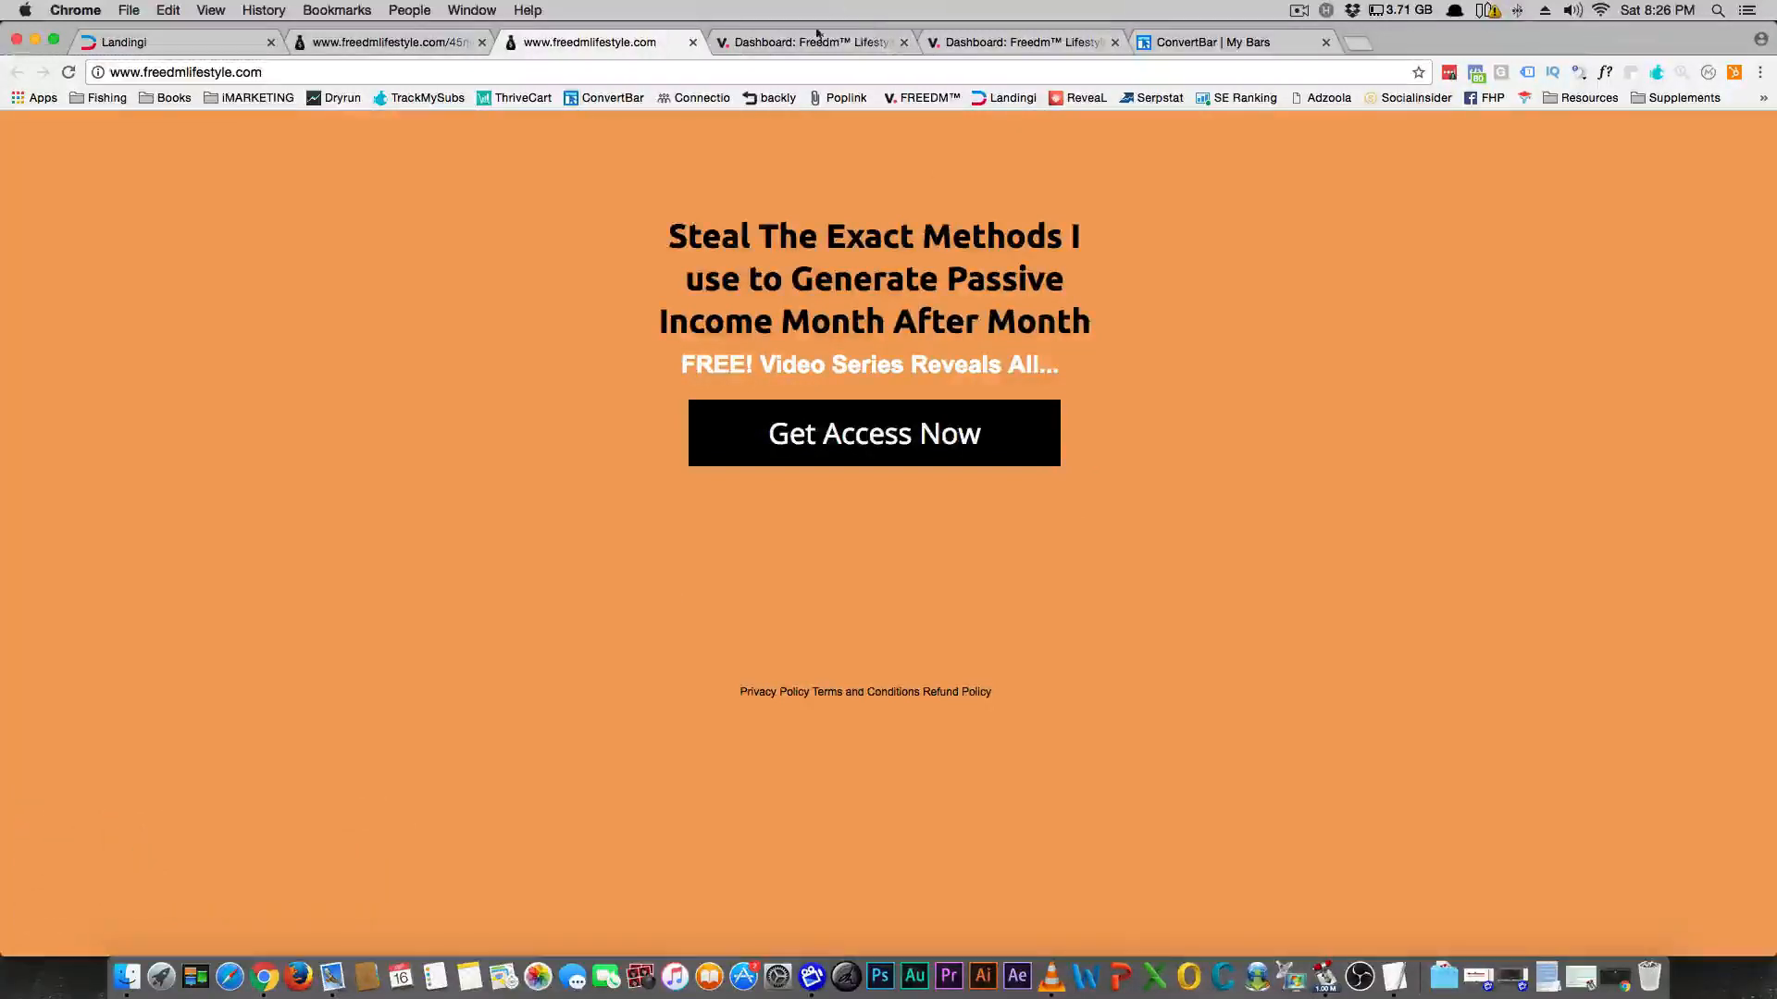
{"action": "left_click", "coordinate": [804, 42]}
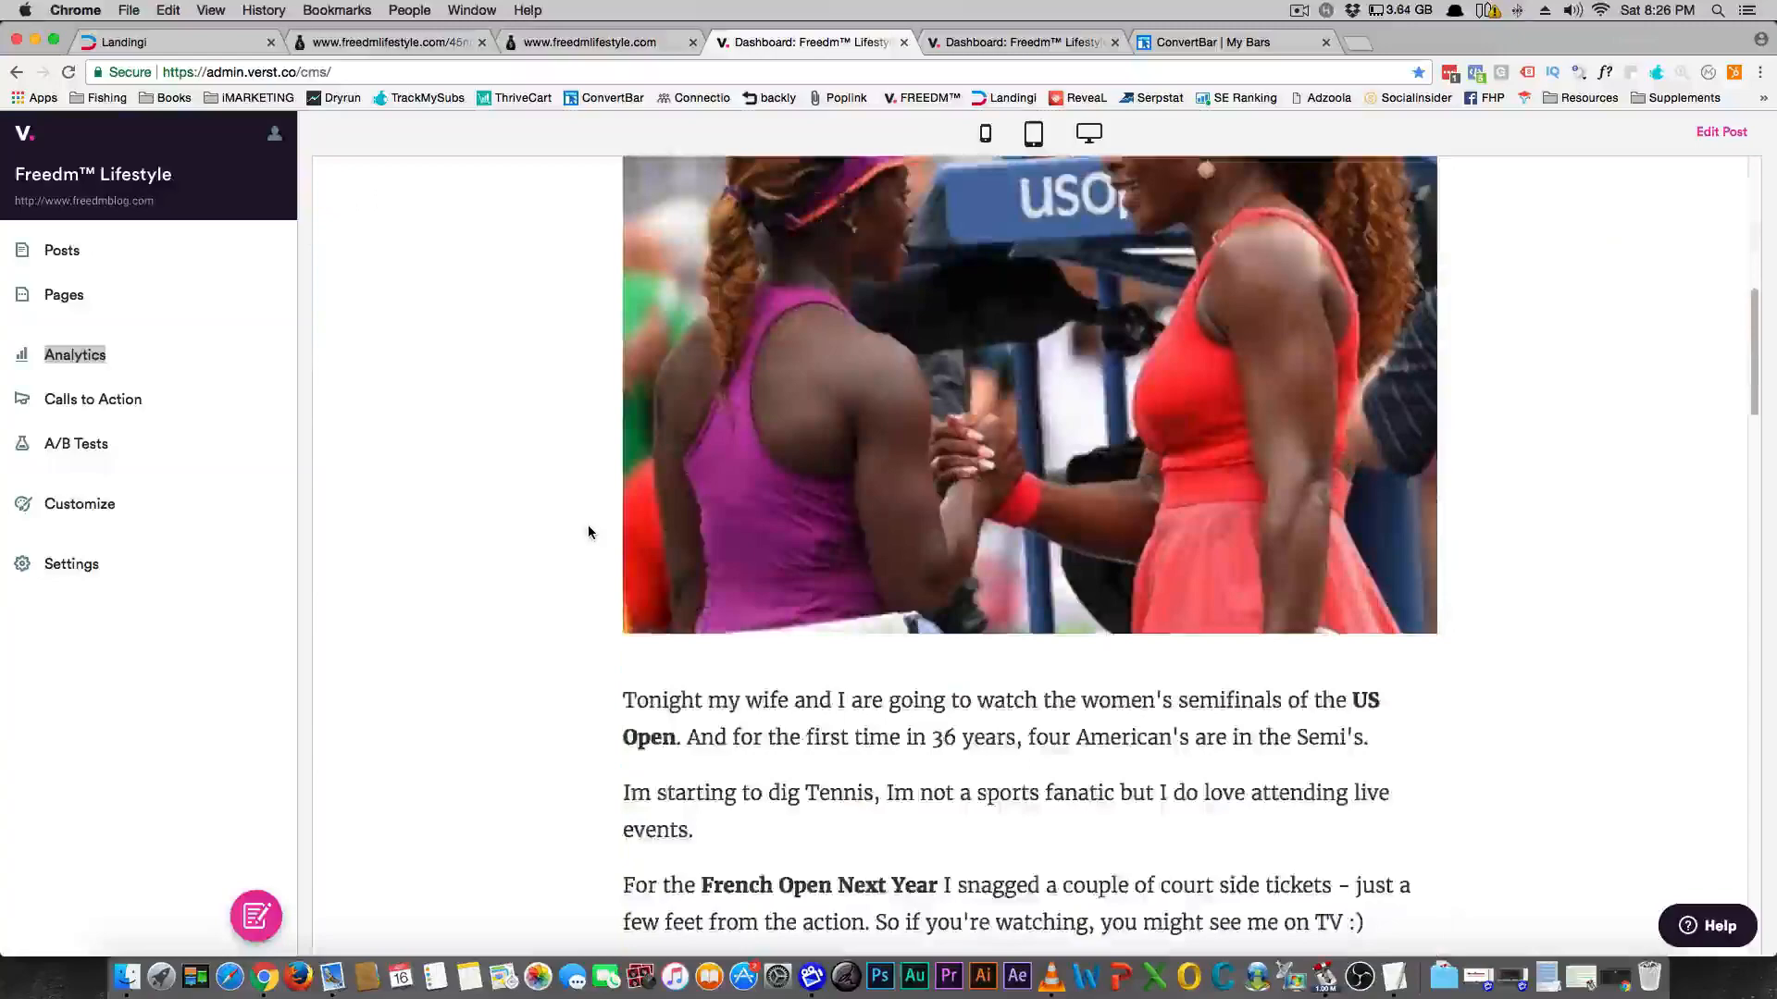
{"action": "scroll", "scroll_direction": "down", "scroll_amount": 3}
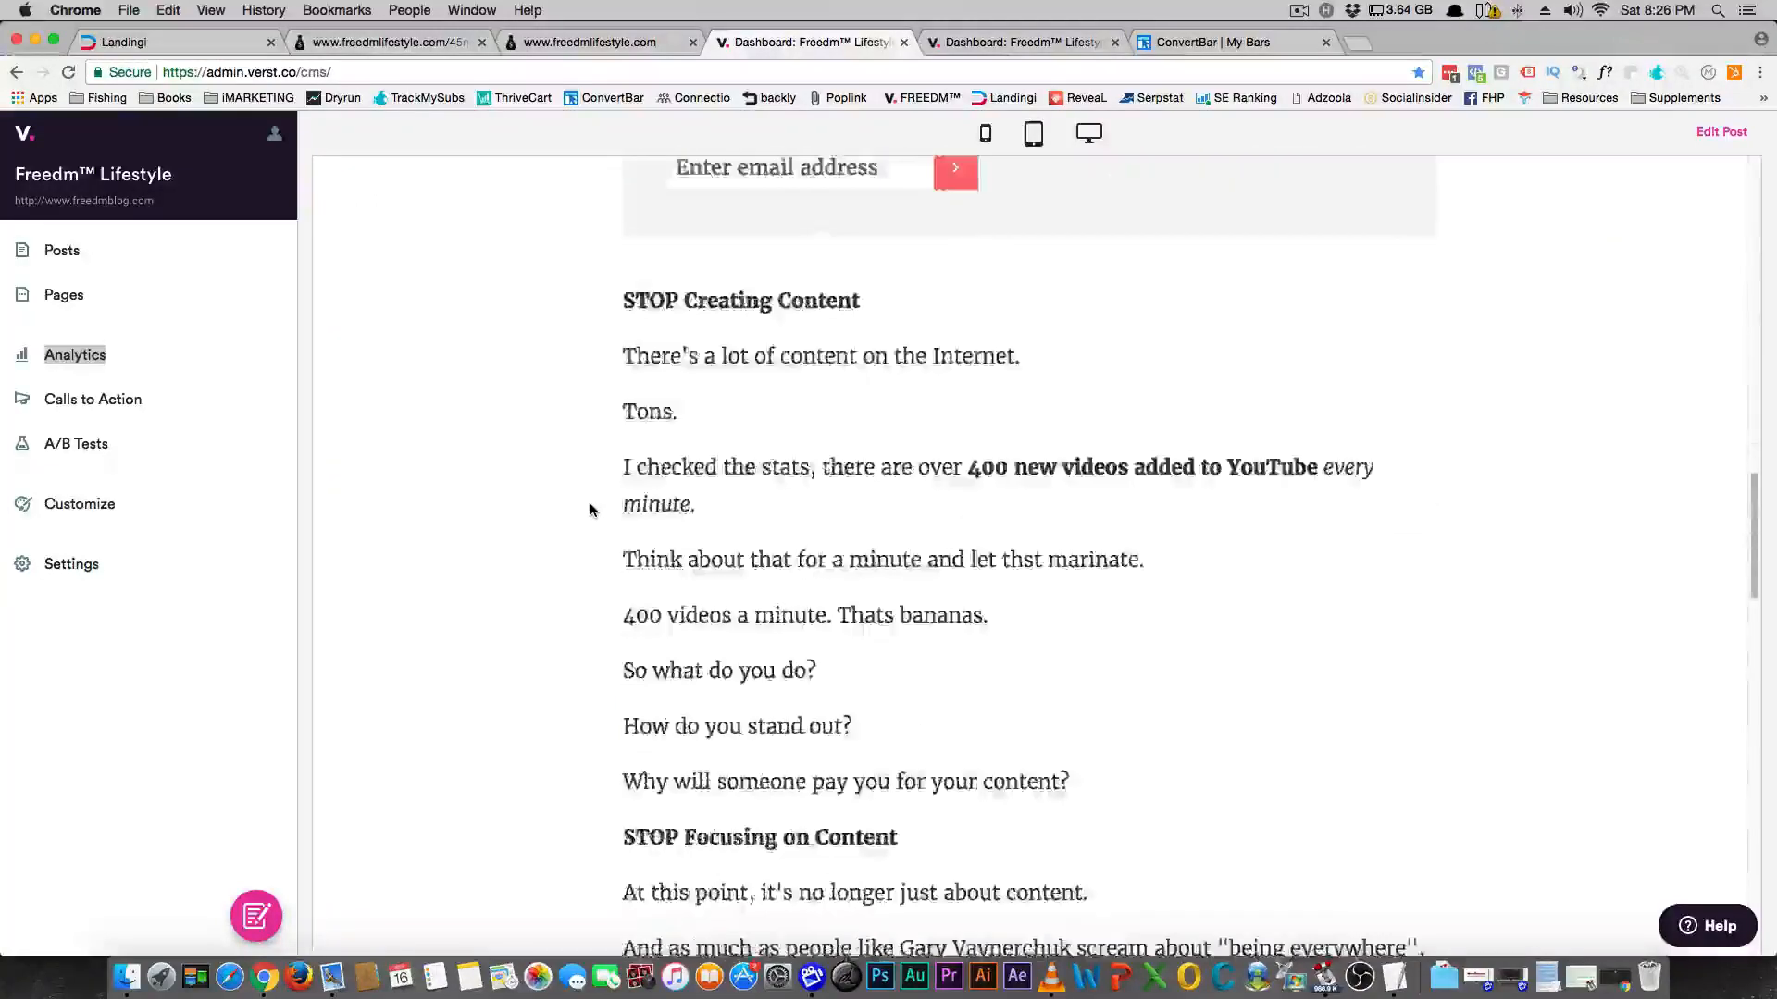
{"action": "scroll", "scroll_direction": "down", "scroll_amount": 3}
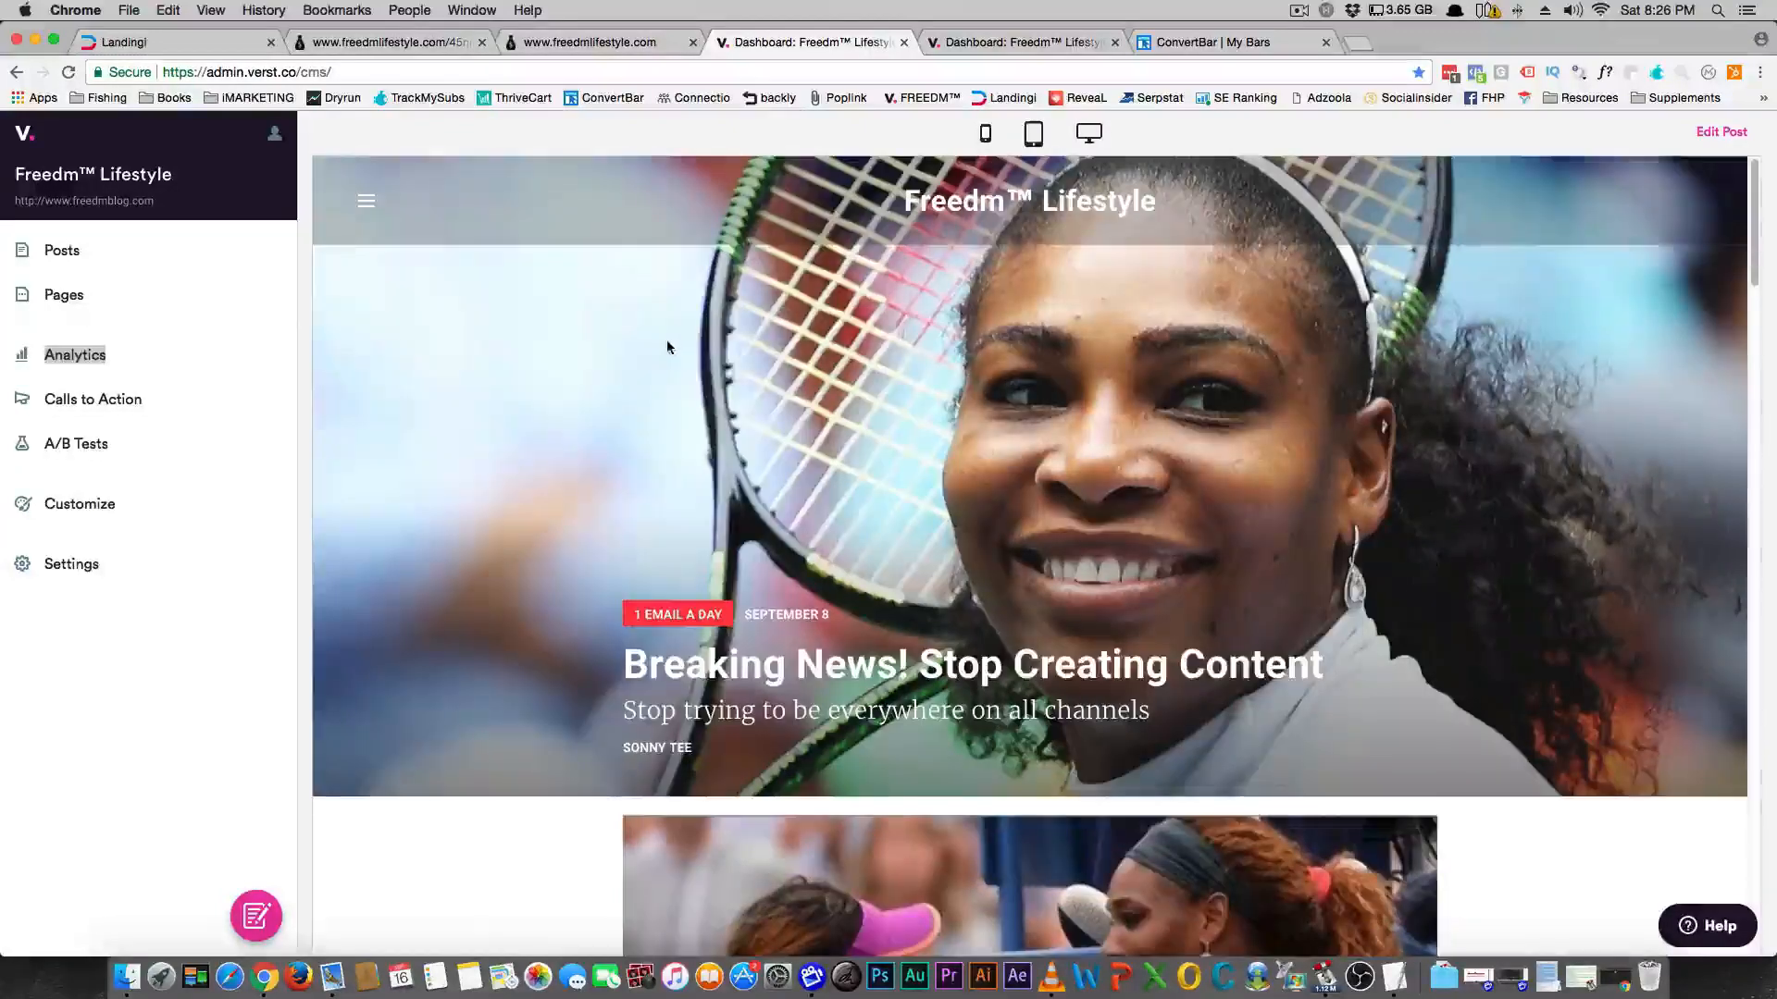
{"action": "scroll", "scroll_direction": "down", "scroll_amount": 3}
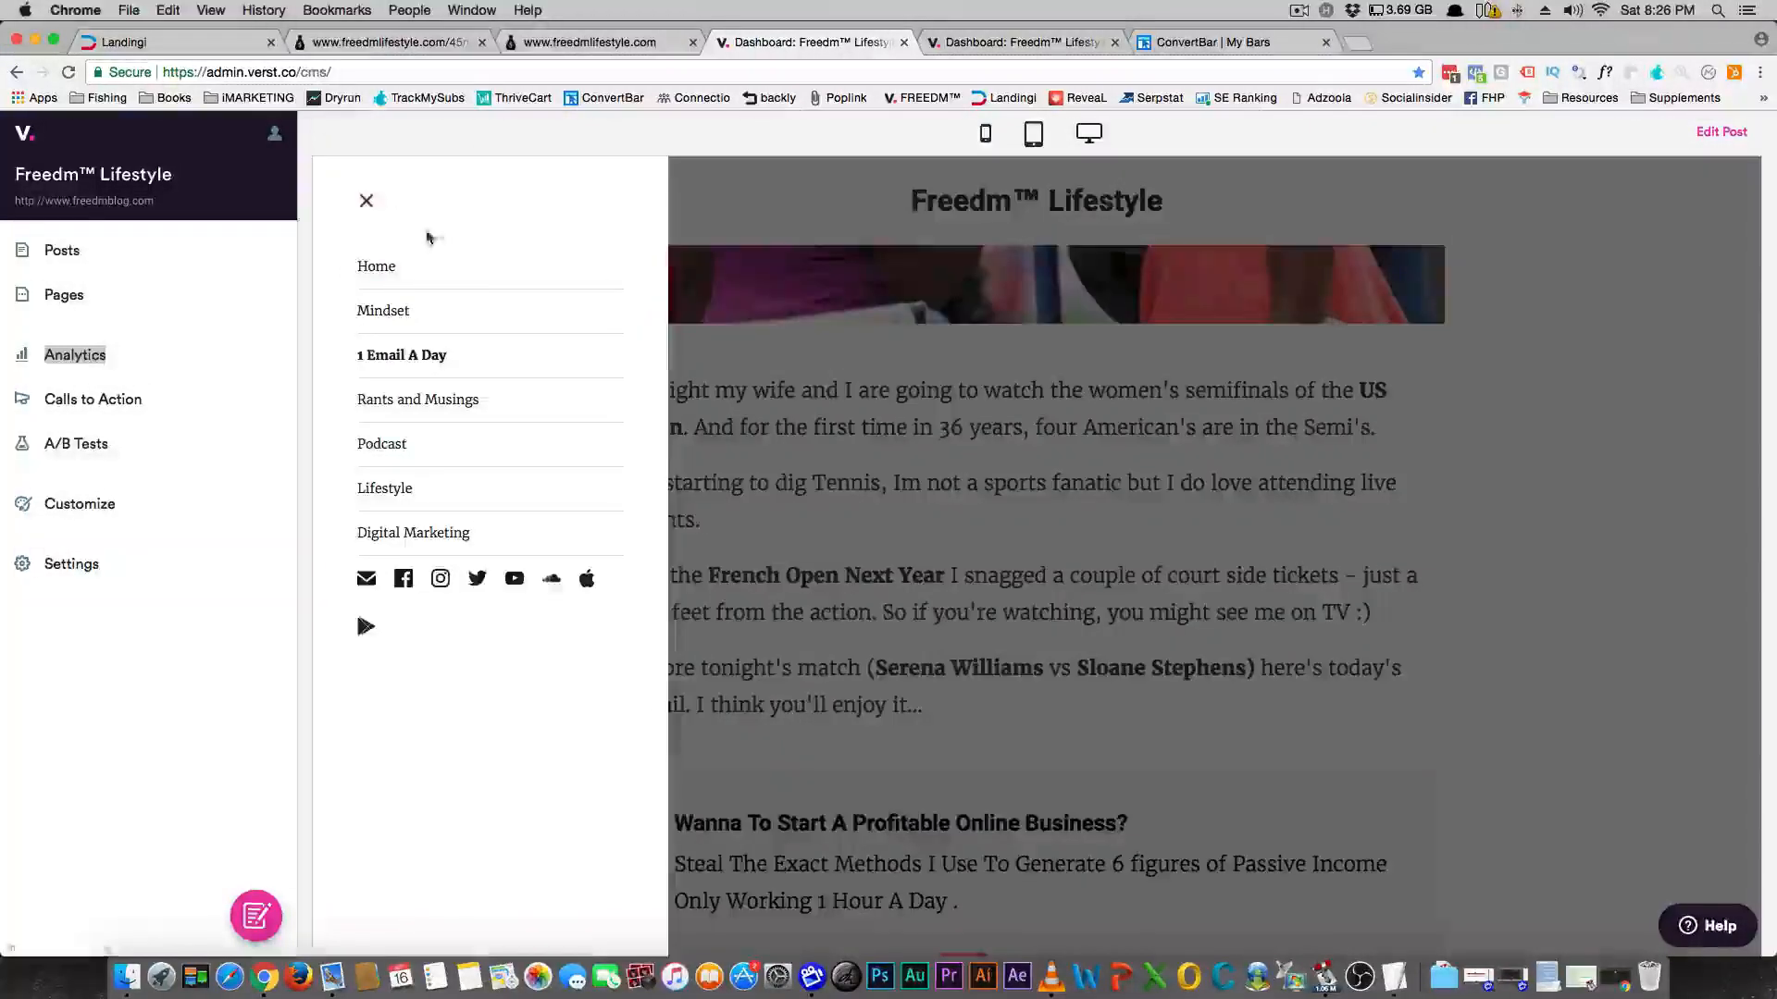
{"action": "left_click", "coordinate": [366, 201]}
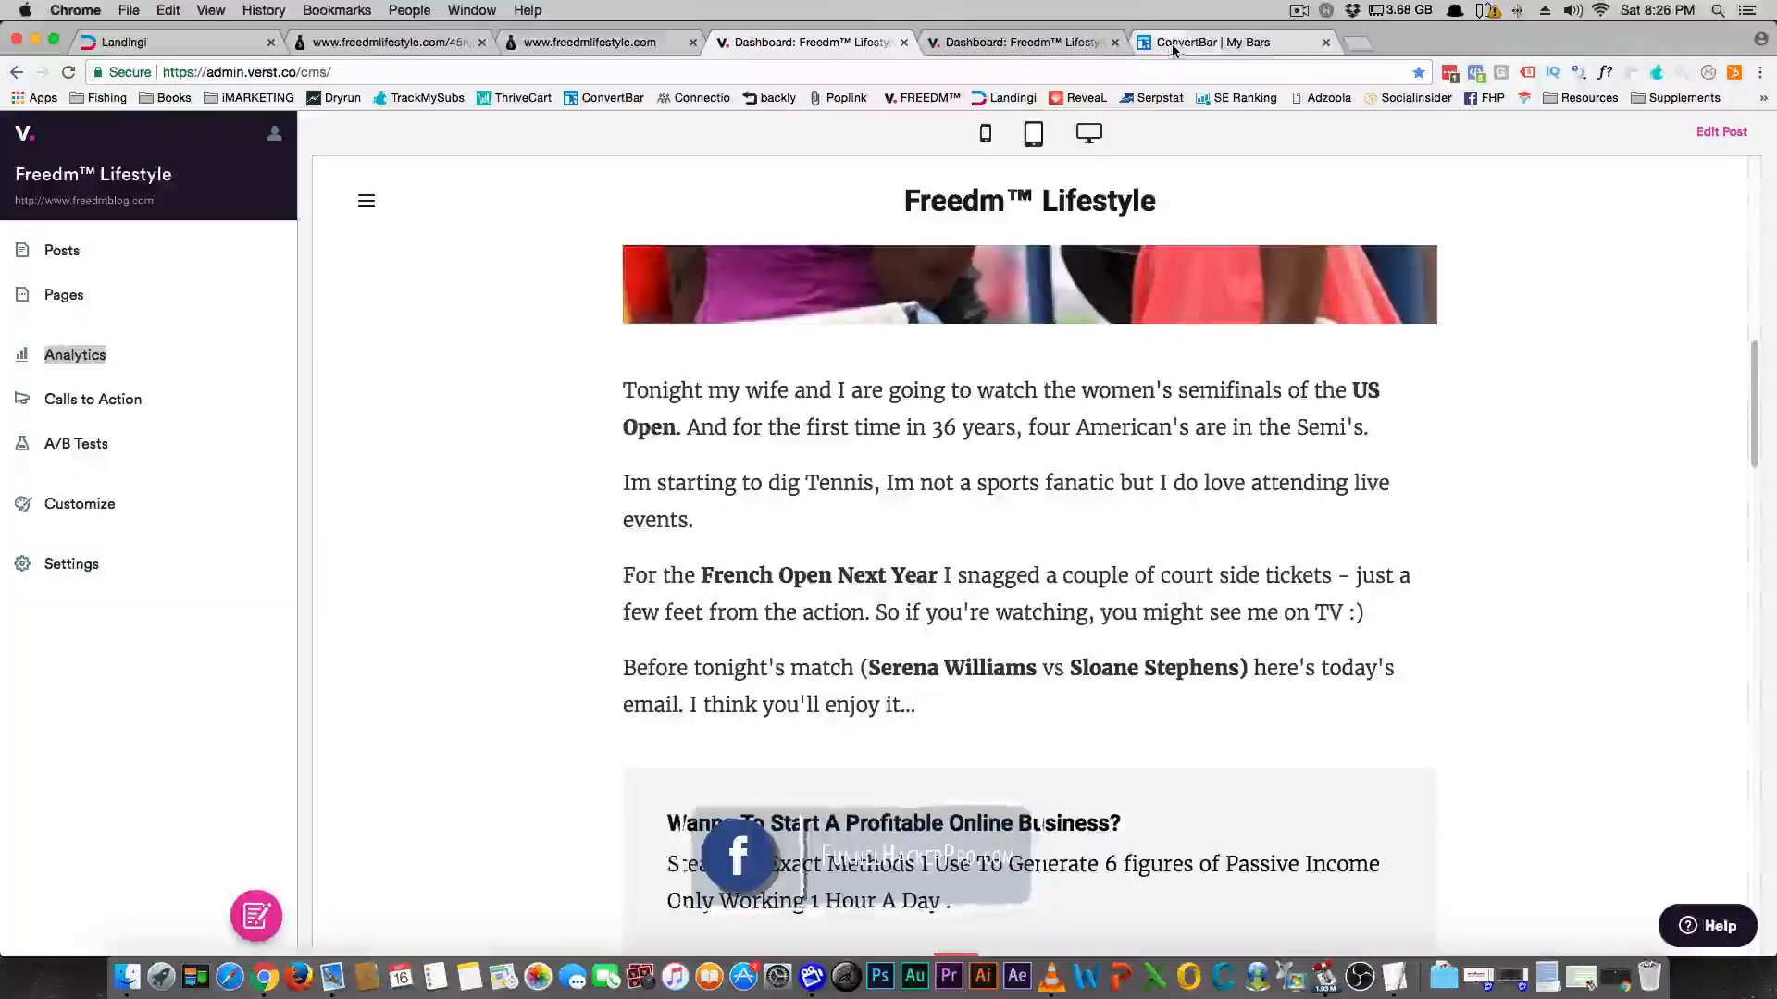
Step: Switch to ConvertBar's My Bars for freedmlifestyle.com: 897 views, 24 leads, 2.7% conversion
{"action": "left_click", "coordinate": [1223, 42]}
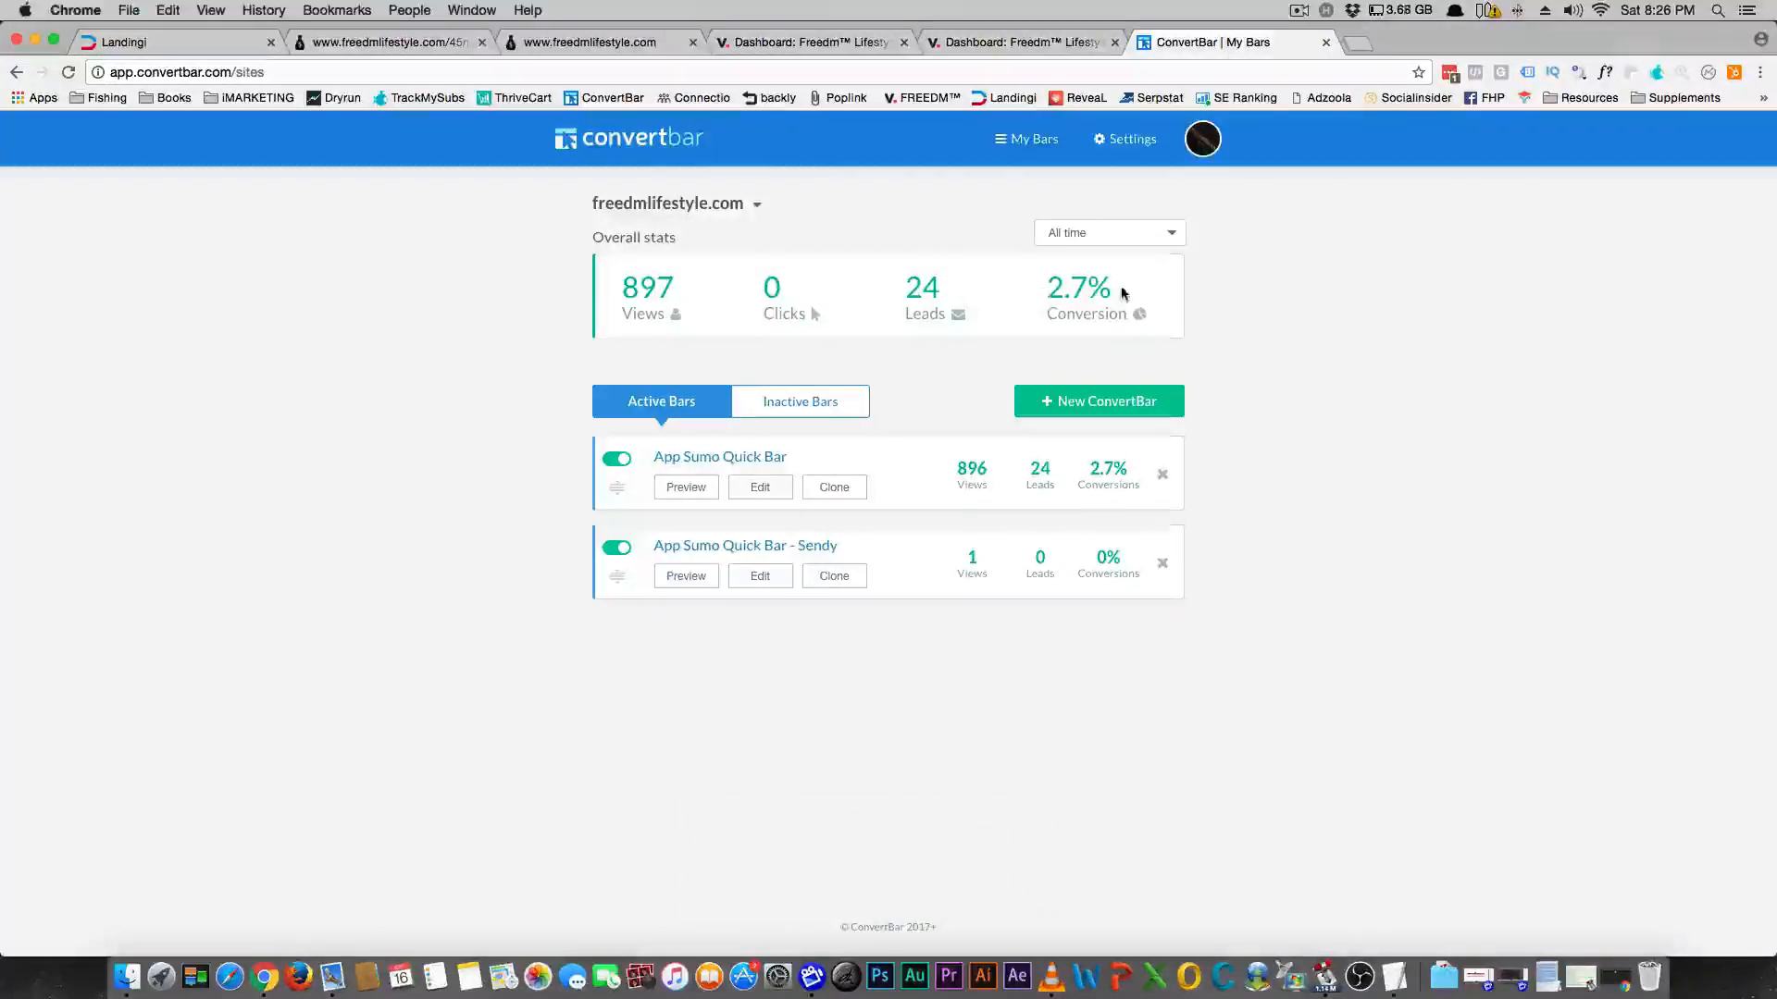
{"action": "mouse_move", "coordinate": [668, 287]}
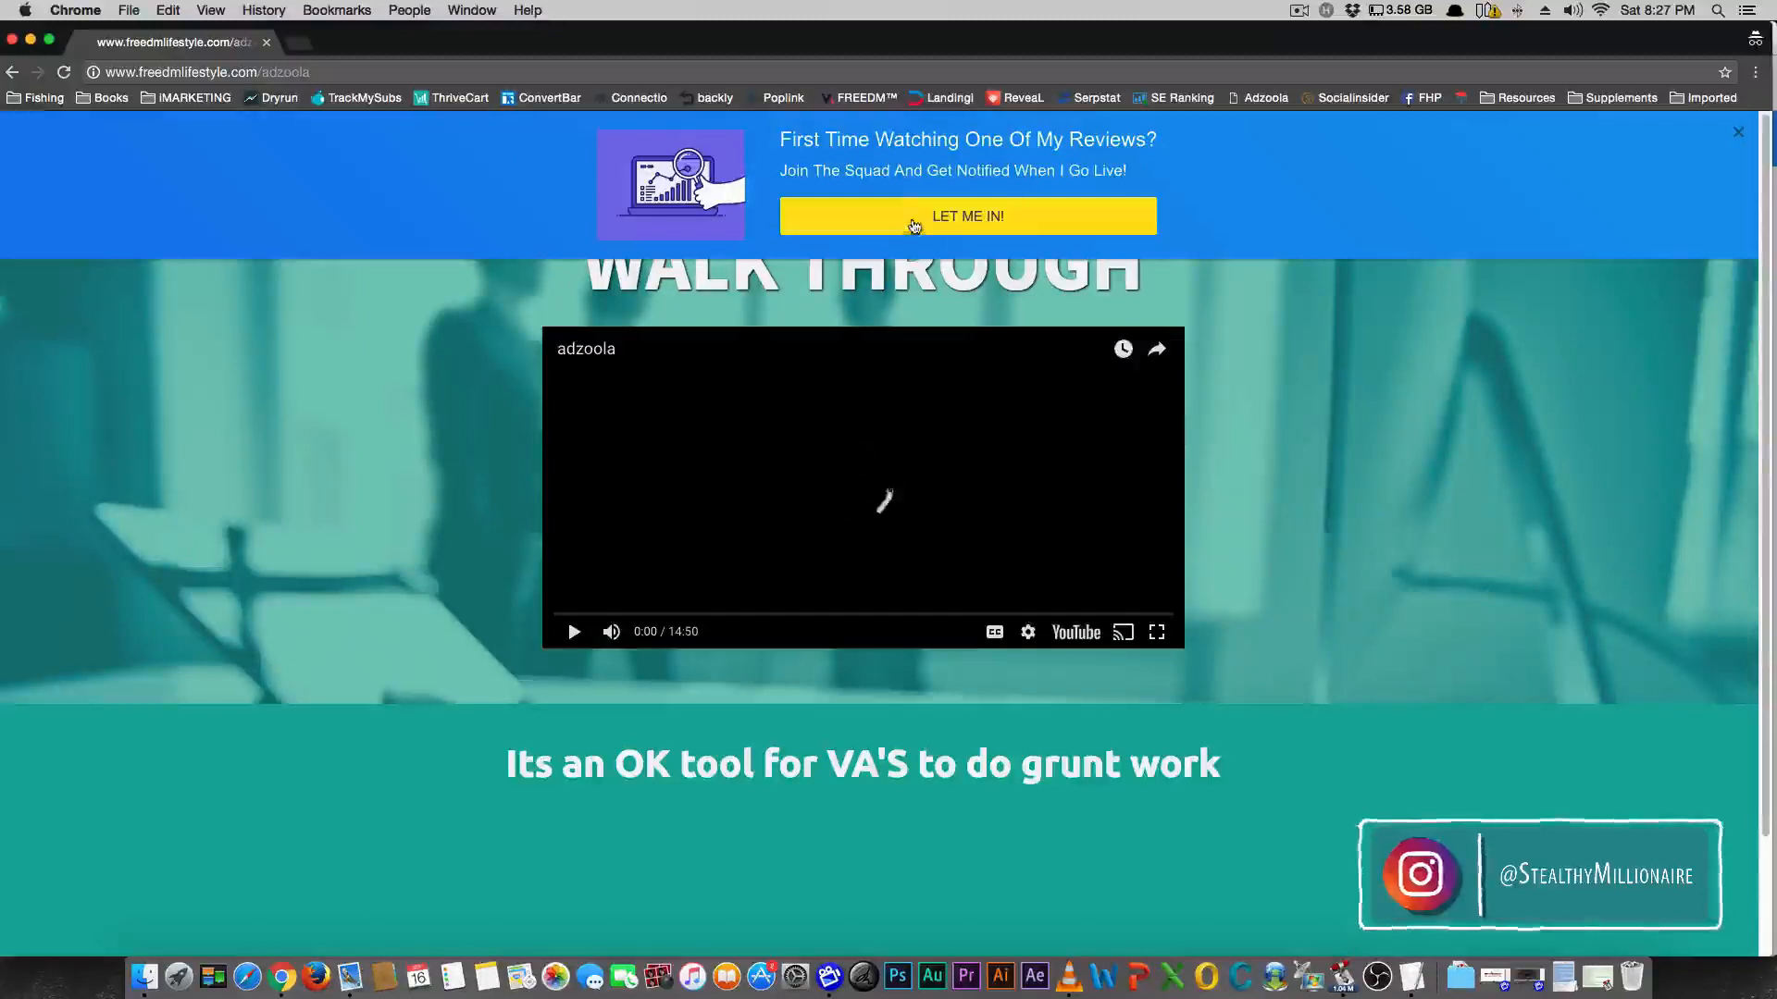
Step: Try the 'Join The Squad' bar's LET ME IN! button on Adzoola, then return
{"action": "left_click", "coordinate": [966, 216]}
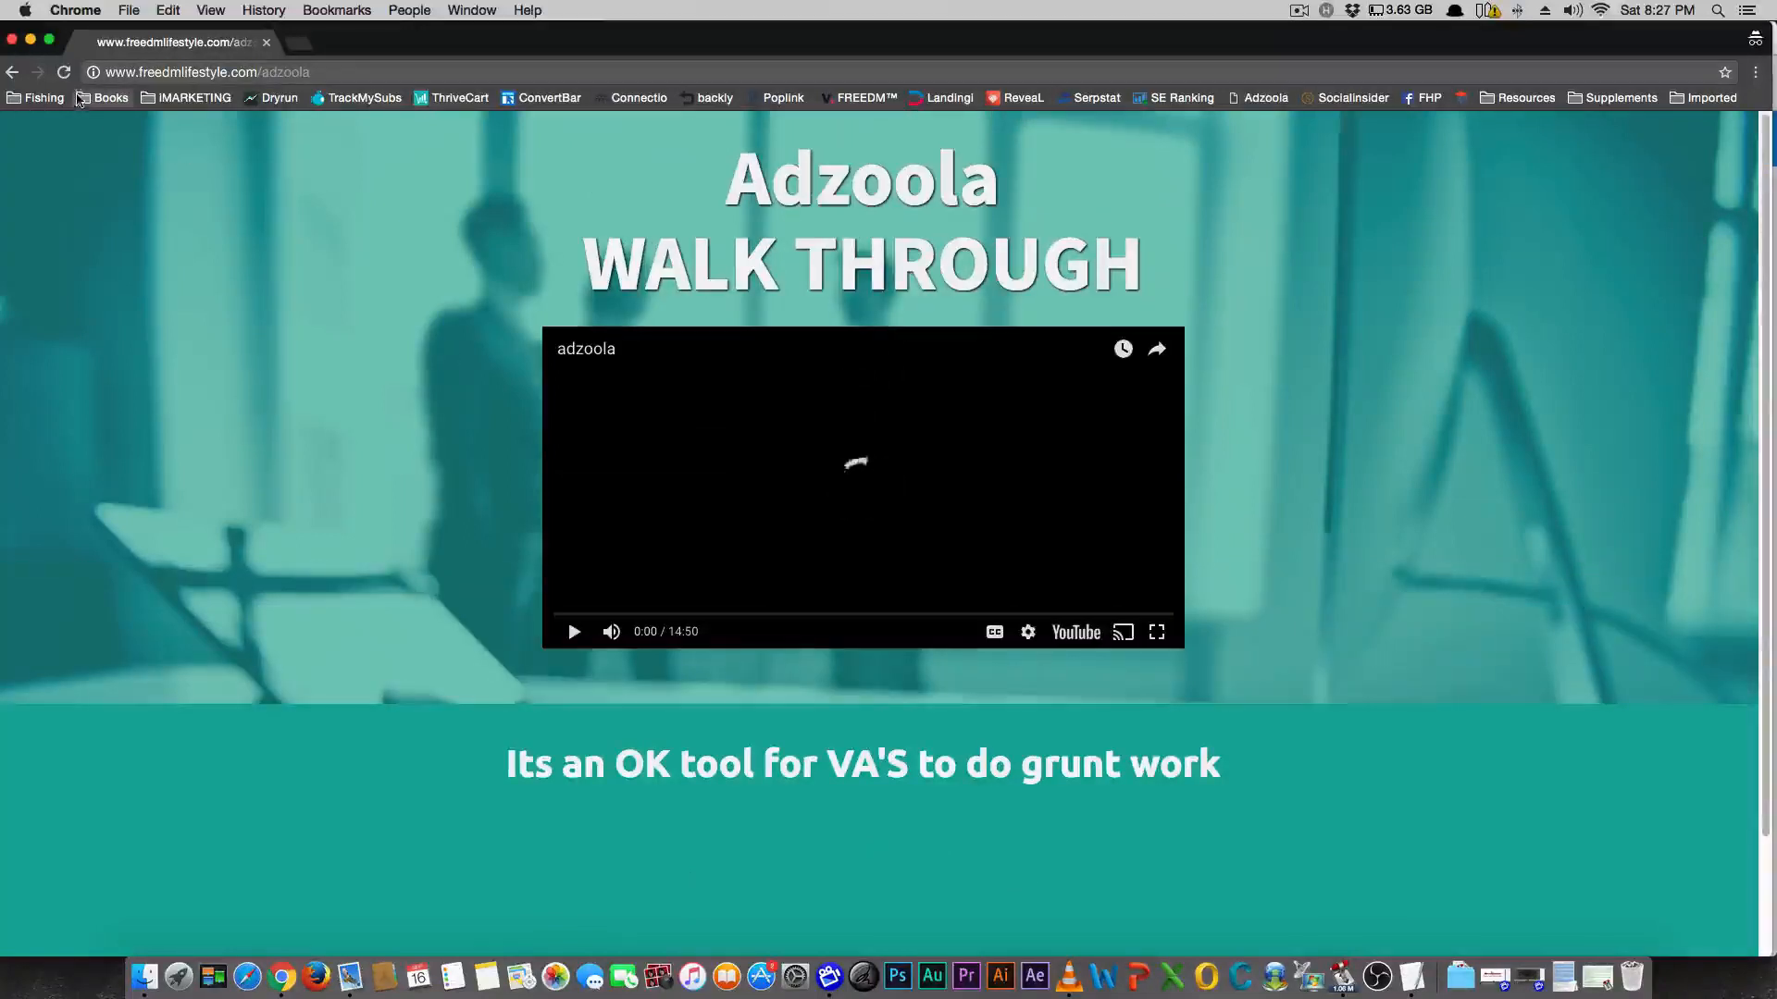
{"action": "left_click", "coordinate": [64, 72]}
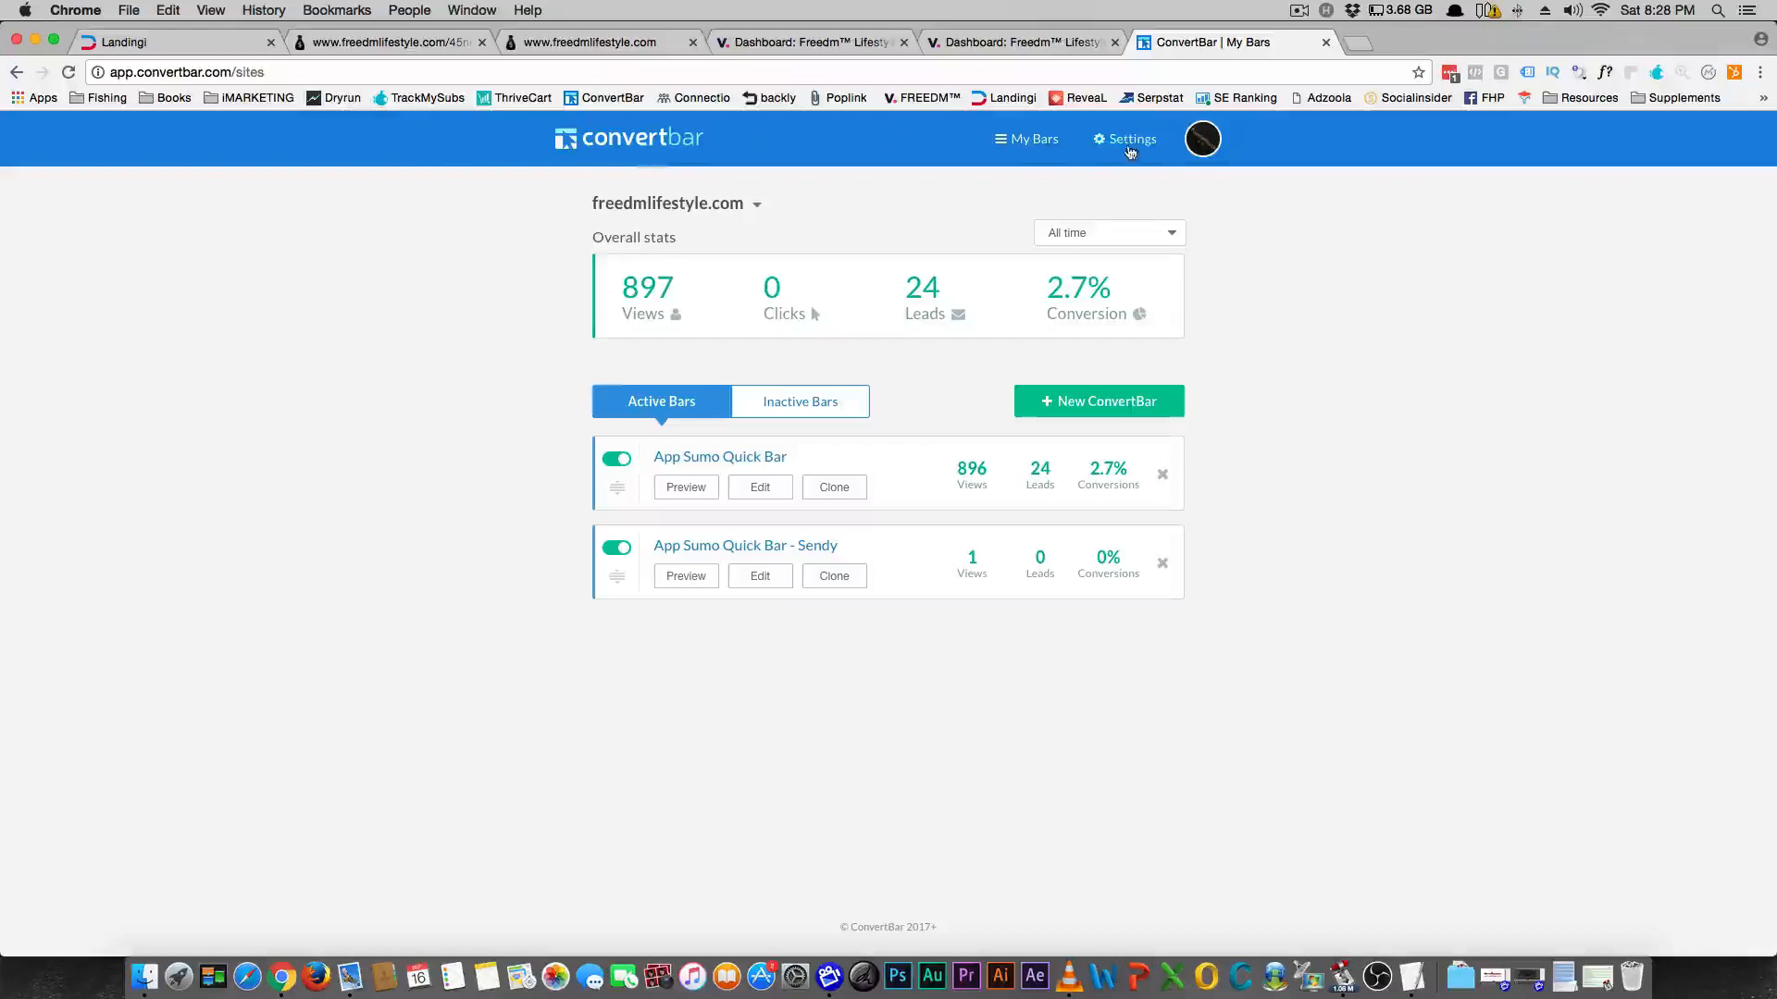
{"action": "mouse_move", "coordinate": [535, 146]}
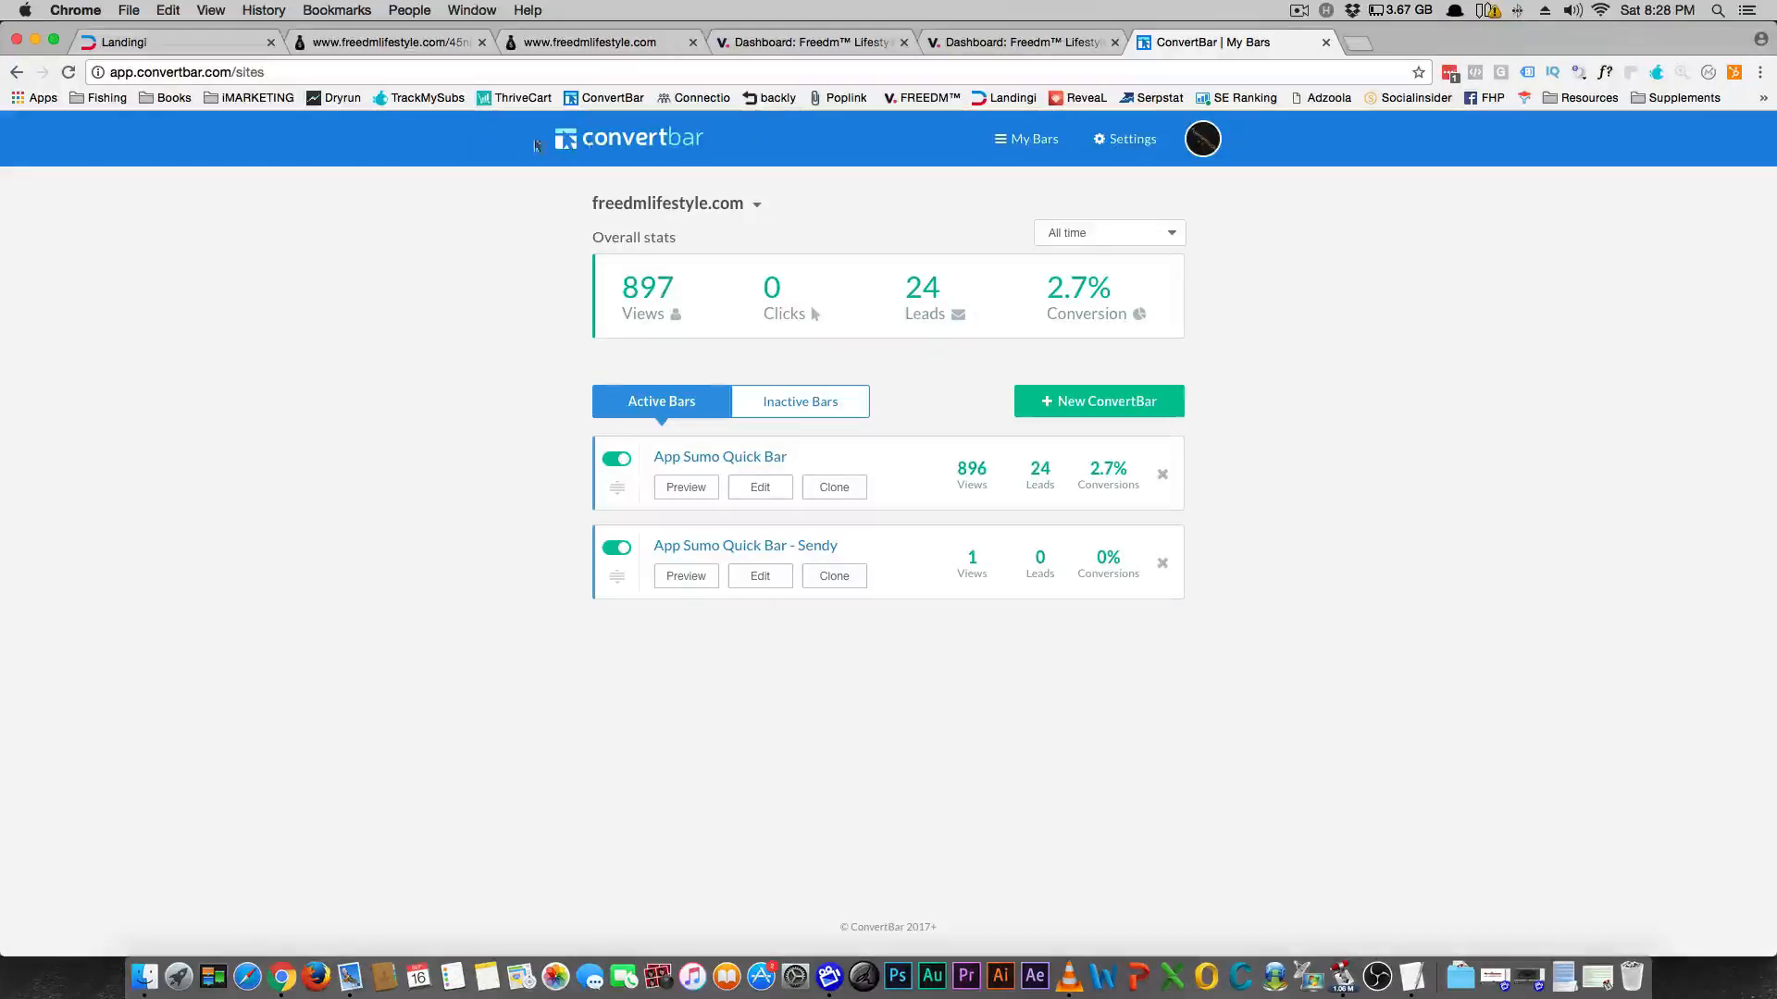
{"action": "mouse_move", "coordinate": [610, 148]}
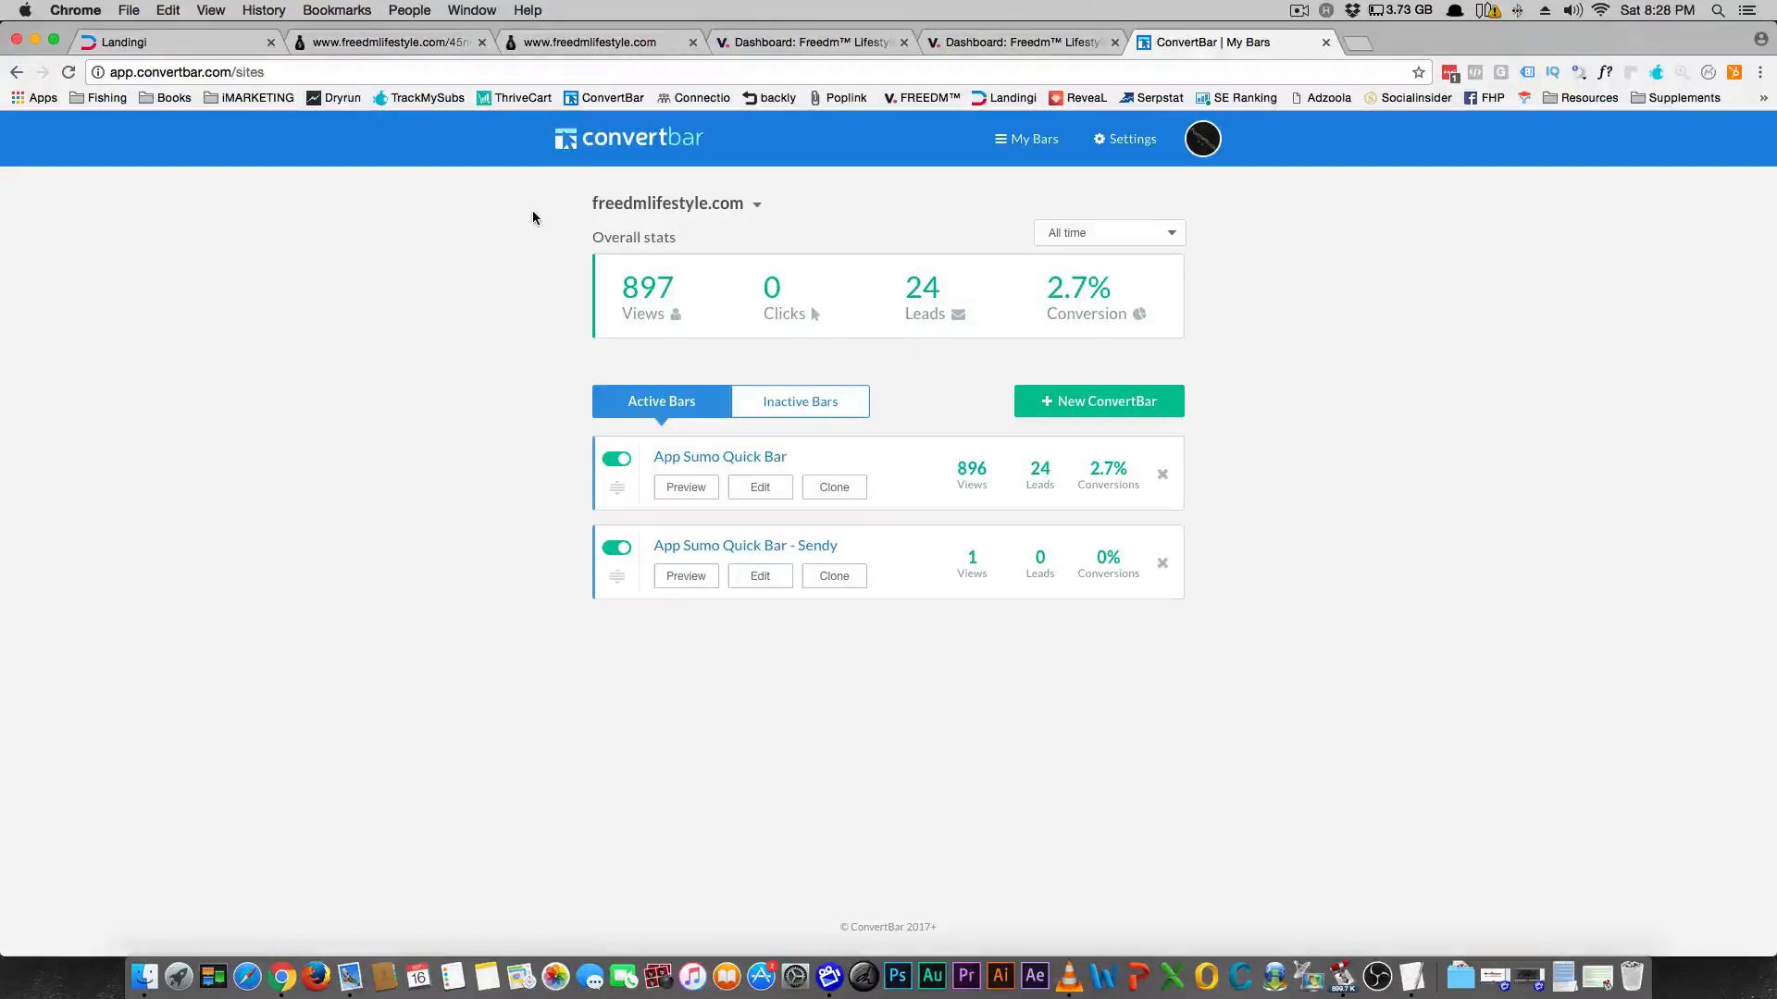
{"action": "mouse_move", "coordinate": [534, 206]}
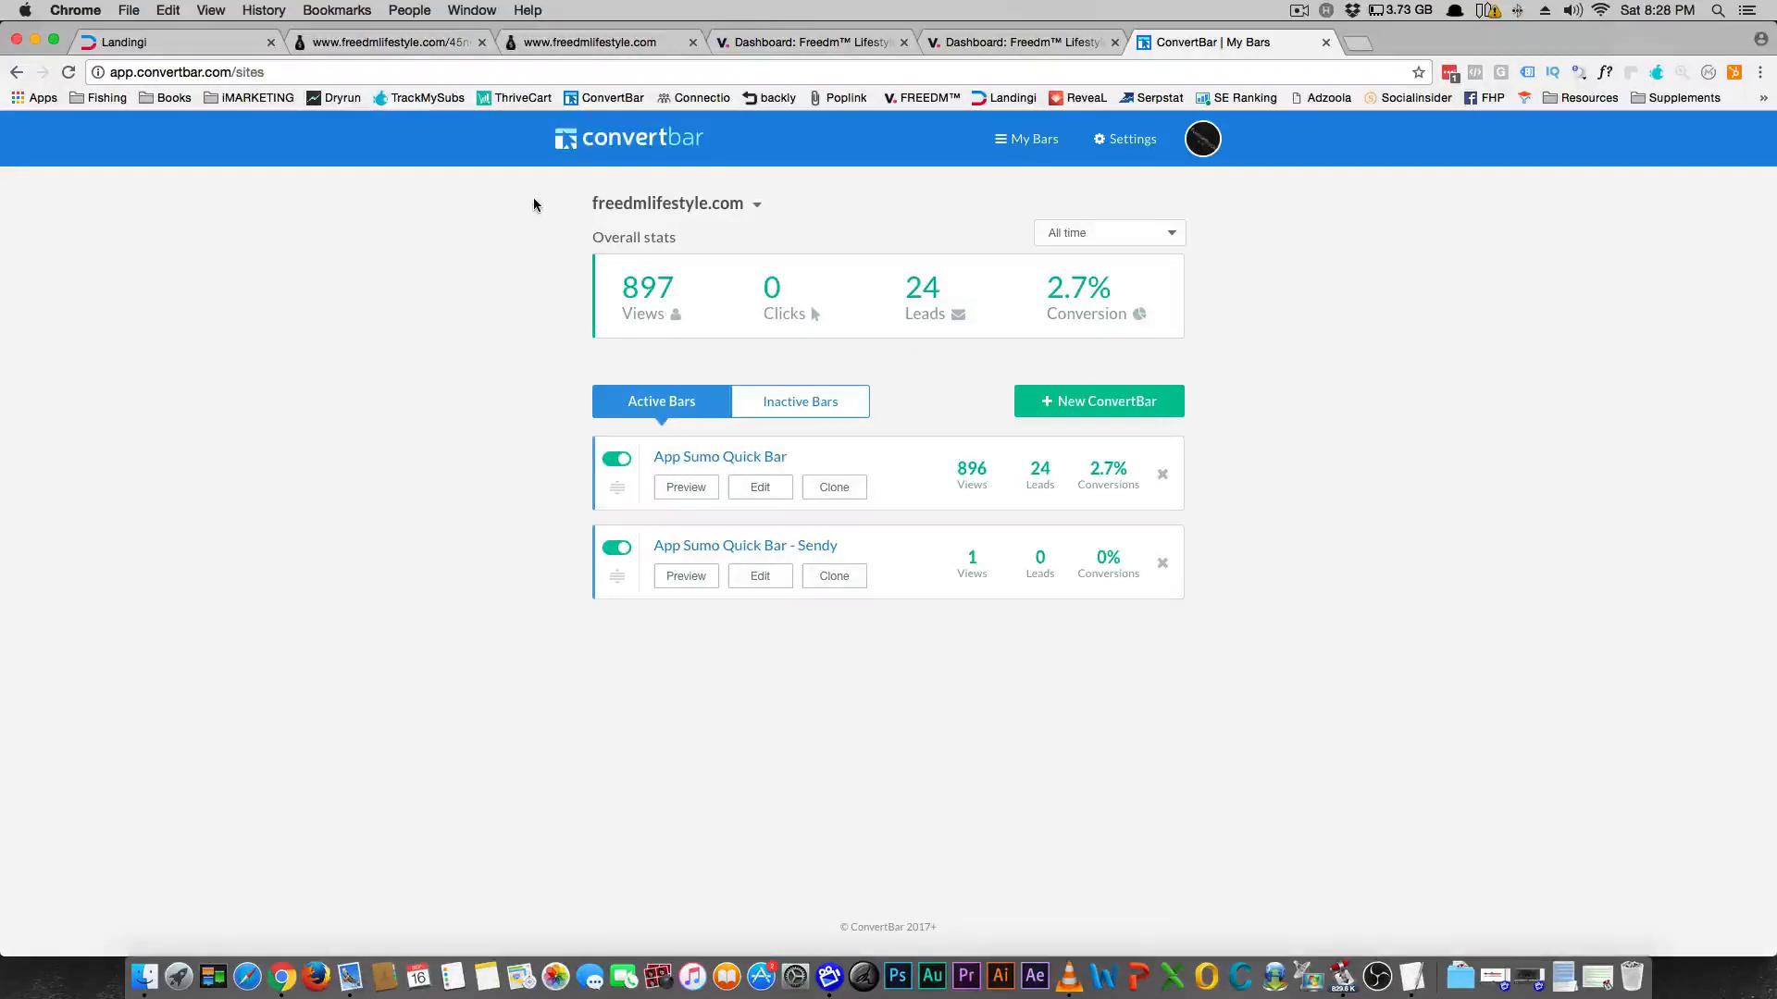
{"action": "mouse_move", "coordinate": [494, 222]}
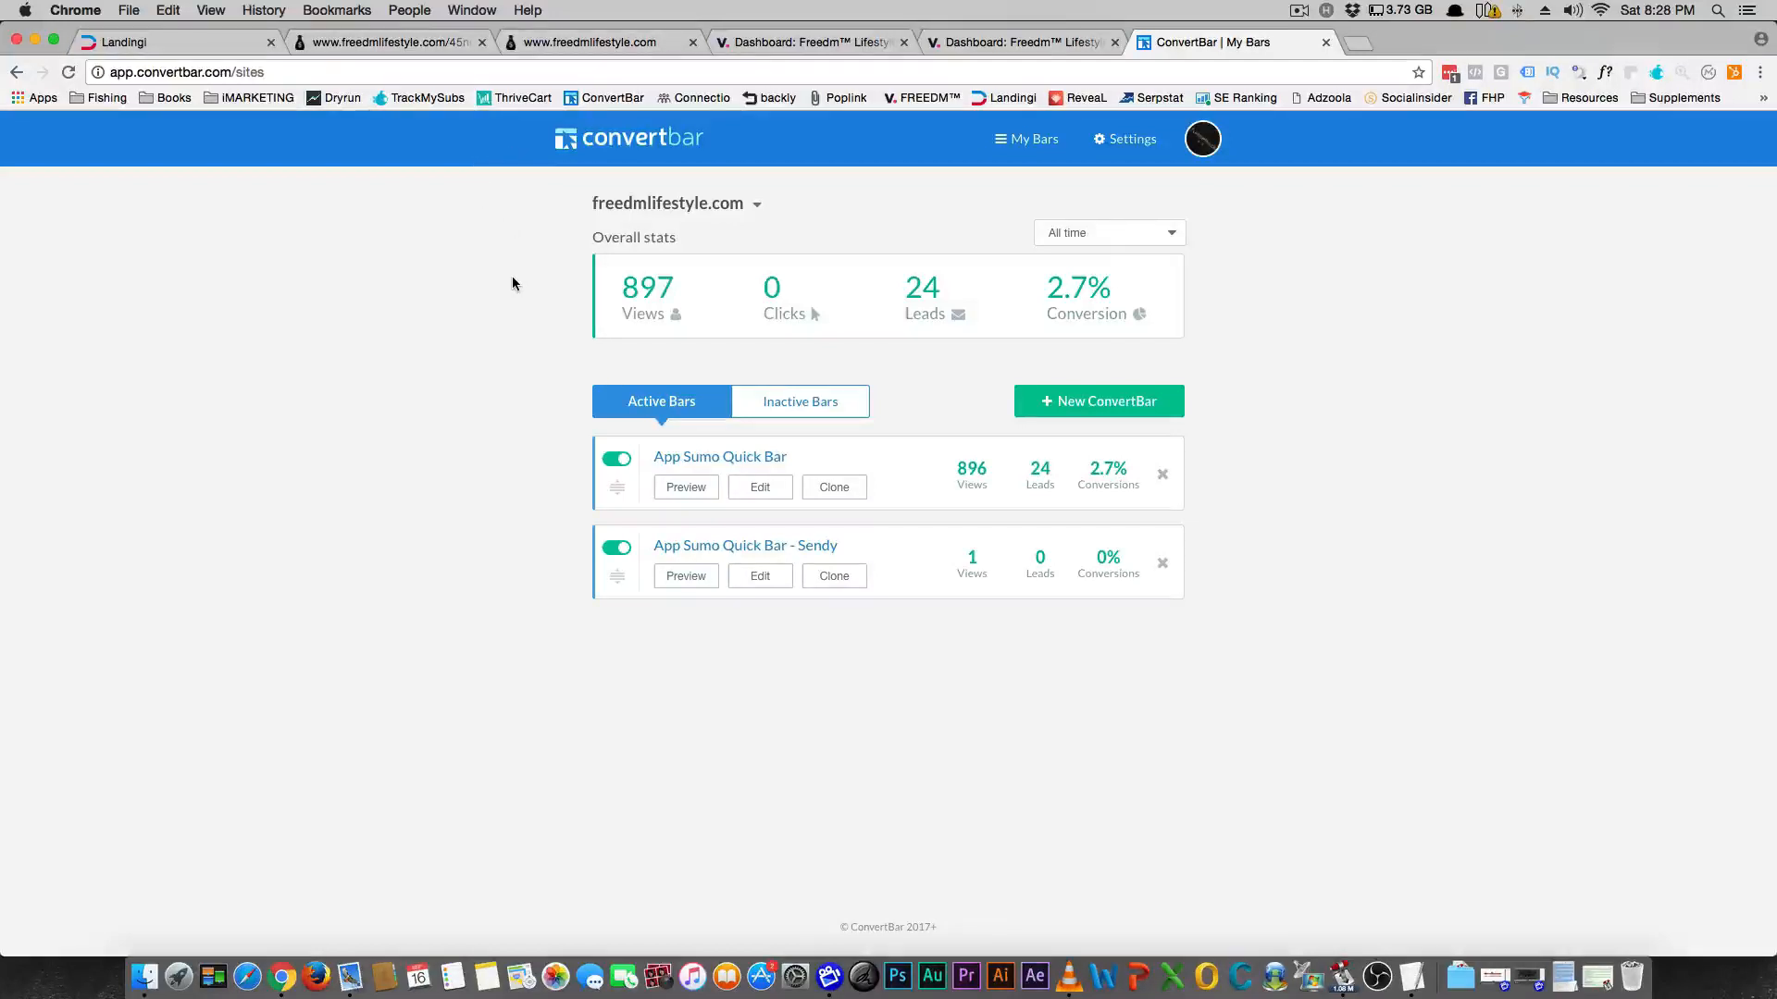
{"action": "mouse_move", "coordinate": [522, 269]}
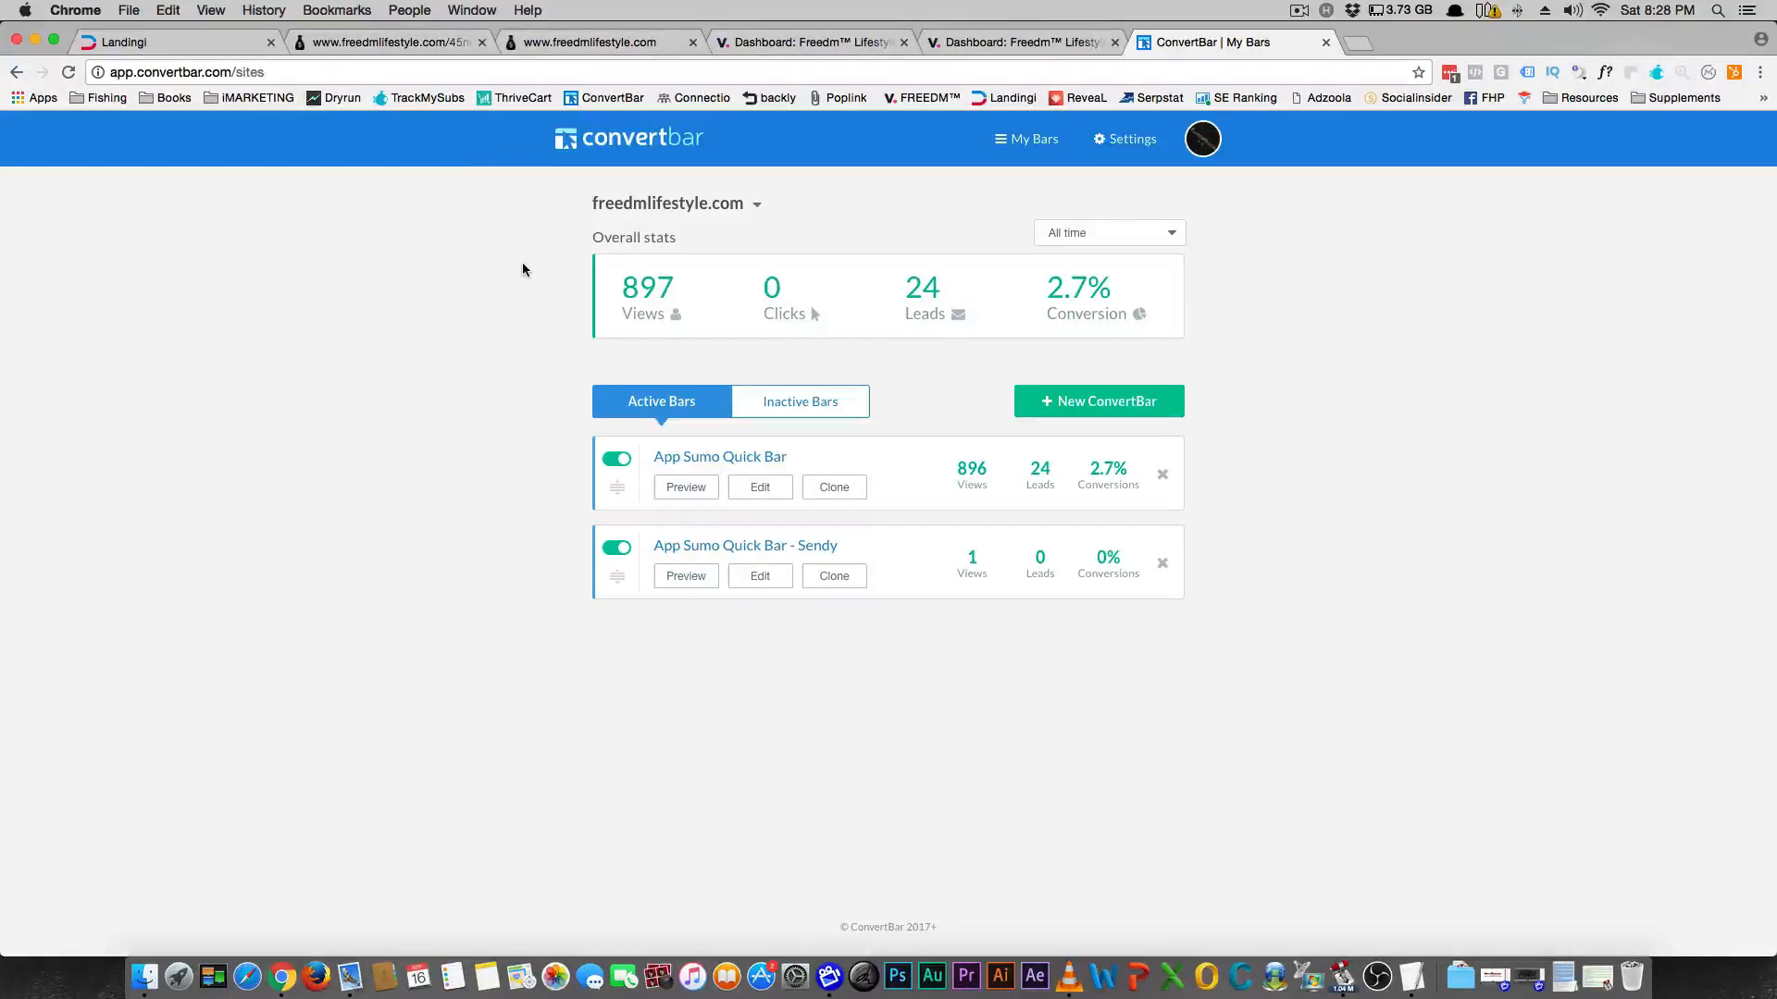
{"action": "mouse_move", "coordinate": [683, 292]}
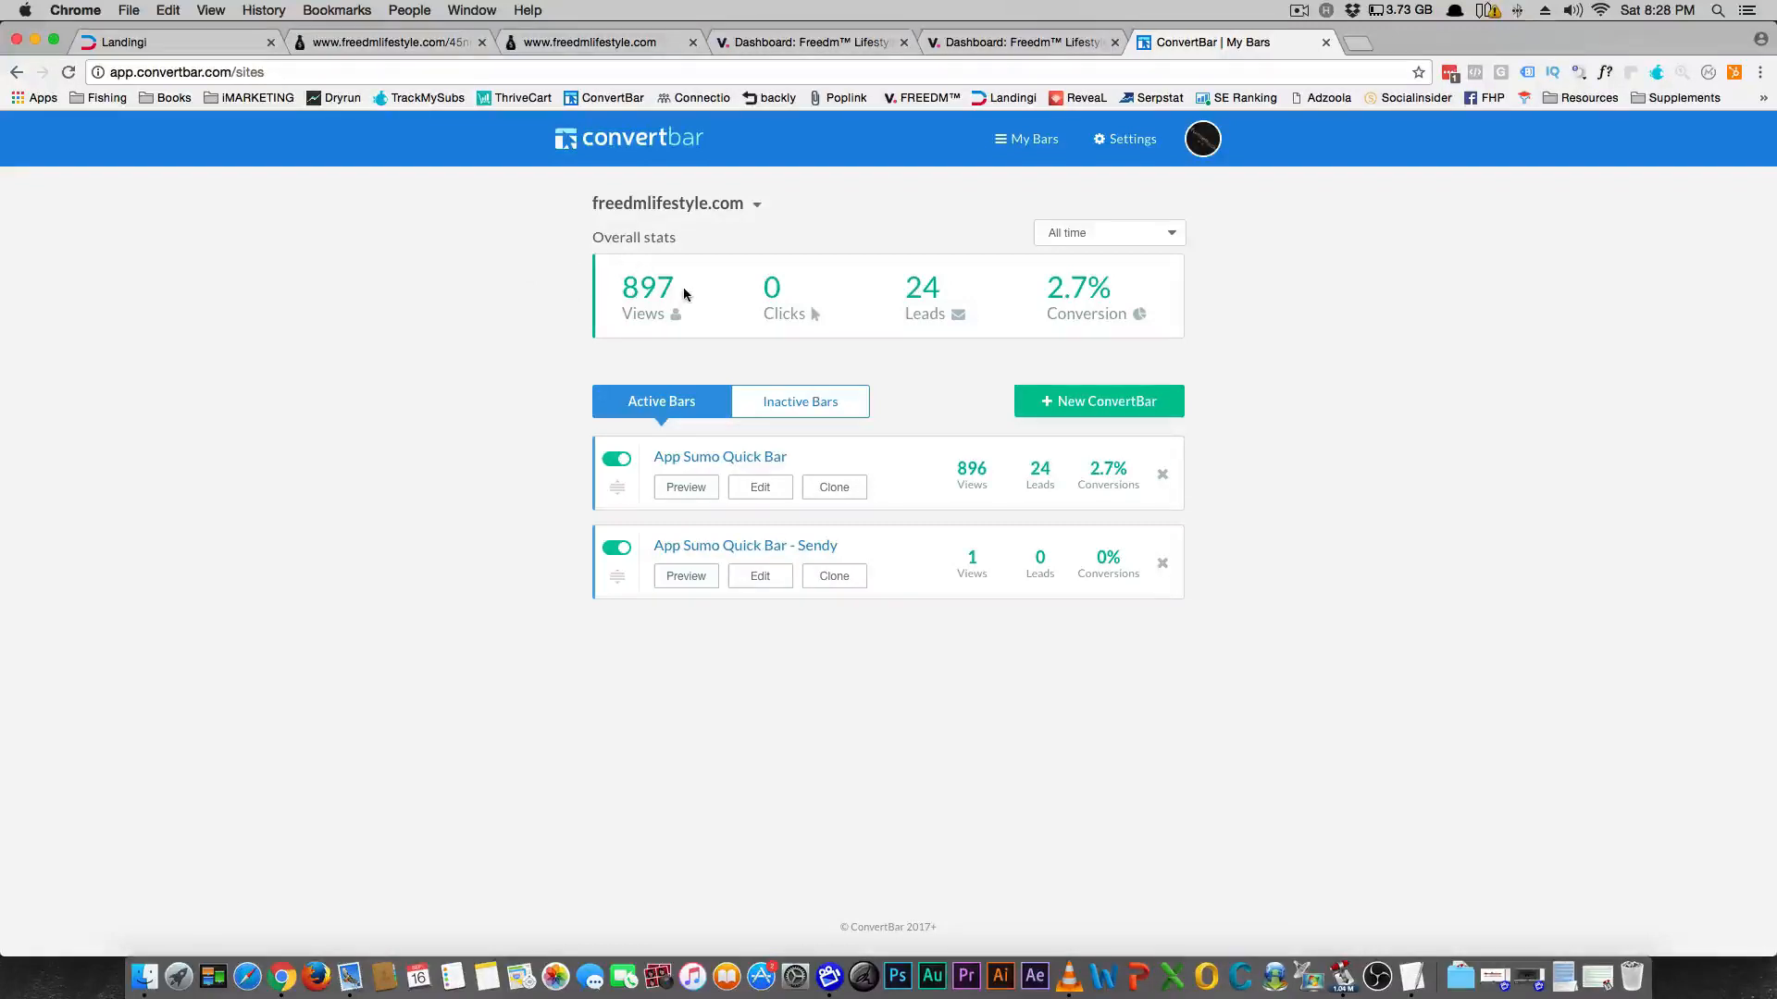
Step: Switch to the freedmlifestyle.com/45niches opt-in page tab
{"action": "left_click", "coordinate": [388, 42]}
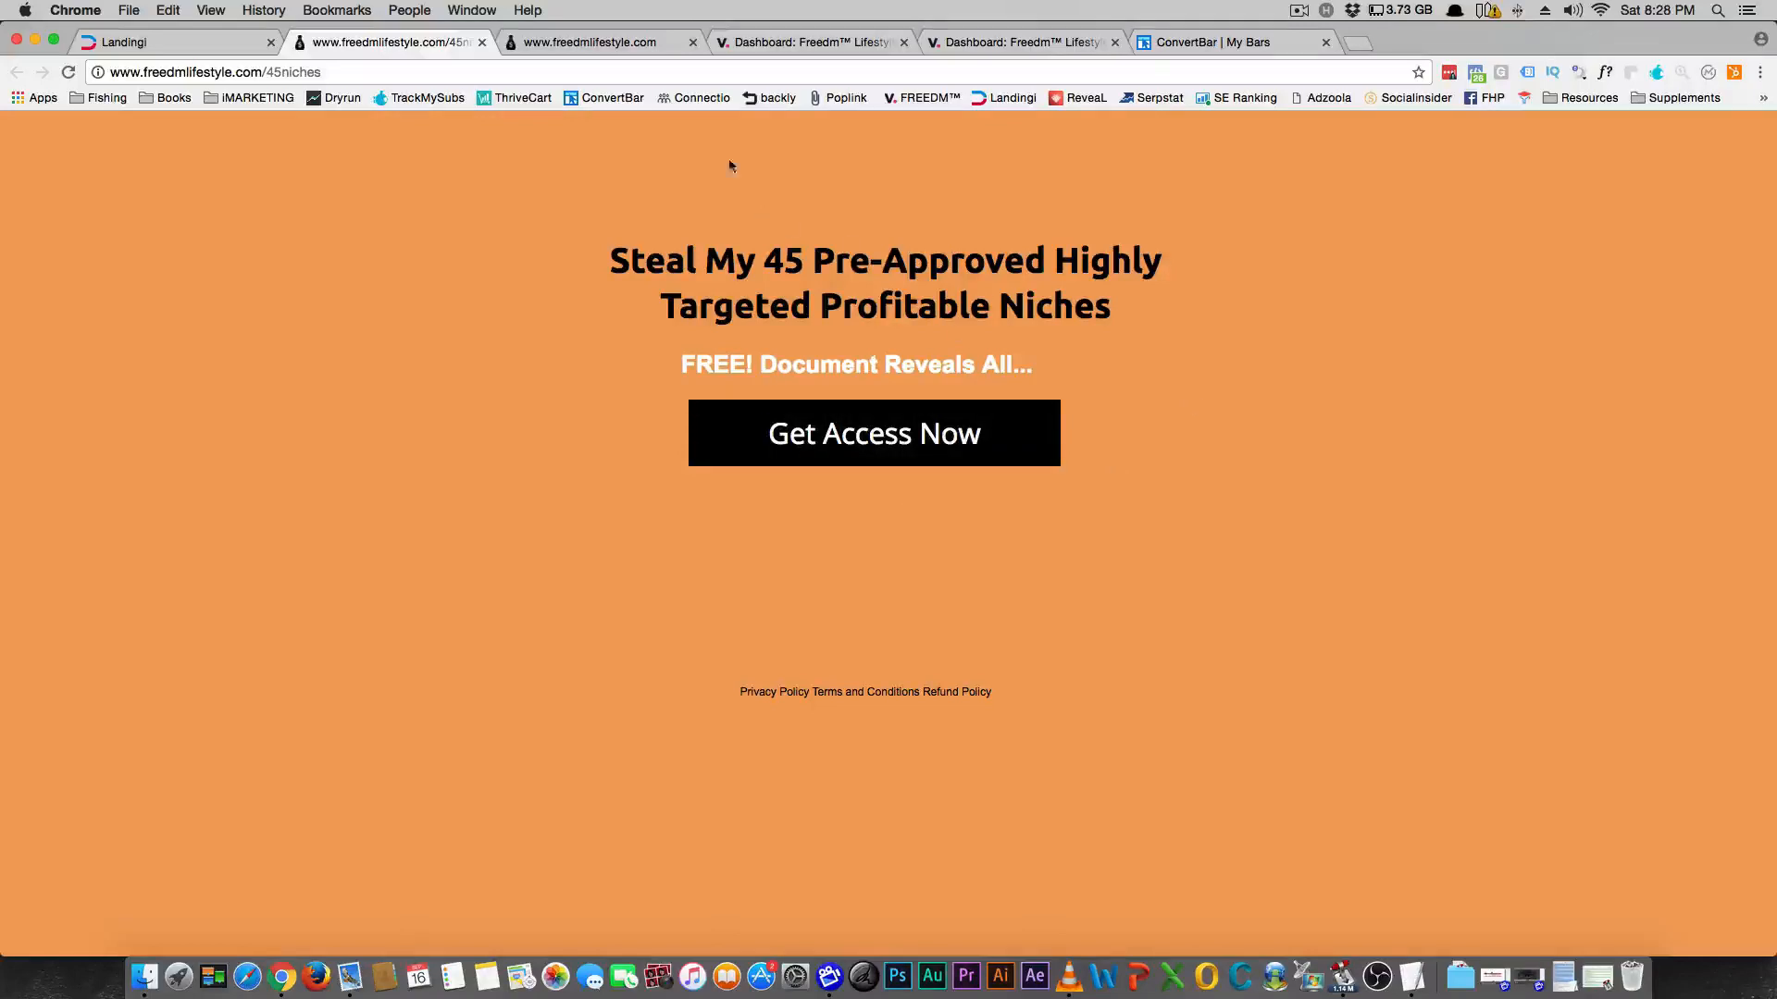
Step: Compare the passive-income and 45-niches opt-in pages, then bring up the 45 NICHES LEADMAG stats
{"action": "left_click", "coordinate": [589, 41]}
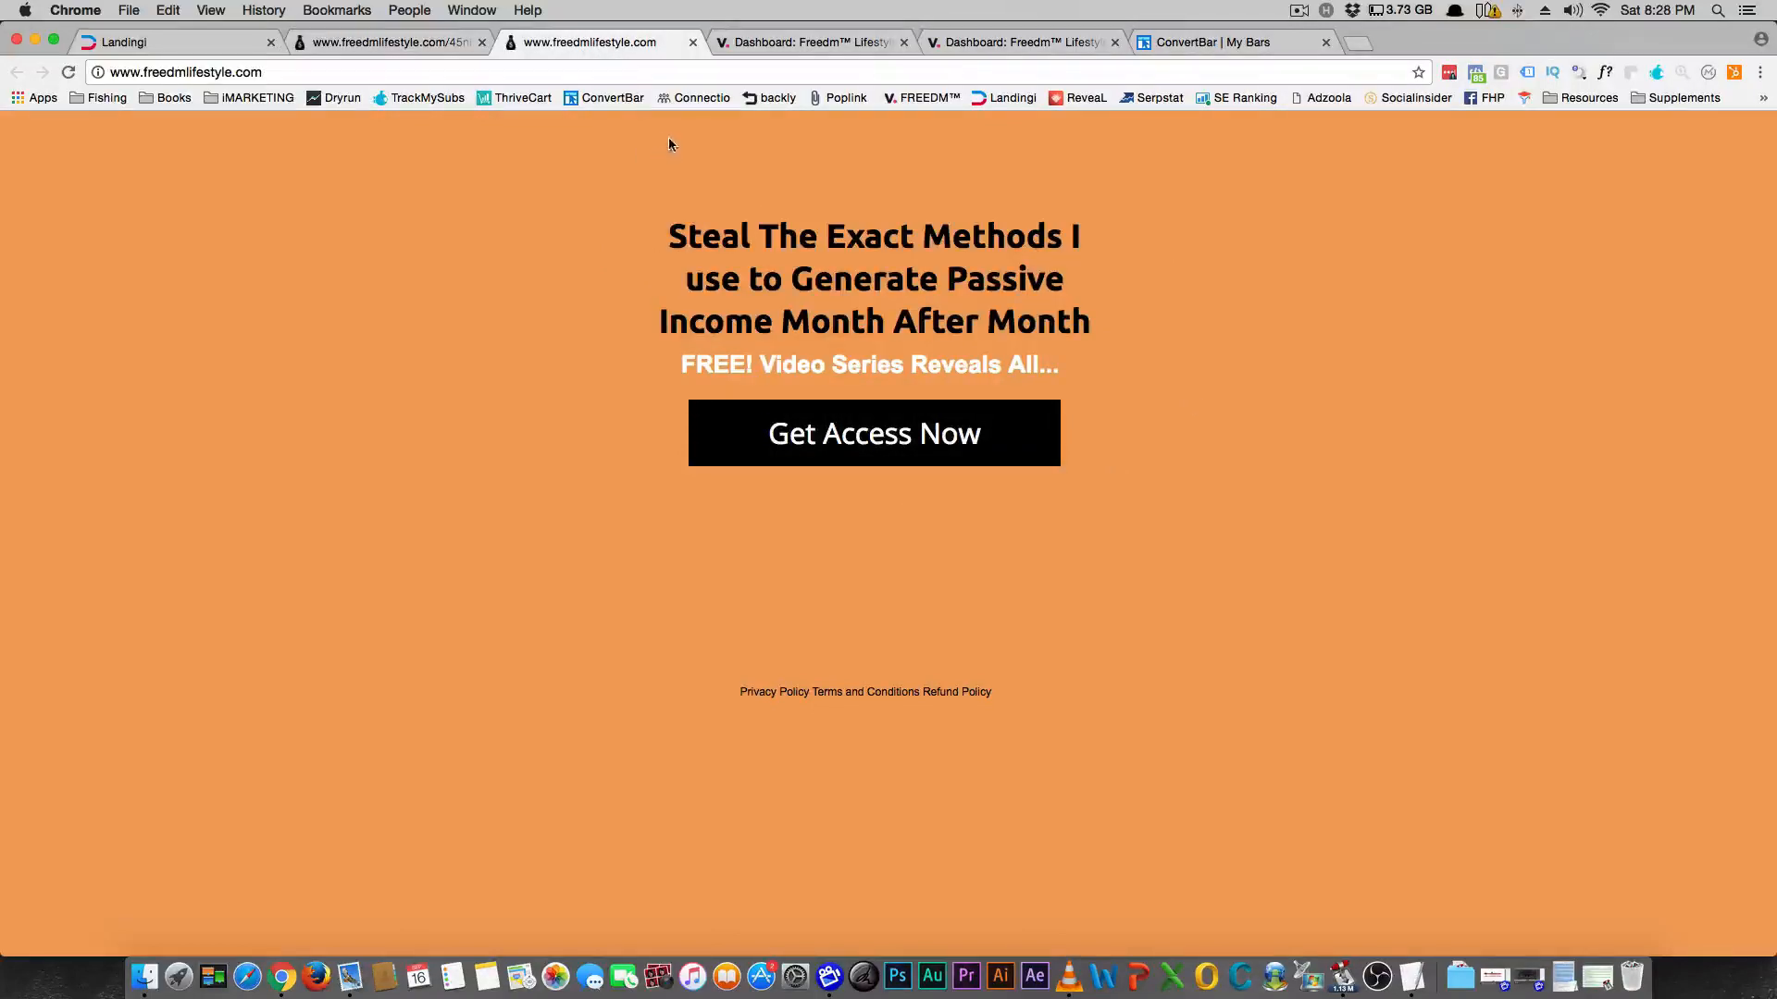
{"action": "mouse_move", "coordinate": [777, 149]}
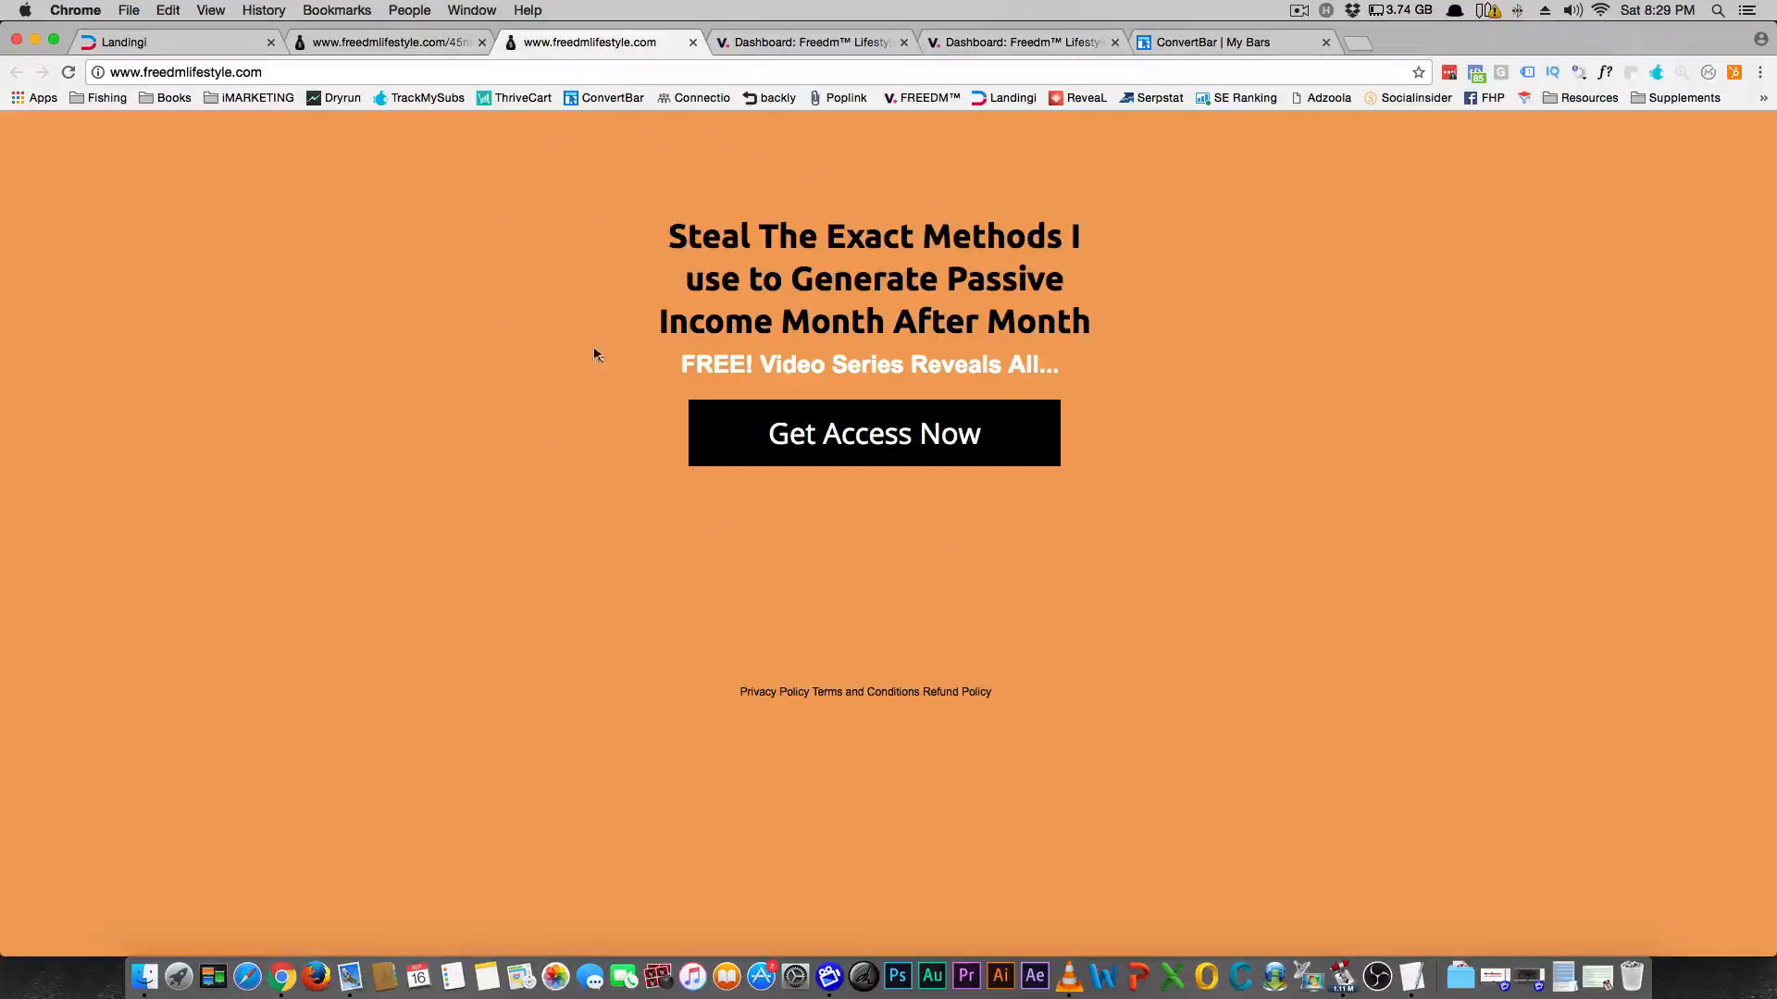
{"action": "mouse_move", "coordinate": [720, 571]}
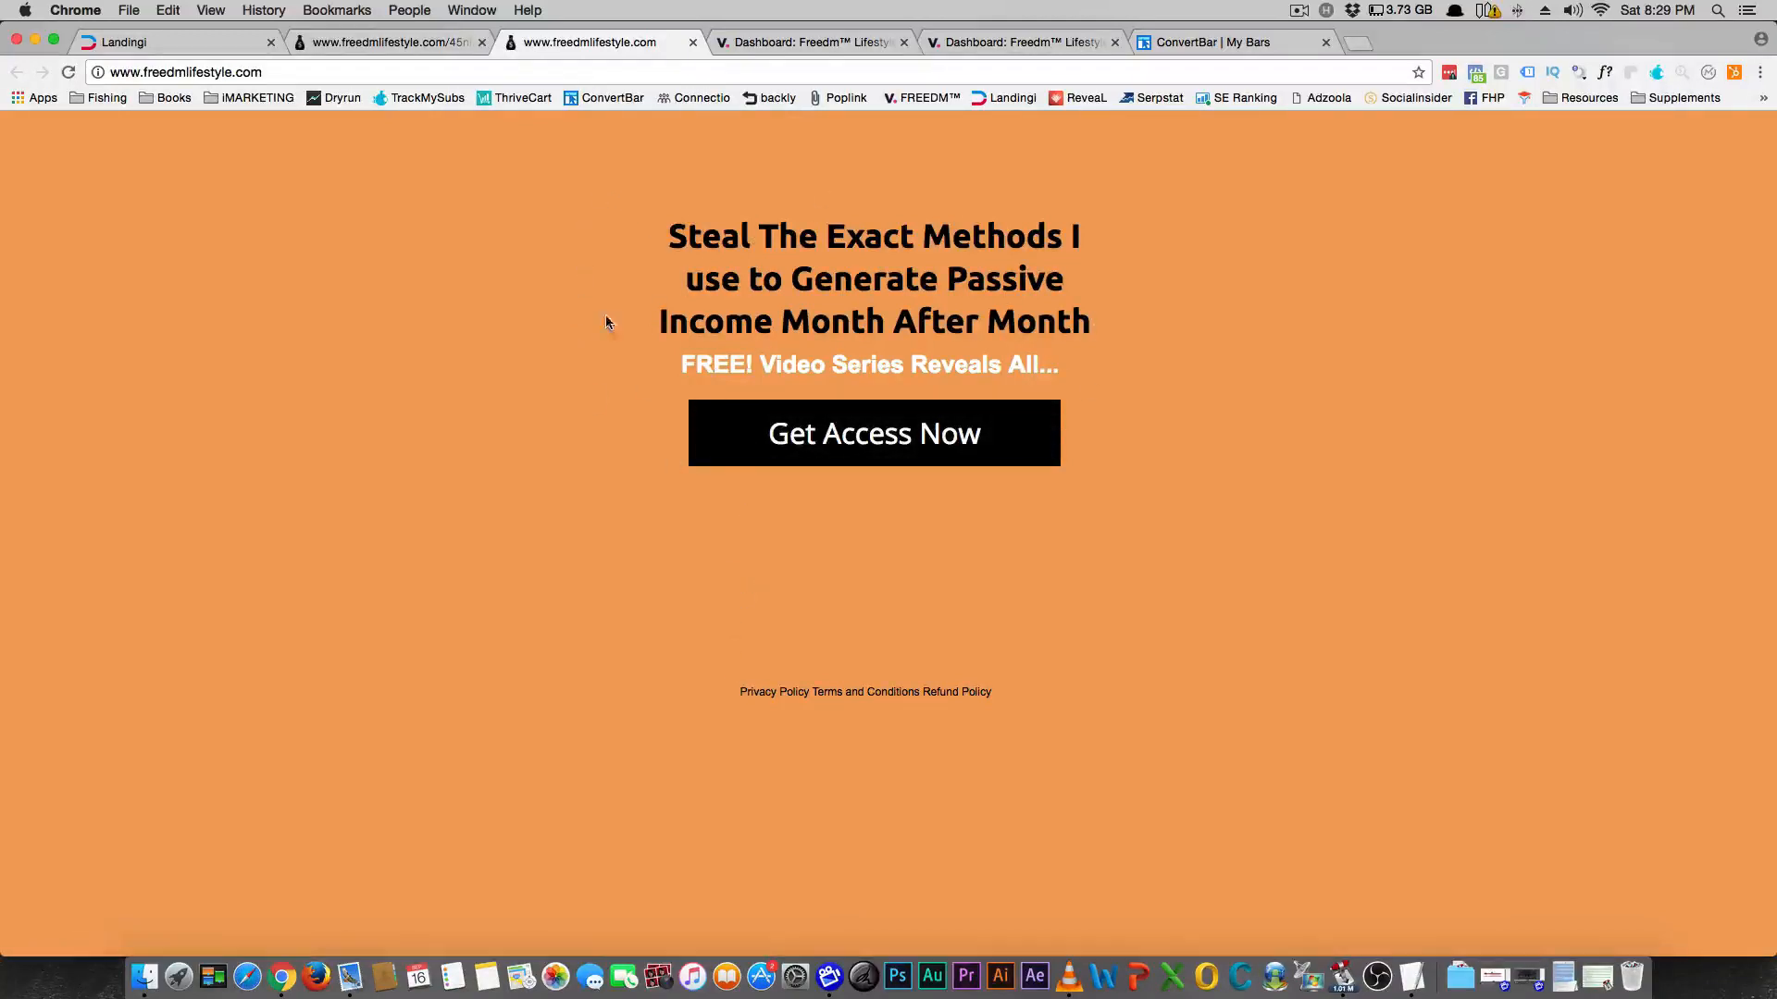
{"action": "left_click", "coordinate": [388, 42]}
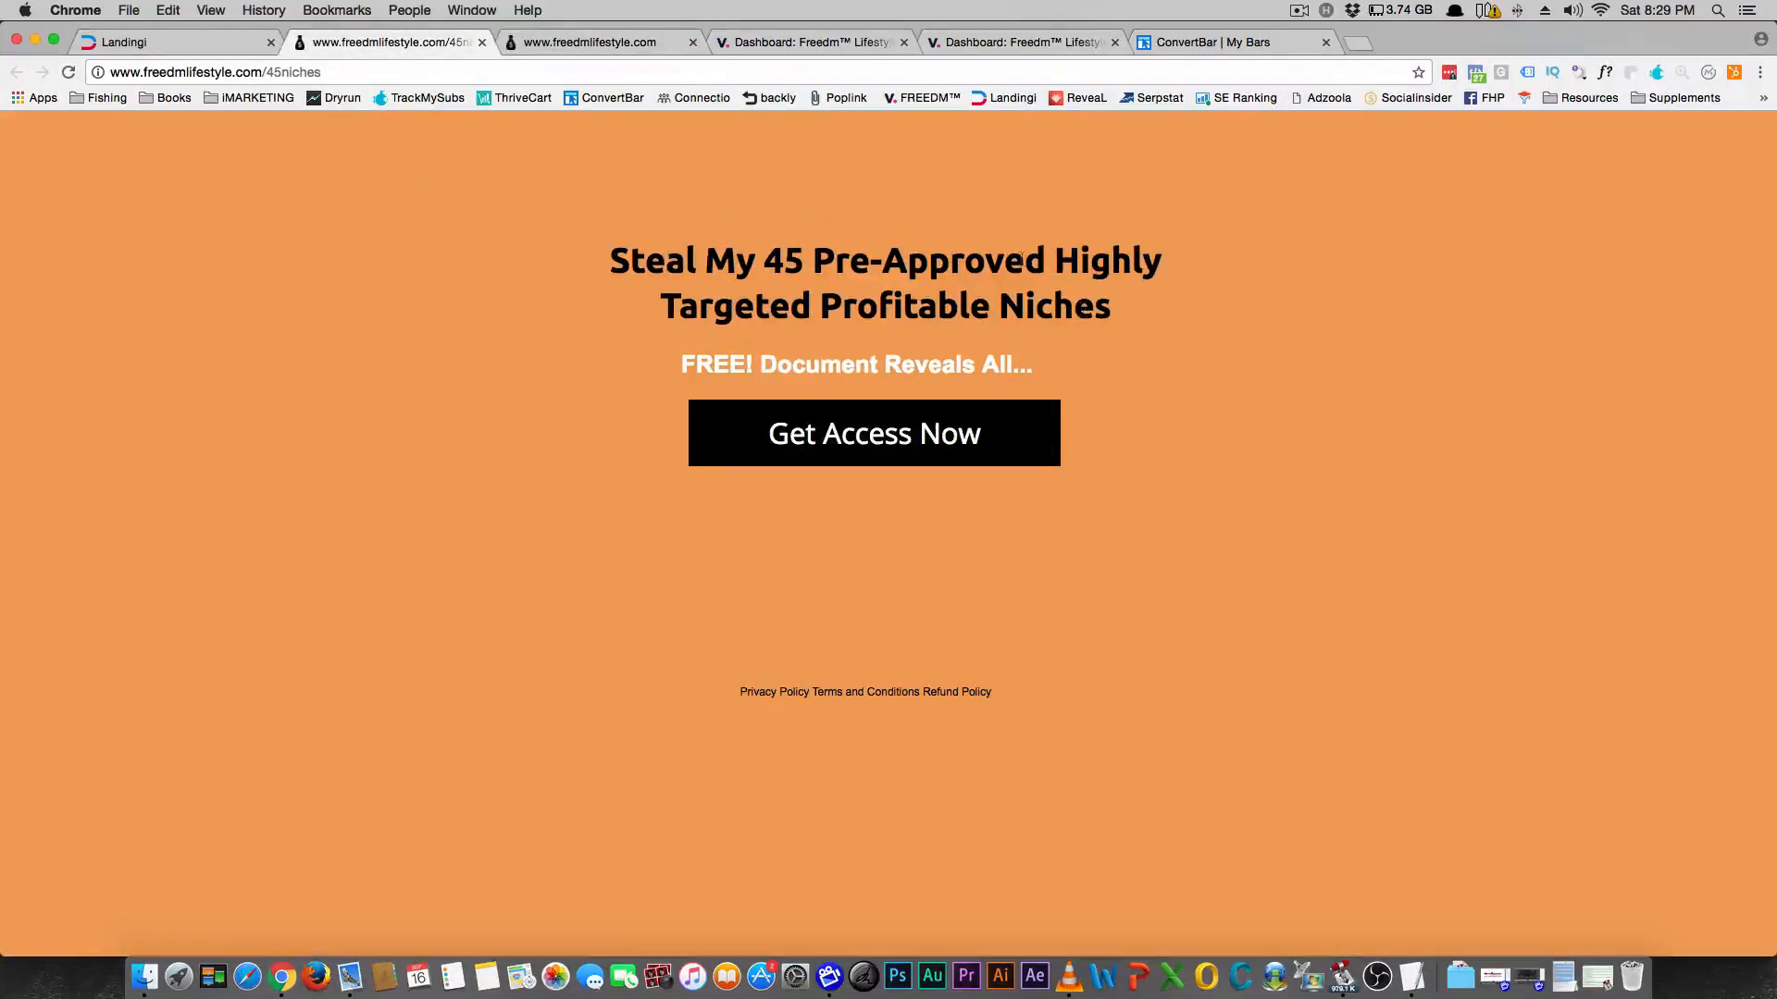
{"action": "left_click_drag", "start_coordinate": [681, 364], "coordinate": [985, 364]}
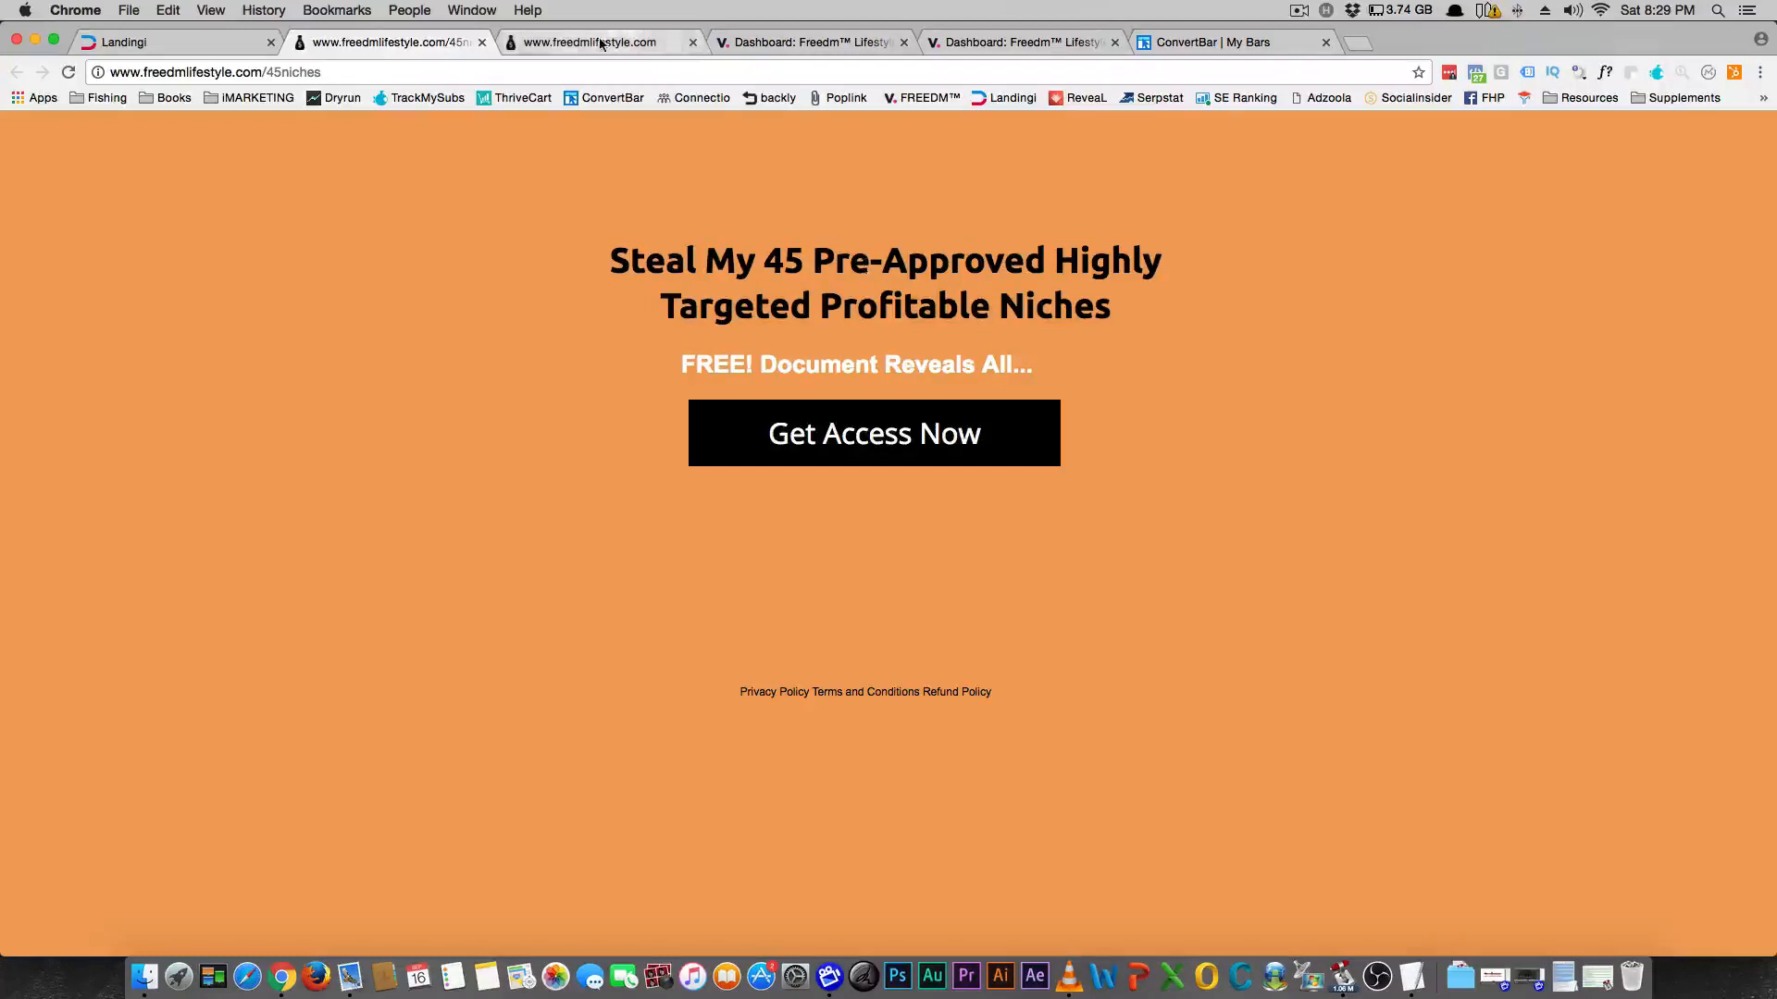
{"action": "left_click", "coordinate": [590, 42]}
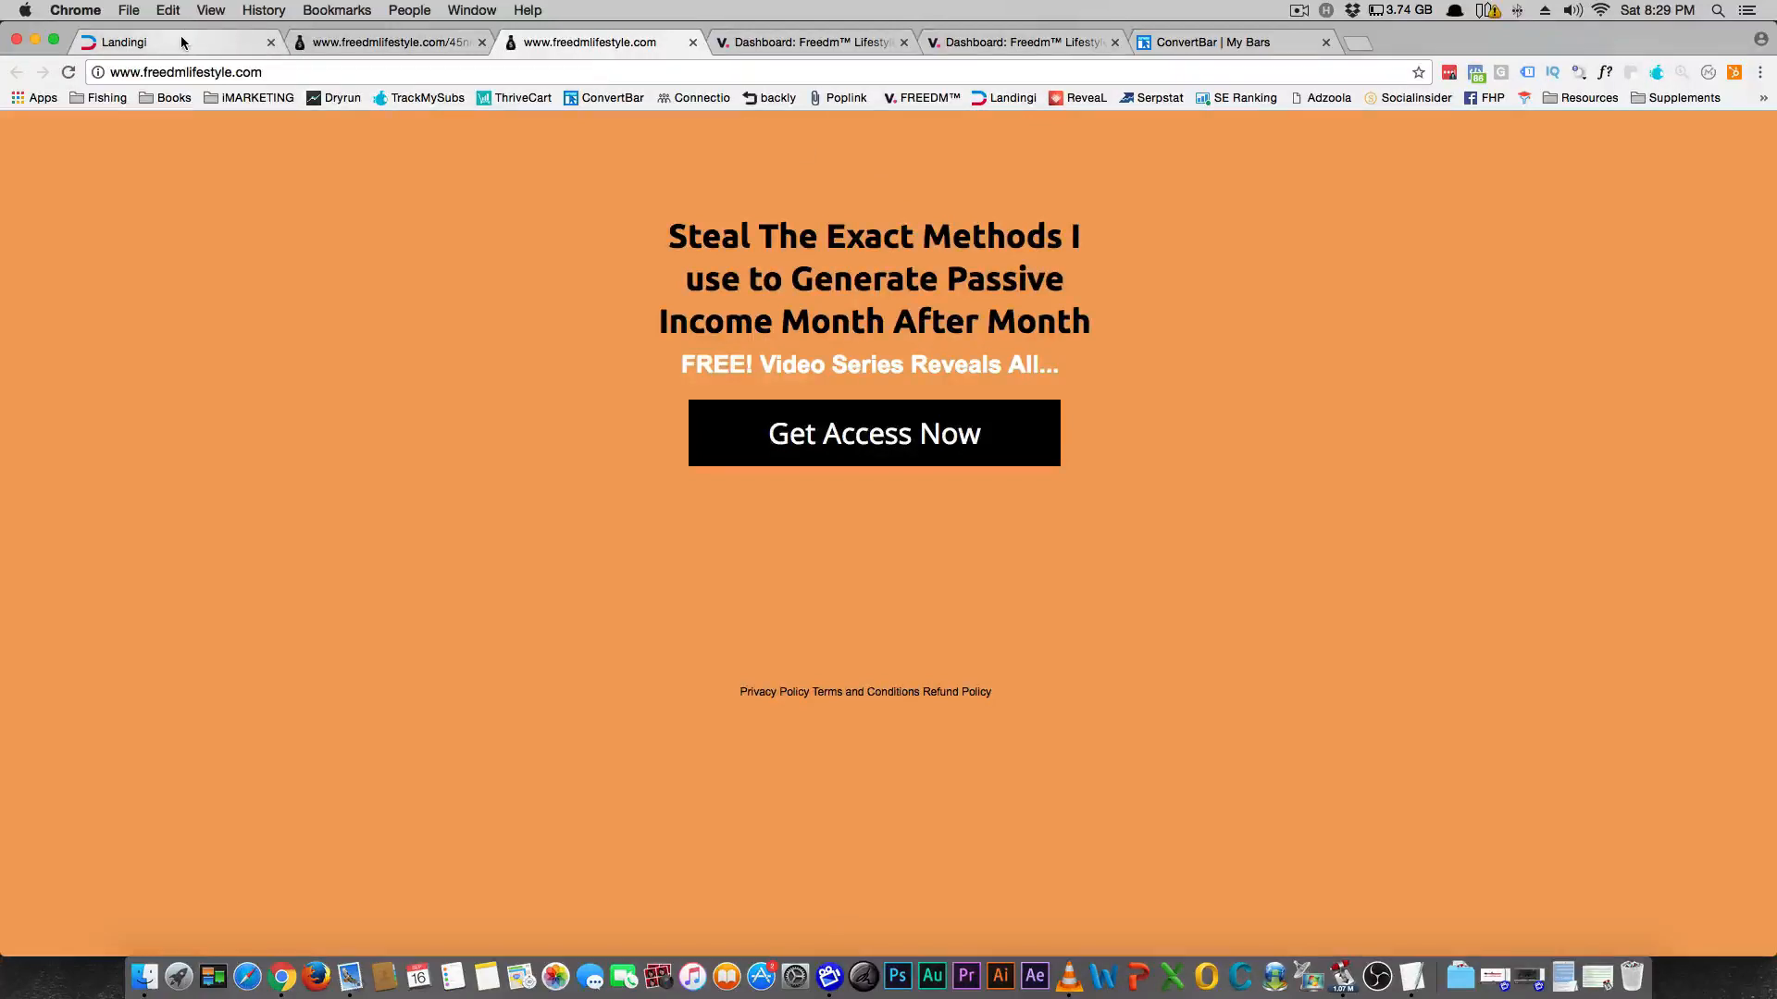
{"action": "left_click", "coordinate": [125, 42]}
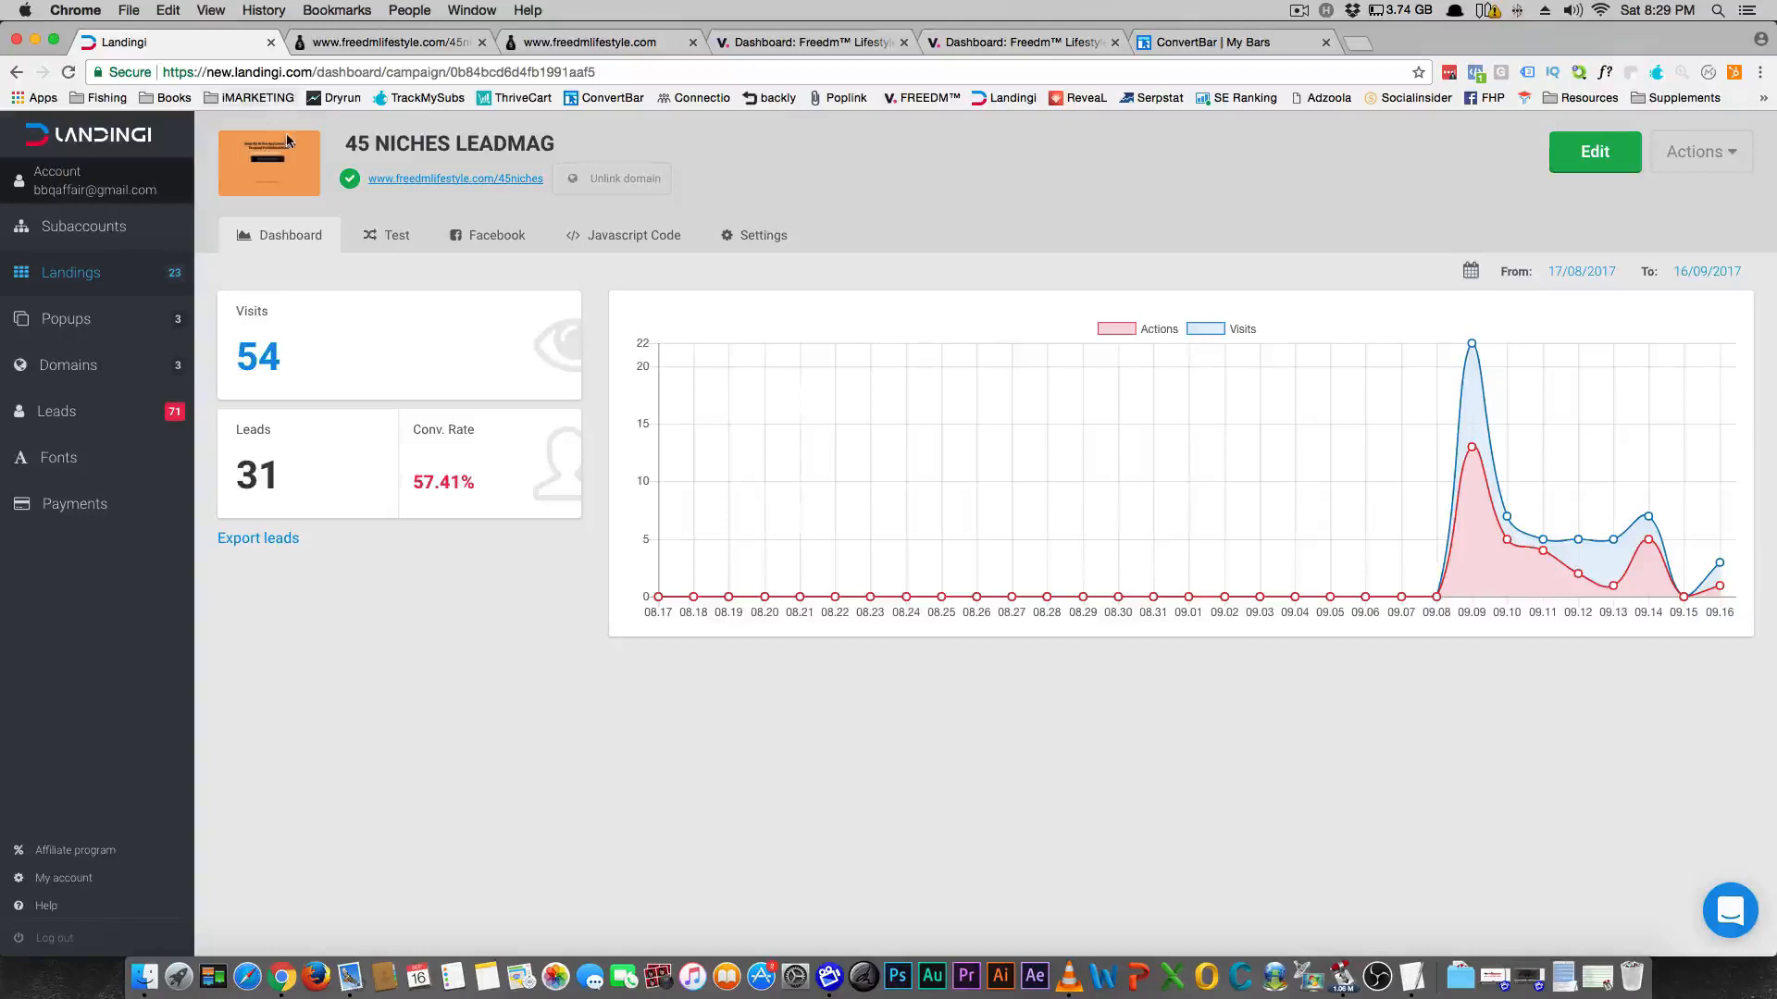
{"action": "mouse_move", "coordinate": [294, 150]}
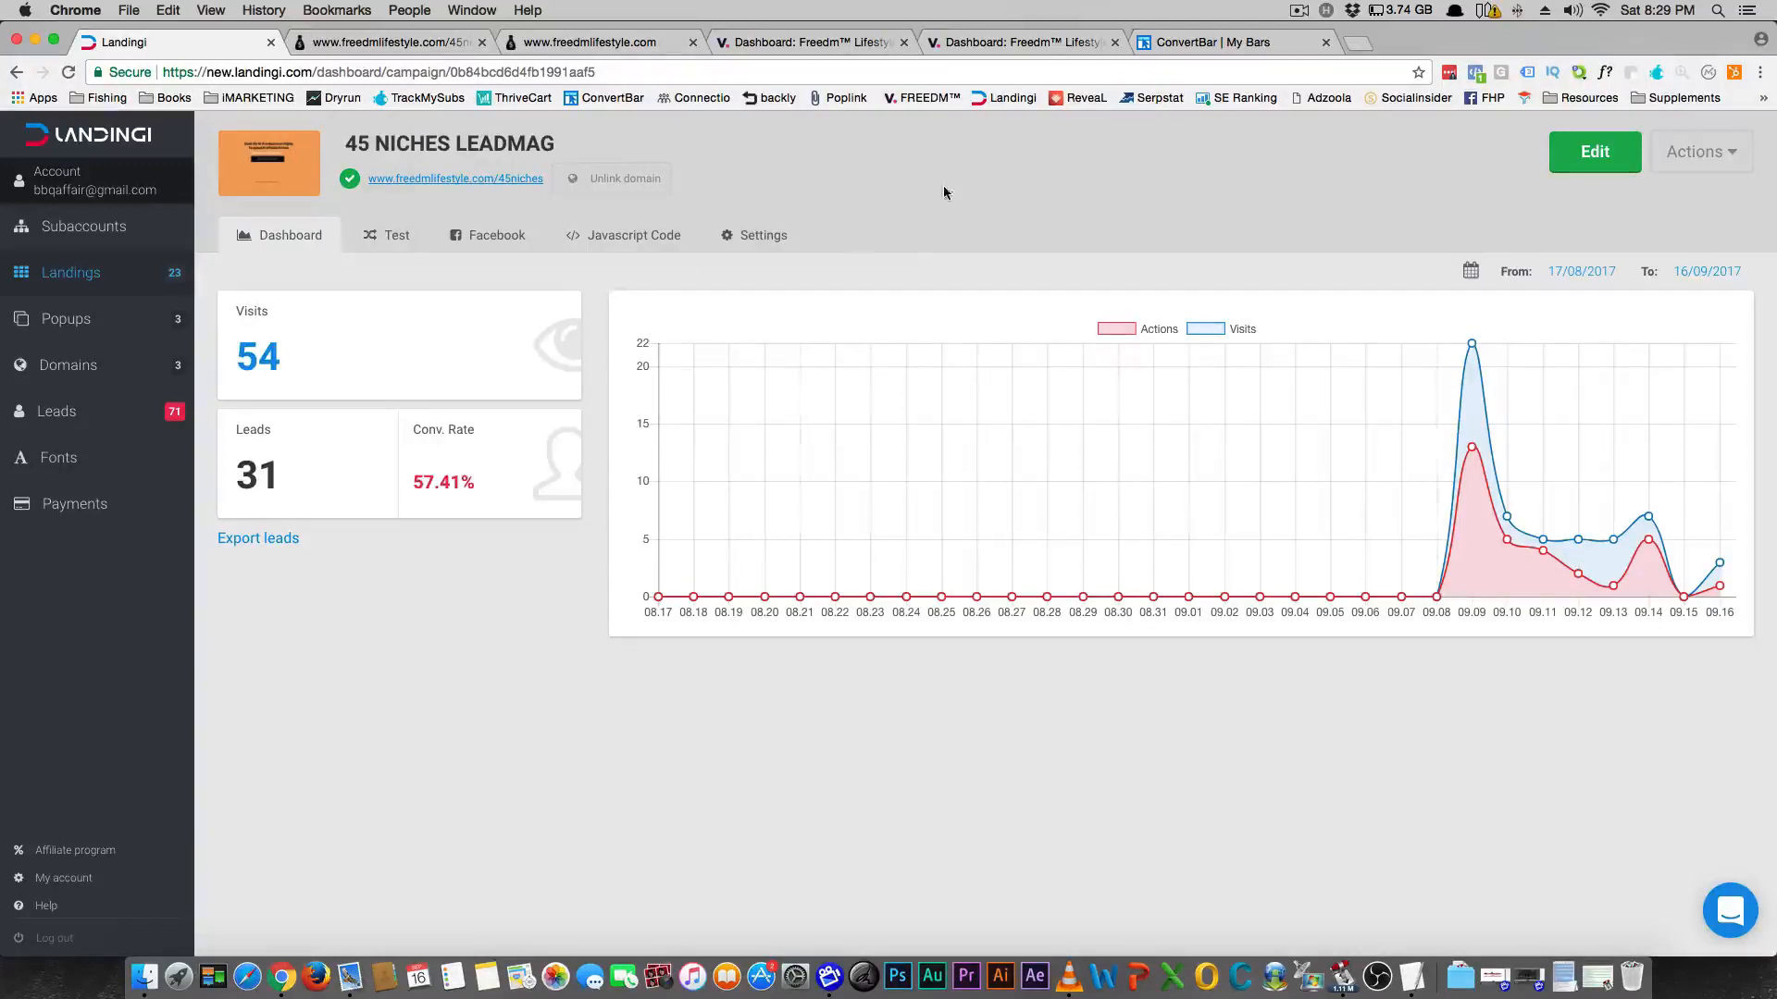
{"action": "mouse_move", "coordinate": [918, 189]}
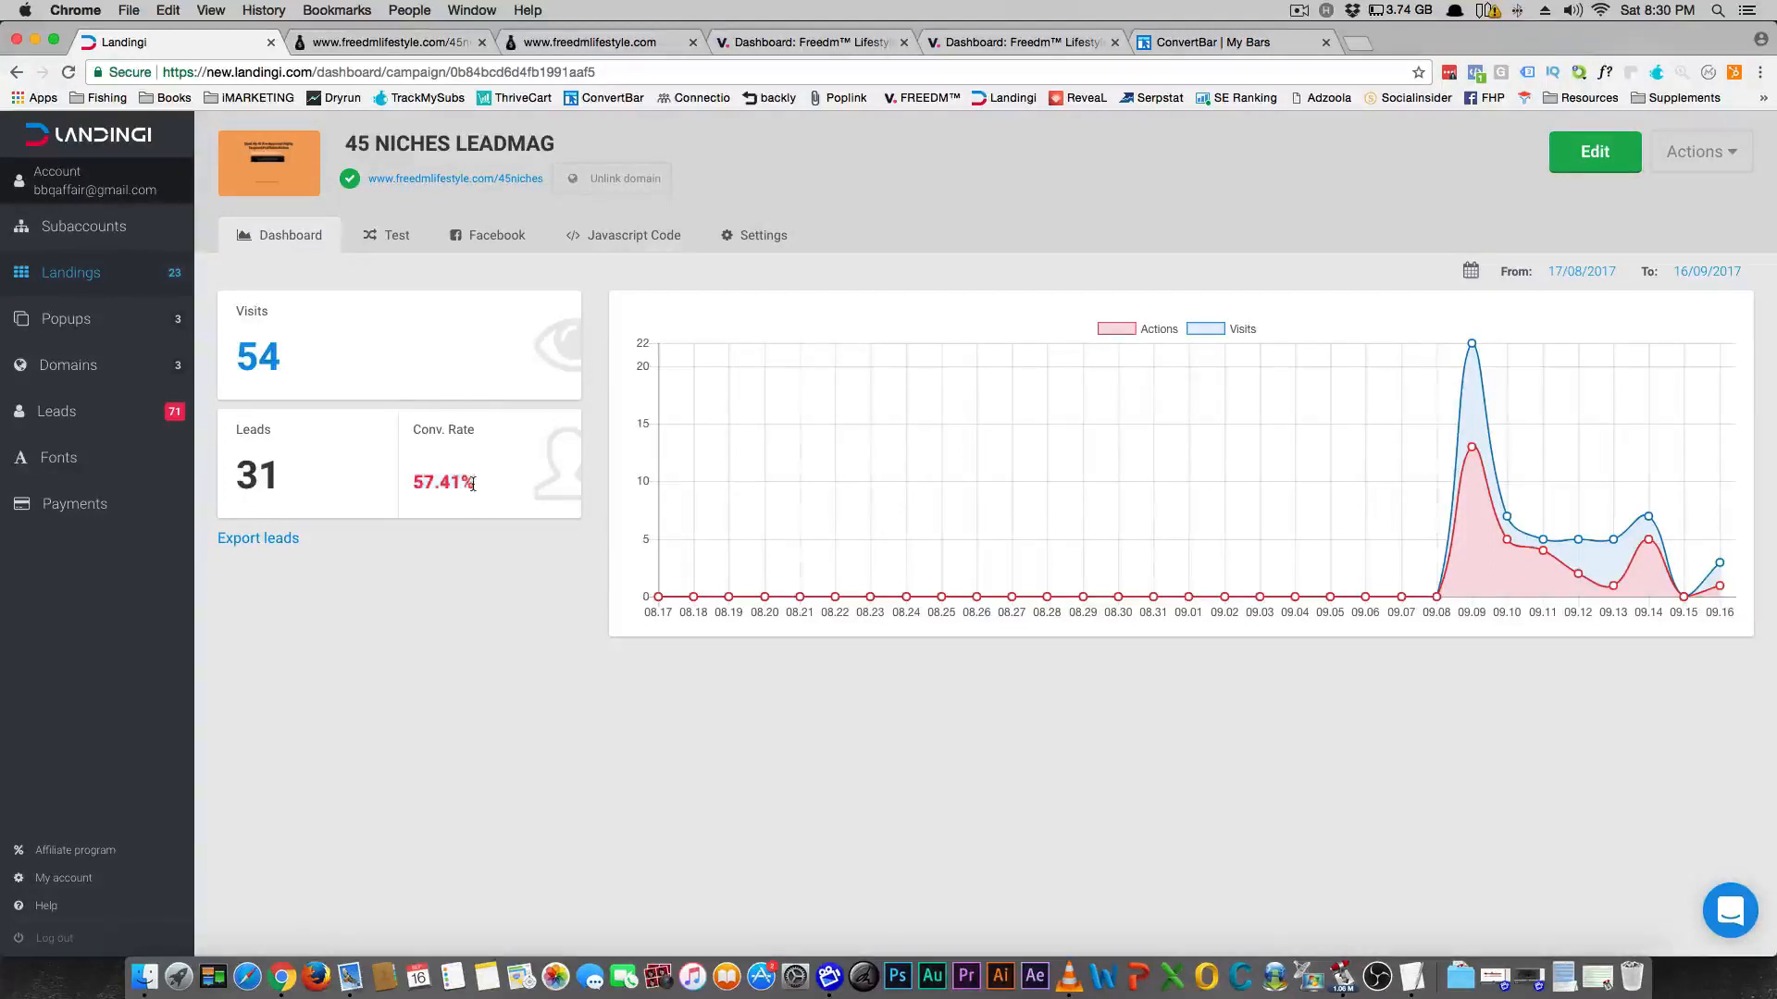
{"action": "mouse_move", "coordinate": [476, 430]}
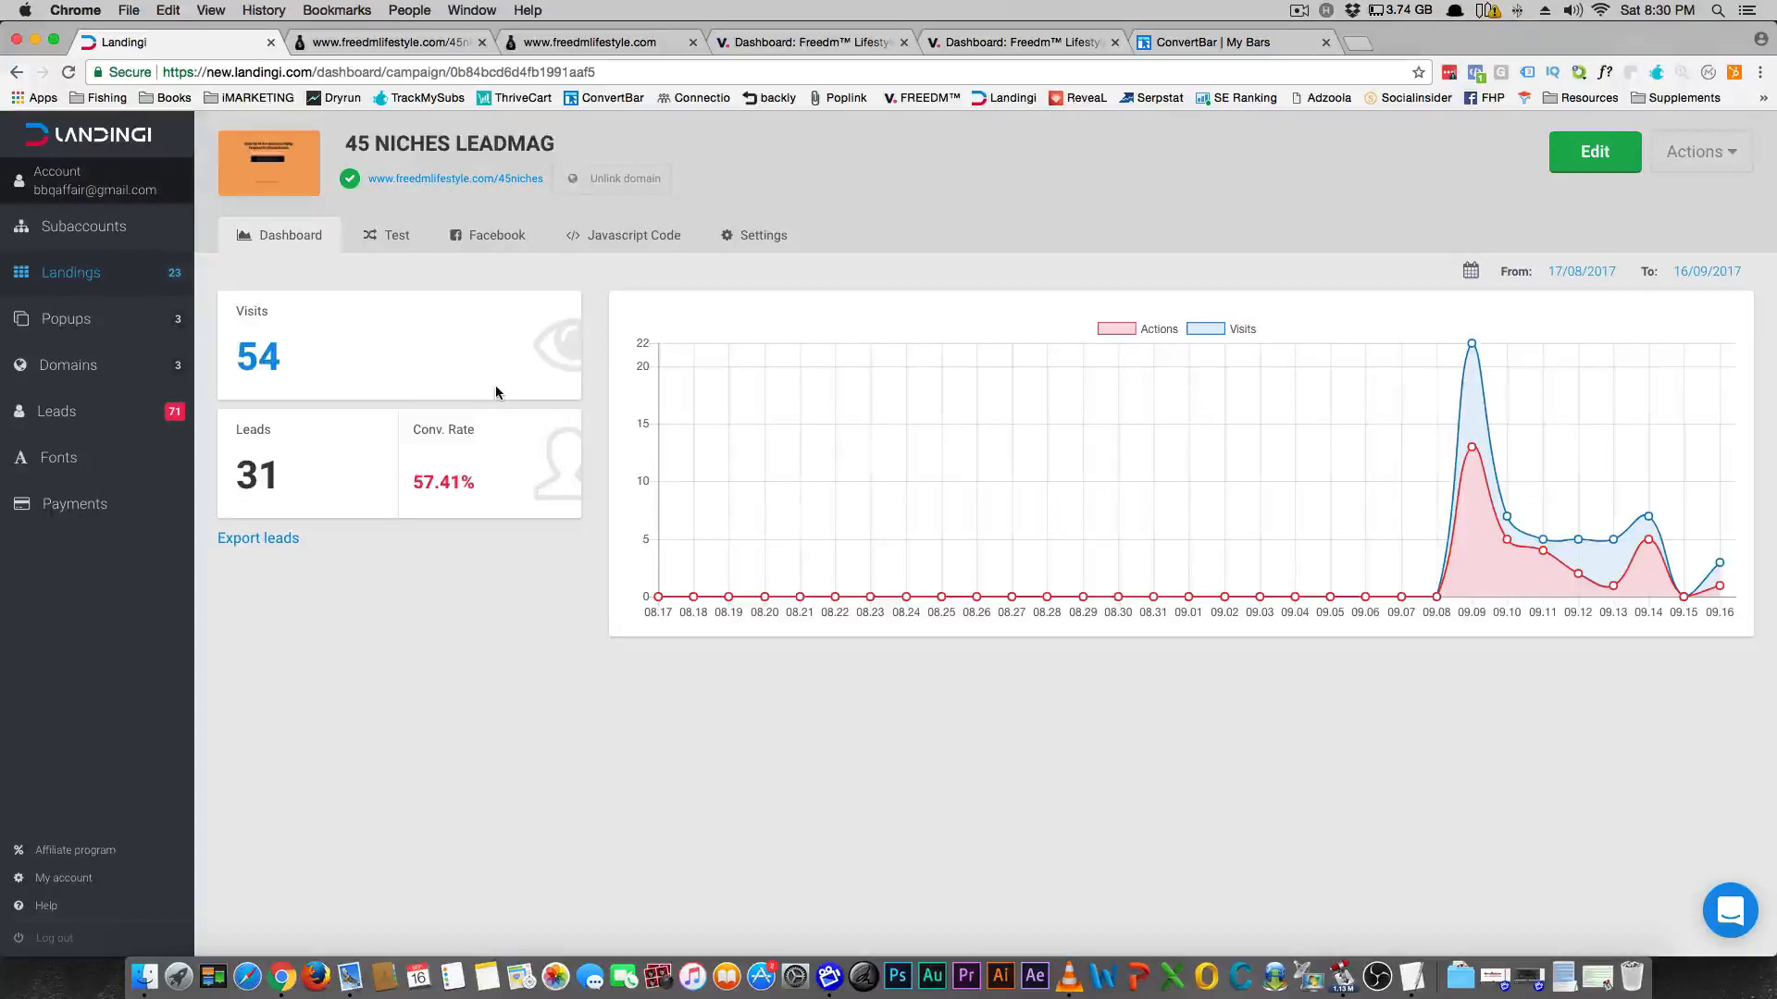
{"action": "mouse_move", "coordinate": [268, 165]}
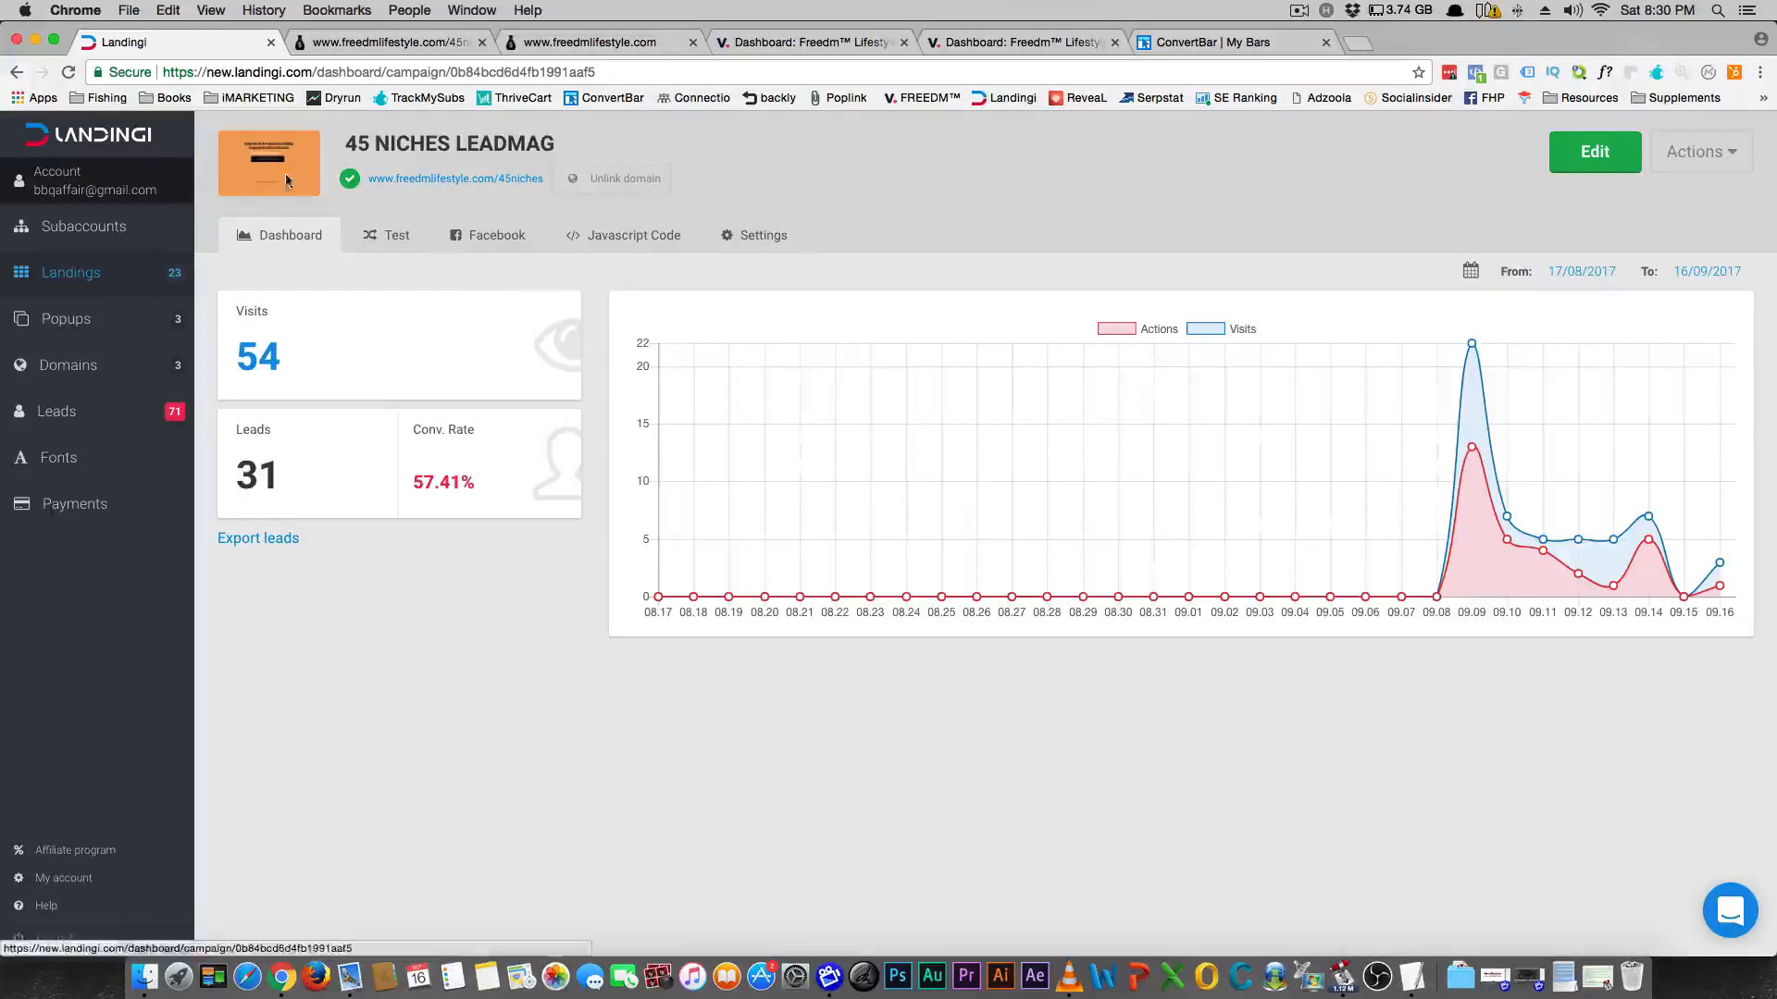